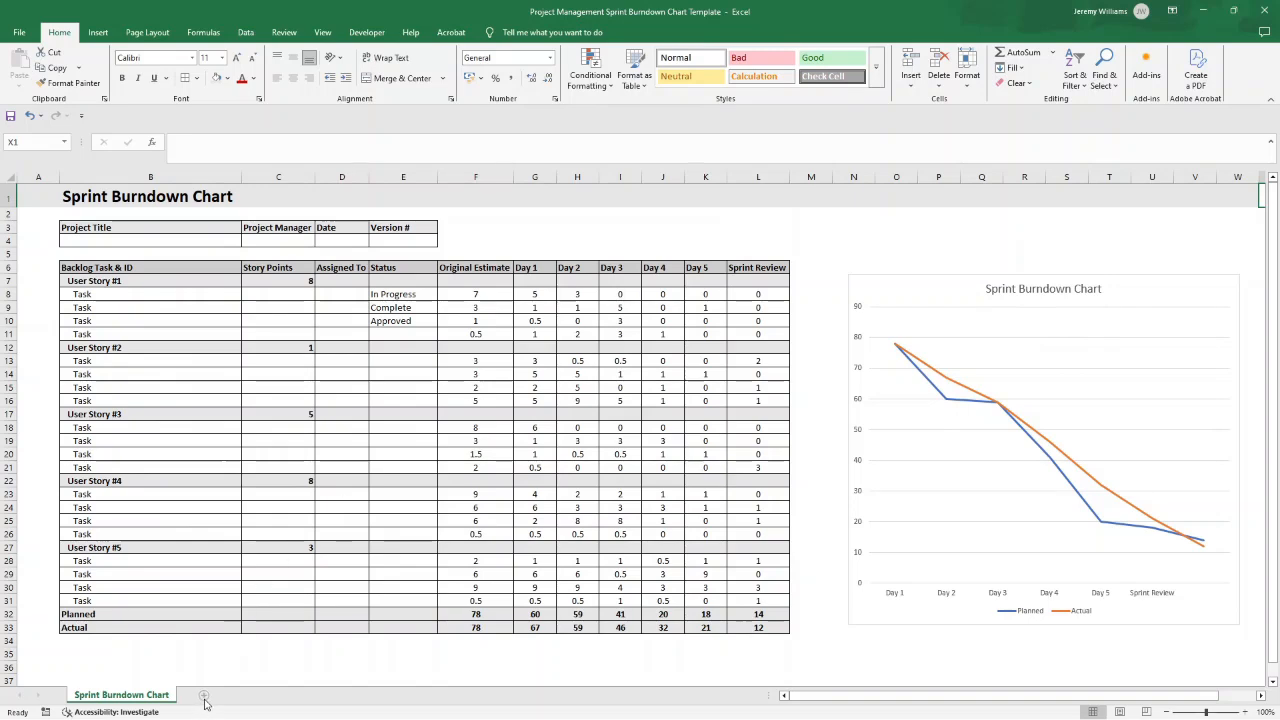
Add a new worksheet and enter 'Sprint Burndown Chart' as the title in B1.
{"action": "left_click", "coordinate": [204, 696]}
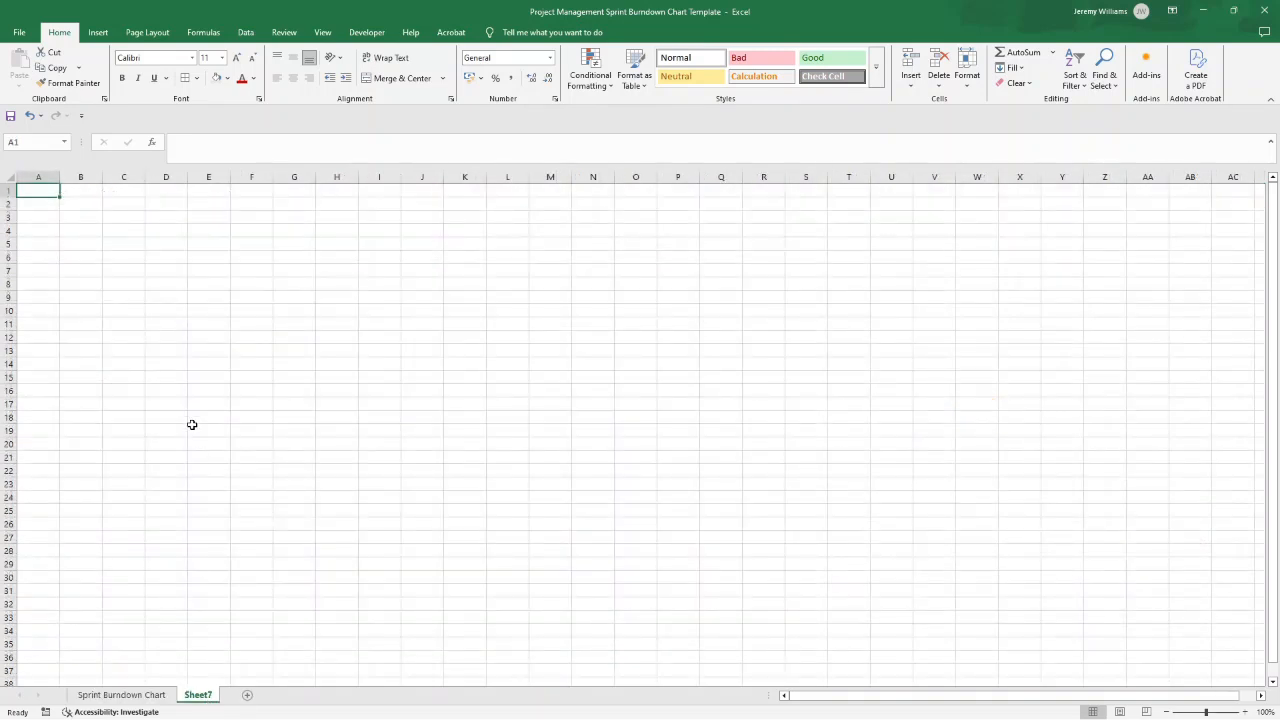
{"action": "left_click", "coordinate": [80, 190]}
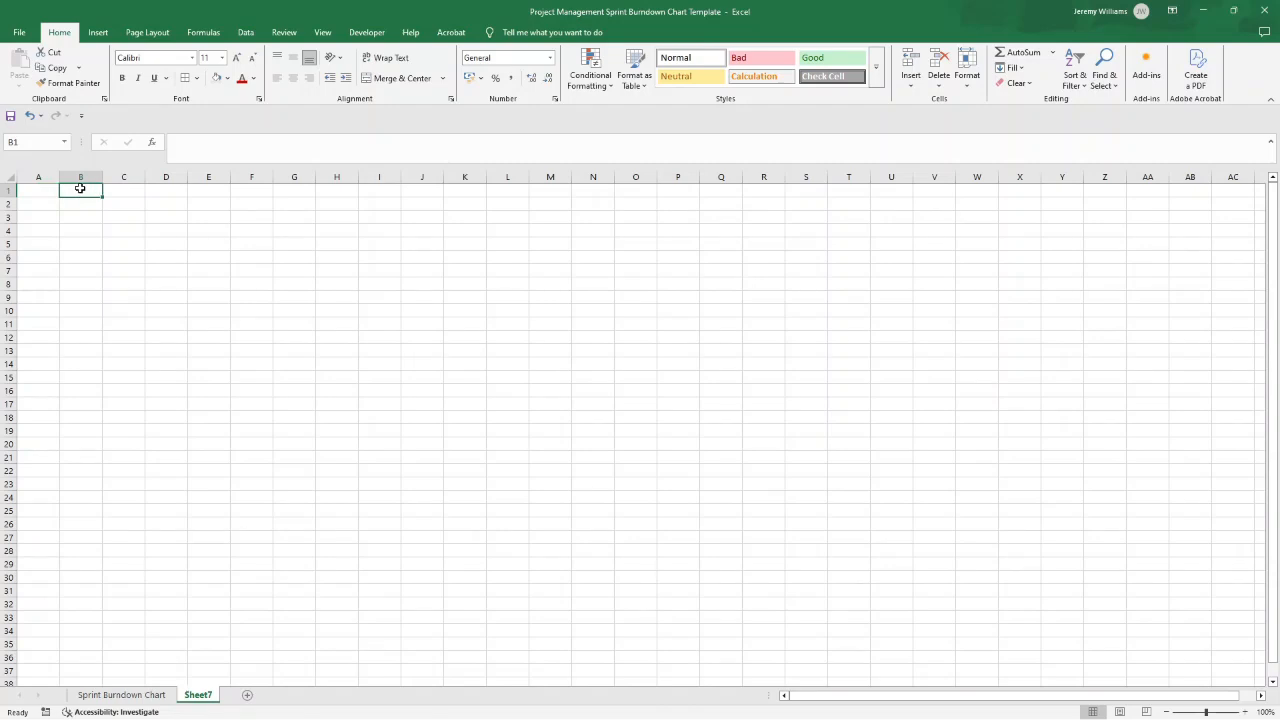
{"action": "type", "text": "Sprint"}
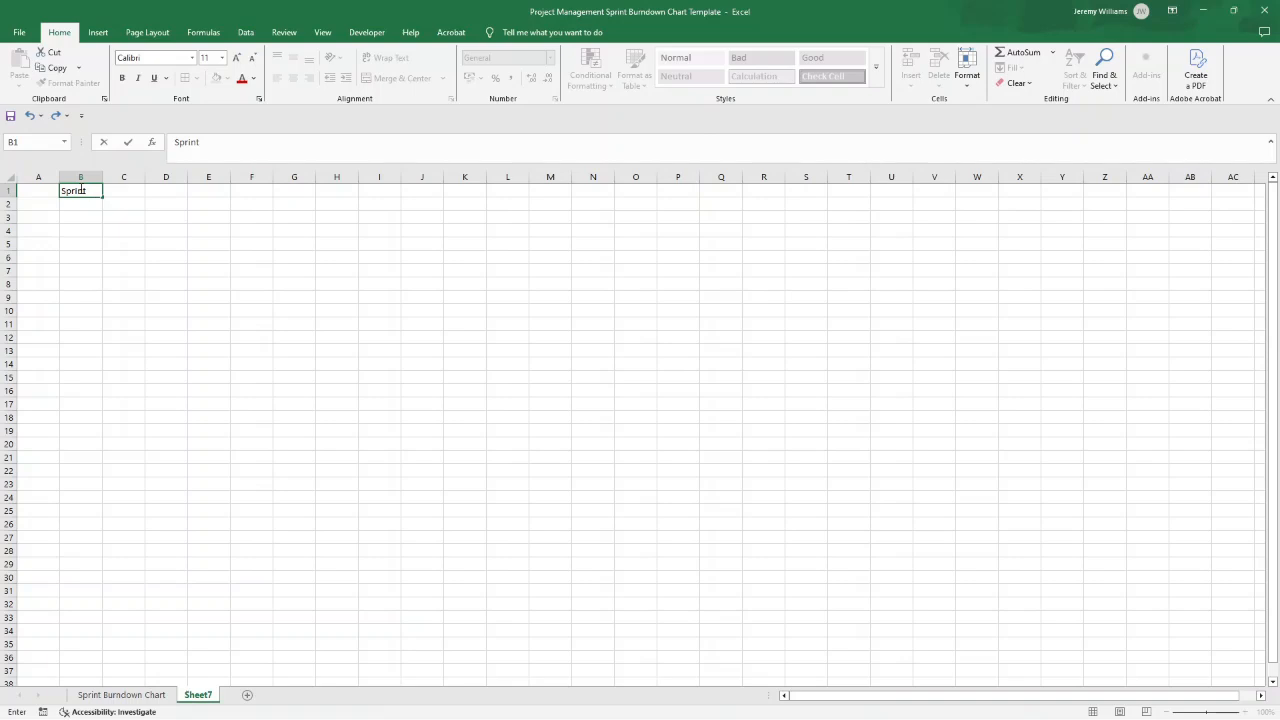
{"action": "type", "text": "Burnd"}
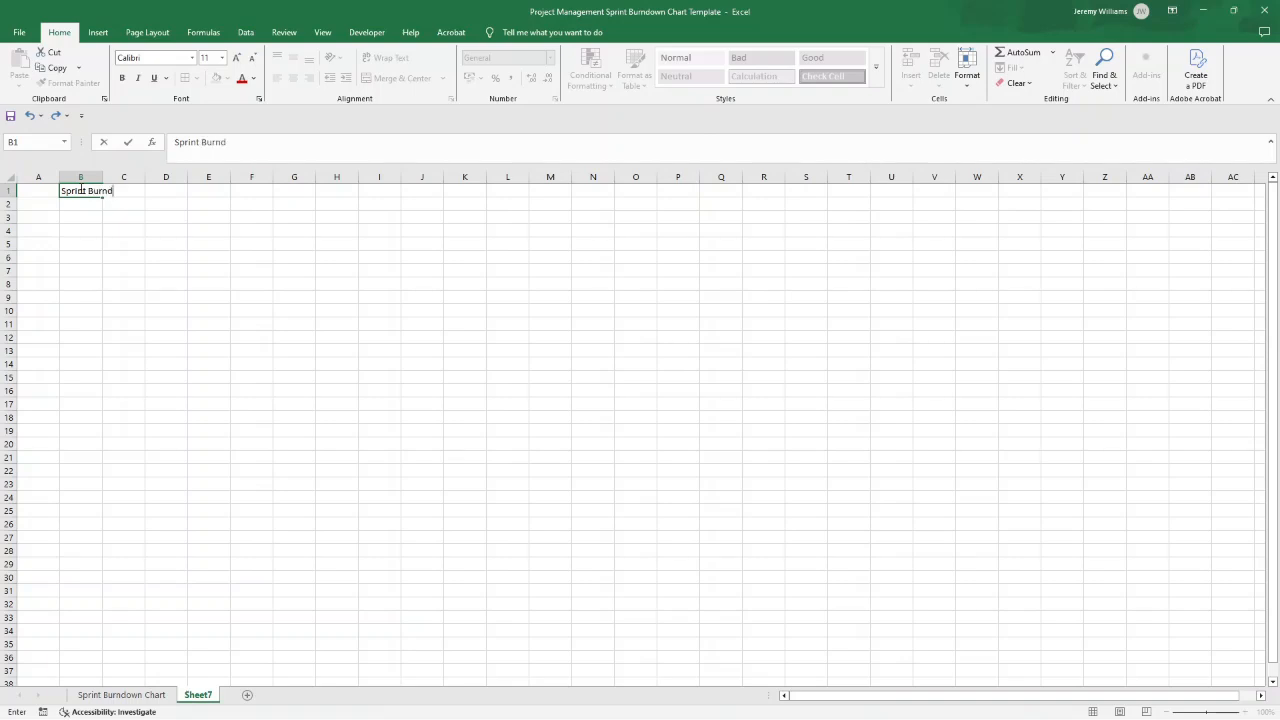
{"action": "type", "text": "own"}
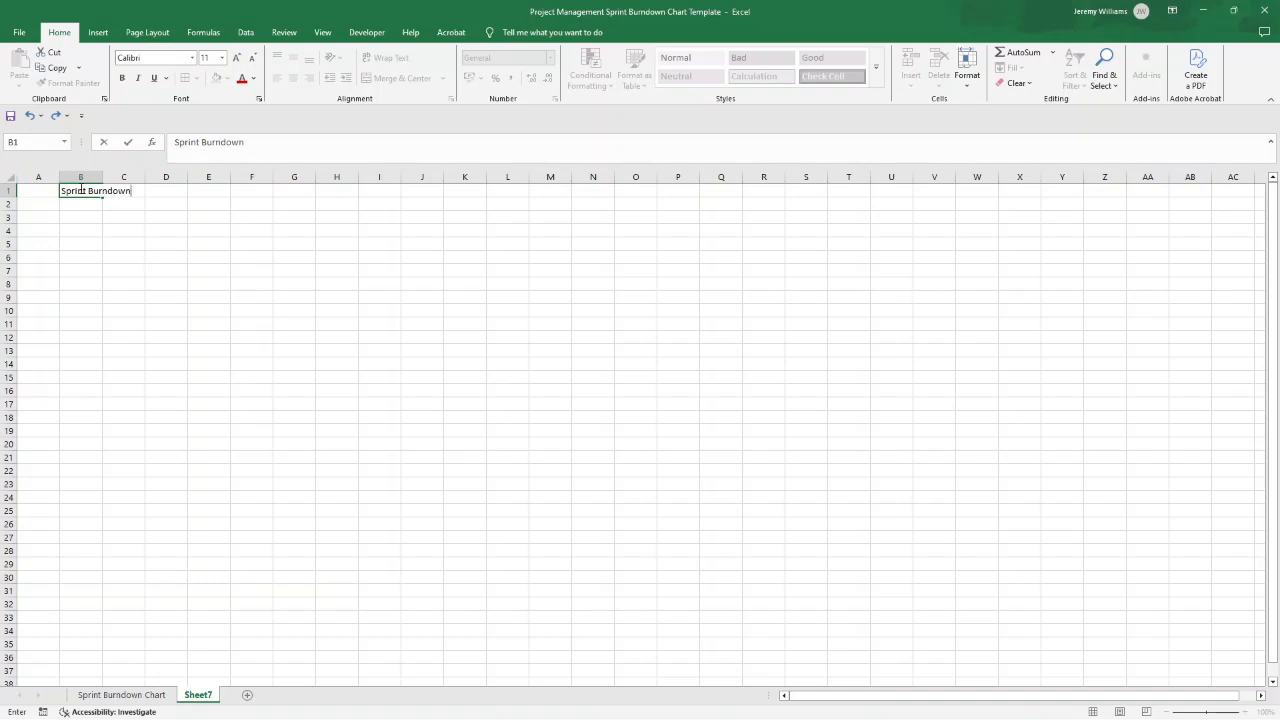
{"action": "type", "text": "Chart"}
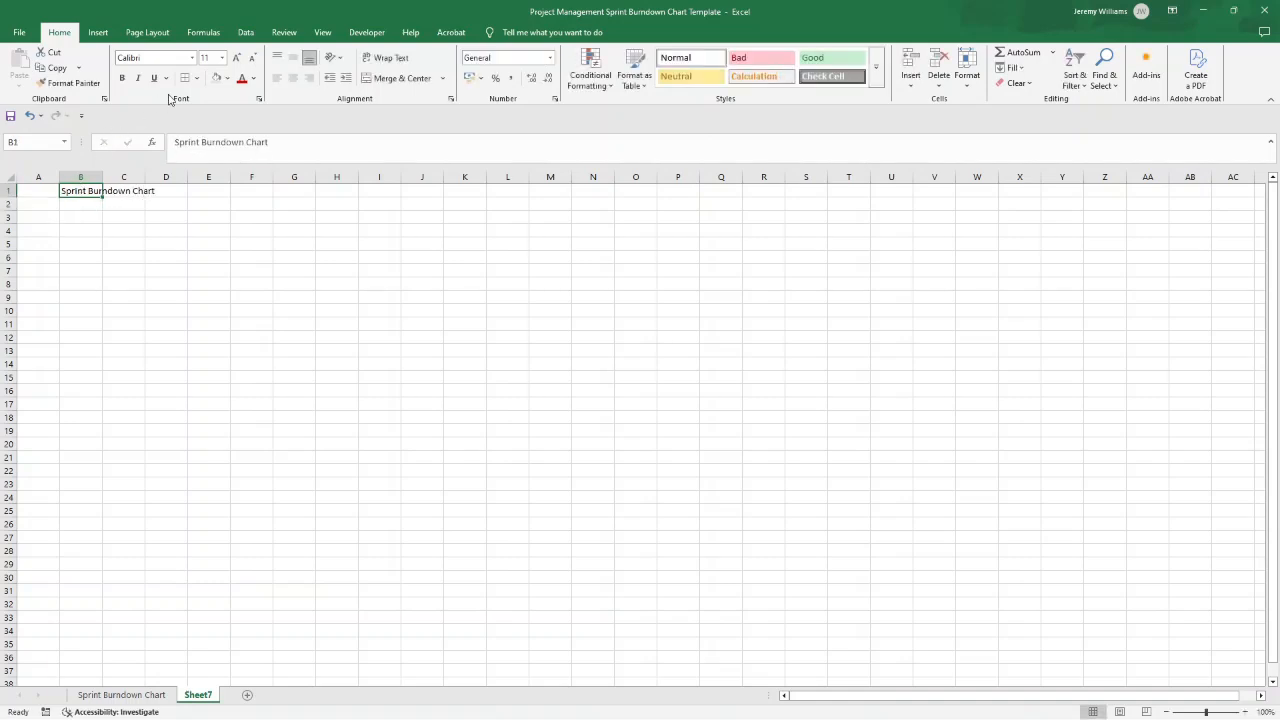
Enlarge the title font twice and give row 1 bold grey styling.
{"action": "left_click", "coordinate": [236, 56]}
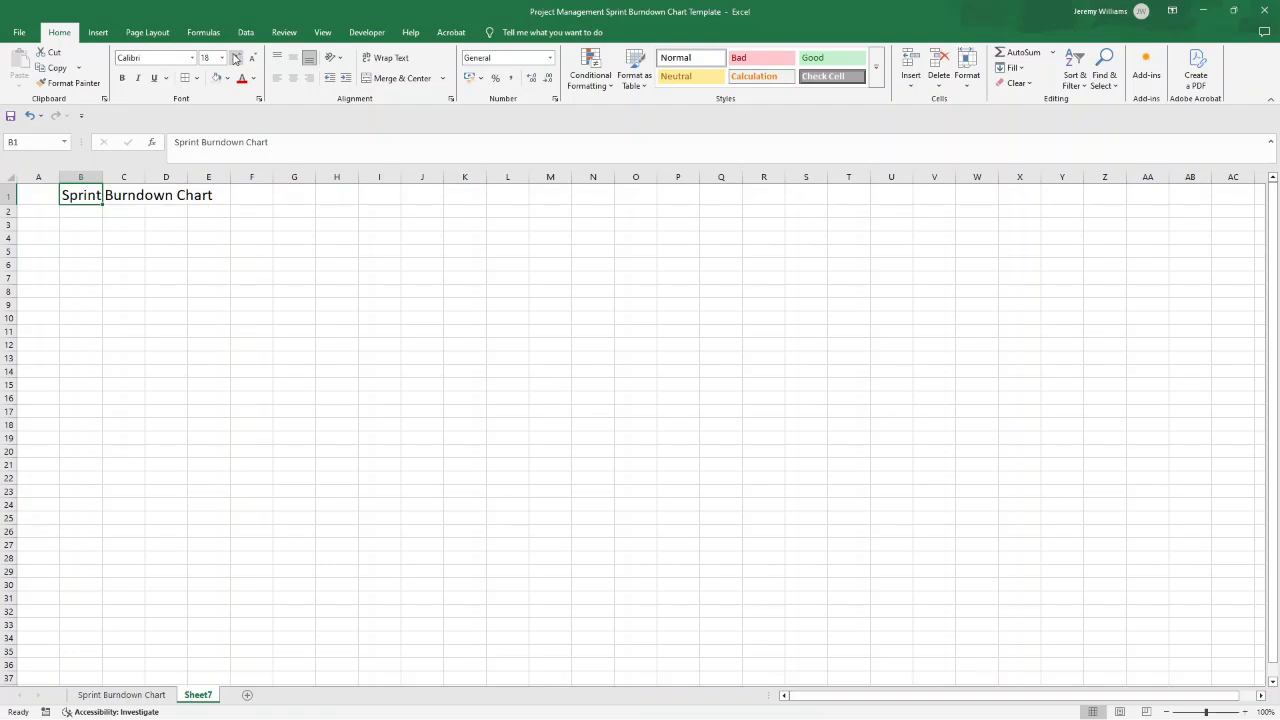
{"action": "left_click", "coordinate": [236, 56]}
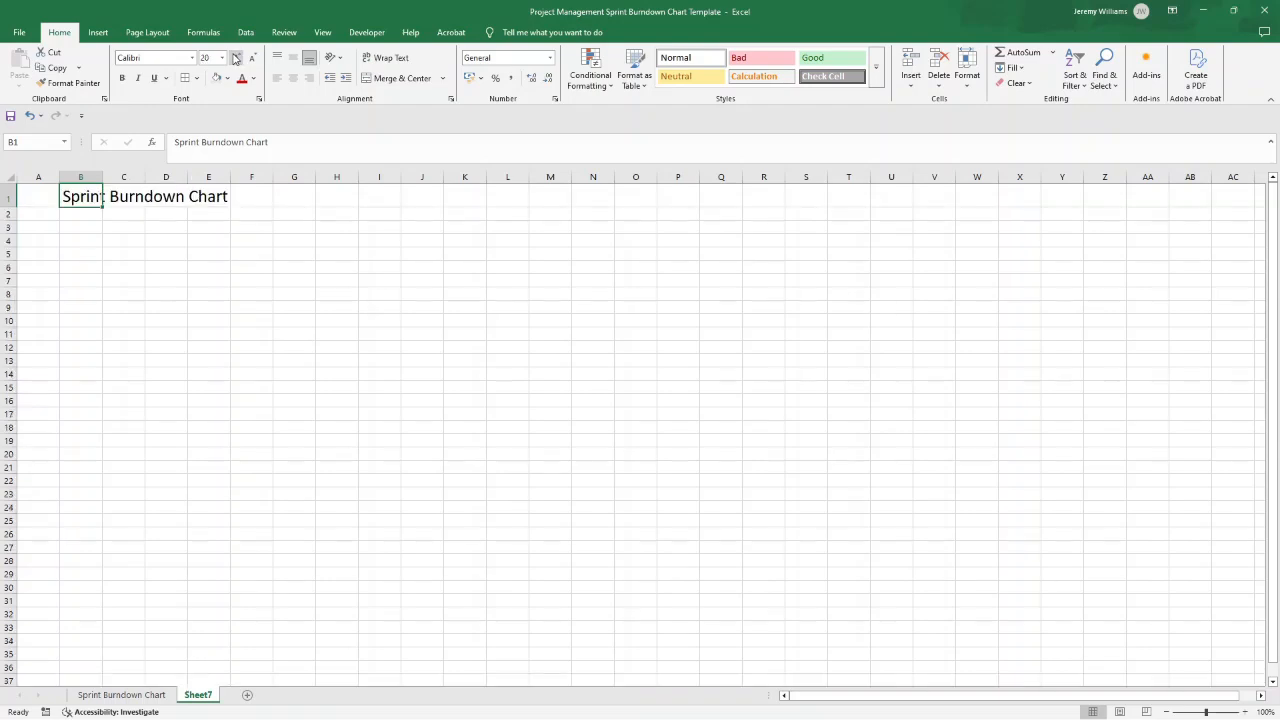
{"action": "left_click", "coordinate": [38, 196]}
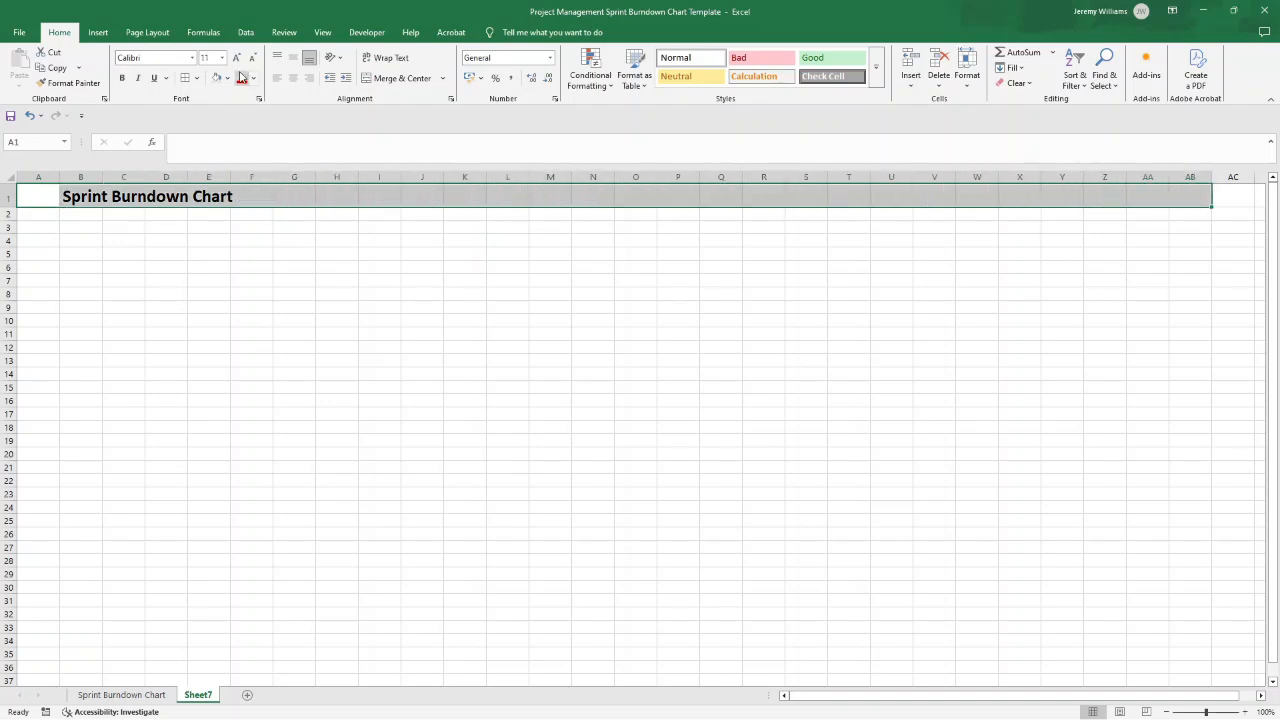
Enter Project Name, Project Manager, Date and Version # headers in B3:E3.
{"action": "left_click", "coordinate": [164, 212]}
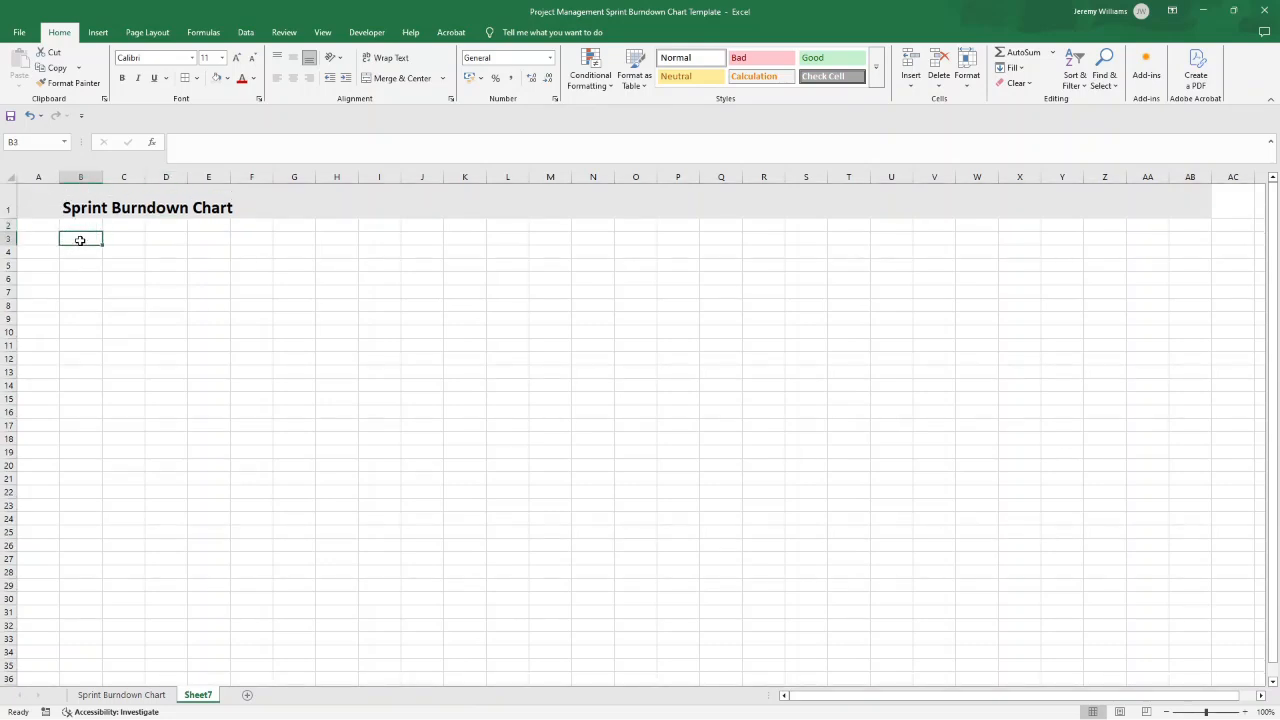
{"action": "type", "text": "Project"}
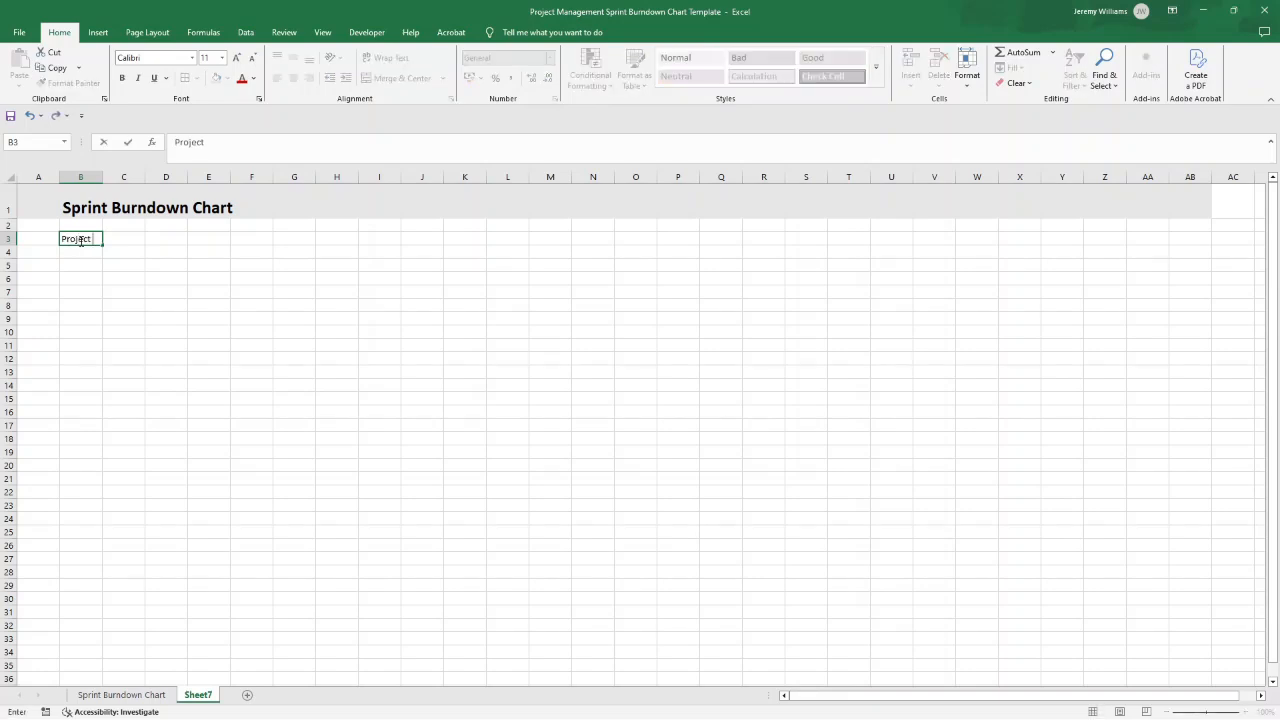
{"action": "type", "text": "Name"}
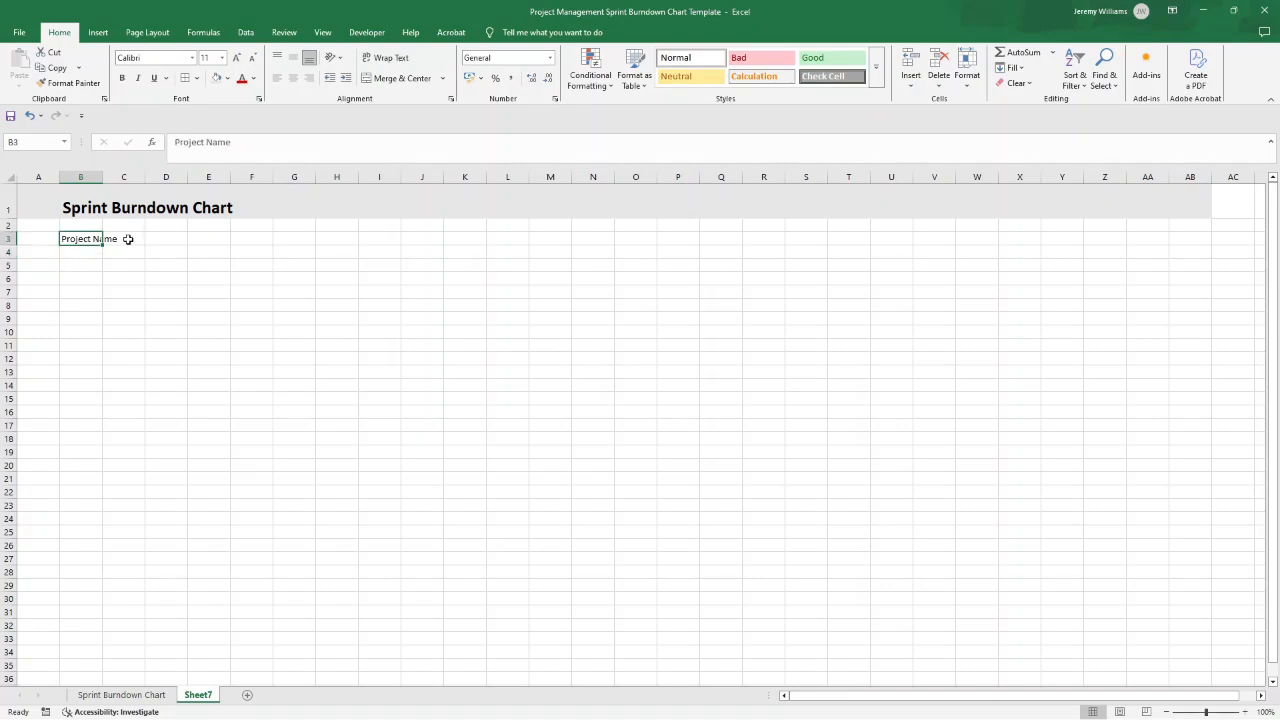
{"action": "type", "text": "Project Manager"}
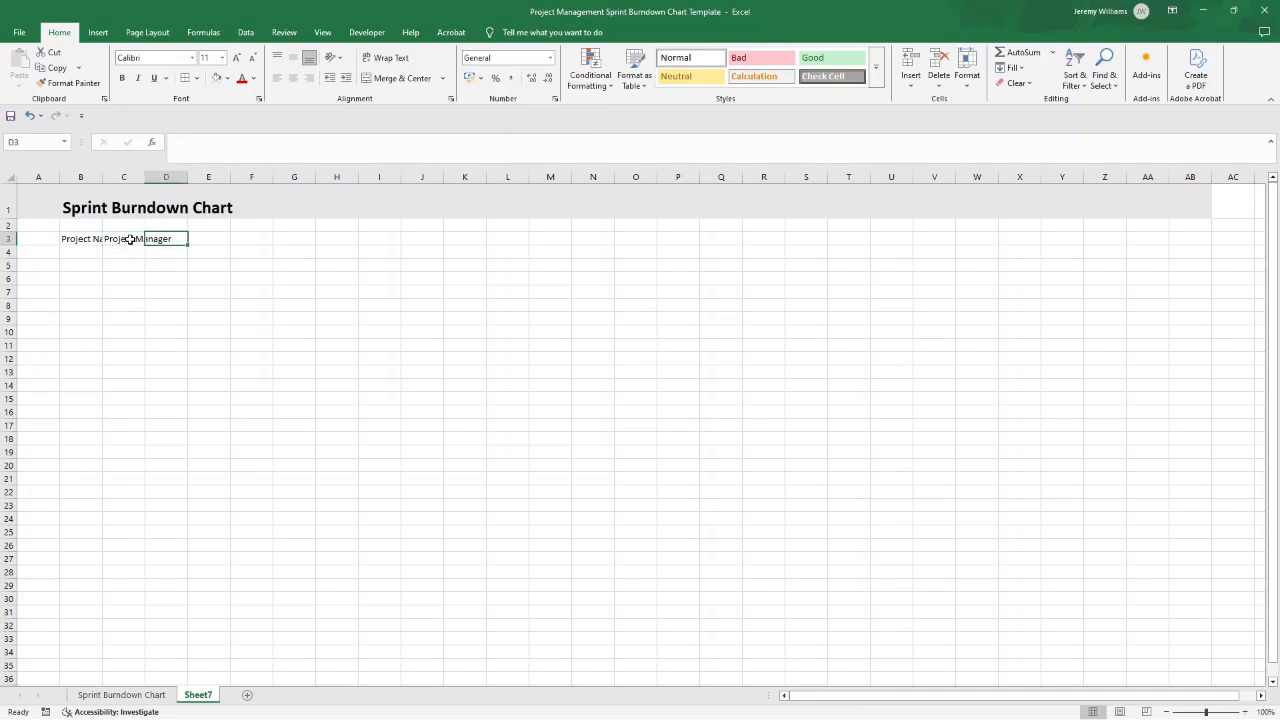
{"action": "type", "text": "Date"}
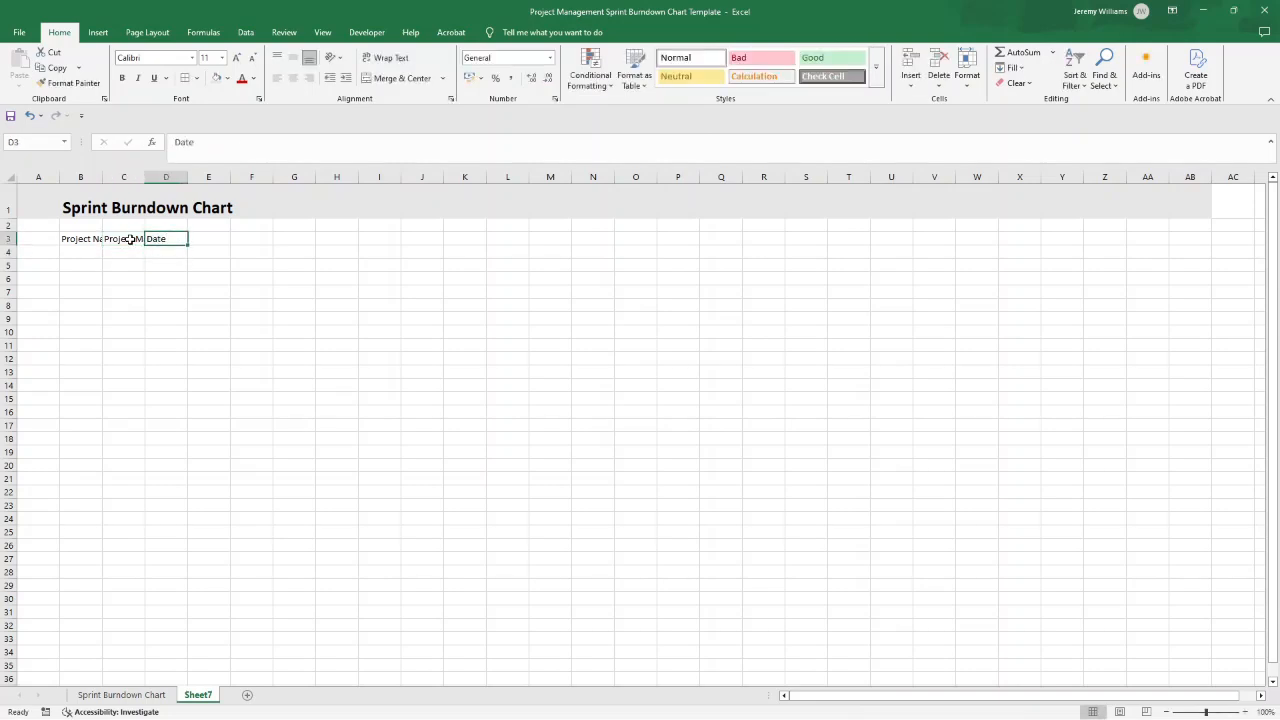
{"action": "type", "text": "Version #"}
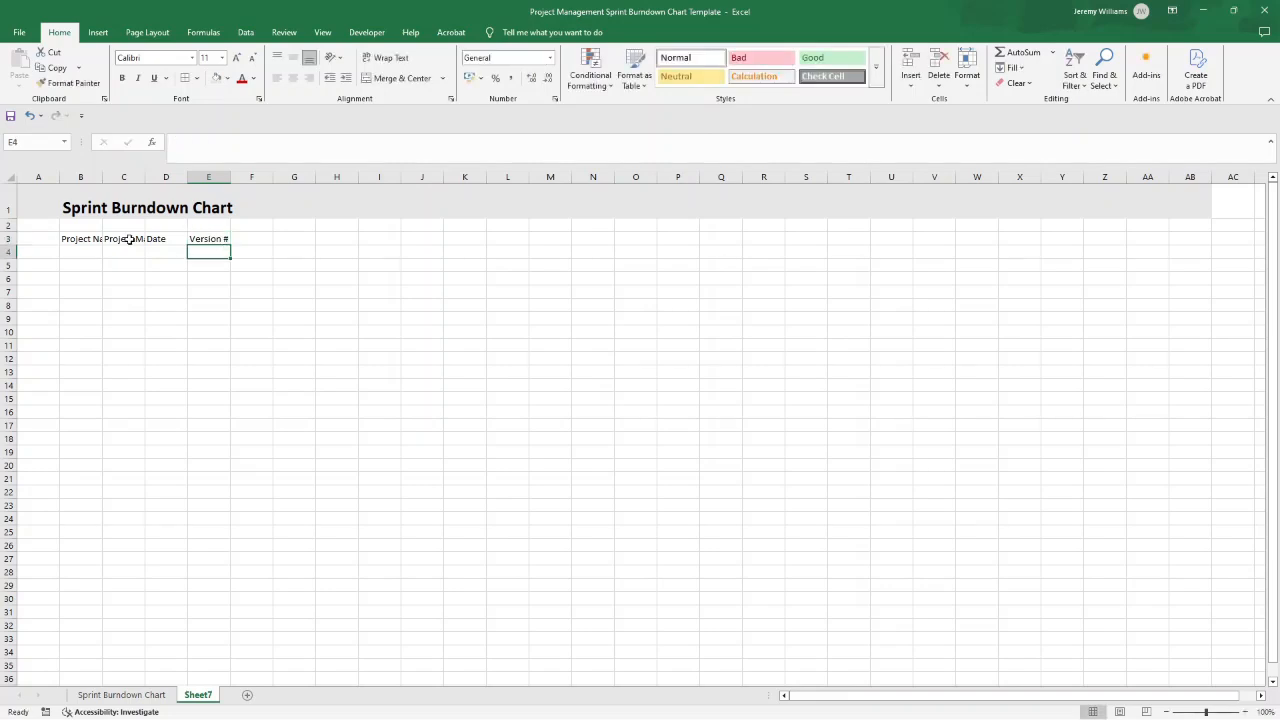
Border and bold the header block B3:E4 and autofit the column widths.
{"action": "left_click", "coordinate": [80, 238]}
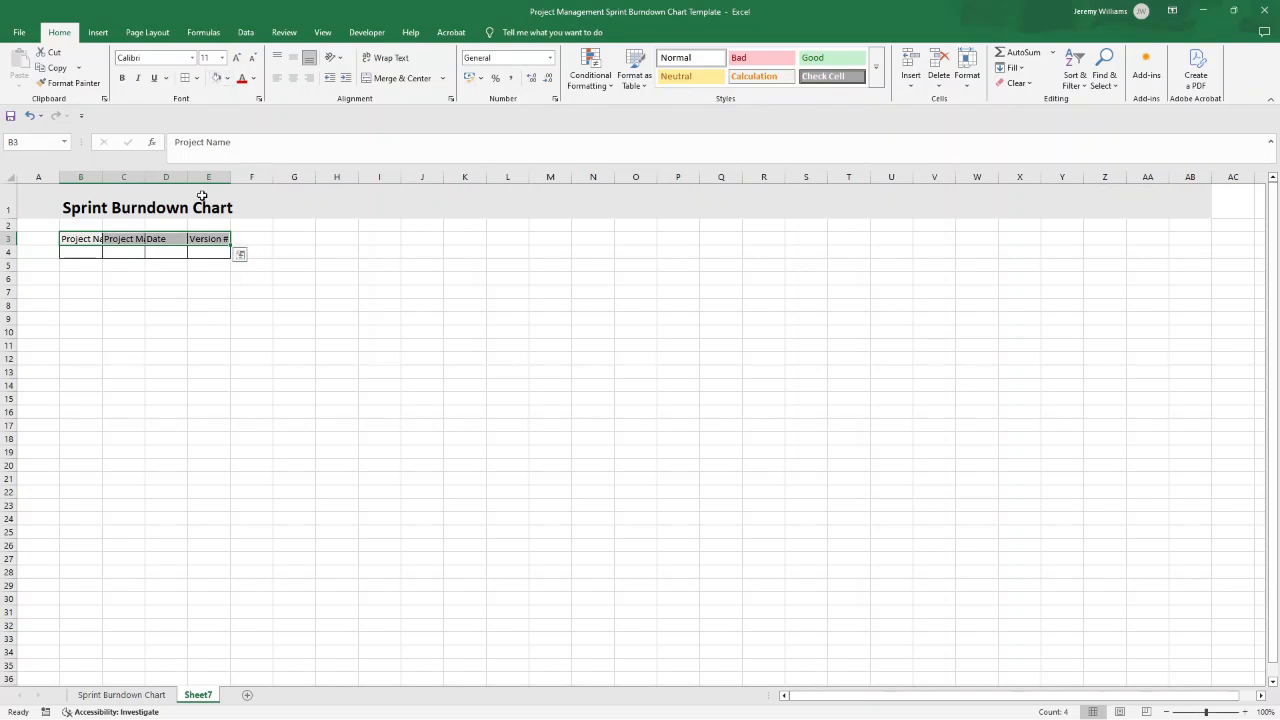
{"action": "left_click", "coordinate": [124, 278]}
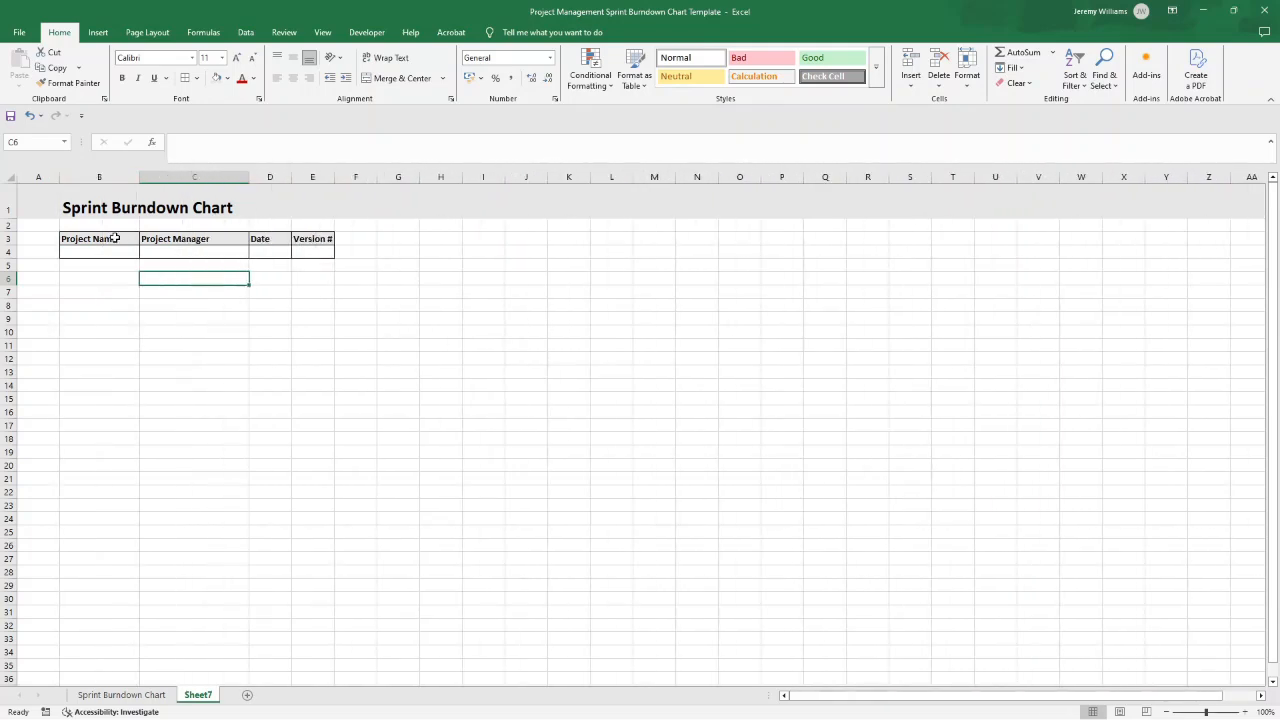
Enter Backlog Task & ID, Story Points, Assigned To and Status in B6:E6.
{"action": "left_click", "coordinate": [270, 252]}
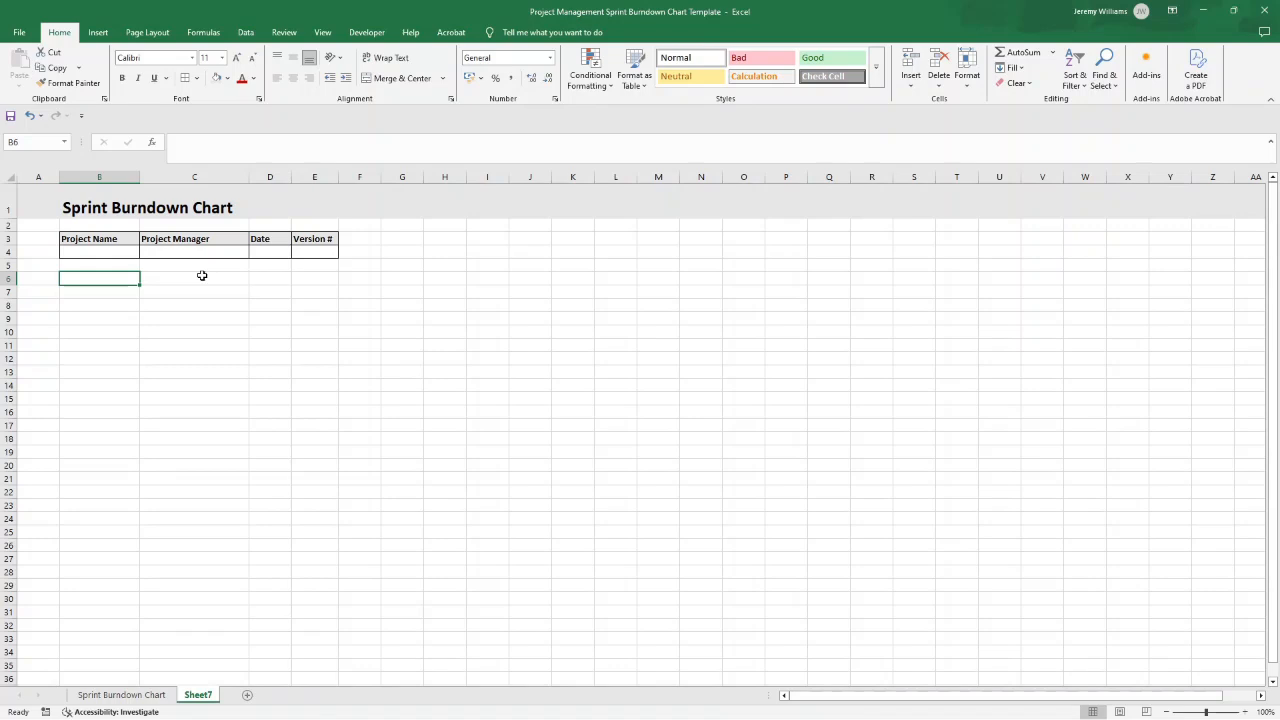
{"action": "type", "text": "Backlog Task & ID"}
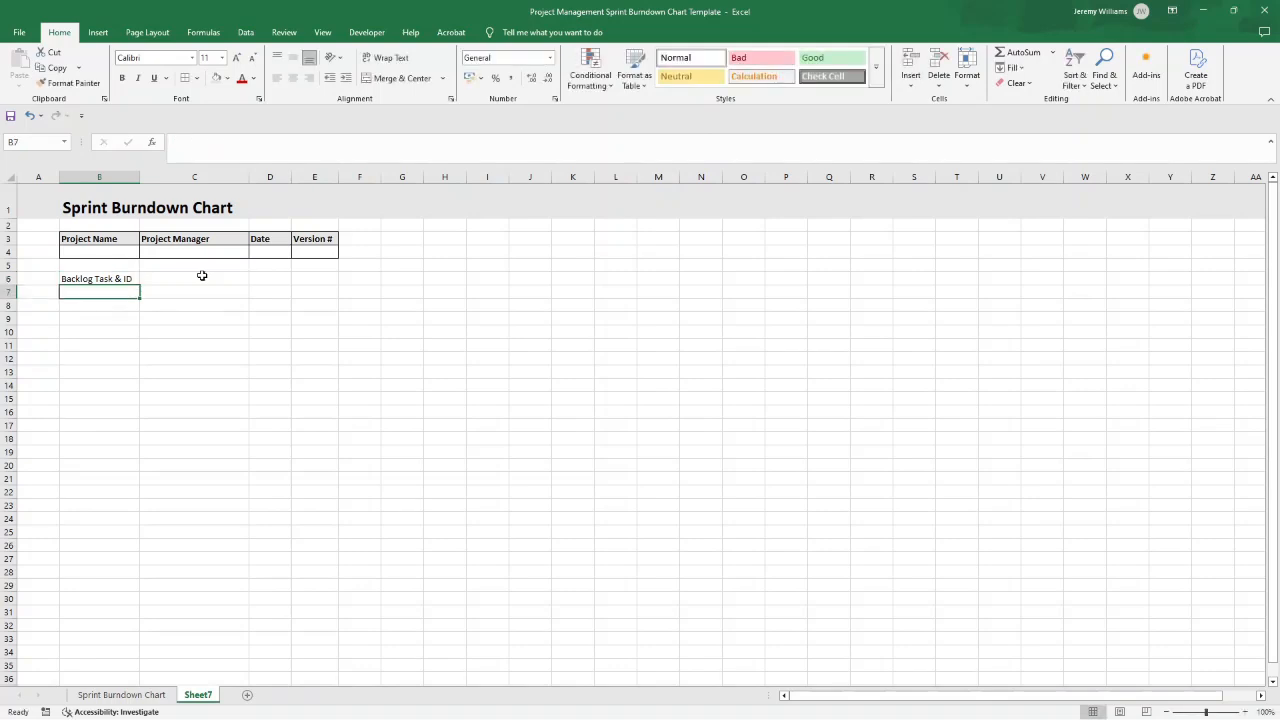
{"action": "left_click", "coordinate": [98, 278]}
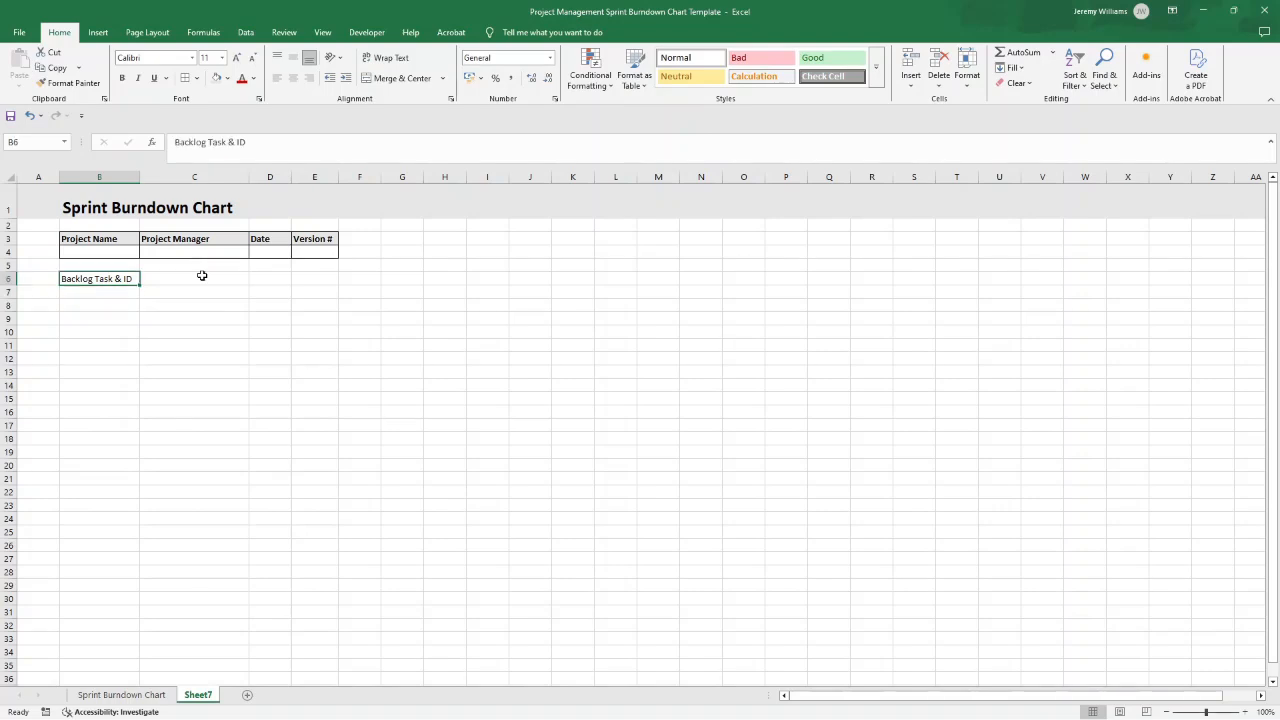
{"action": "type", "text": "Story Points"}
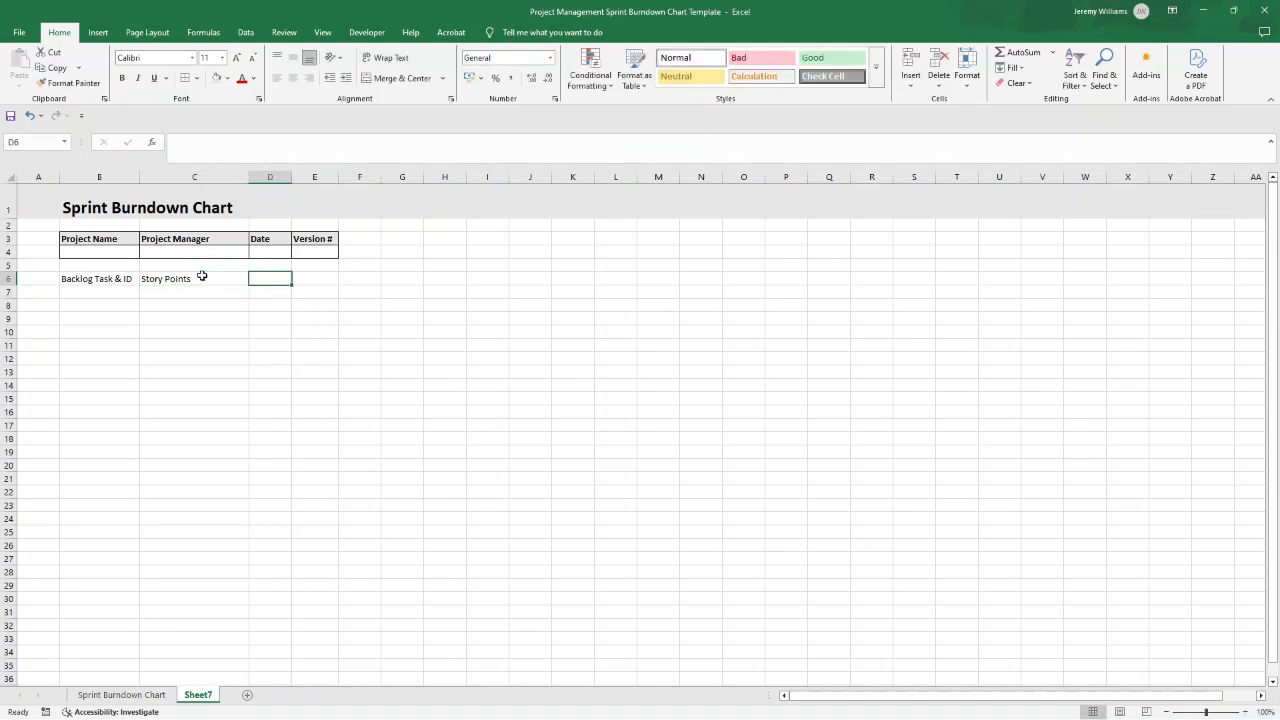
{"action": "type", "text": "Assigned To"}
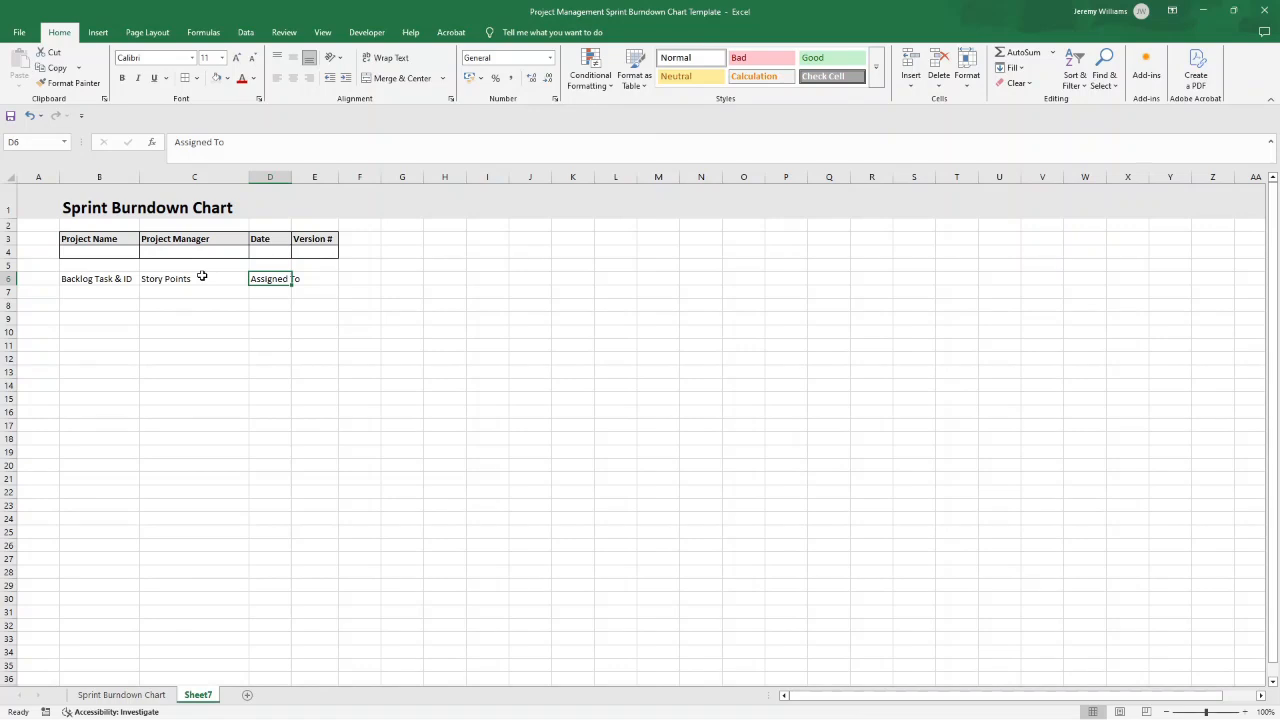
{"action": "type", "text": "Status"}
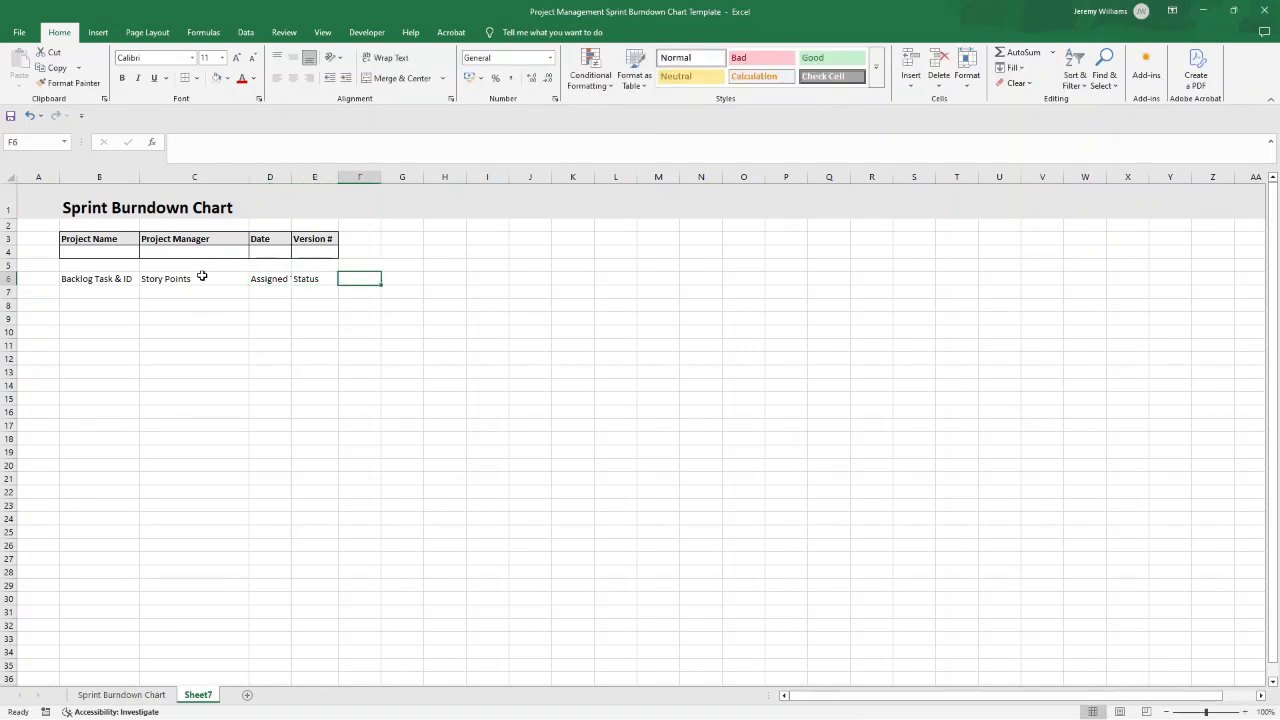
Add Original Estimate and fill Day 1 through Day 5 across the header row.
{"action": "left_click", "coordinate": [314, 278]}
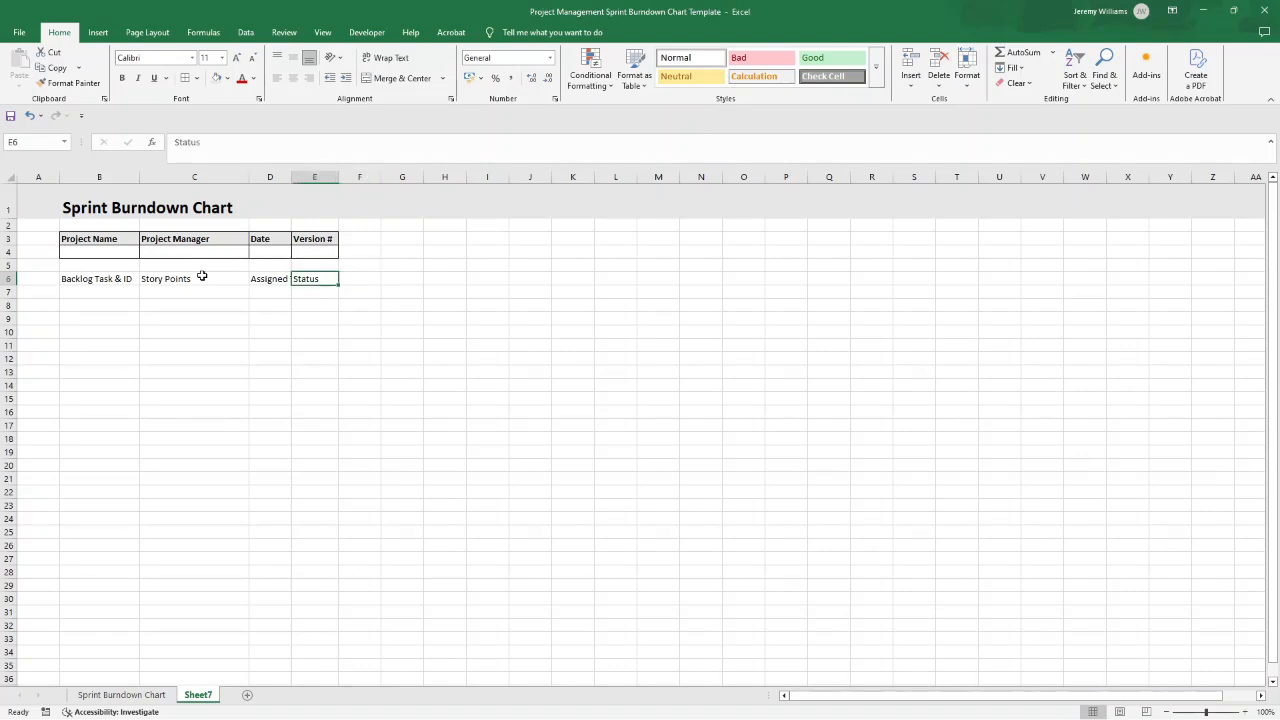
{"action": "type", "text": "Original Estimate"}
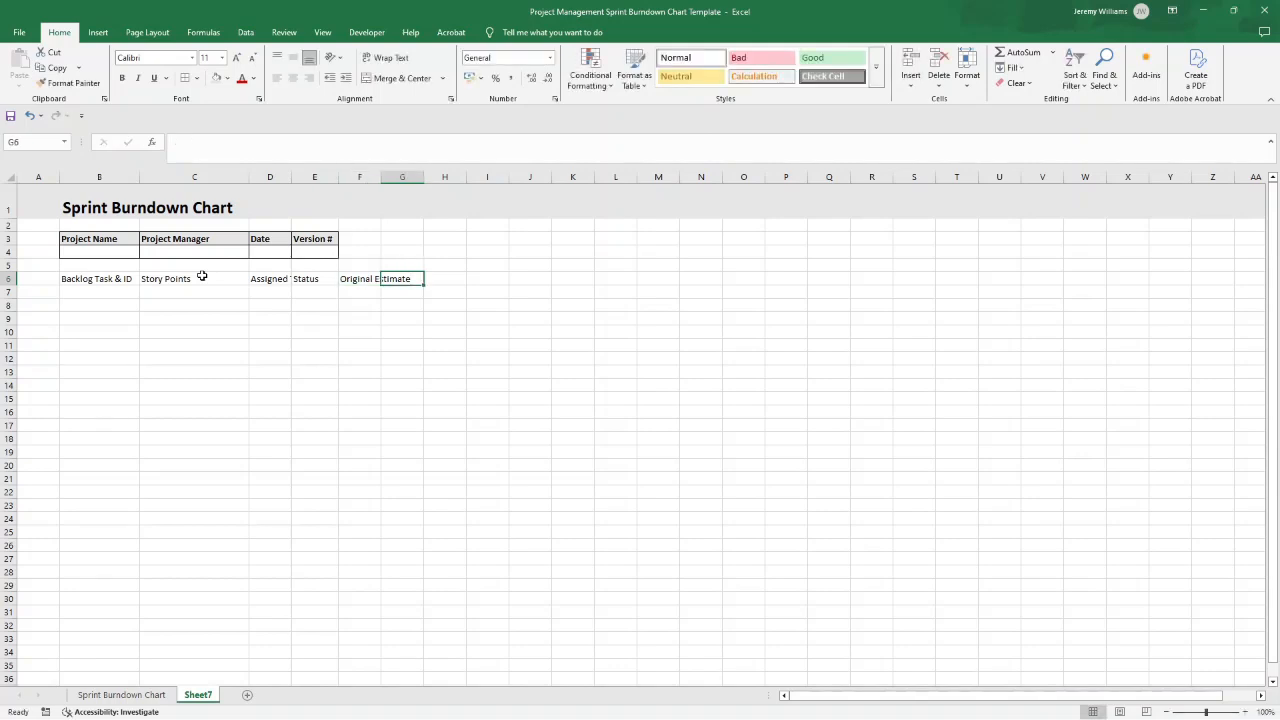
{"action": "type", "text": "Day 1"}
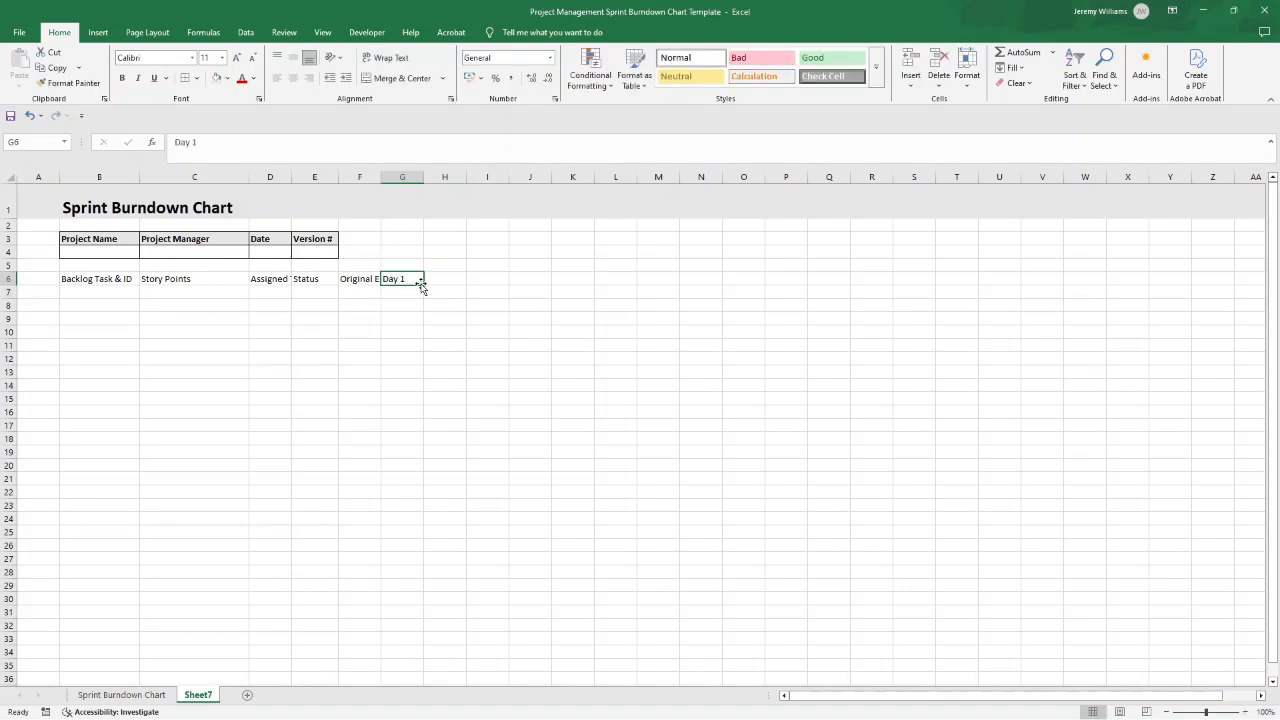
{"action": "left_click_drag", "start_coordinate": [420, 278], "coordinate": [550, 278]}
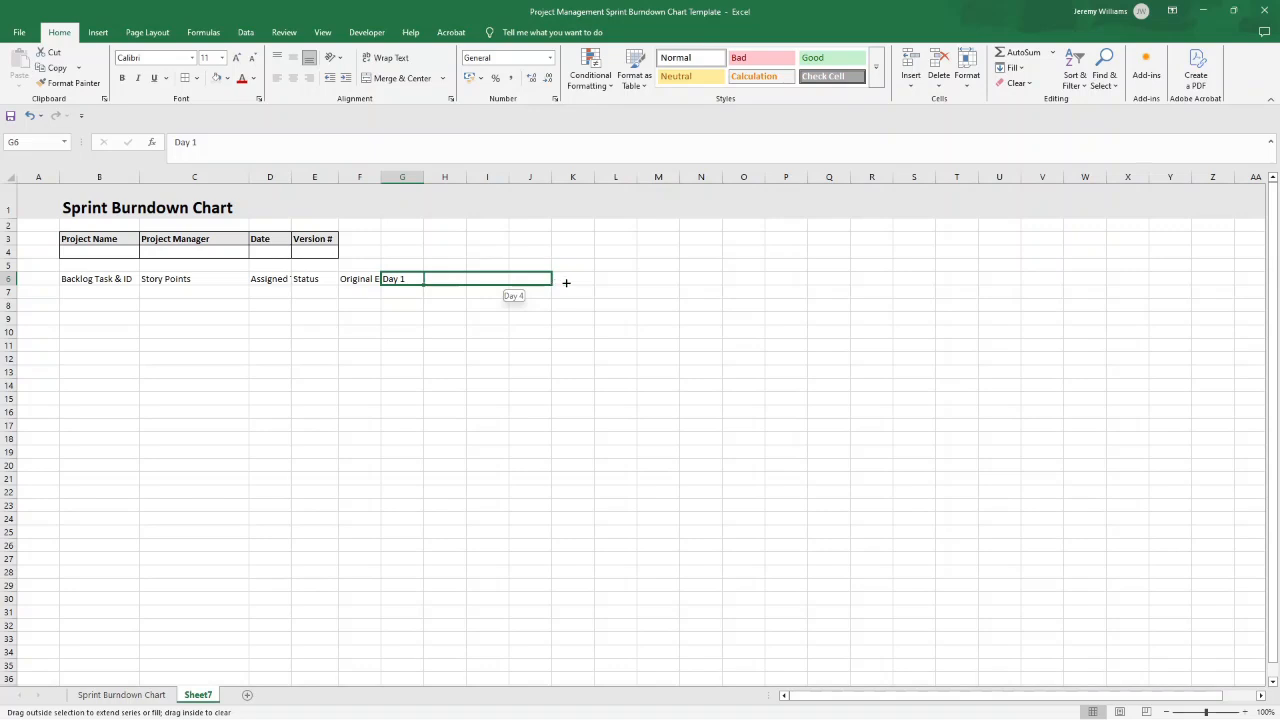
{"action": "left_click_drag", "start_coordinate": [548, 278], "coordinate": [590, 278]}
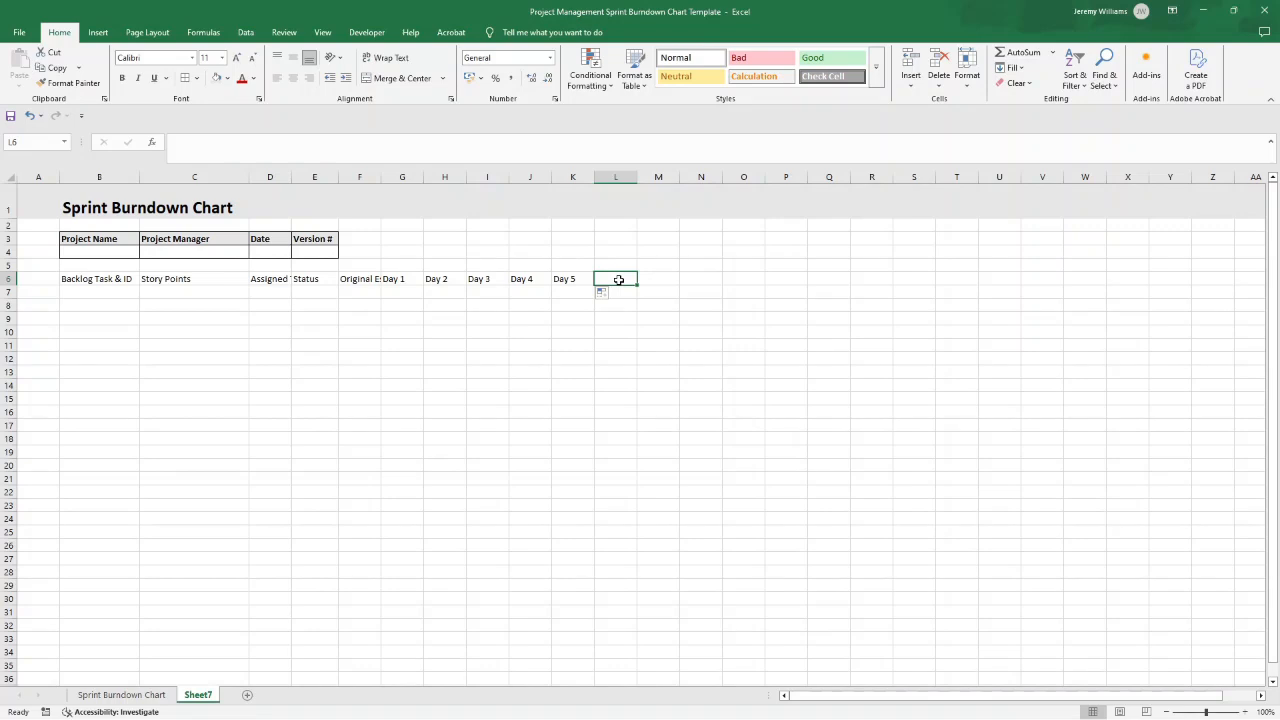
Add a final Sprint Review header after Day 5.
{"action": "type", "text": "Sprint Rev"}
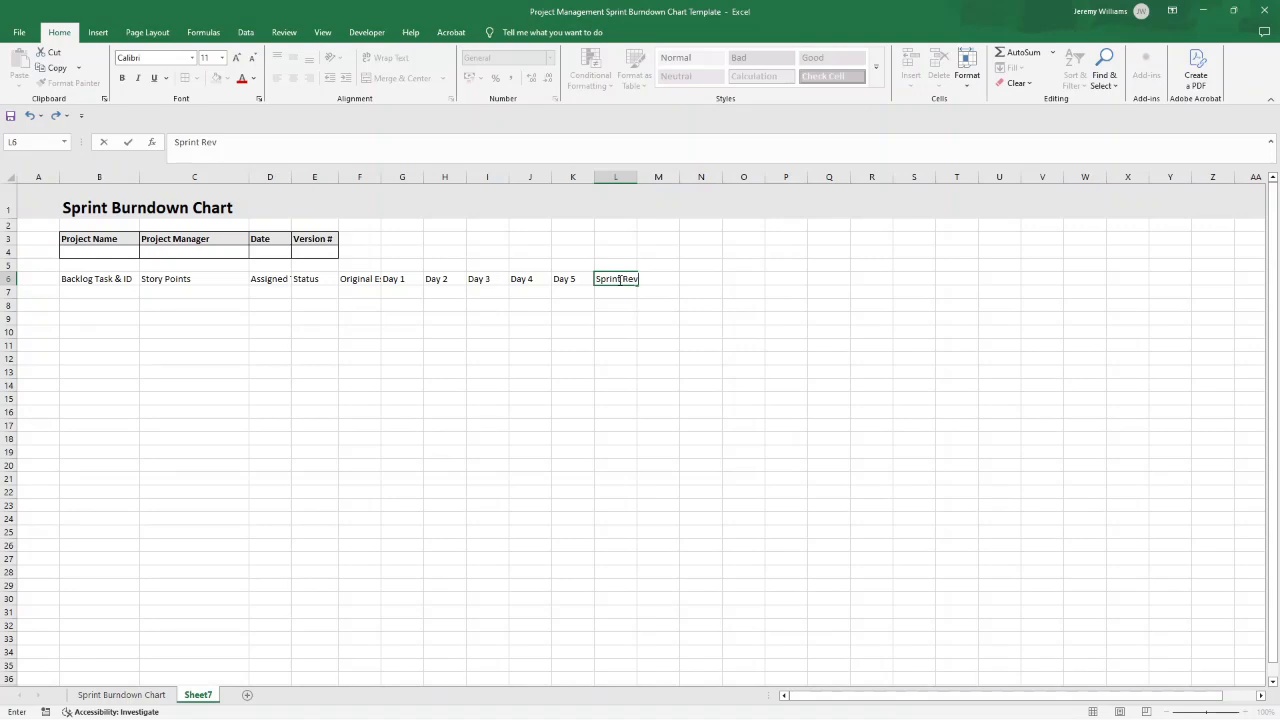
{"action": "type", "text": "iew"}
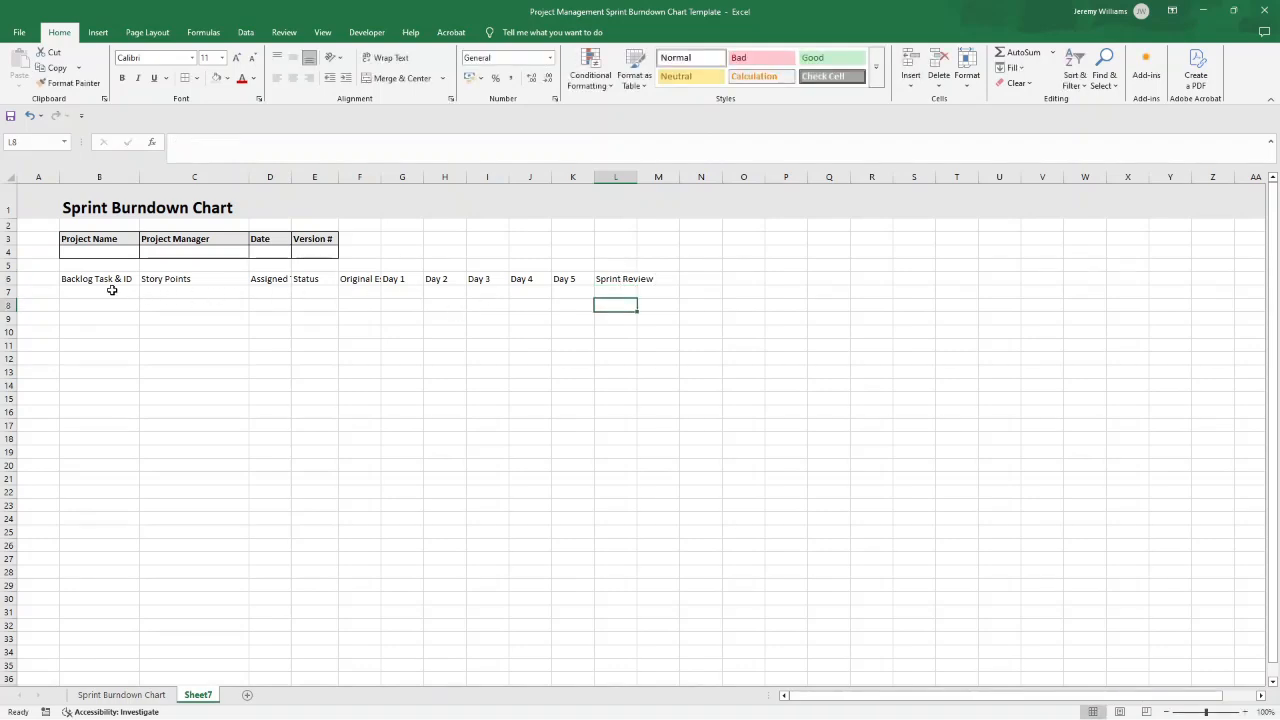
Enter User Story #1 in B7 with Task rows beneath it in B8:B11.
{"action": "left_click", "coordinate": [100, 292]}
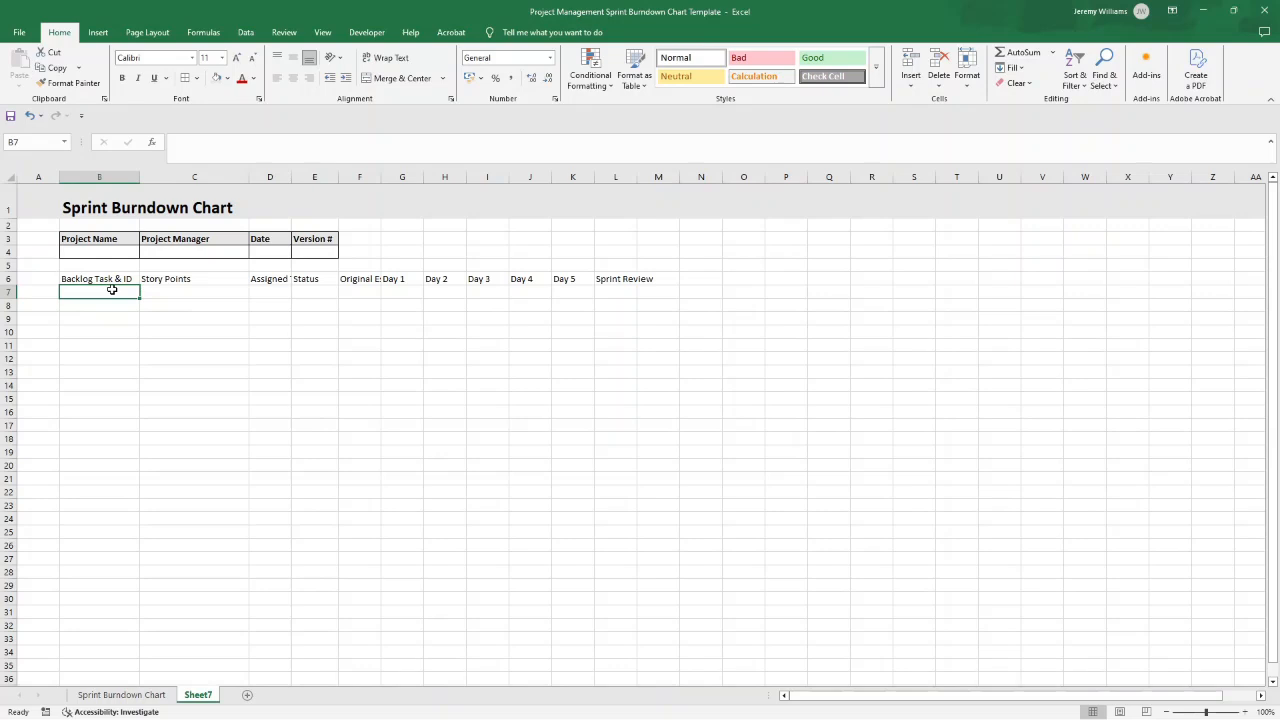
{"action": "type", "text": "User Story"}
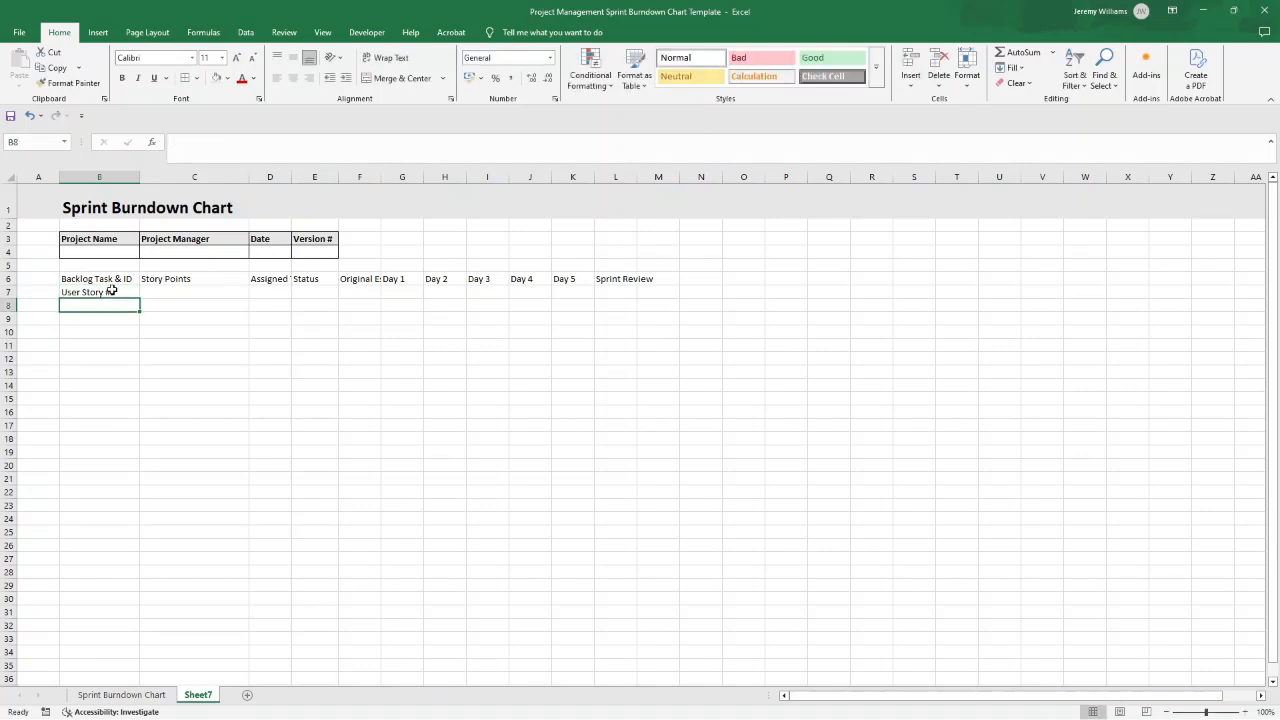
{"action": "type", "text": "Task"}
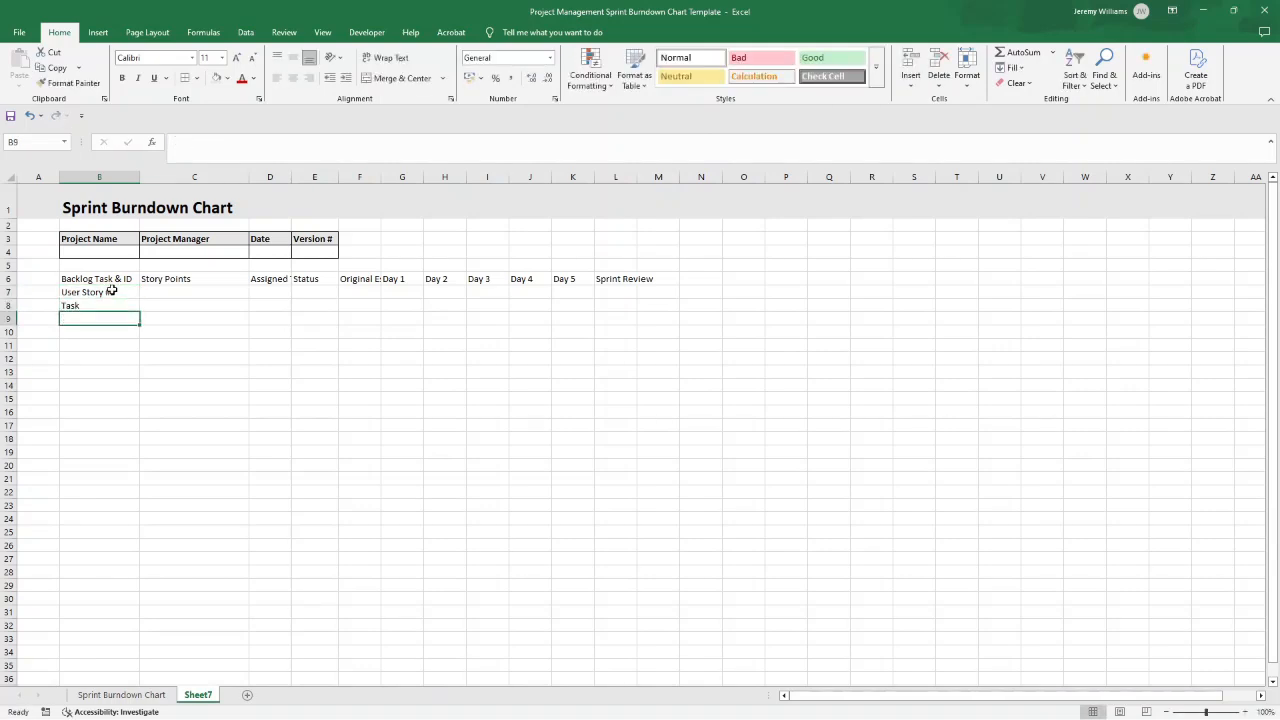
{"action": "type", "text": "Task"}
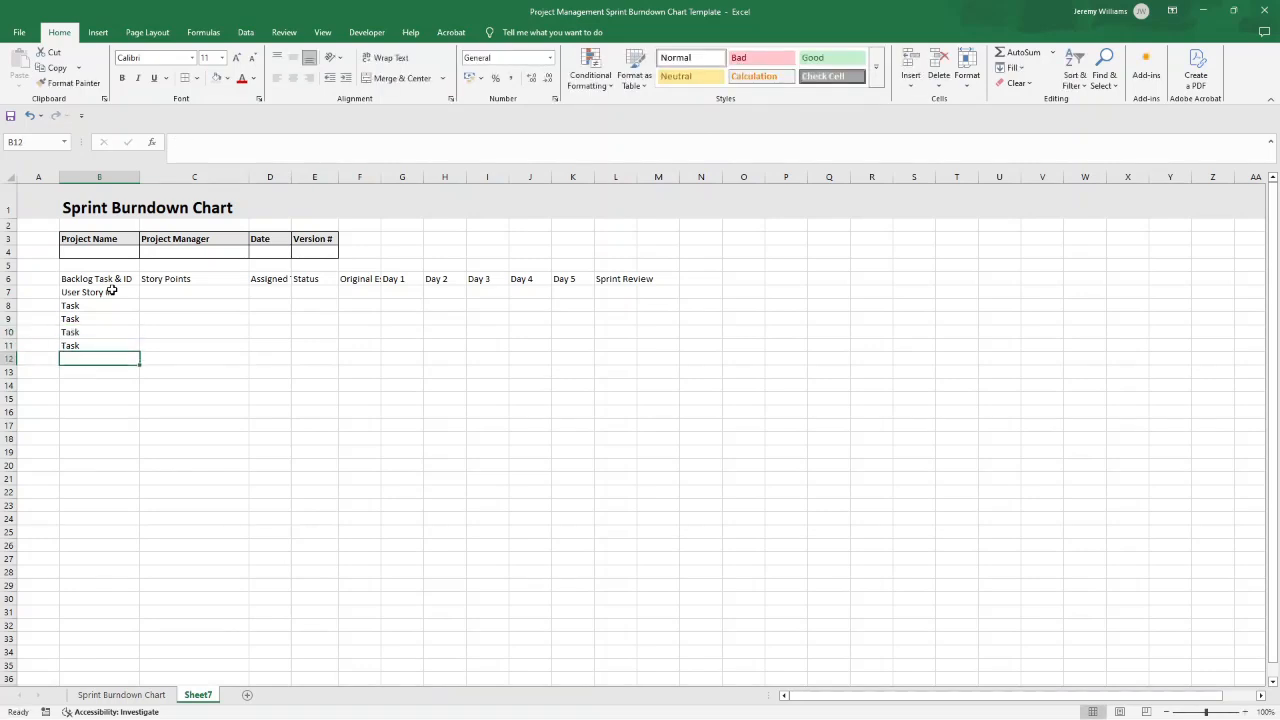
{"action": "type", "text": "#1"}
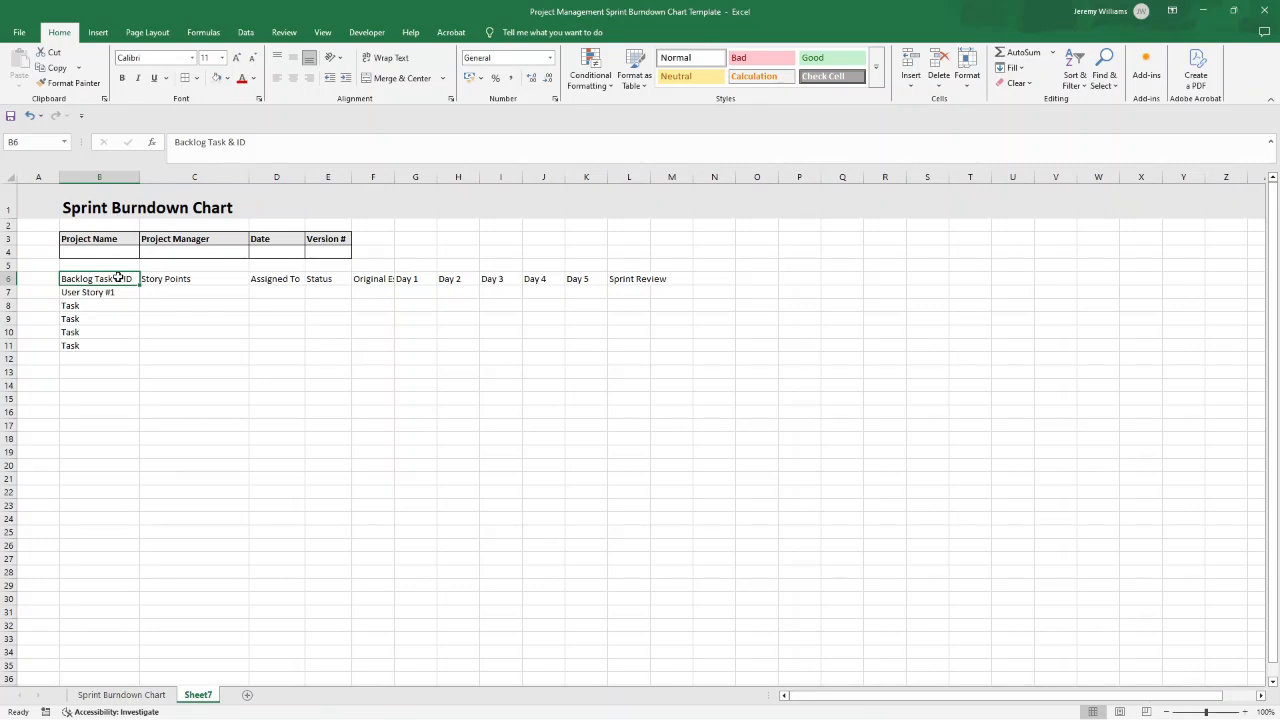
Make the header row and User Story #1 row bold with grey shading.
{"action": "left_click_drag", "start_coordinate": [98, 278], "coordinate": [632, 292]}
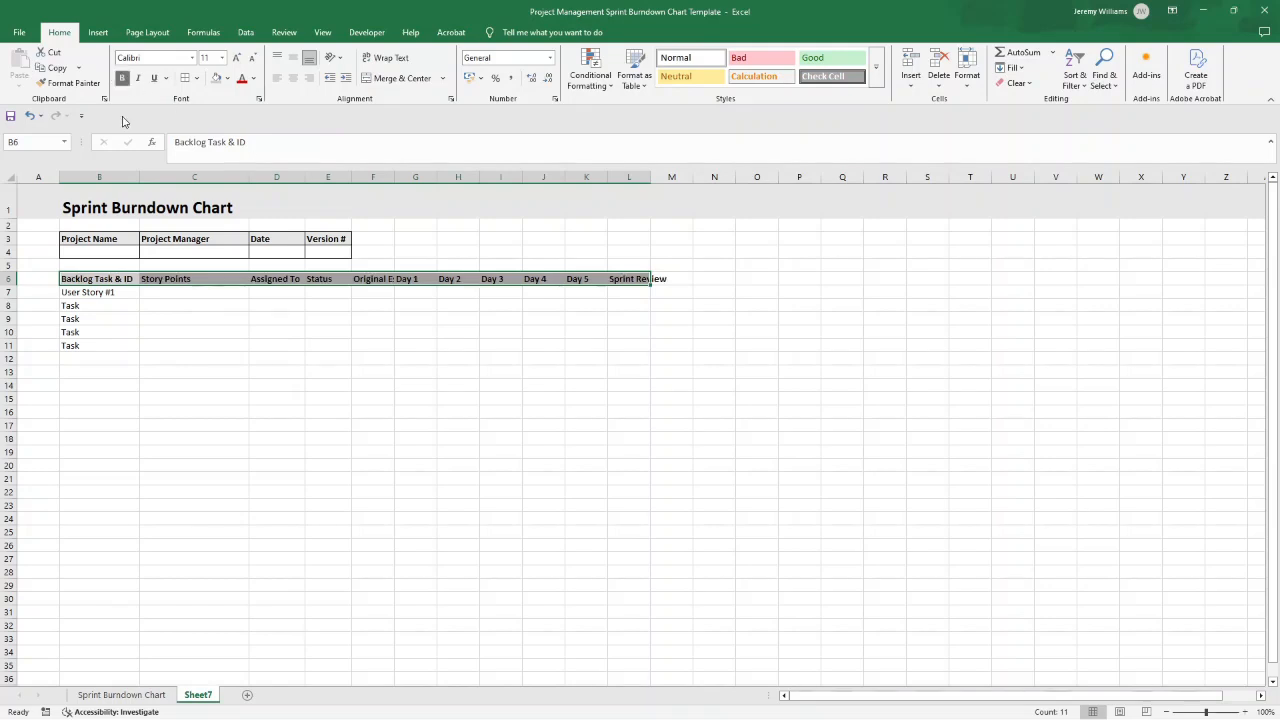
{"action": "left_click", "coordinate": [98, 292]}
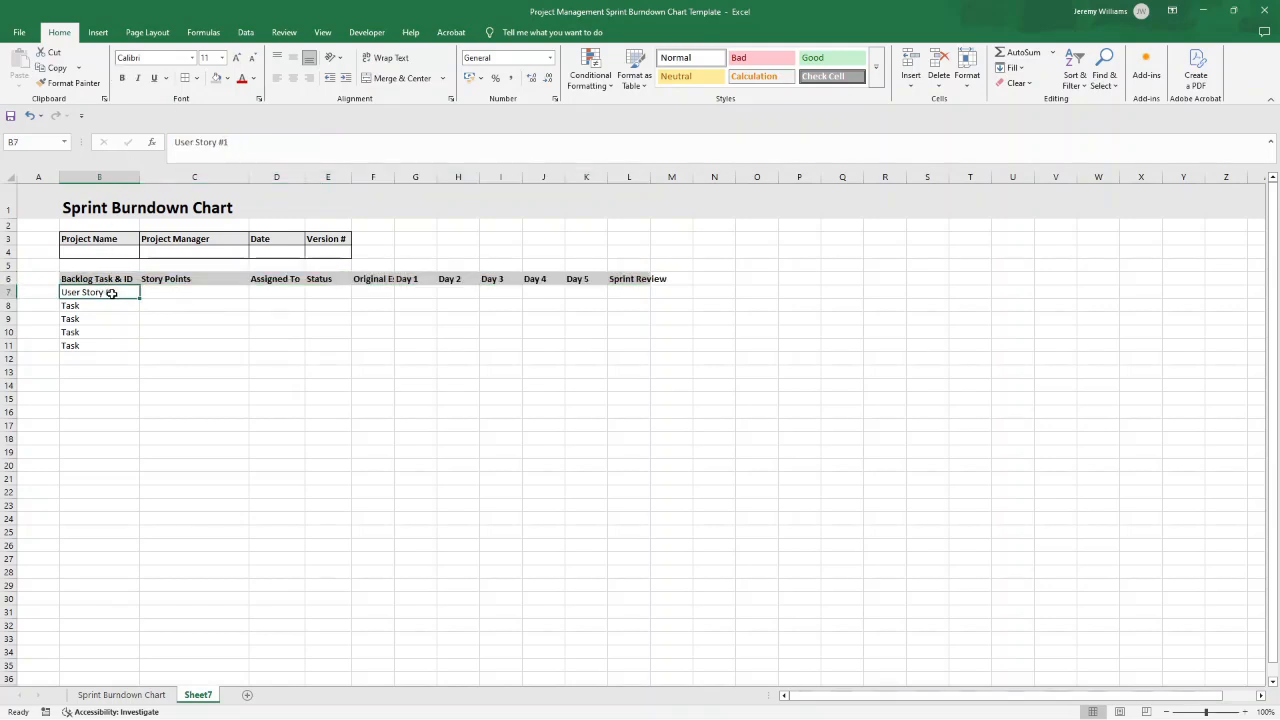
{"action": "left_click_drag", "start_coordinate": [98, 292], "coordinate": [610, 292]}
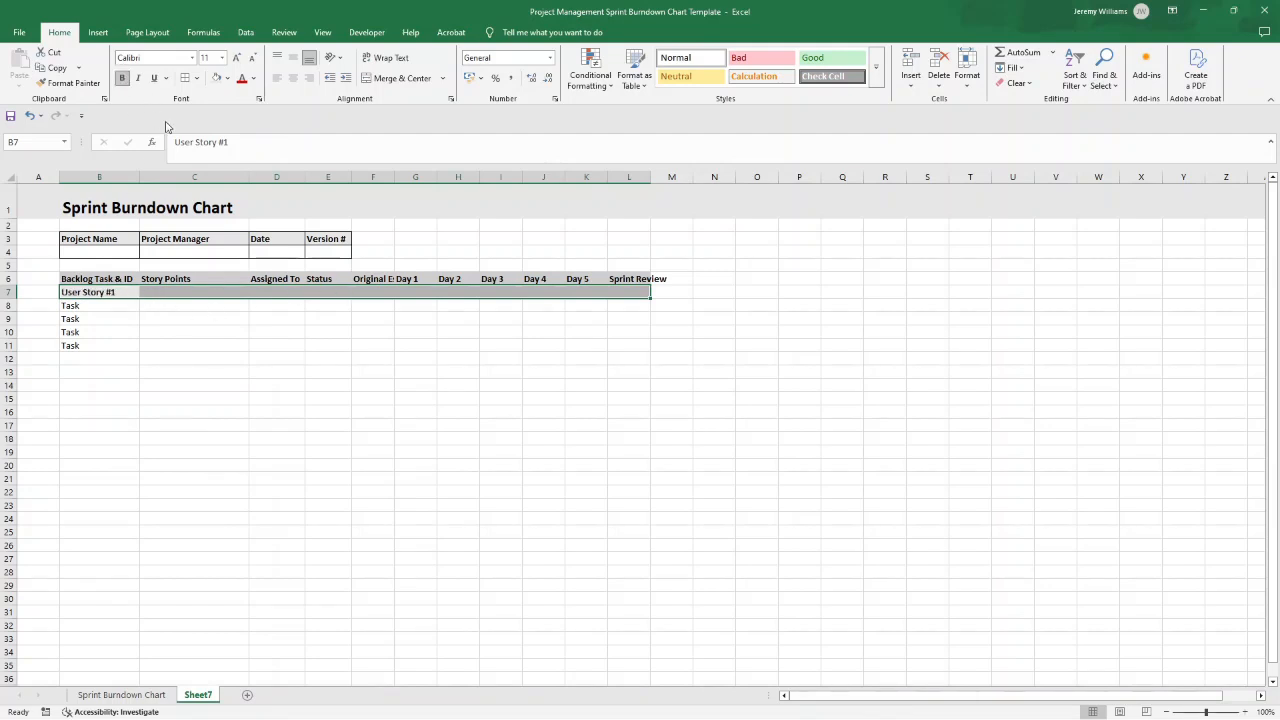
{"action": "mouse_move", "coordinate": [344, 78]}
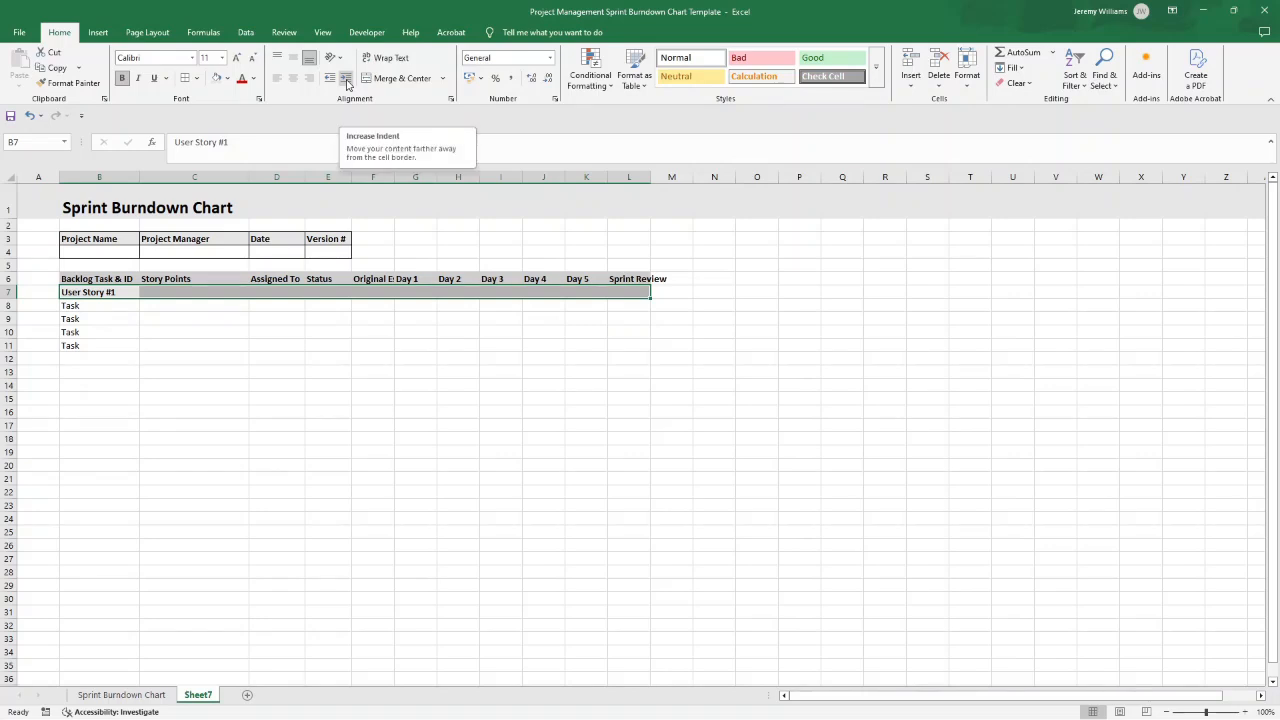
Indent User Story #1 once and its Task rows one level further.
{"action": "left_click", "coordinate": [344, 78]}
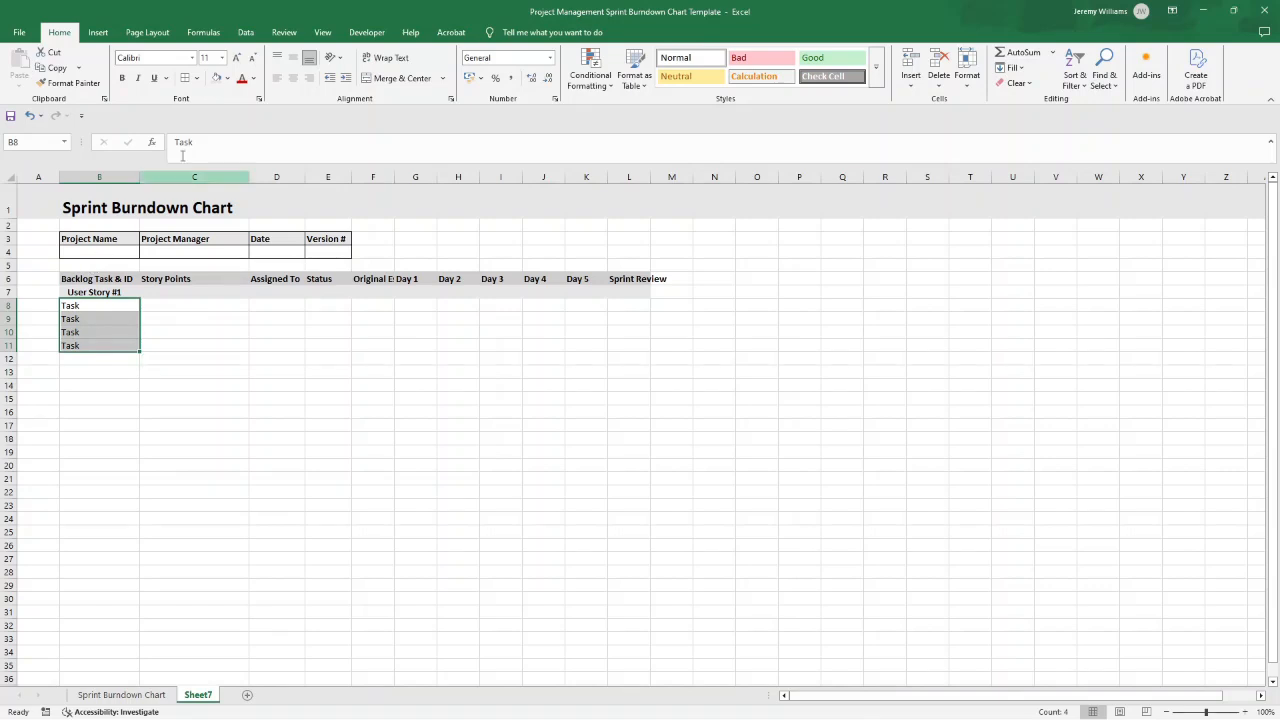
{"action": "mouse_move", "coordinate": [348, 78]}
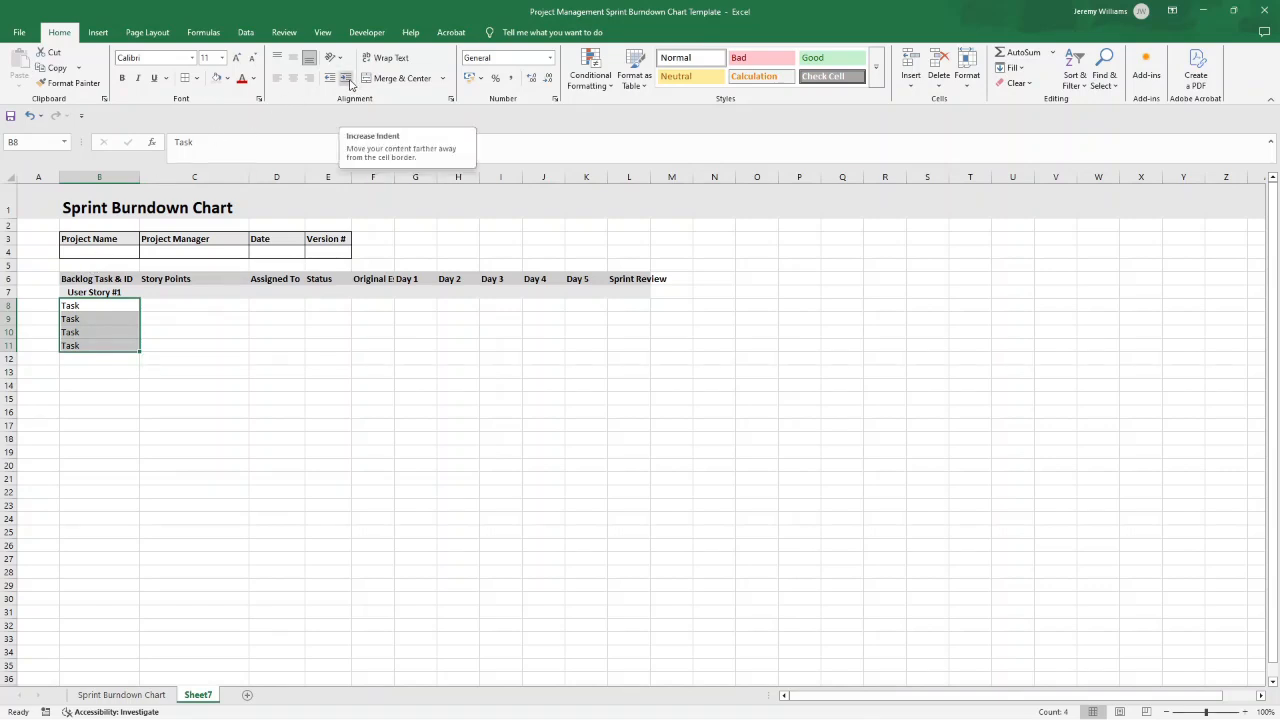
{"action": "mouse_move", "coordinate": [346, 78]}
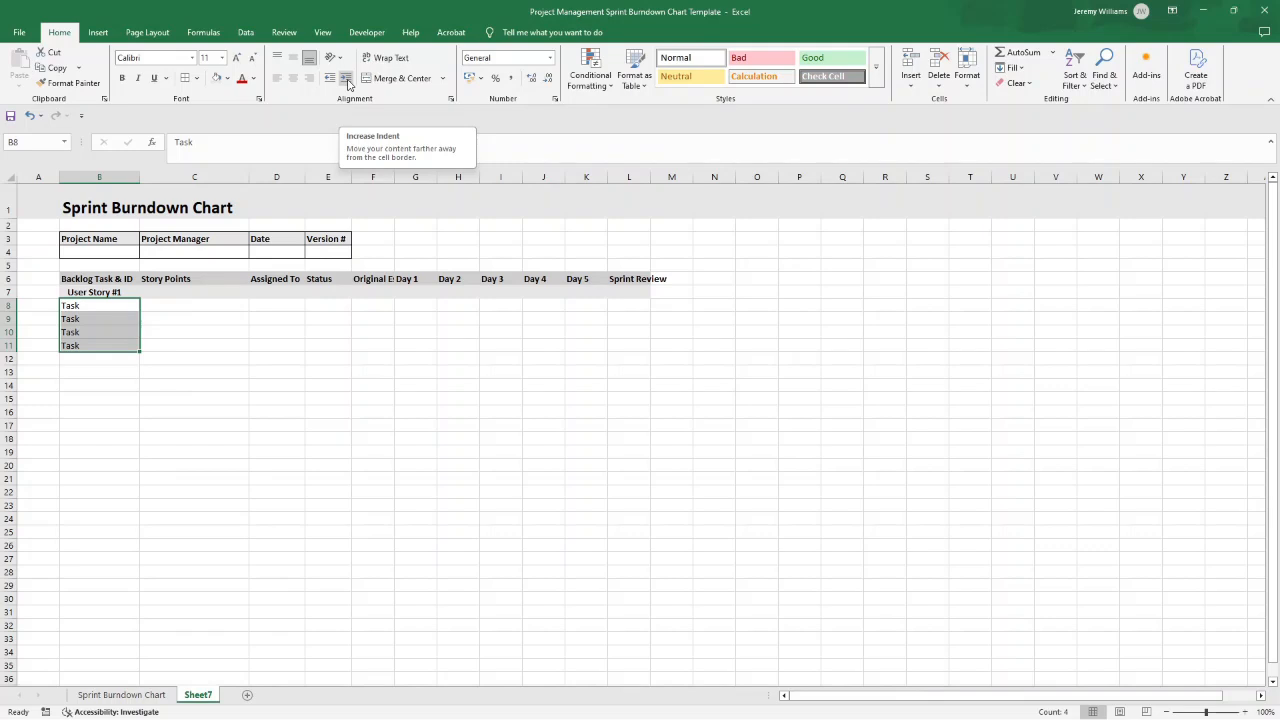
{"action": "left_click", "coordinate": [348, 78]}
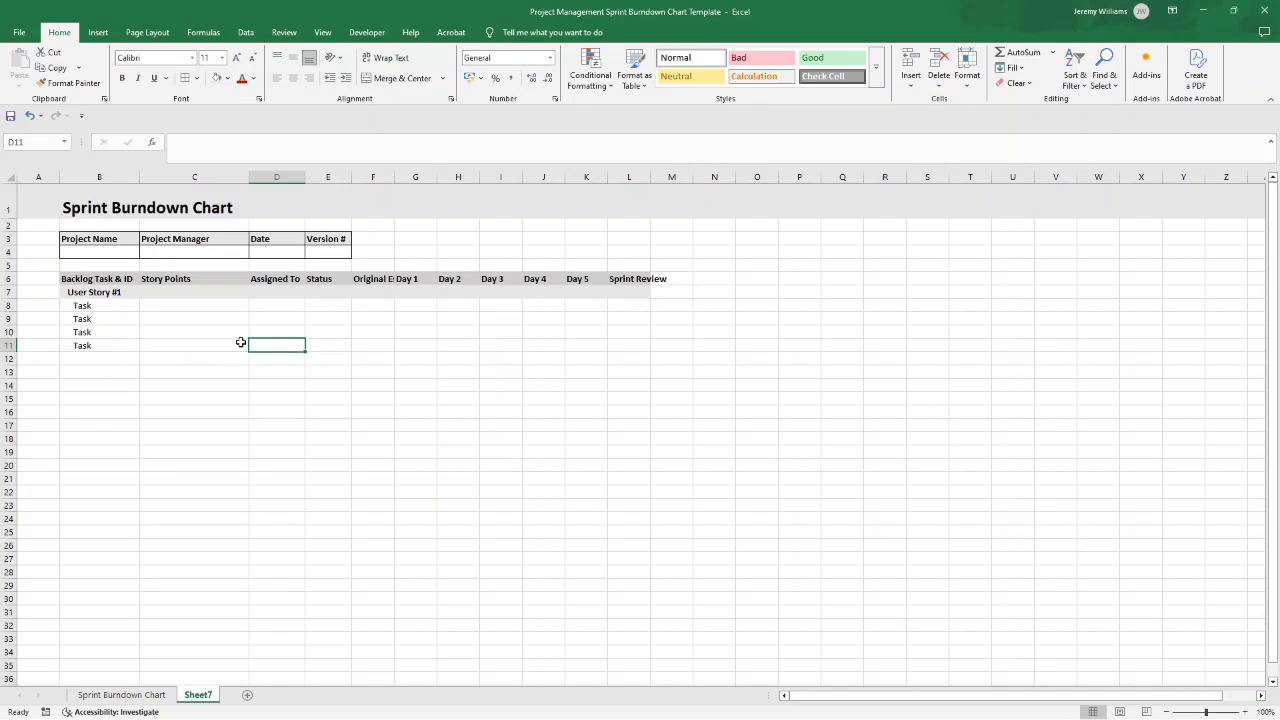
{"action": "left_click", "coordinate": [100, 292]}
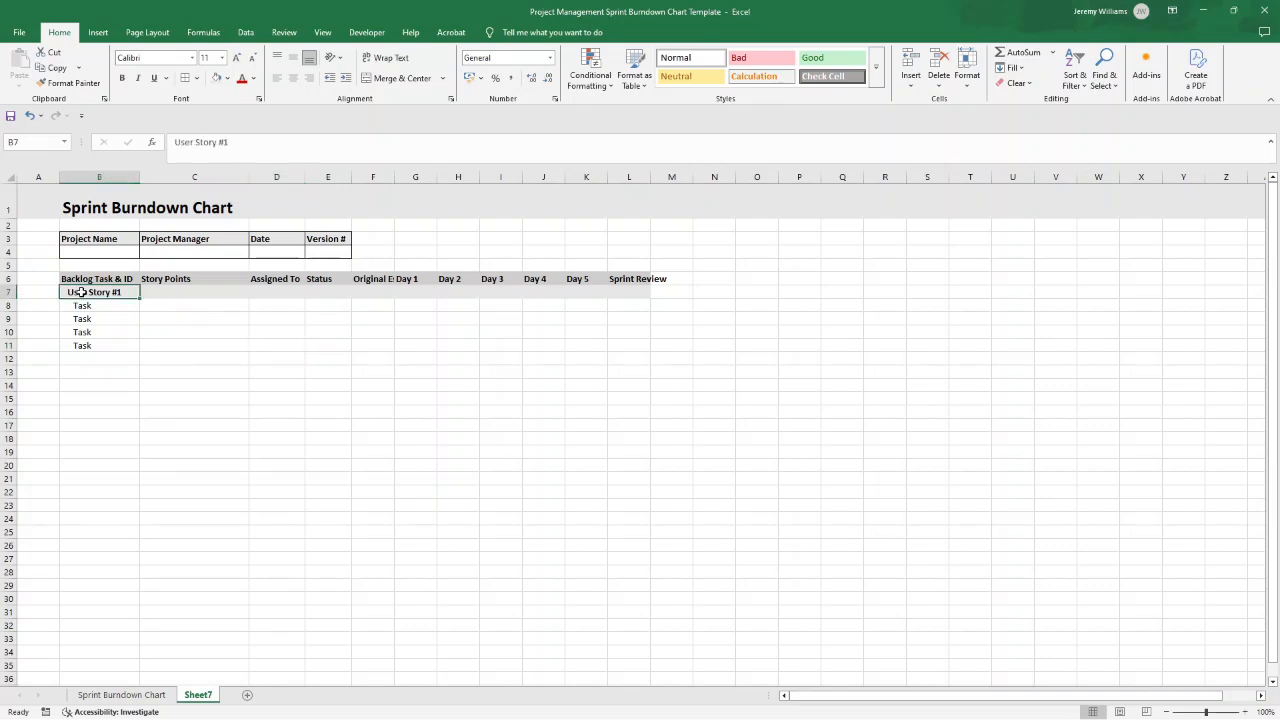
Copy the User Story #1 block downward and renumber through User Story #5.
{"action": "left_click_drag", "start_coordinate": [92, 292], "coordinate": [612, 346]}
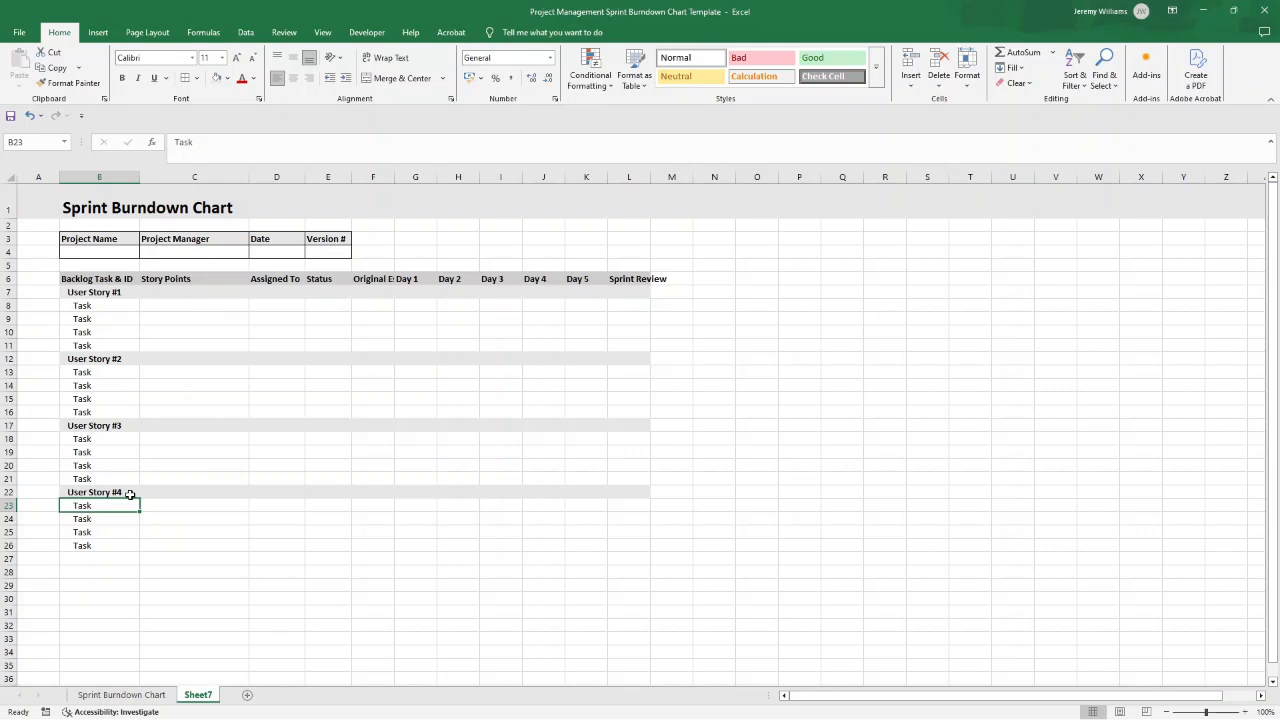
{"action": "mouse_move", "coordinate": [134, 292]}
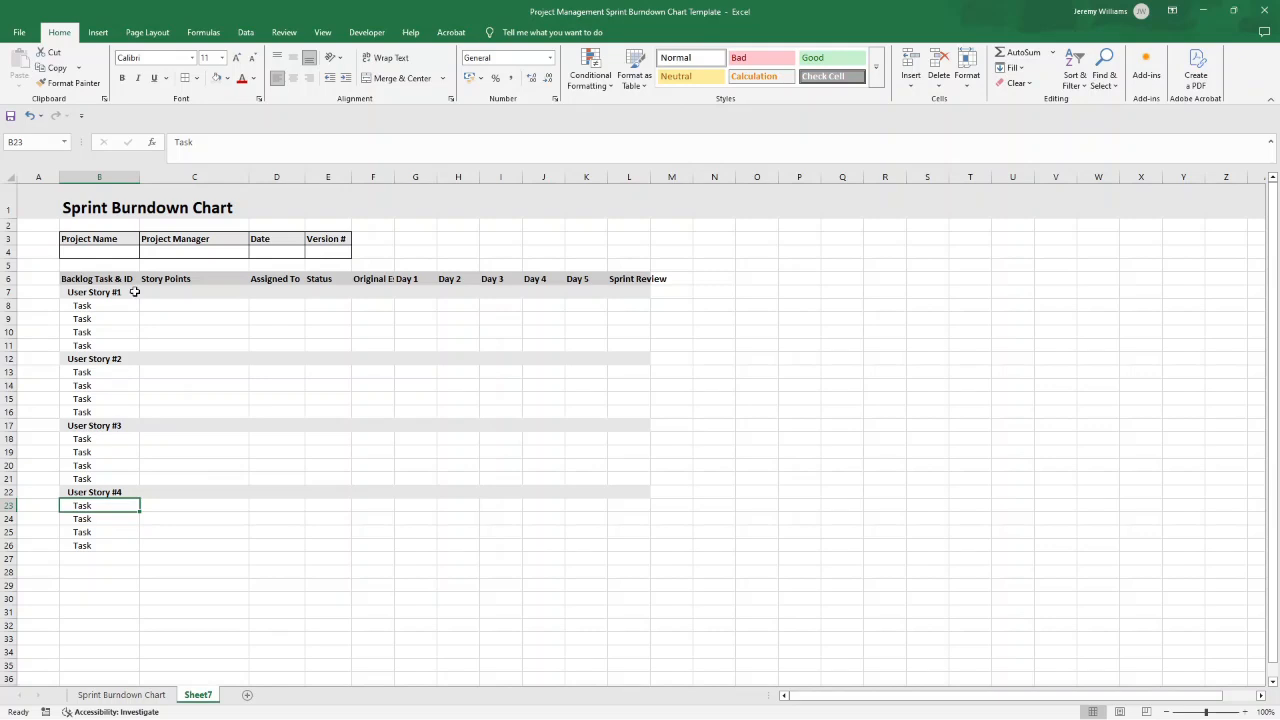
{"action": "left_click", "coordinate": [100, 424]}
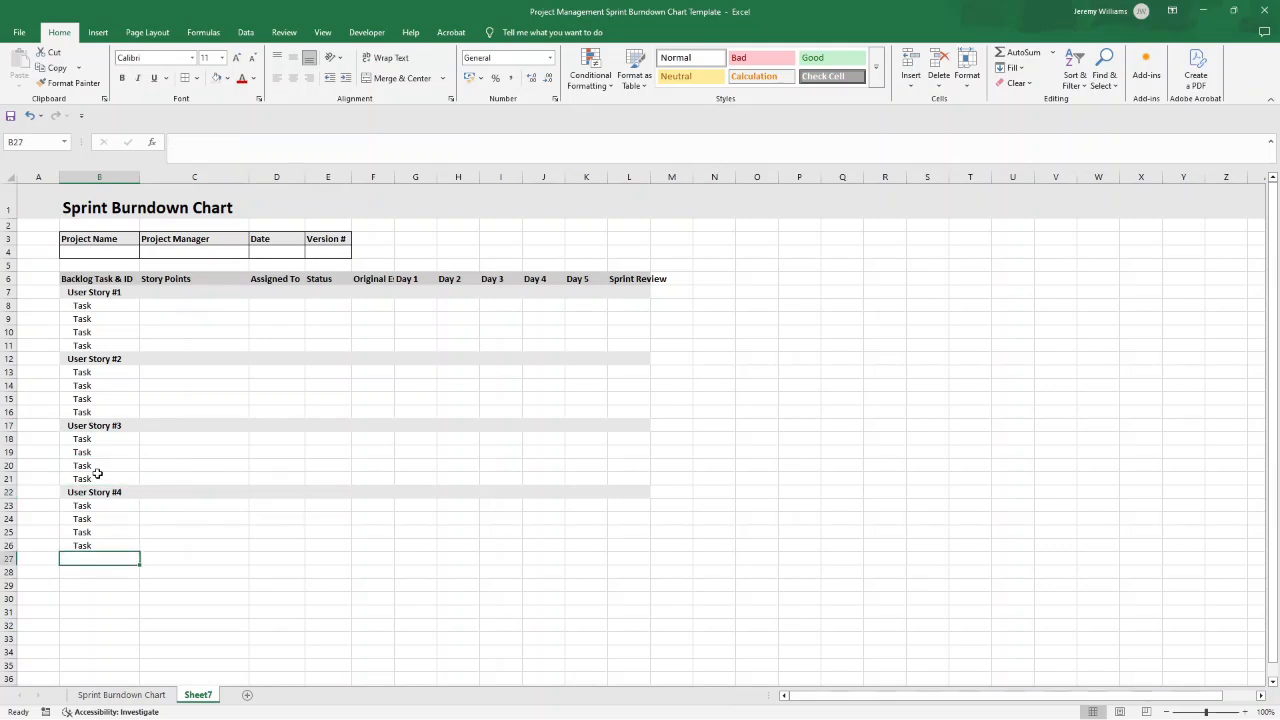
{"action": "left_click_drag", "start_coordinate": [98, 492], "coordinate": [480, 544]}
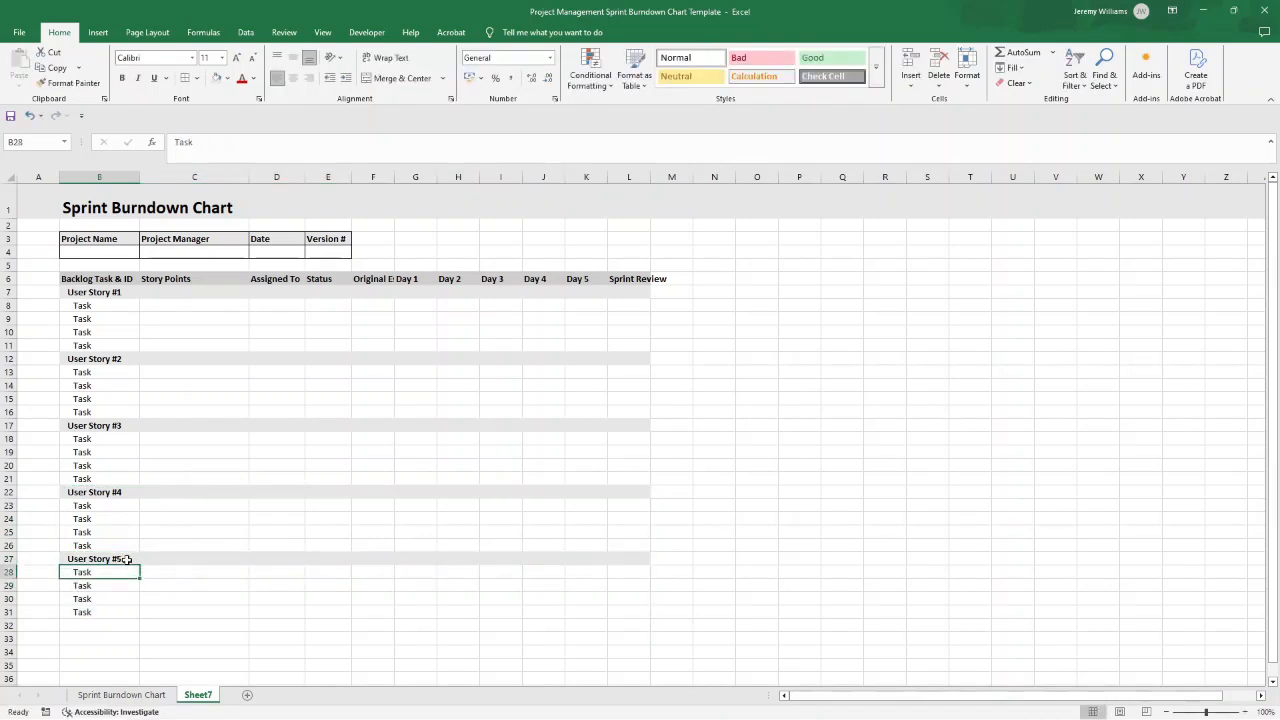
{"action": "left_click", "coordinate": [100, 624]}
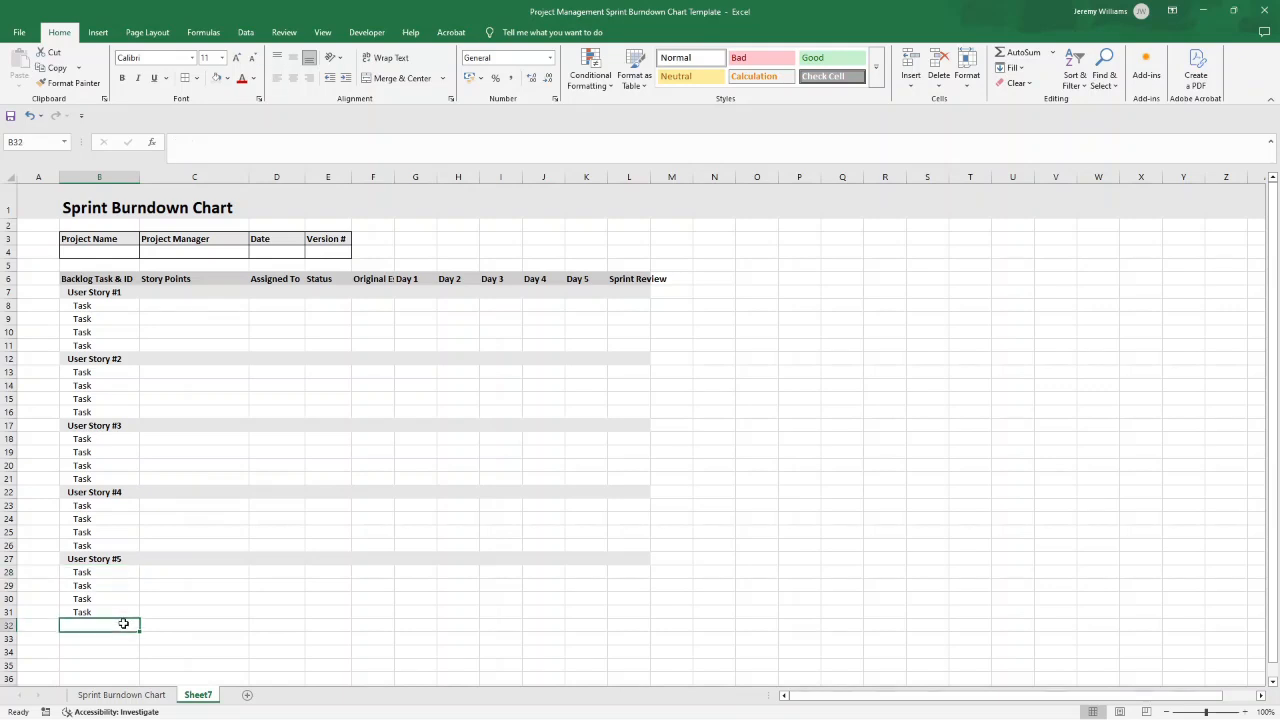
Add bold, shaded Planned and Actual rows below the last story block.
{"action": "type", "text": "Actual"}
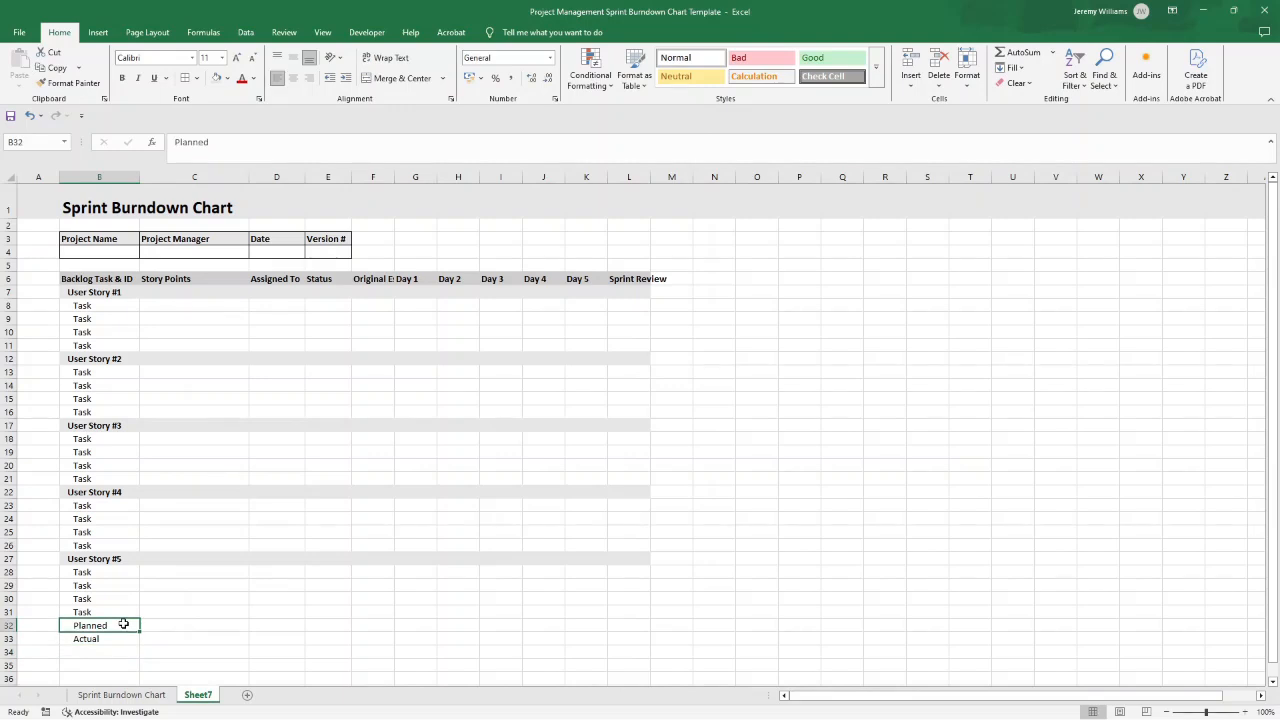
{"action": "left_click", "coordinate": [100, 638]}
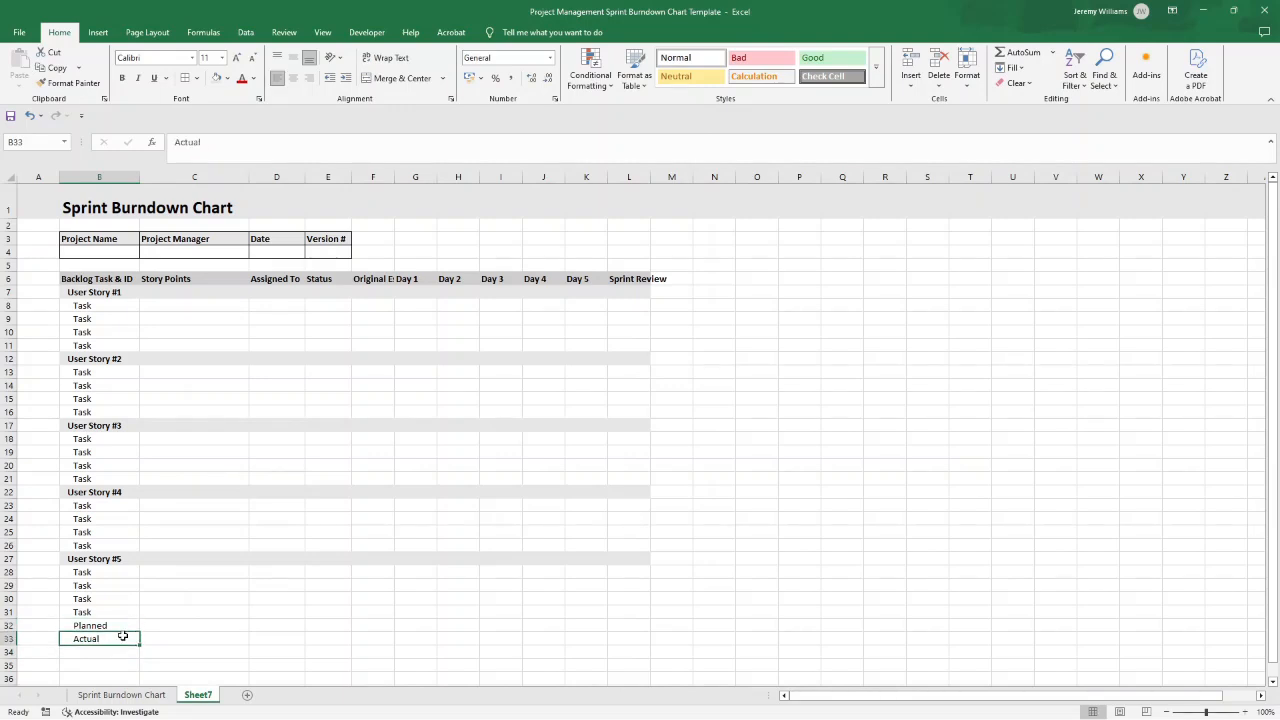
{"action": "left_click", "coordinate": [100, 624]}
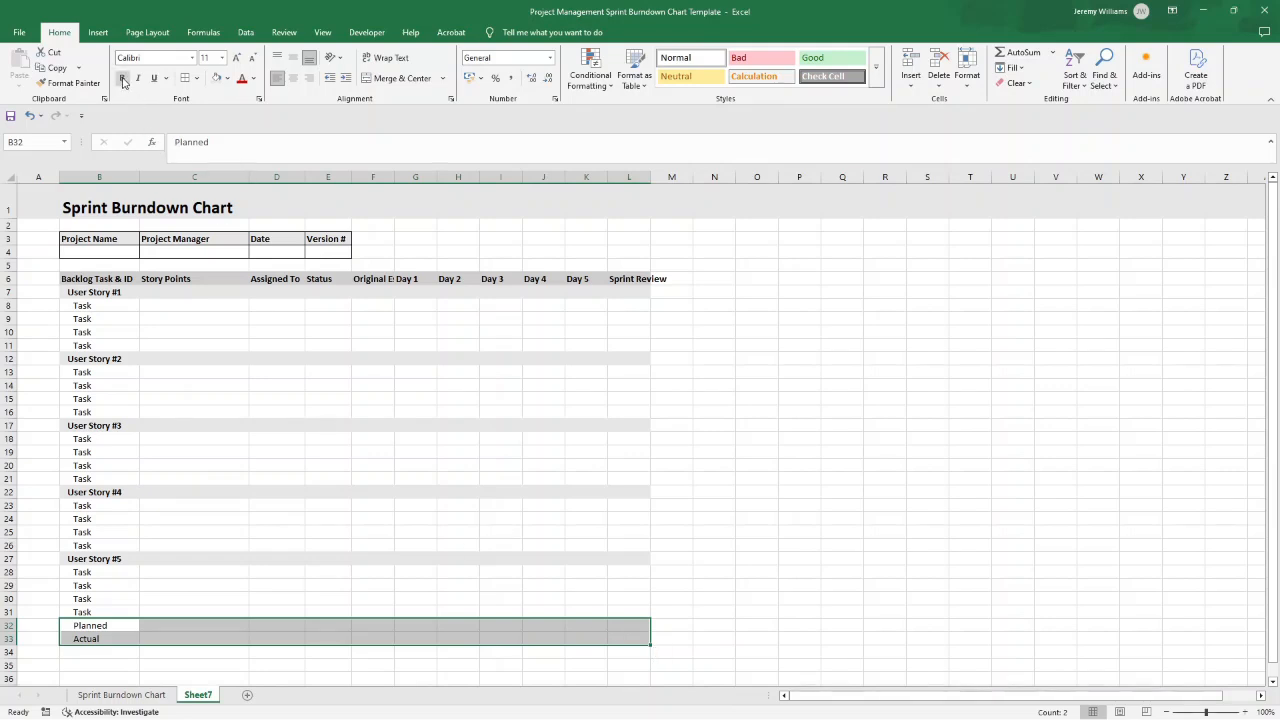
{"action": "left_click", "coordinate": [328, 438]}
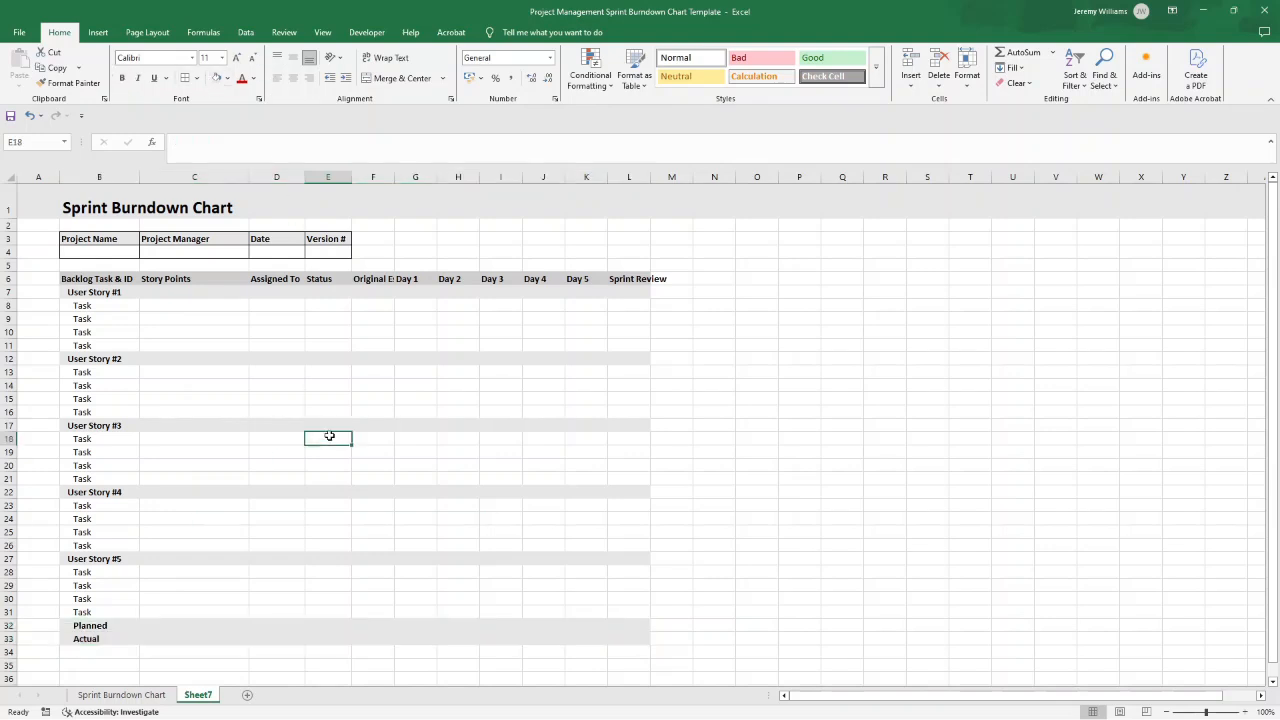
Apply borders to the whole backlog table from the header to the Actual row.
{"action": "left_click", "coordinate": [98, 278]}
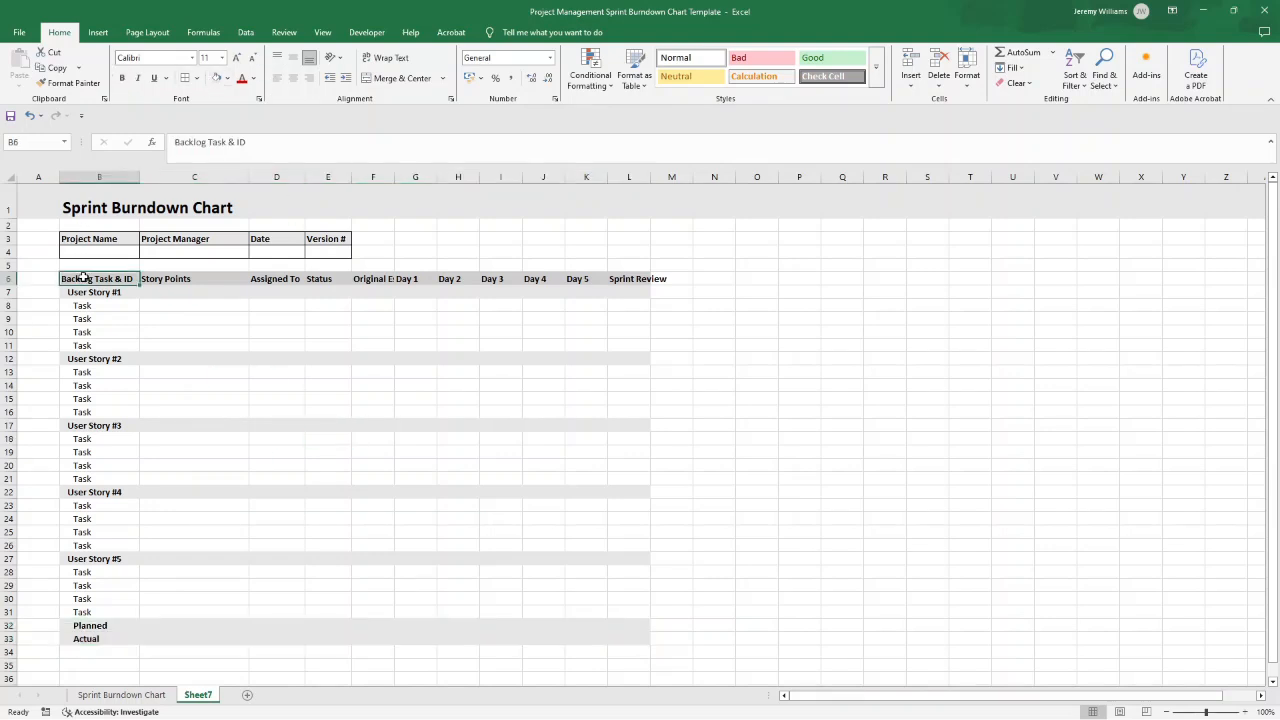
{"action": "left_click_drag", "start_coordinate": [96, 278], "coordinate": [624, 638]}
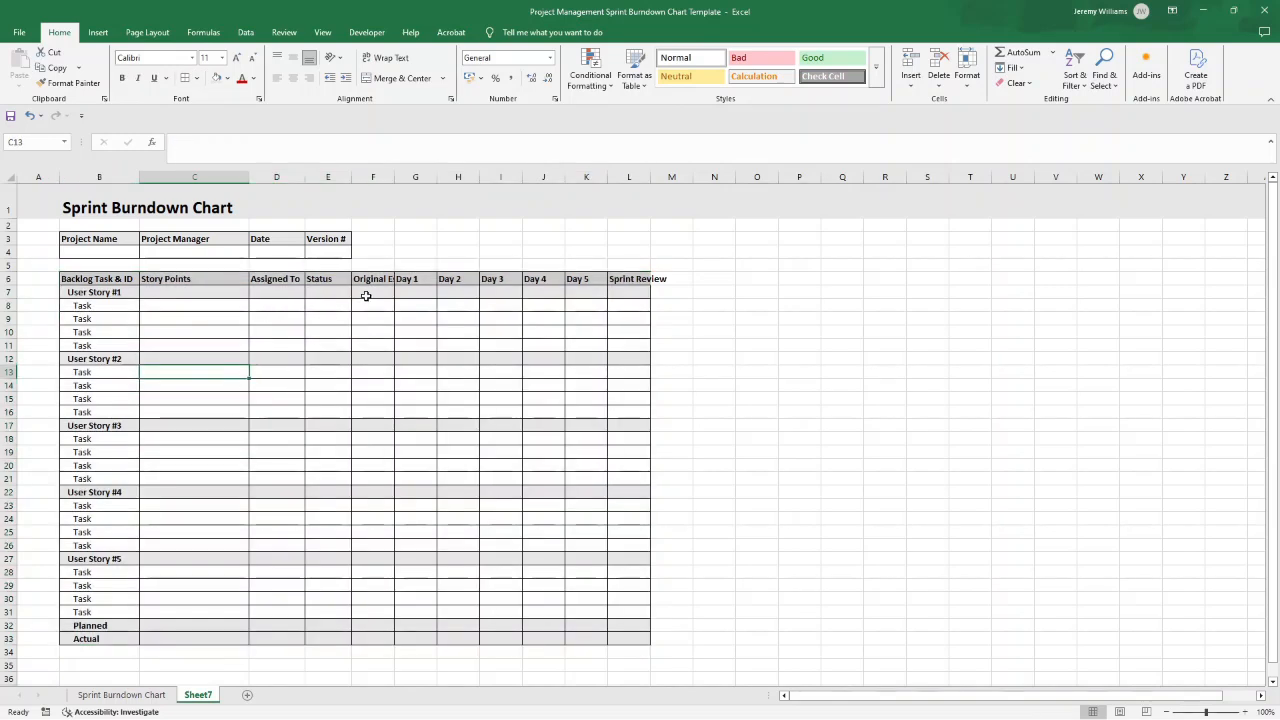
Widen columns F:L with wrapped headers, then return to the Sprint Burndown Chart sheet.
{"action": "left_click", "coordinate": [372, 176]}
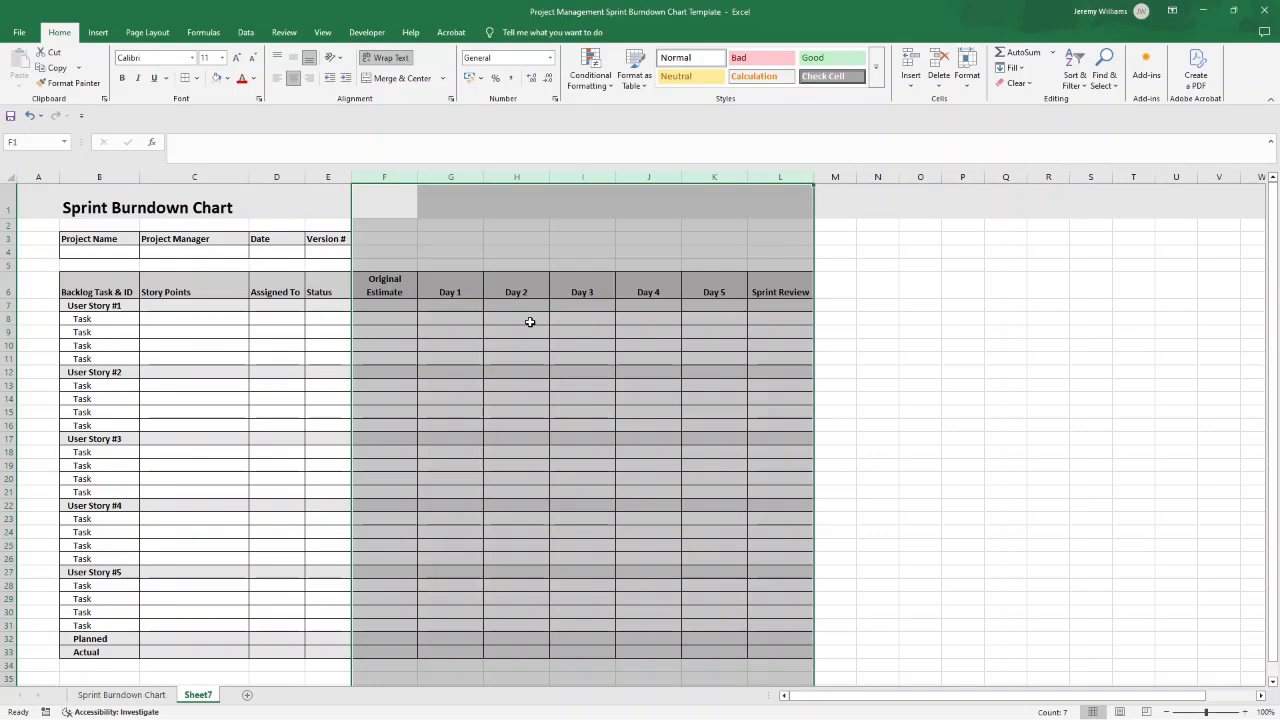
{"action": "scroll", "scroll_direction": "down", "scroll_amount": 3}
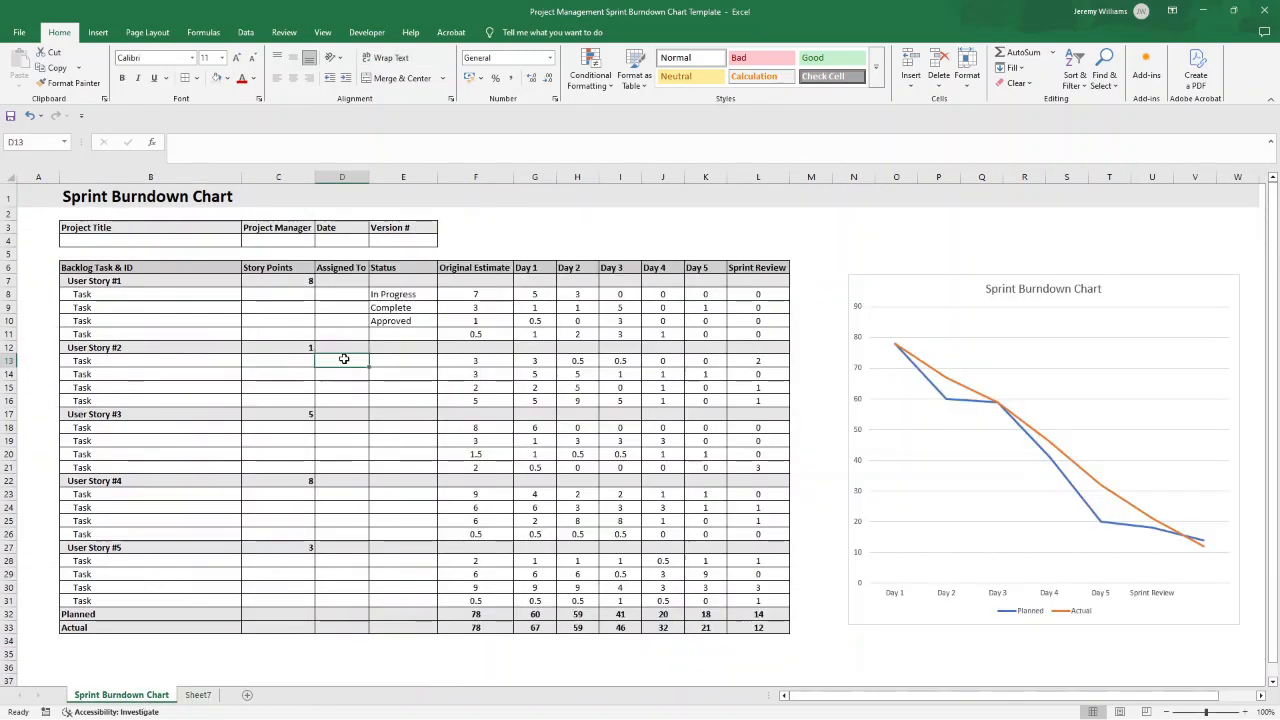
Copy C7:L33 sample data from Sprint Burndown Chart and paste it into Sheet7 at C7.
{"action": "left_click", "coordinate": [278, 280]}
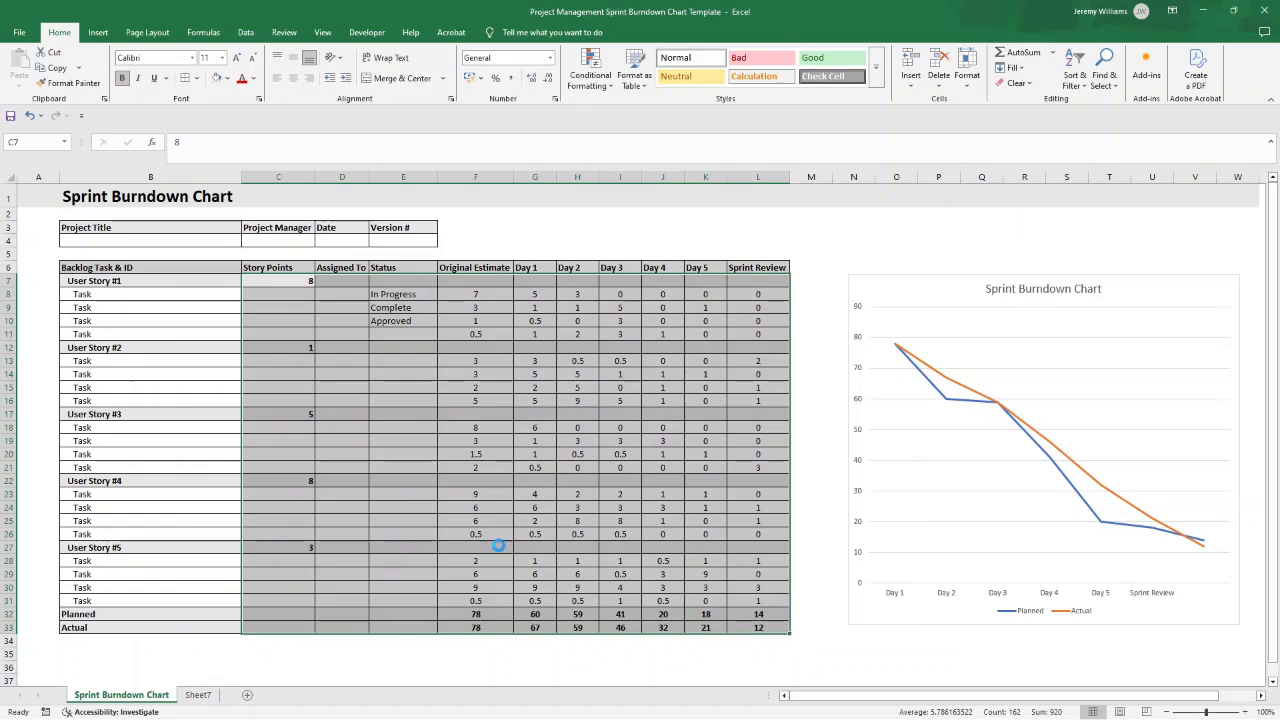
{"action": "left_click", "coordinate": [198, 694]}
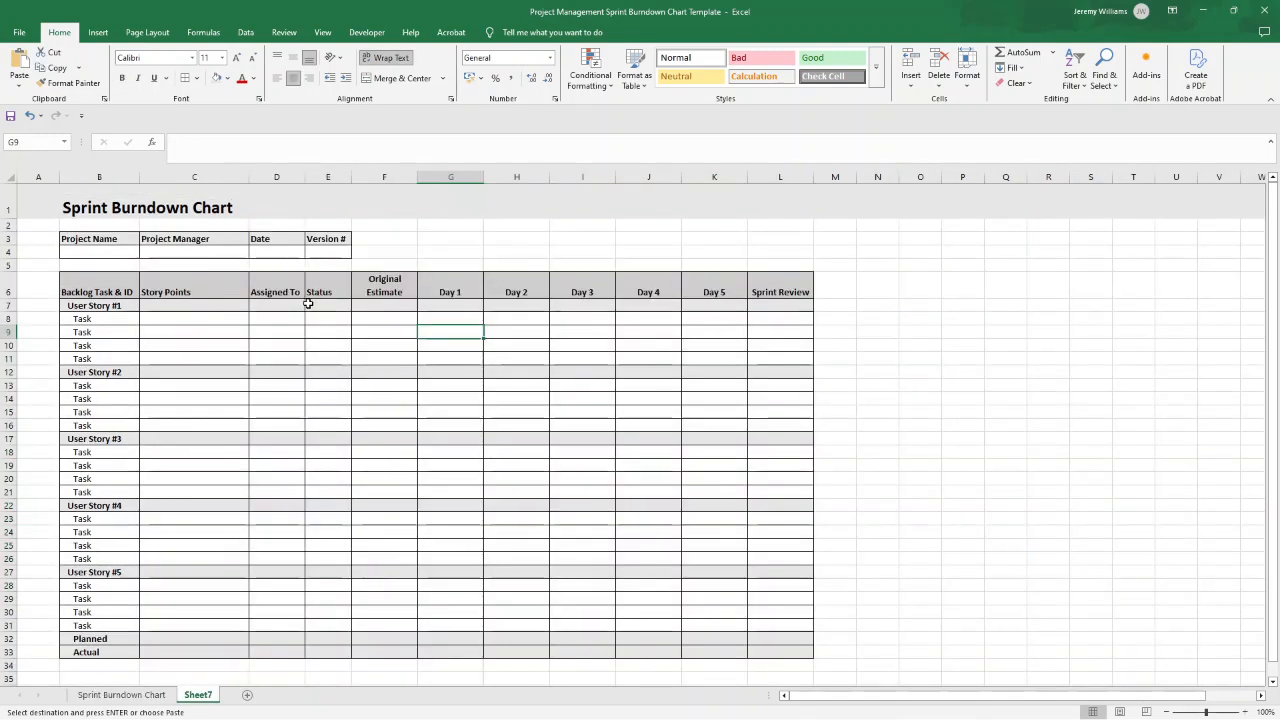
{"action": "key", "text": "ctrl+v"}
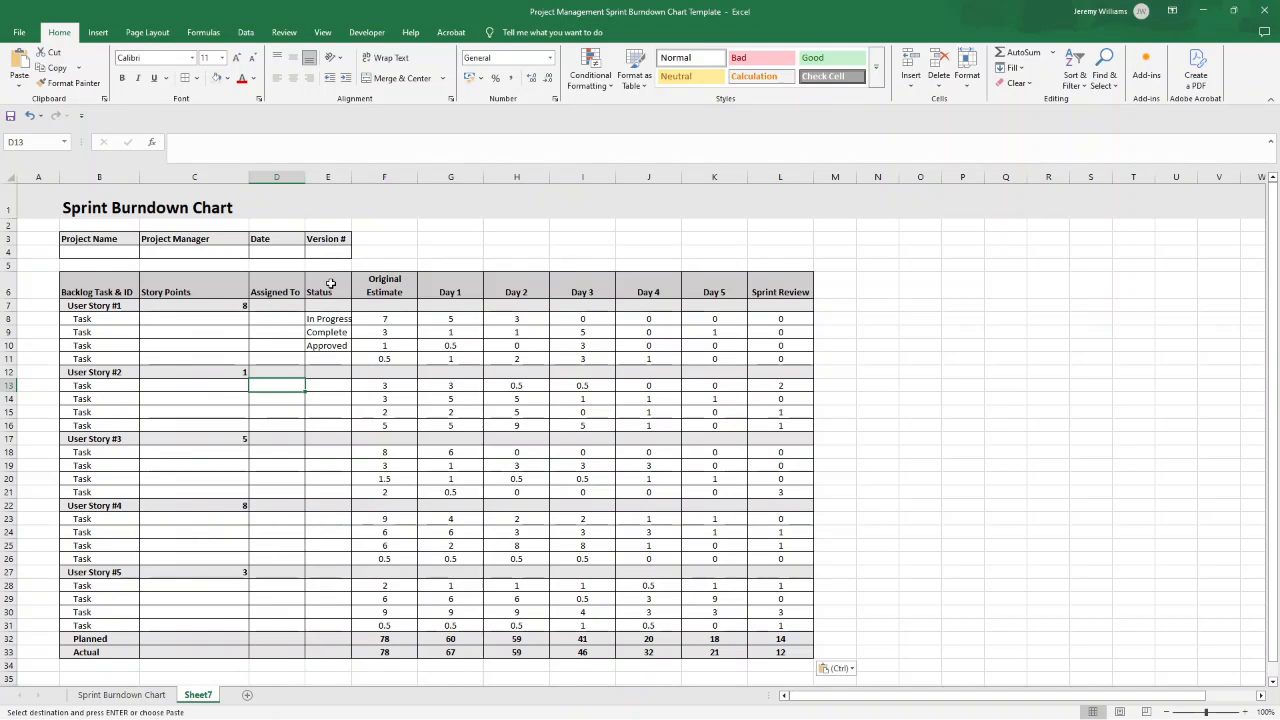
Select all the task Status cells E7:E31 on Sheet7.
{"action": "left_click", "coordinate": [328, 318]}
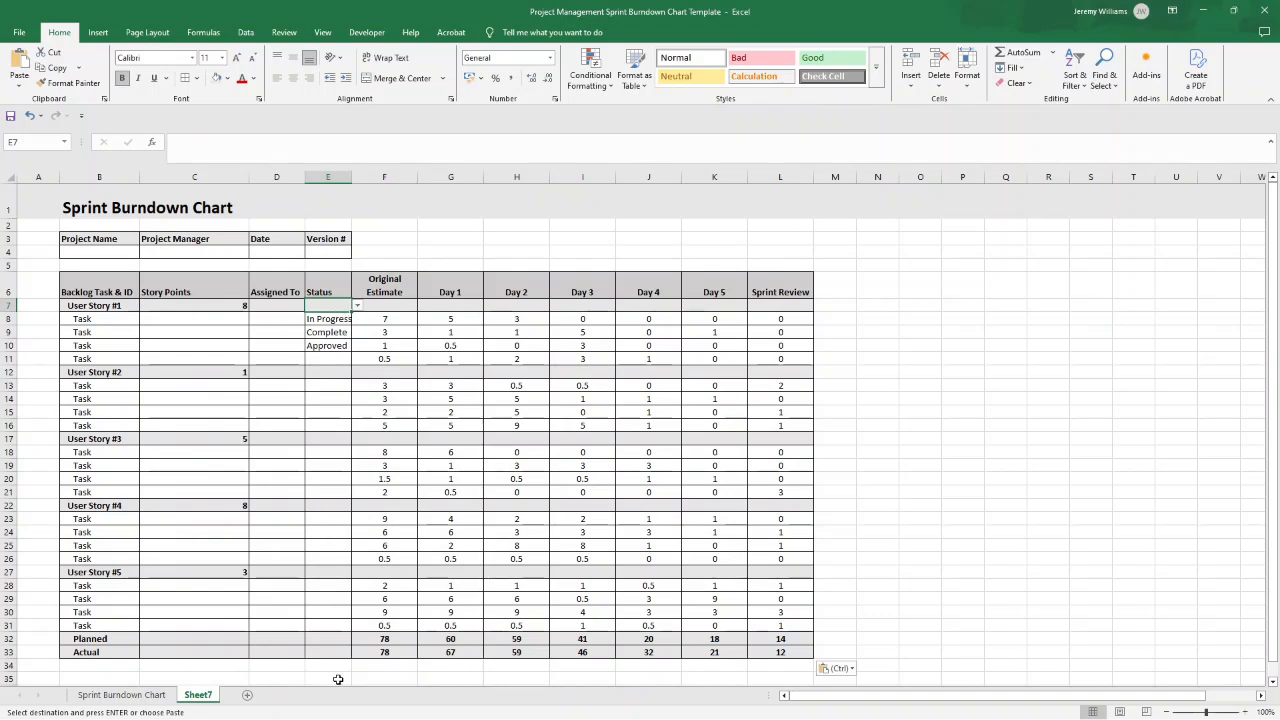
{"action": "left_click", "coordinate": [328, 318]}
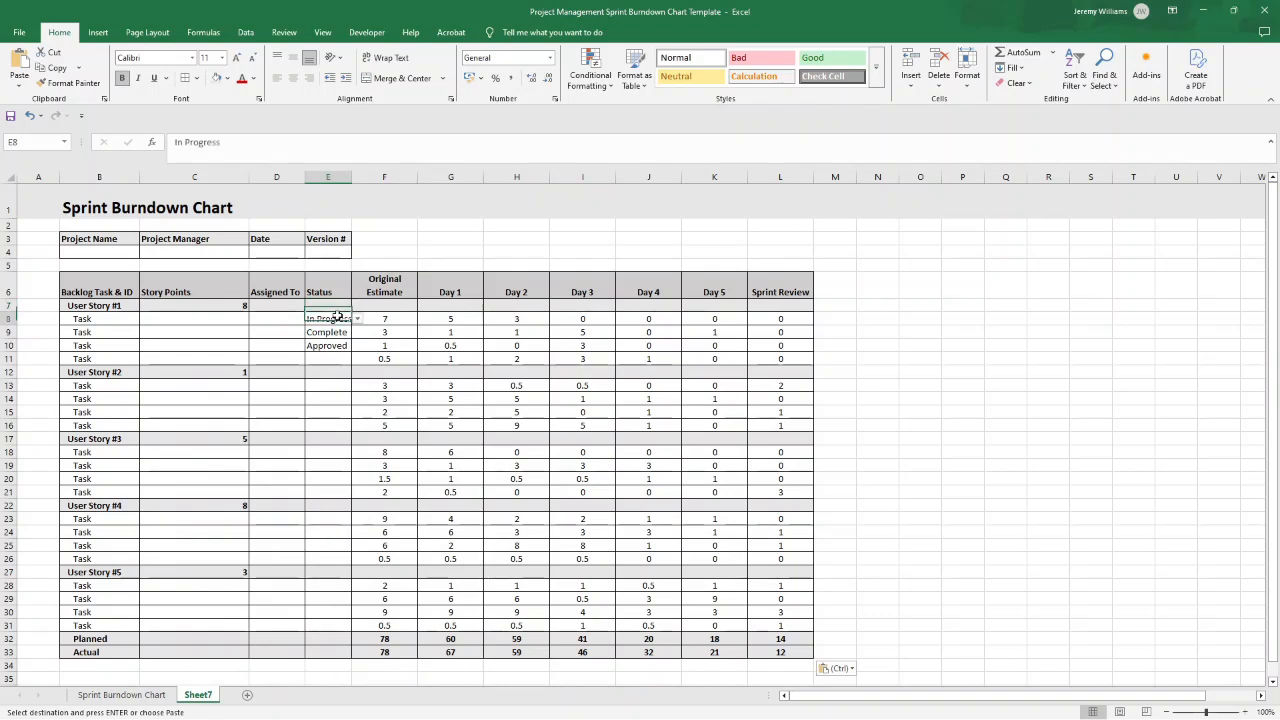
{"action": "left_click", "coordinate": [328, 304]}
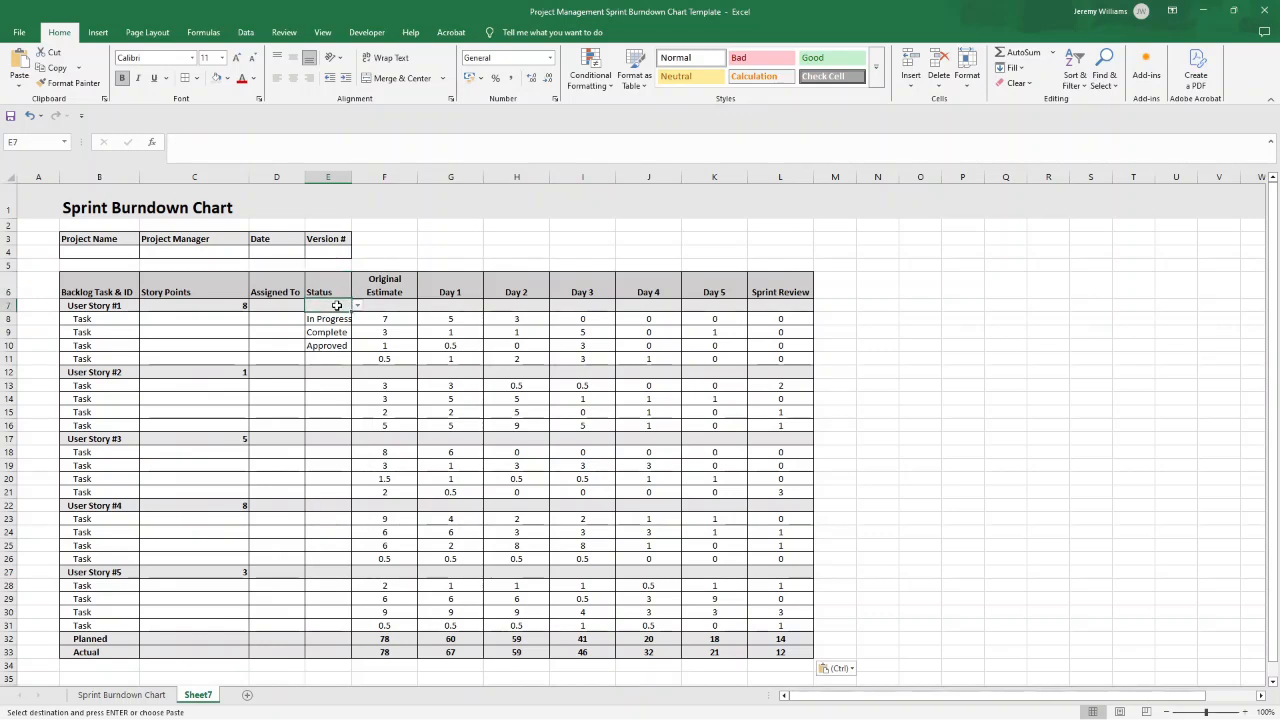
{"action": "left_click_drag", "start_coordinate": [328, 304], "coordinate": [328, 624]}
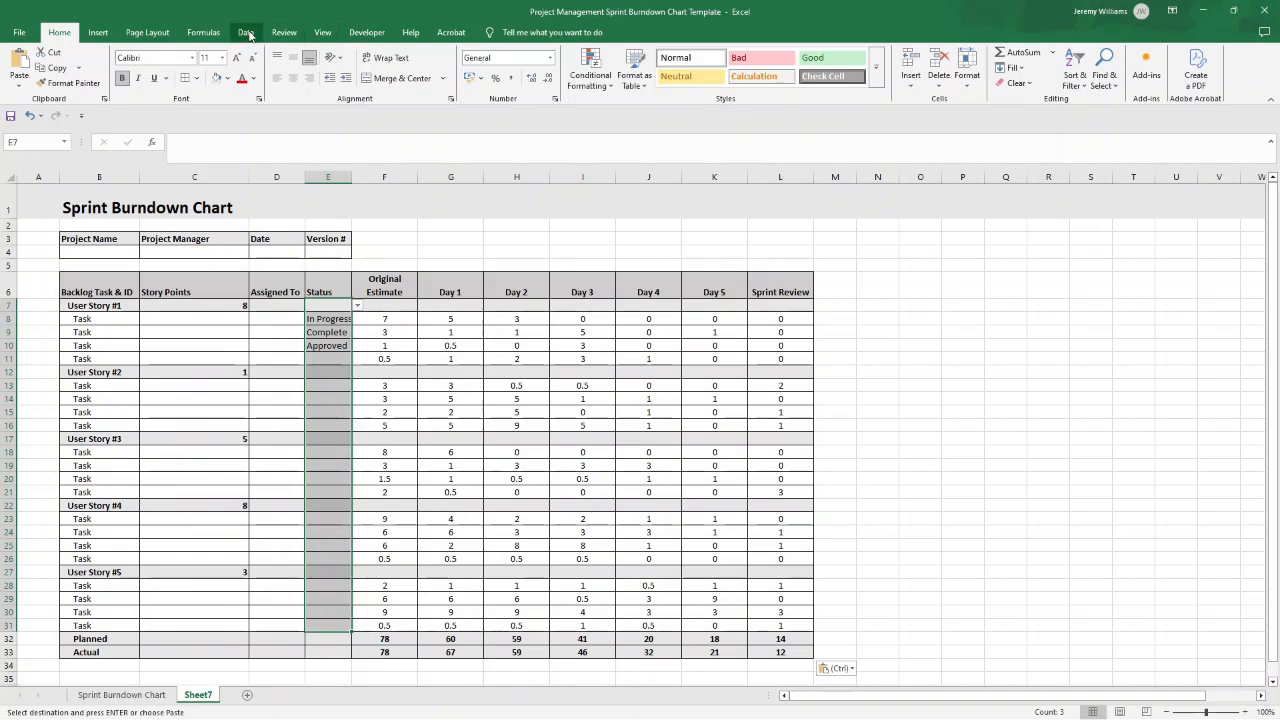
Bring up the Data Validation options from the Data tools.
{"action": "left_click", "coordinate": [244, 32]}
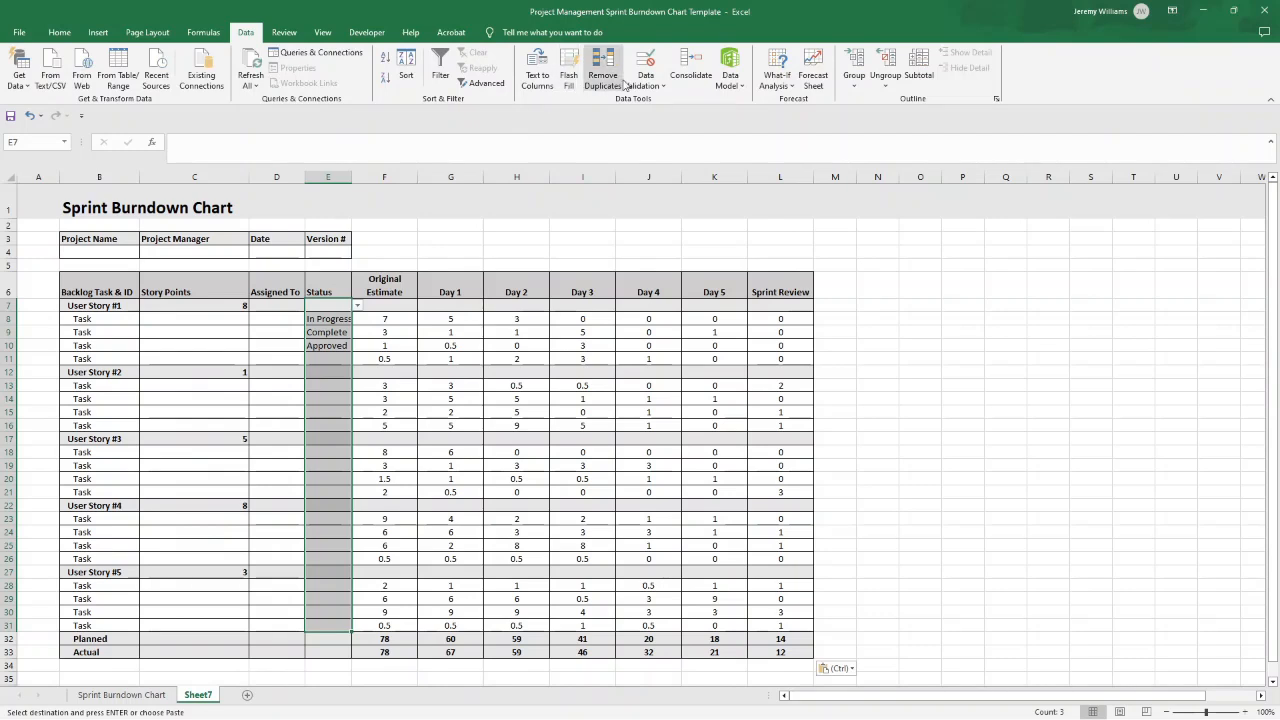
{"action": "left_click", "coordinate": [644, 84]}
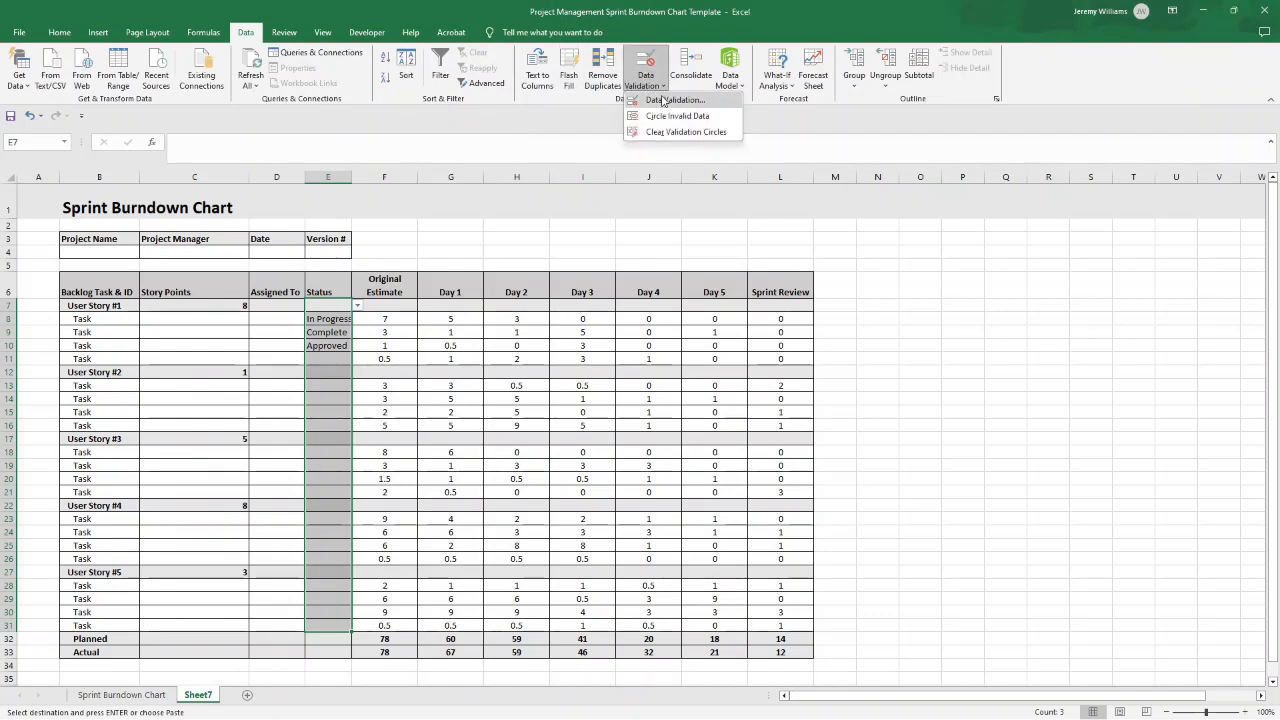
Apply a List validation with status choices Not Started, In Progress, Complete and Needs Review.
{"action": "left_click", "coordinate": [676, 100]}
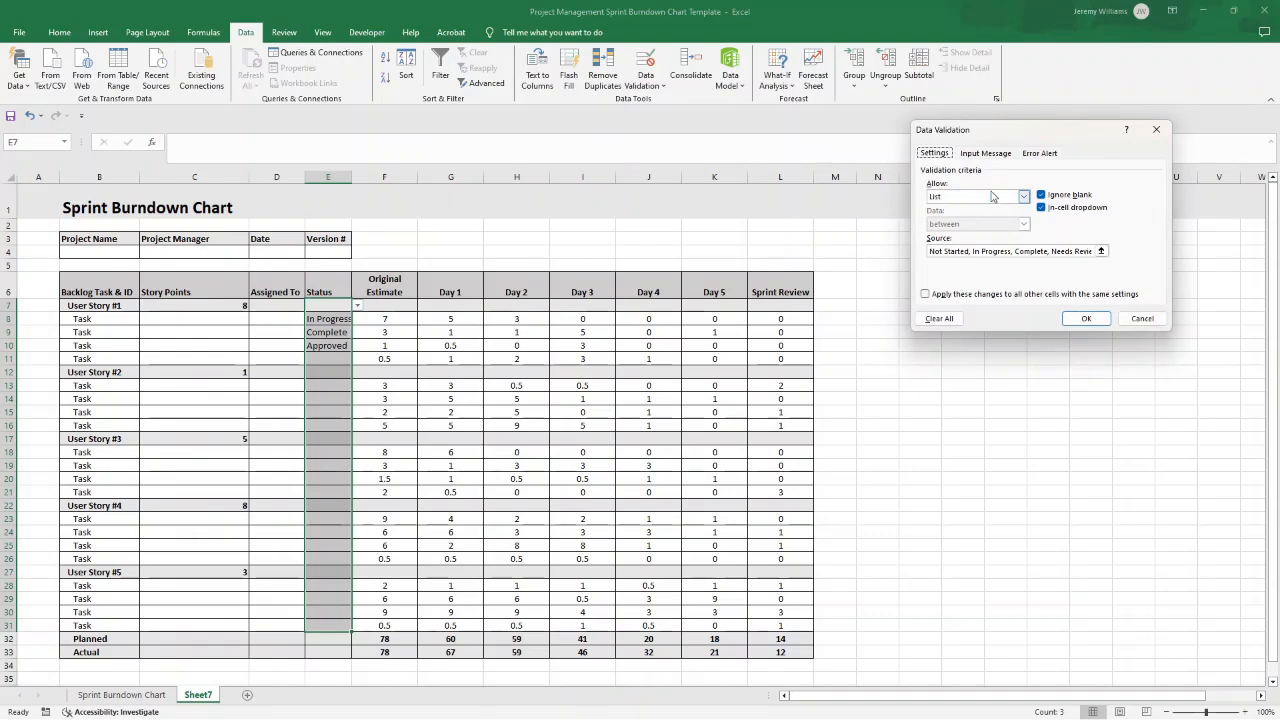
{"action": "left_click", "coordinate": [1022, 196]}
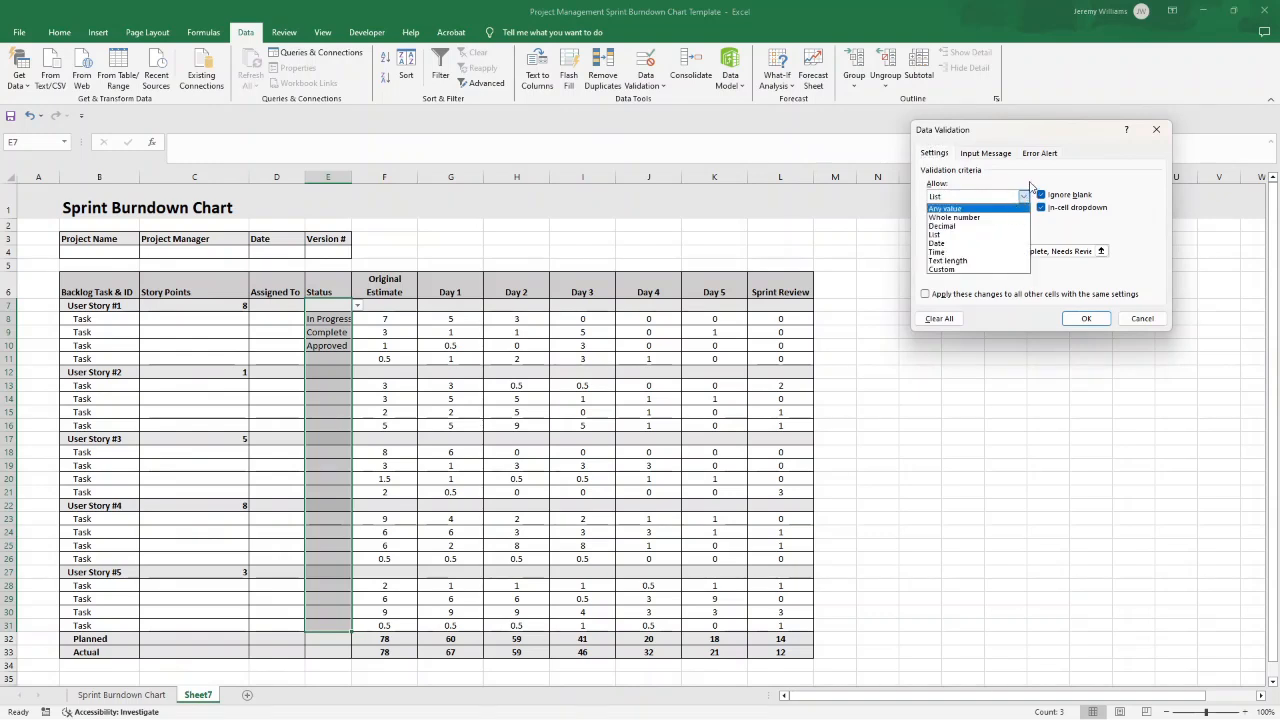
{"action": "left_click", "coordinate": [934, 236]}
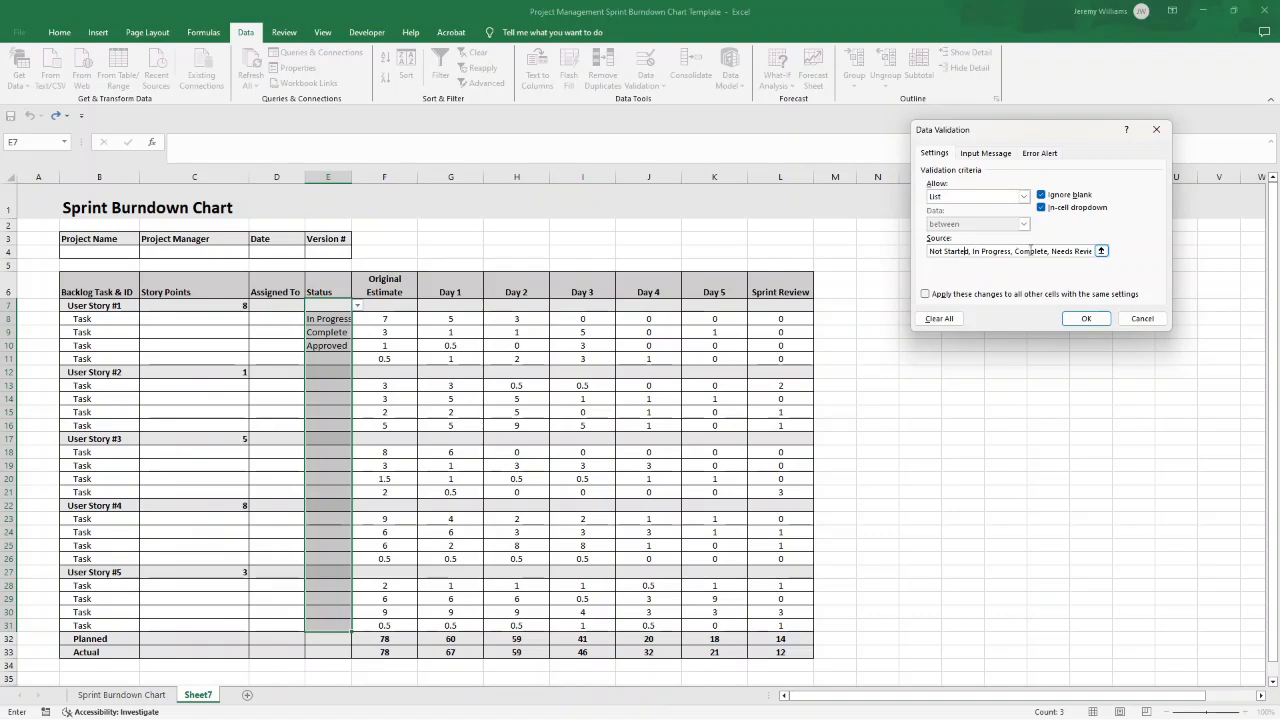
{"action": "left_click", "coordinate": [516, 304]}
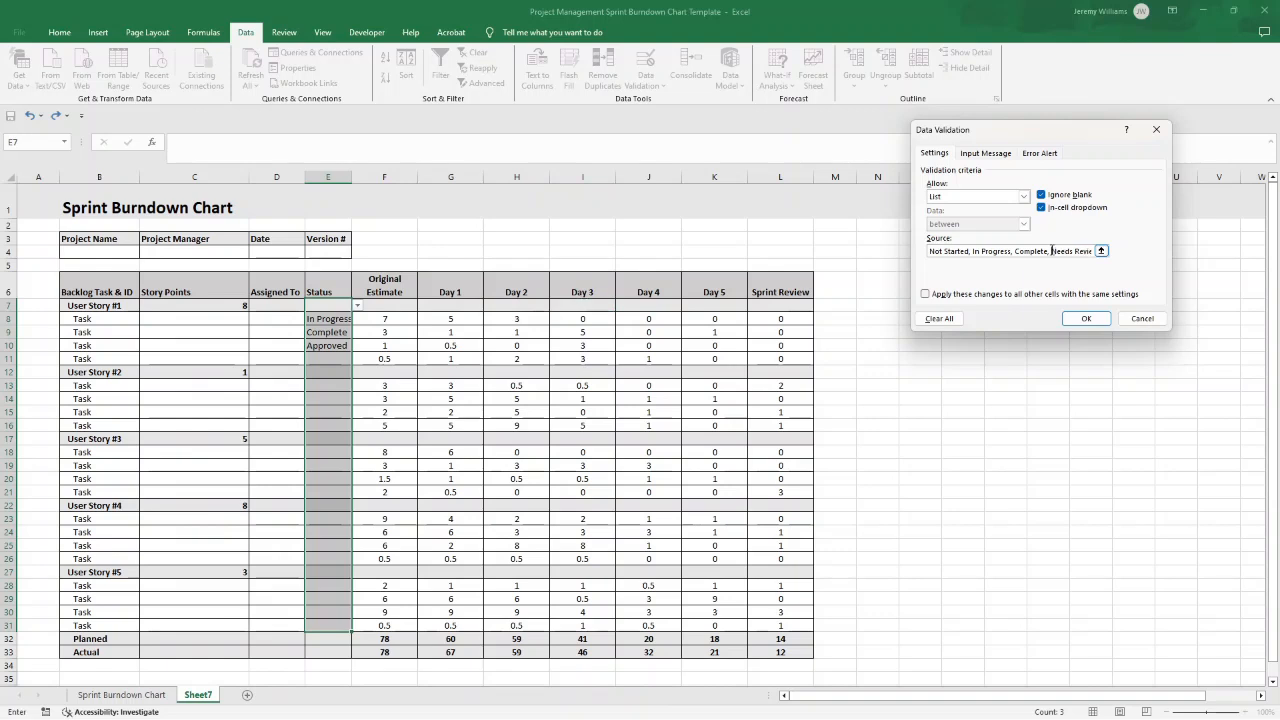
{"action": "left_click", "coordinate": [1100, 252]}
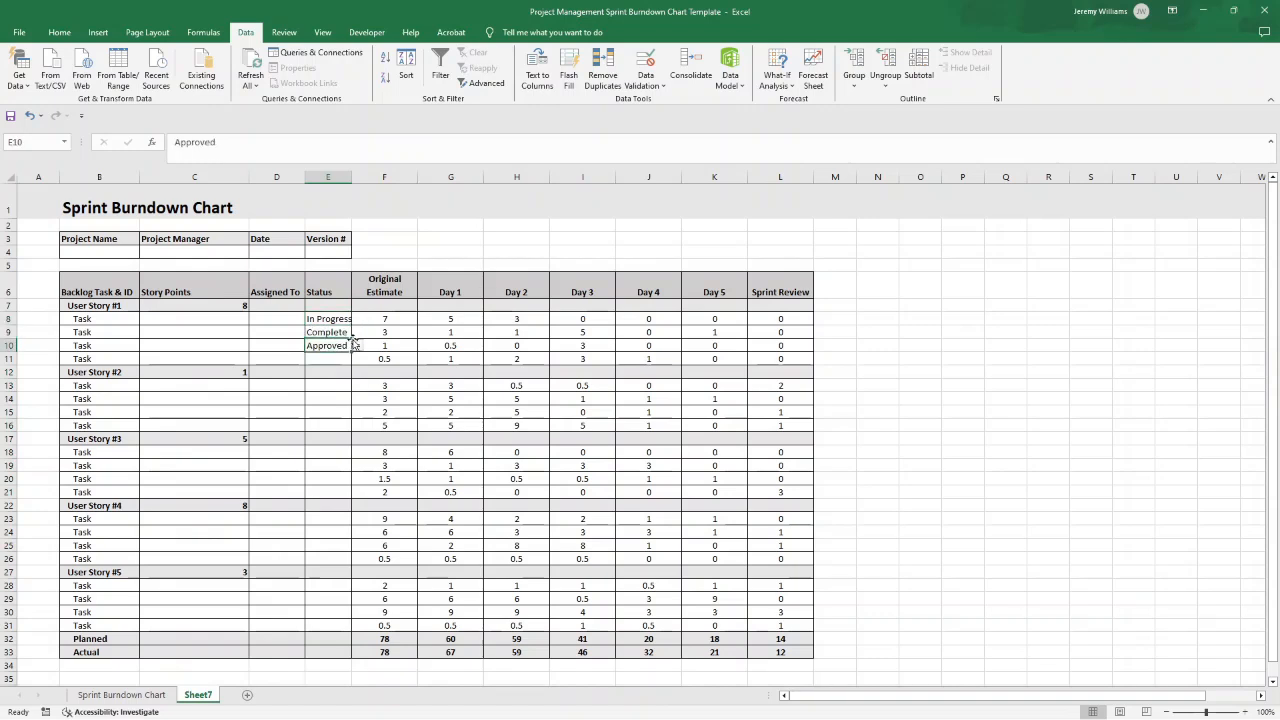
{"action": "left_click", "coordinate": [356, 344]}
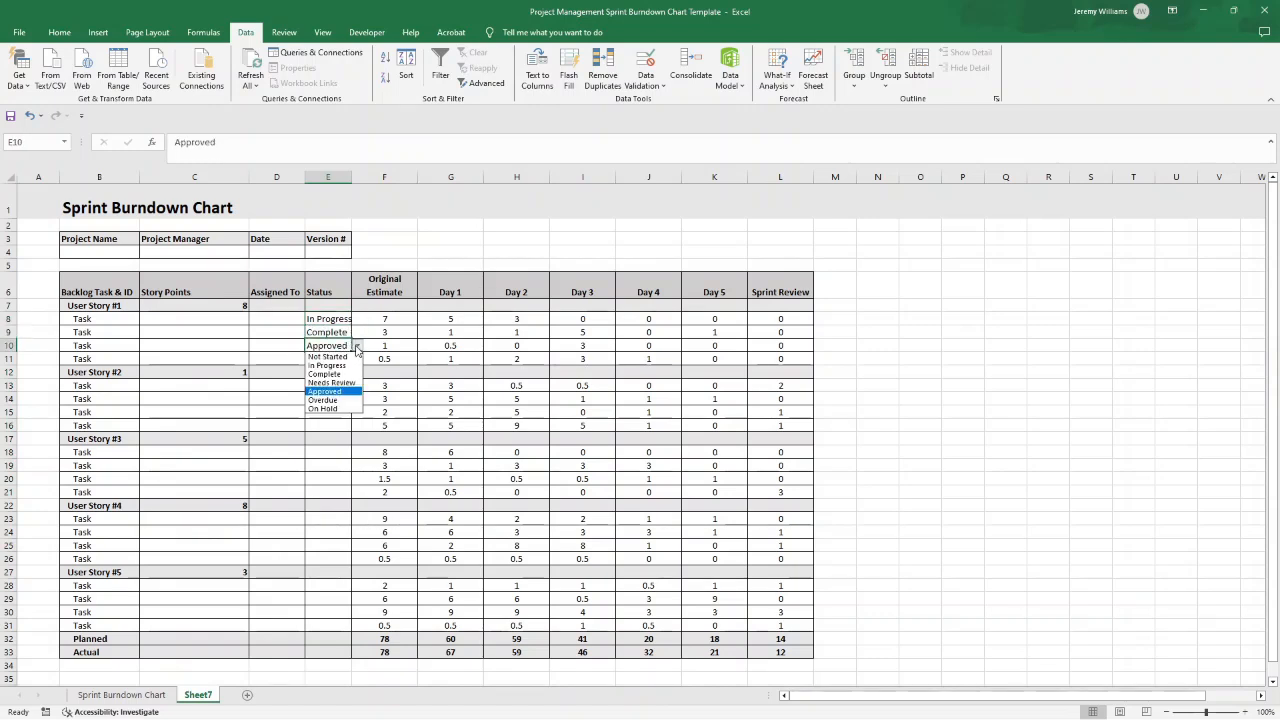
{"action": "left_click", "coordinate": [328, 358]}
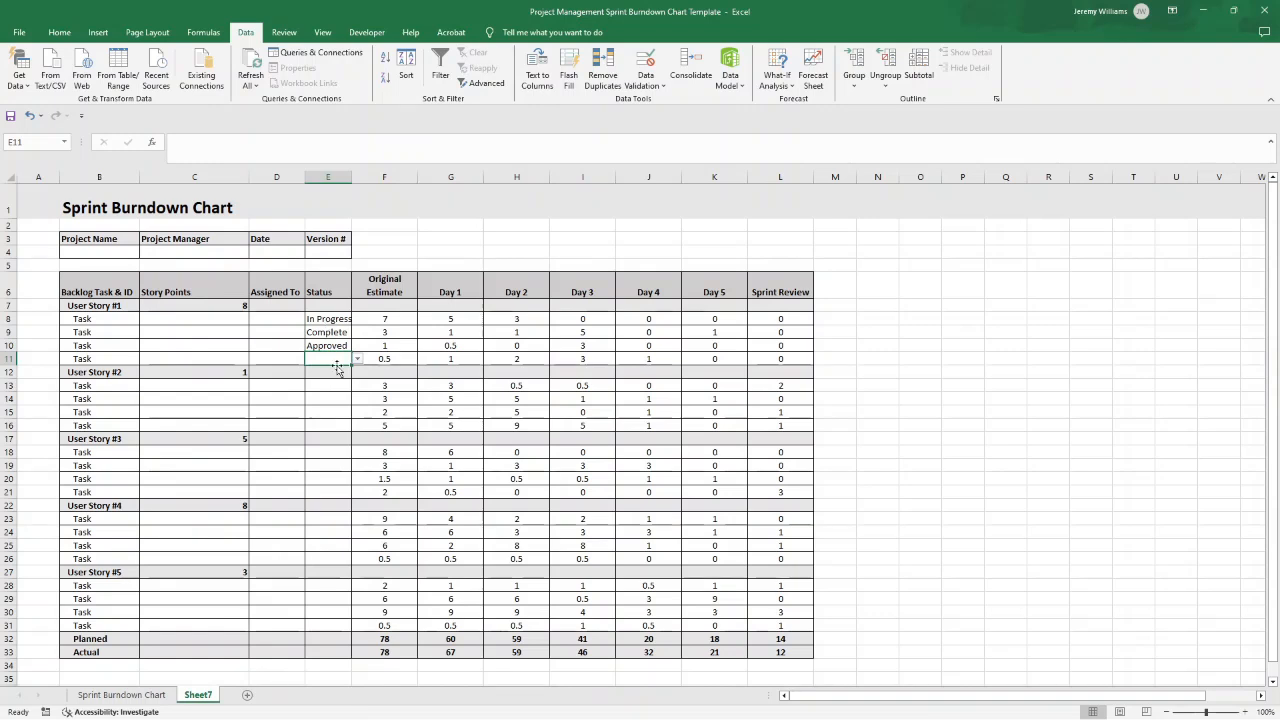
{"action": "left_click", "coordinate": [356, 384]}
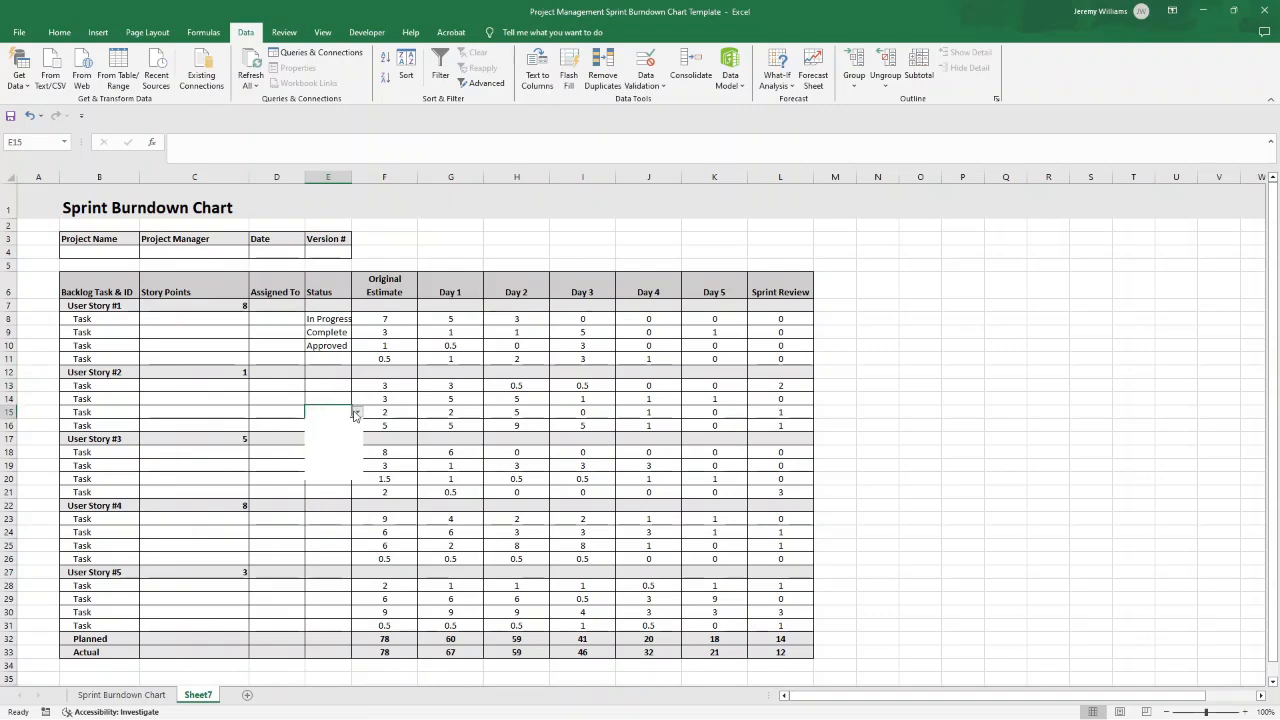
{"action": "left_click", "coordinate": [328, 384]}
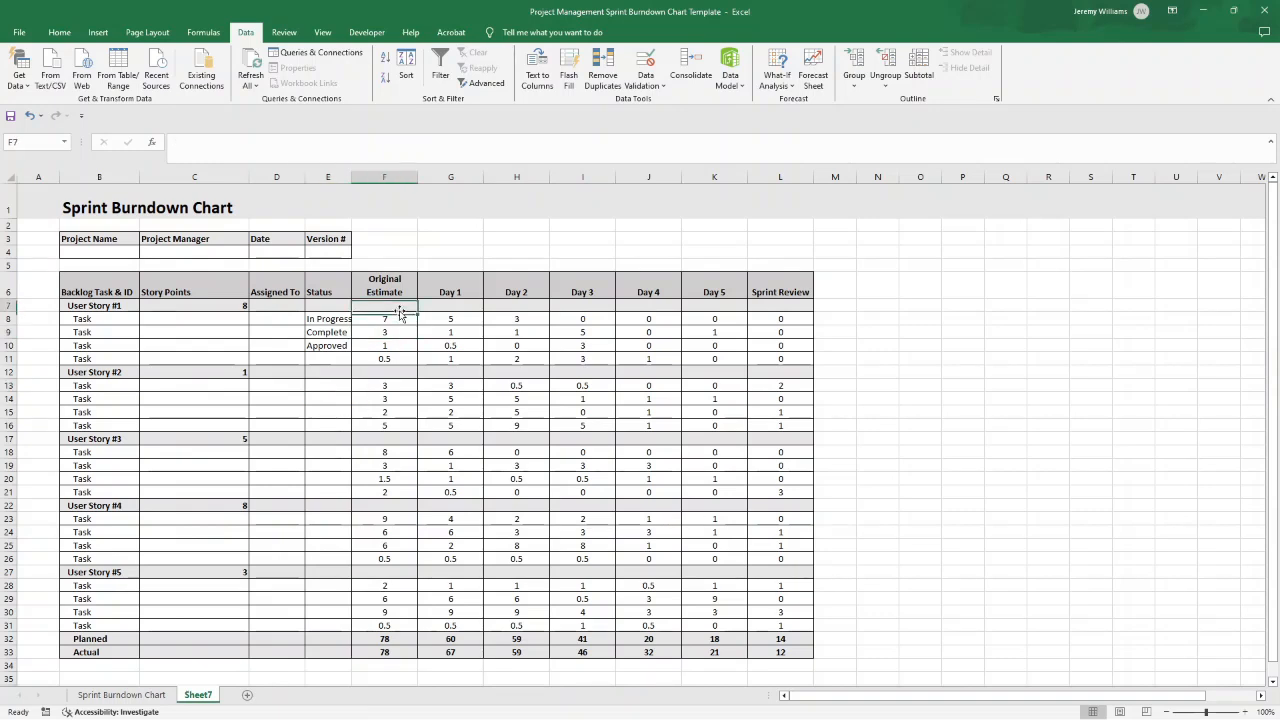
{"action": "left_click", "coordinate": [384, 318]}
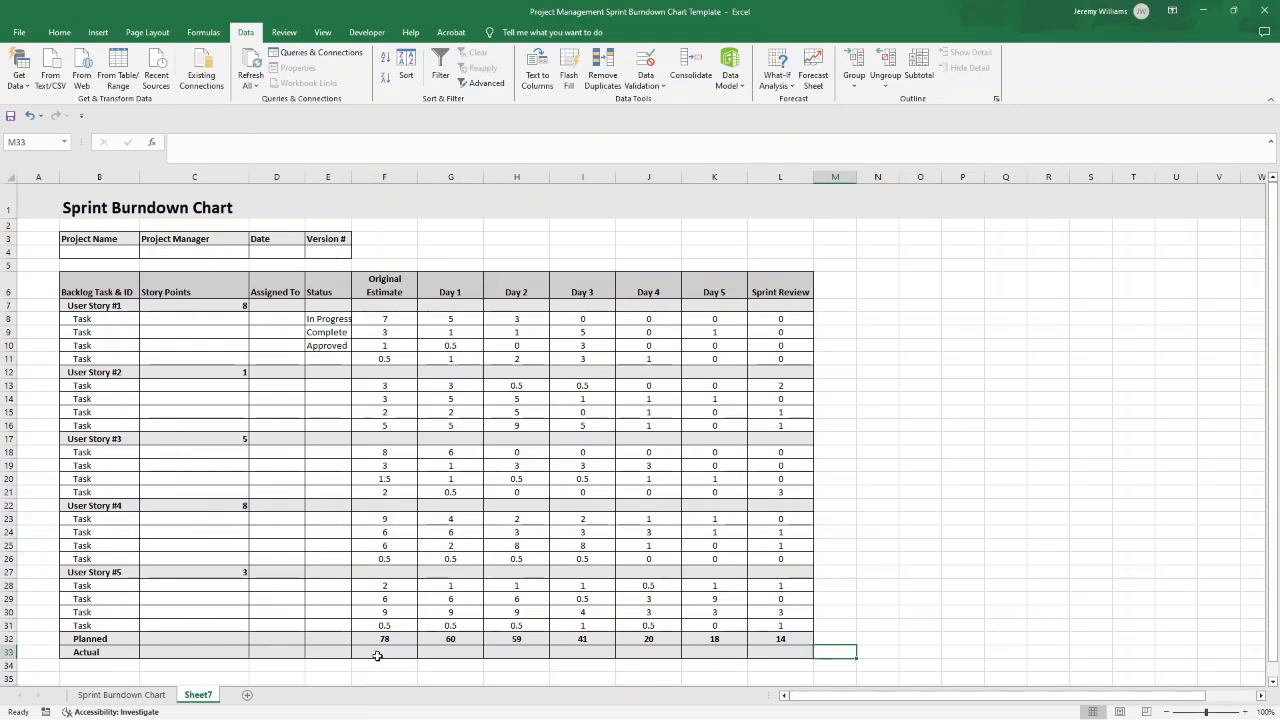
{"action": "left_click", "coordinate": [384, 652]}
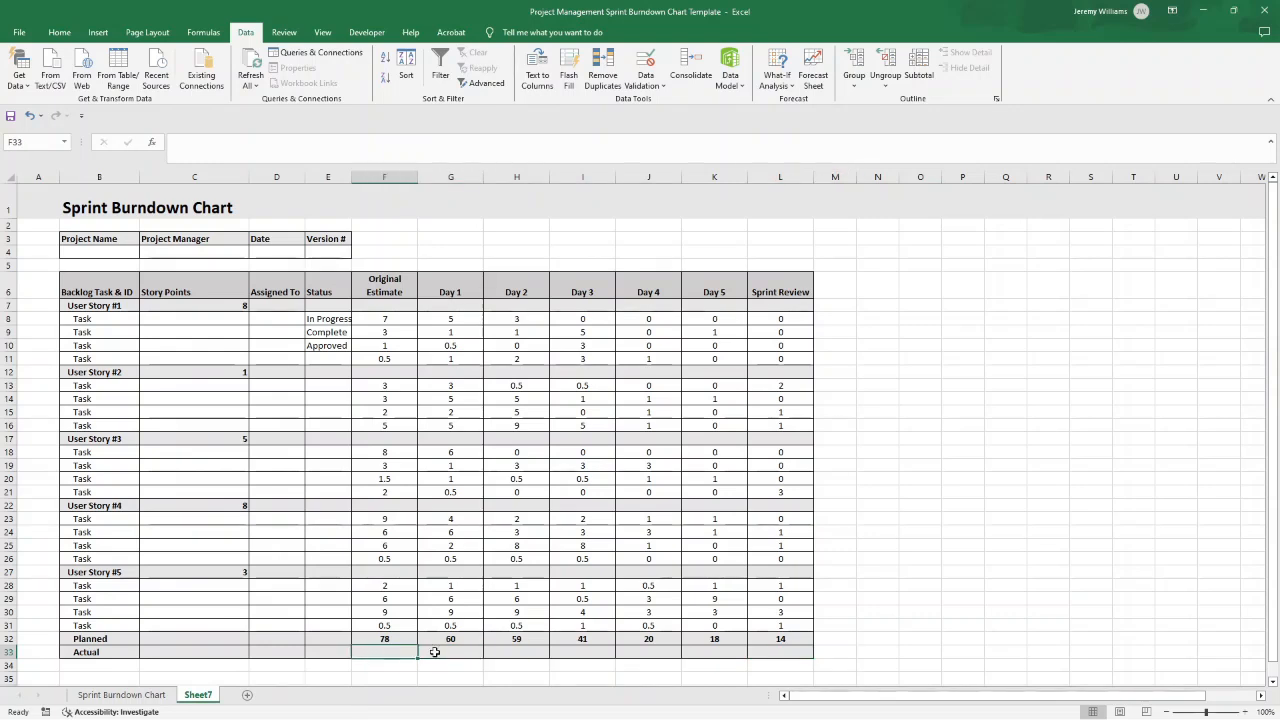
{"action": "left_click", "coordinate": [582, 652]}
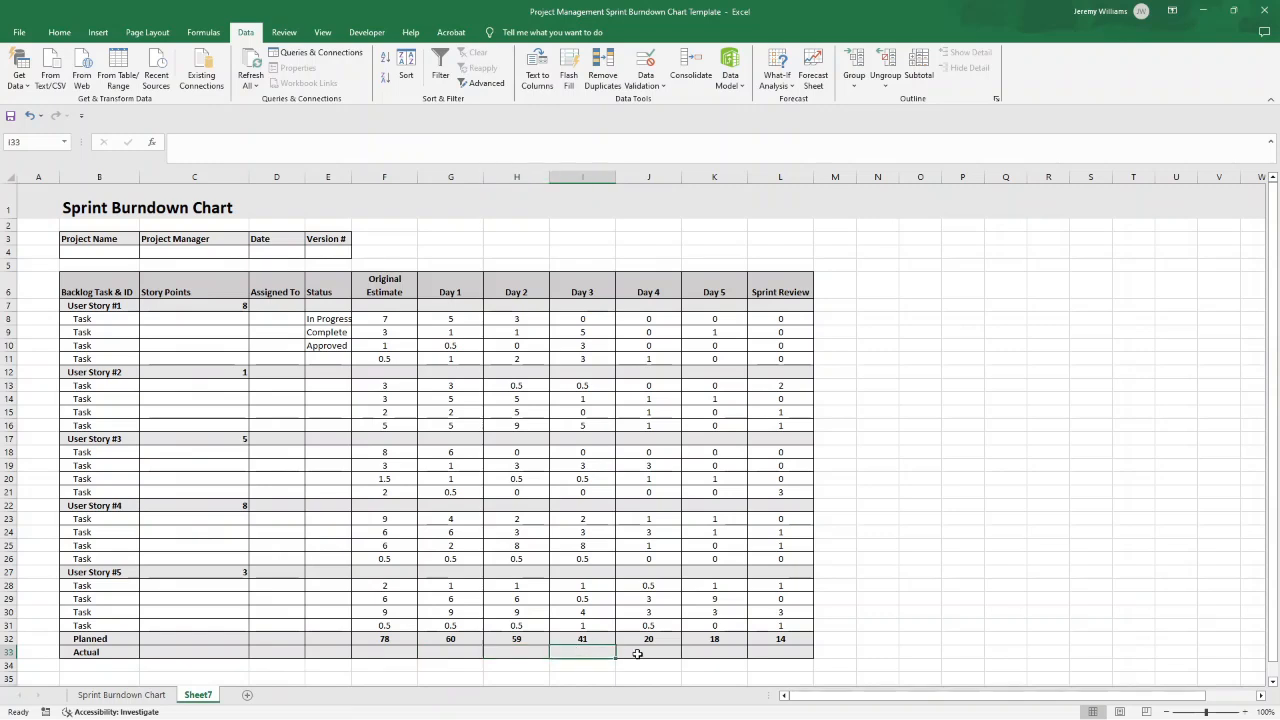
{"action": "left_click", "coordinate": [780, 652]}
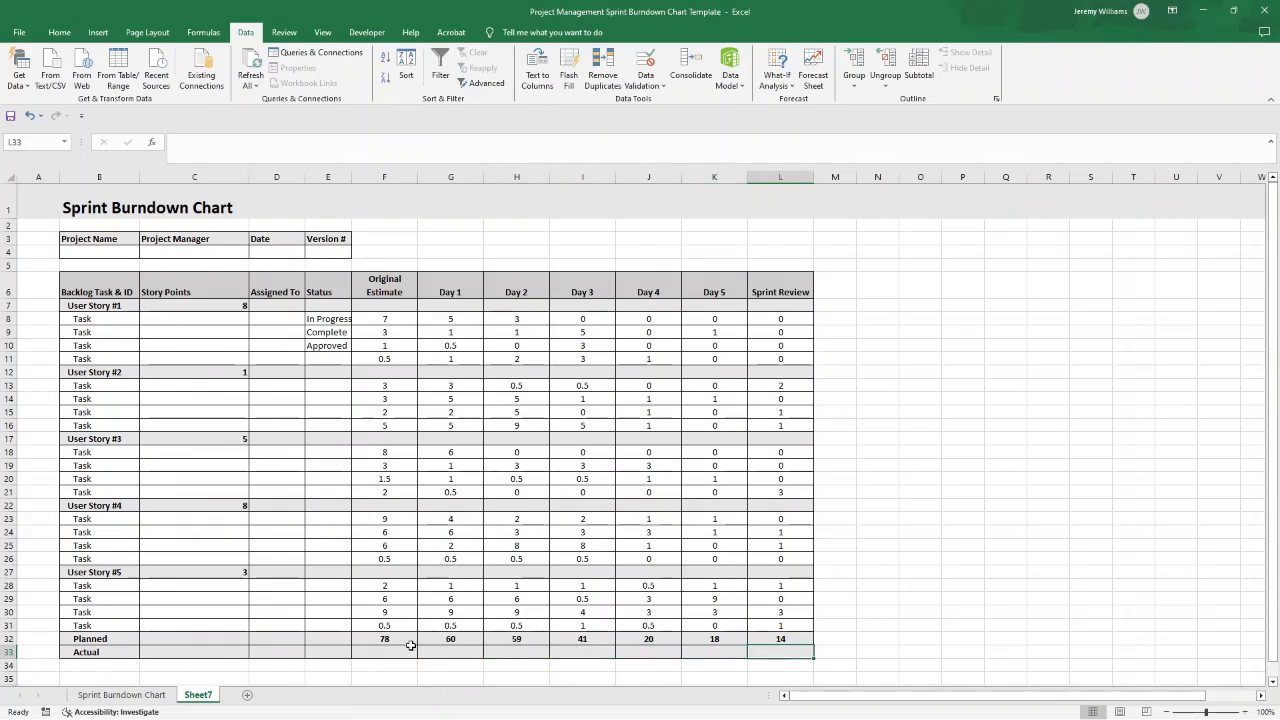
{"action": "type", "text": "21"}
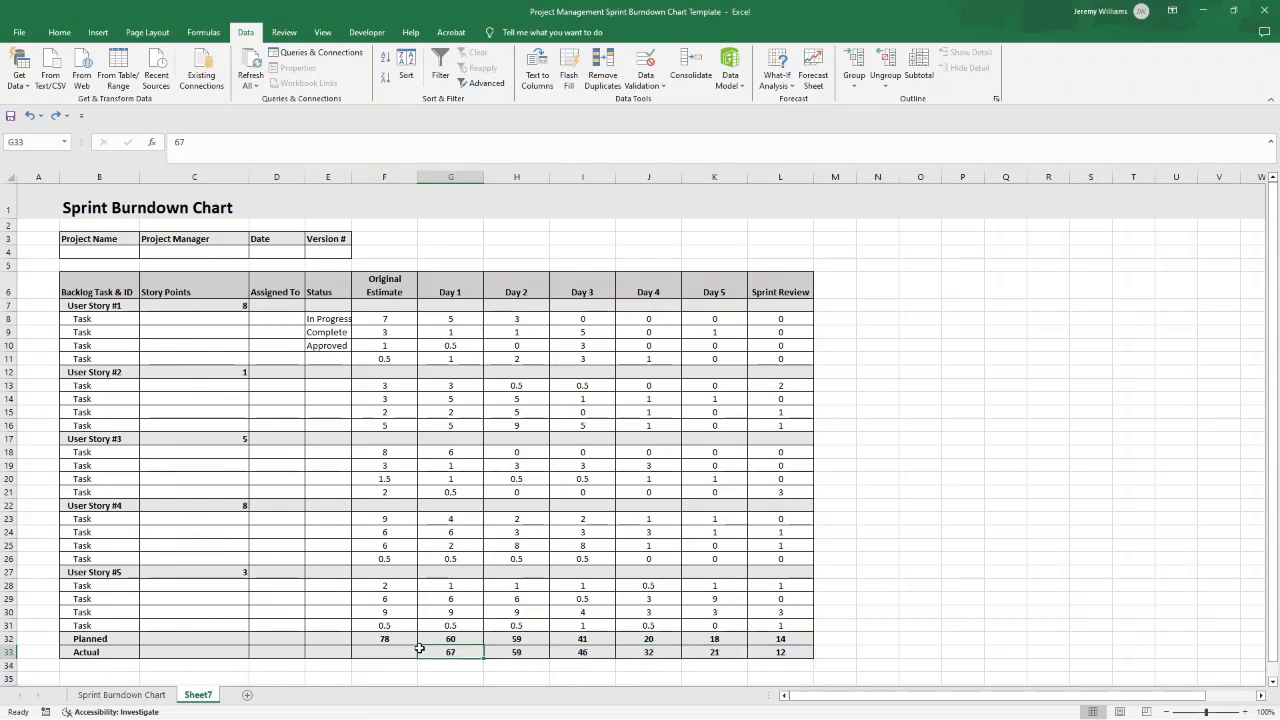
{"action": "left_click", "coordinate": [384, 652]}
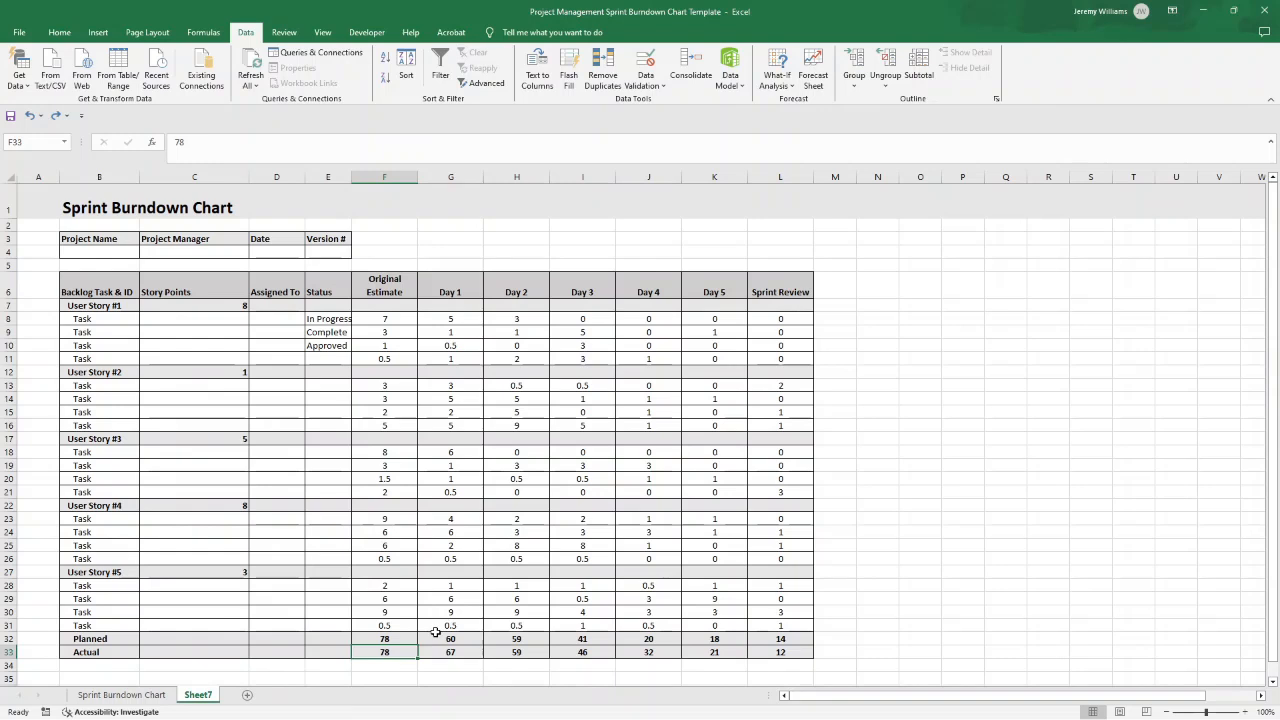
{"action": "left_click", "coordinate": [450, 664]}
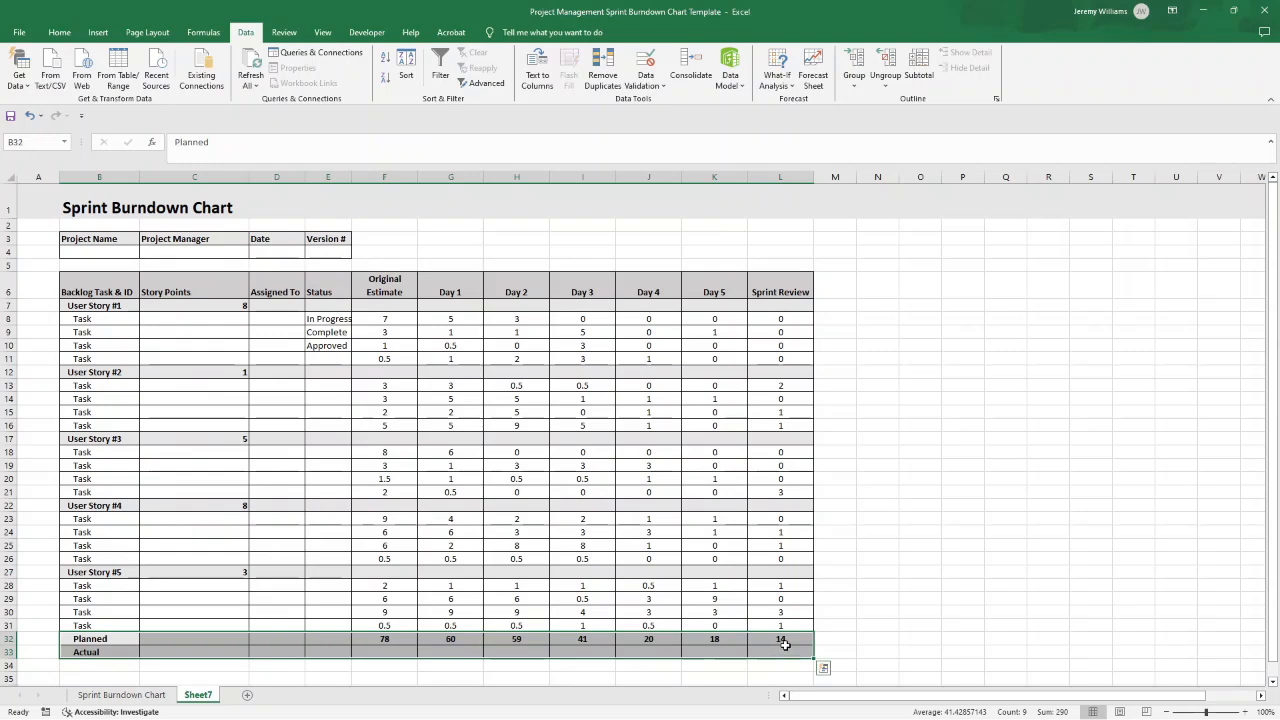
{"action": "left_click", "coordinate": [920, 570]}
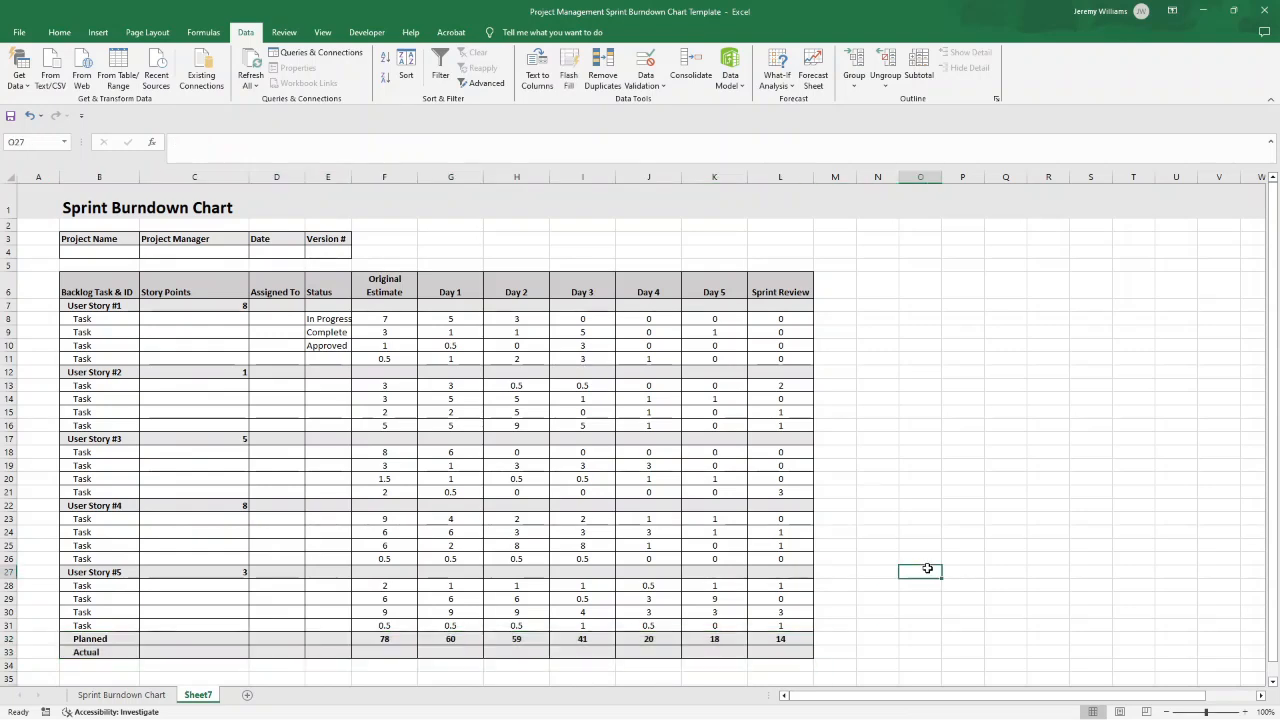
{"action": "left_click", "coordinate": [582, 652]}
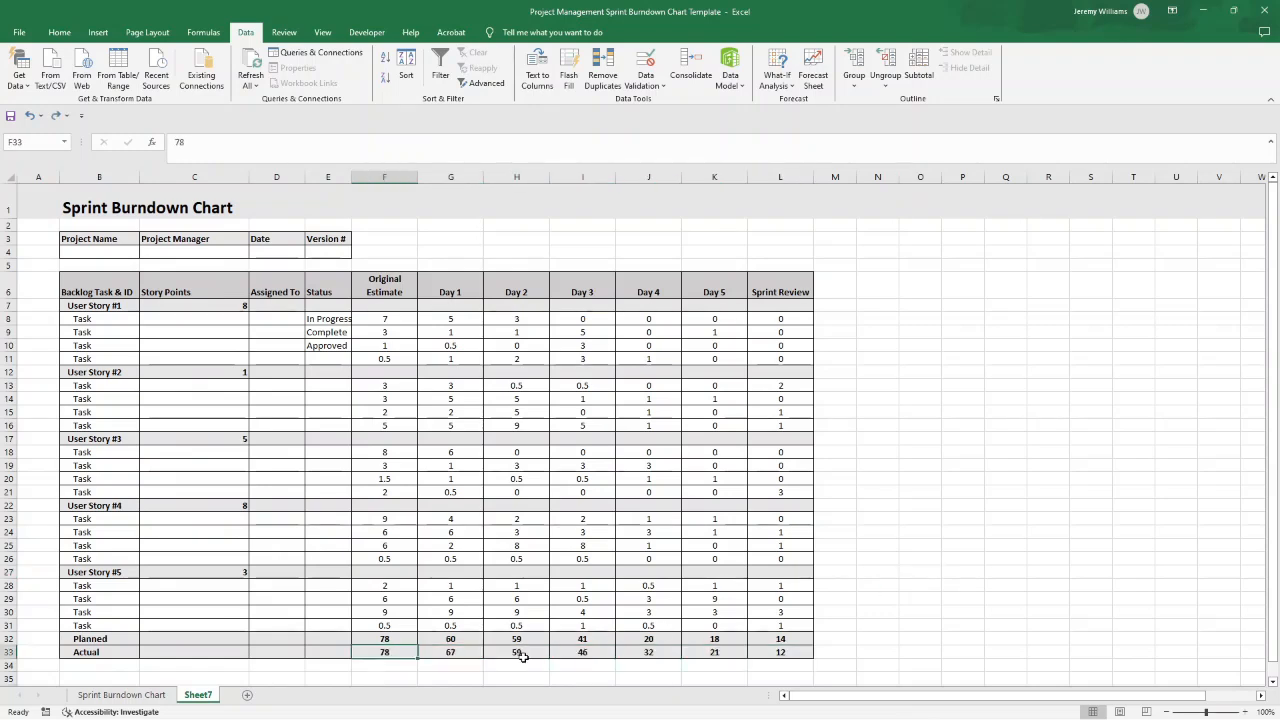
{"action": "left_click", "coordinate": [1048, 438]}
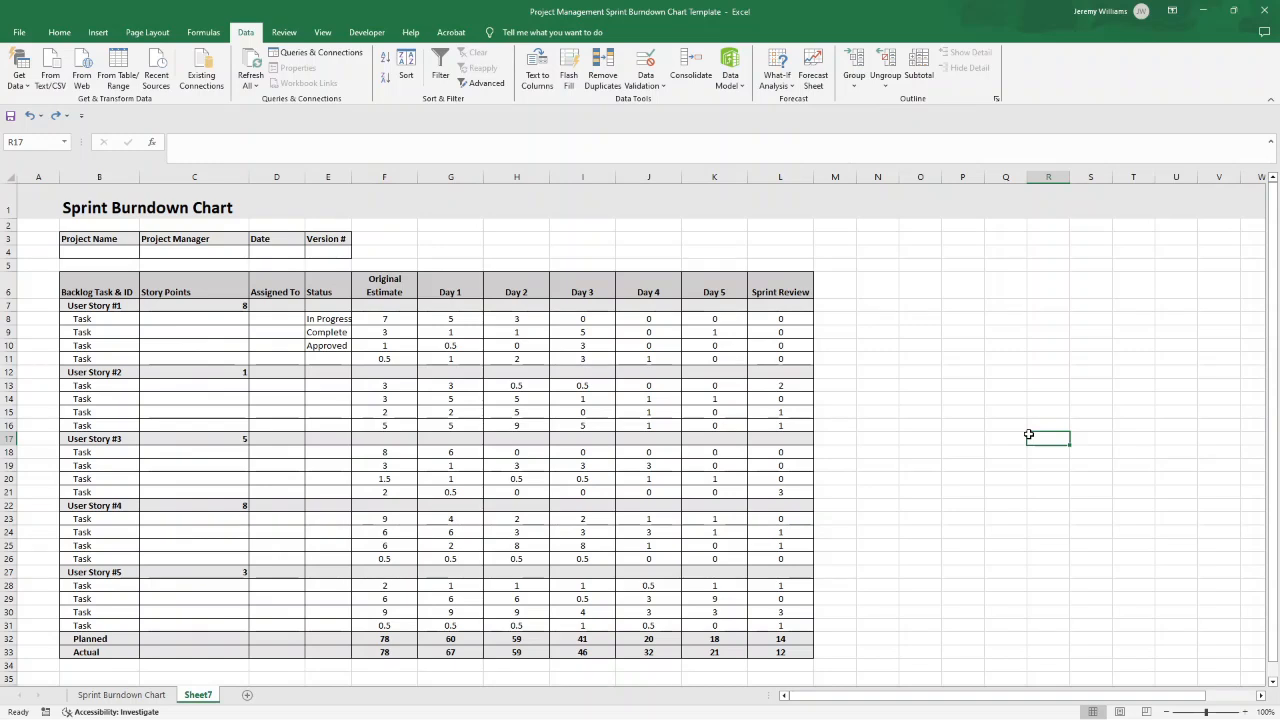
{"action": "mouse_move", "coordinate": [980, 416]}
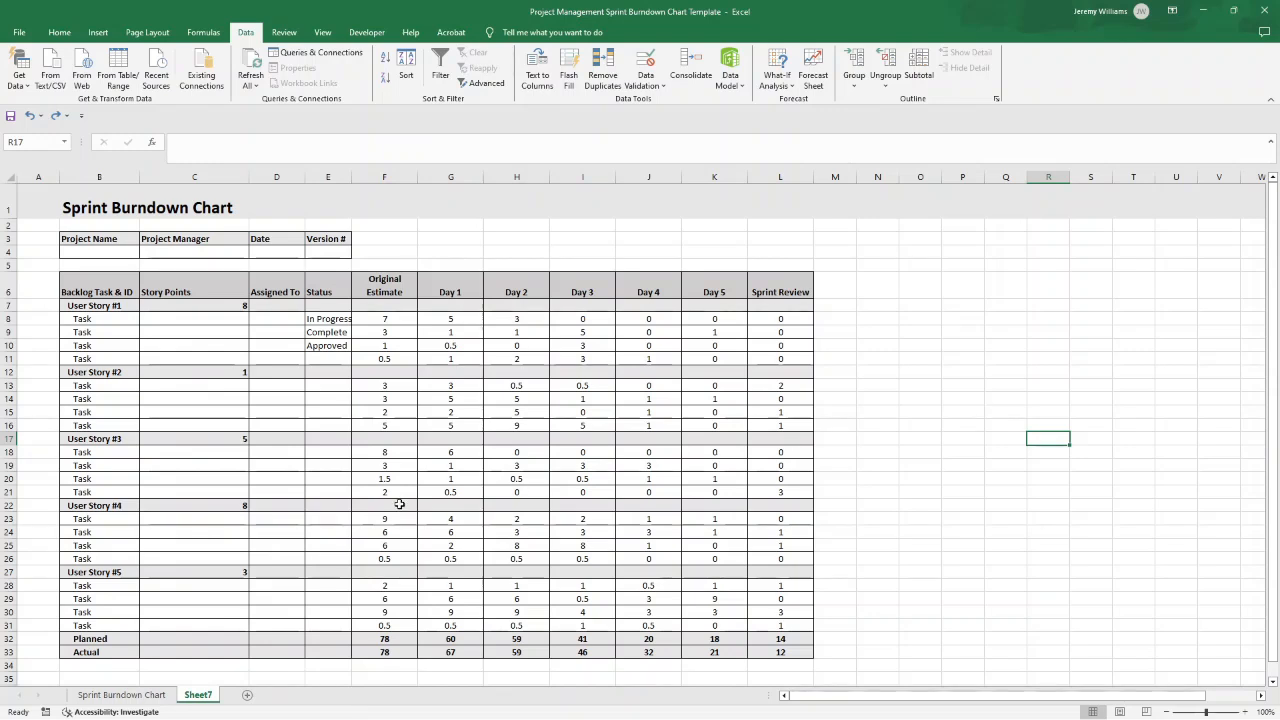
{"action": "mouse_move", "coordinate": [180, 624]}
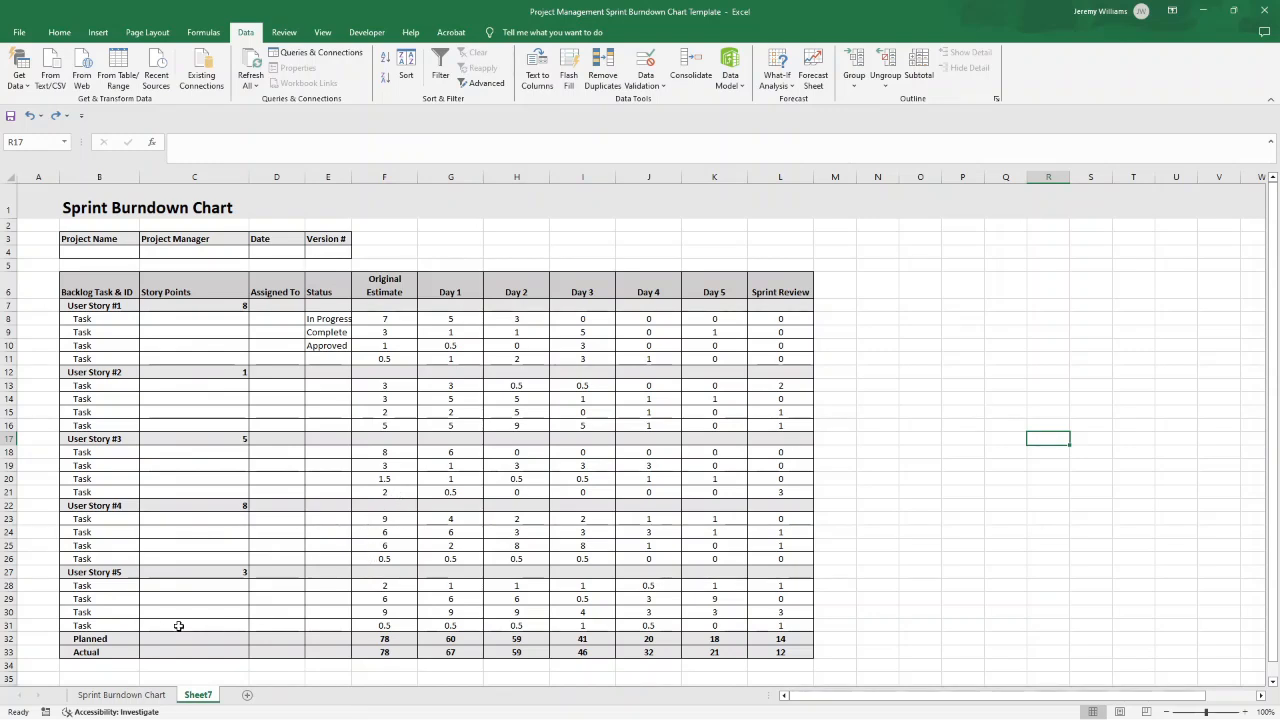
Select the Planned and Actual total rows B32:L33.
{"action": "left_click", "coordinate": [100, 638]}
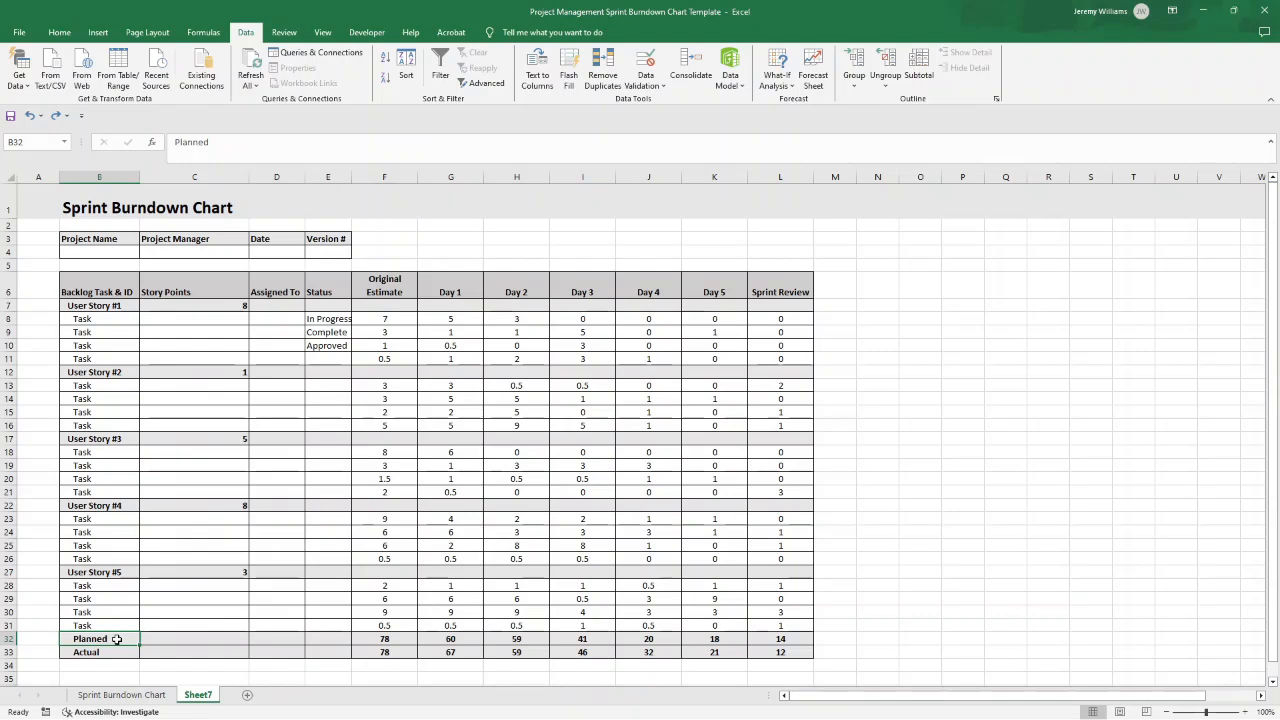
{"action": "left_click", "coordinate": [100, 652]}
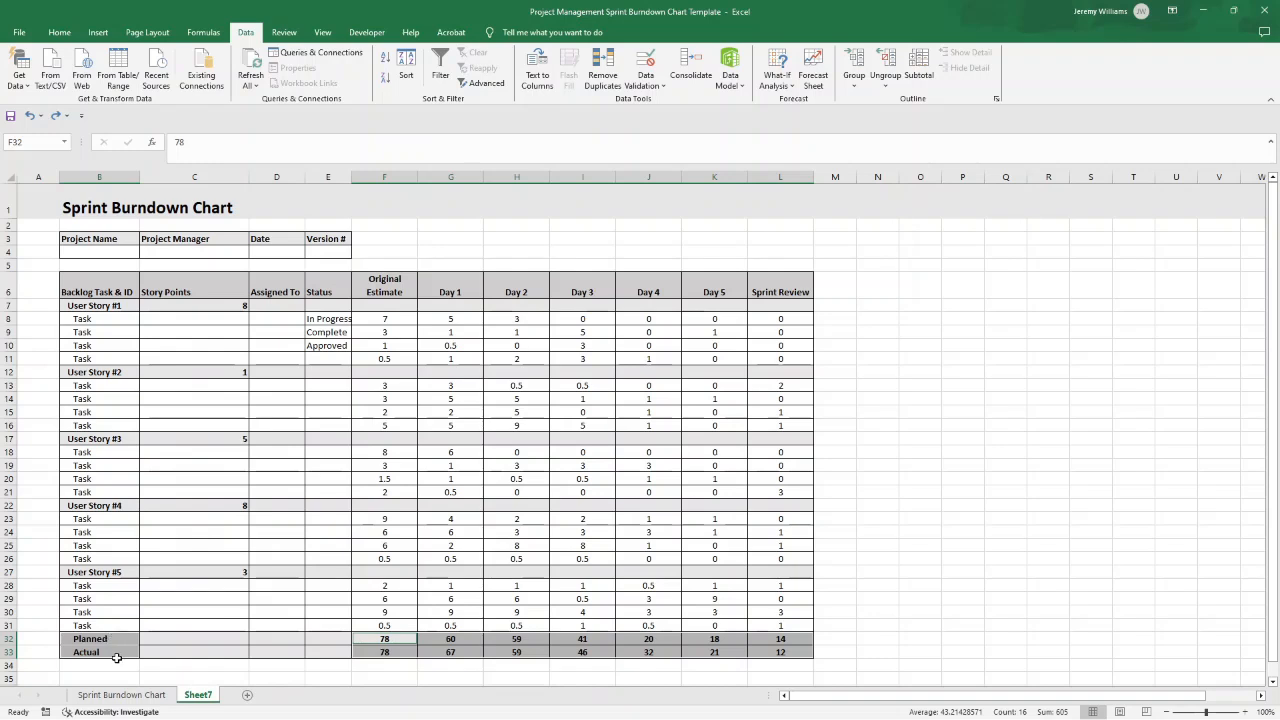
{"action": "mouse_move", "coordinate": [412, 638]}
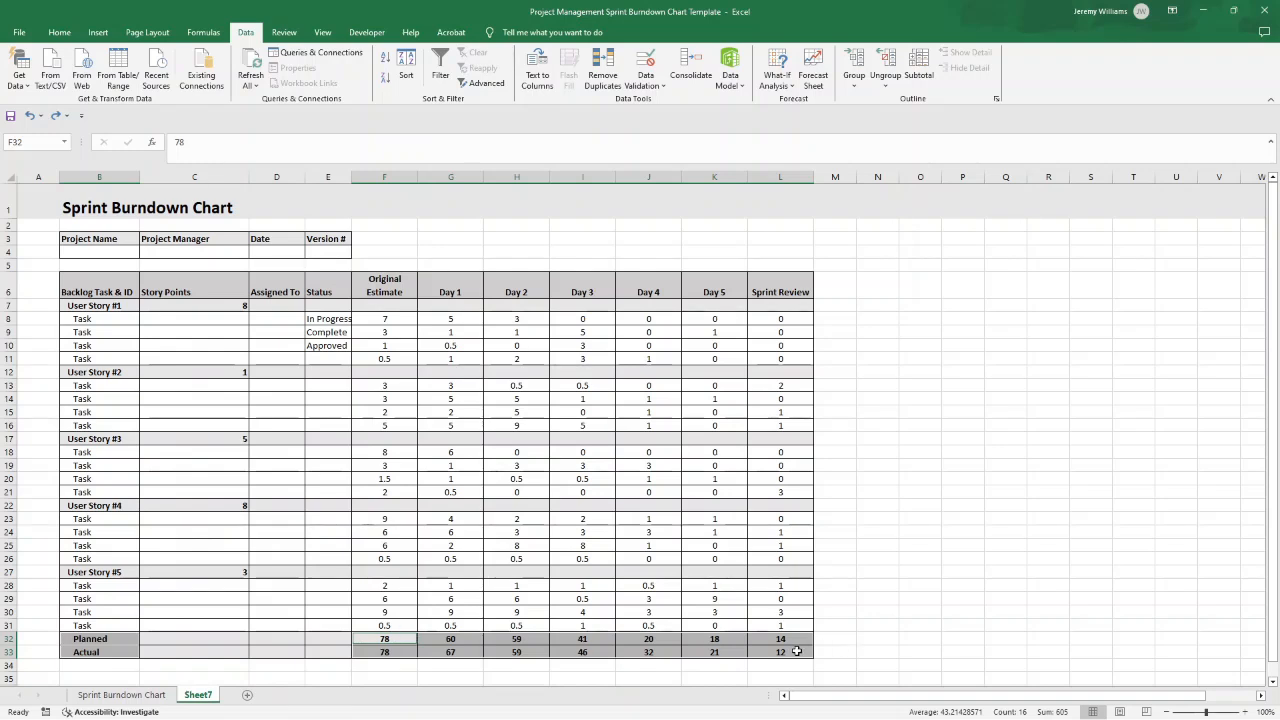
Show the line chart choices under Insert charts.
{"action": "left_click", "coordinate": [60, 32]}
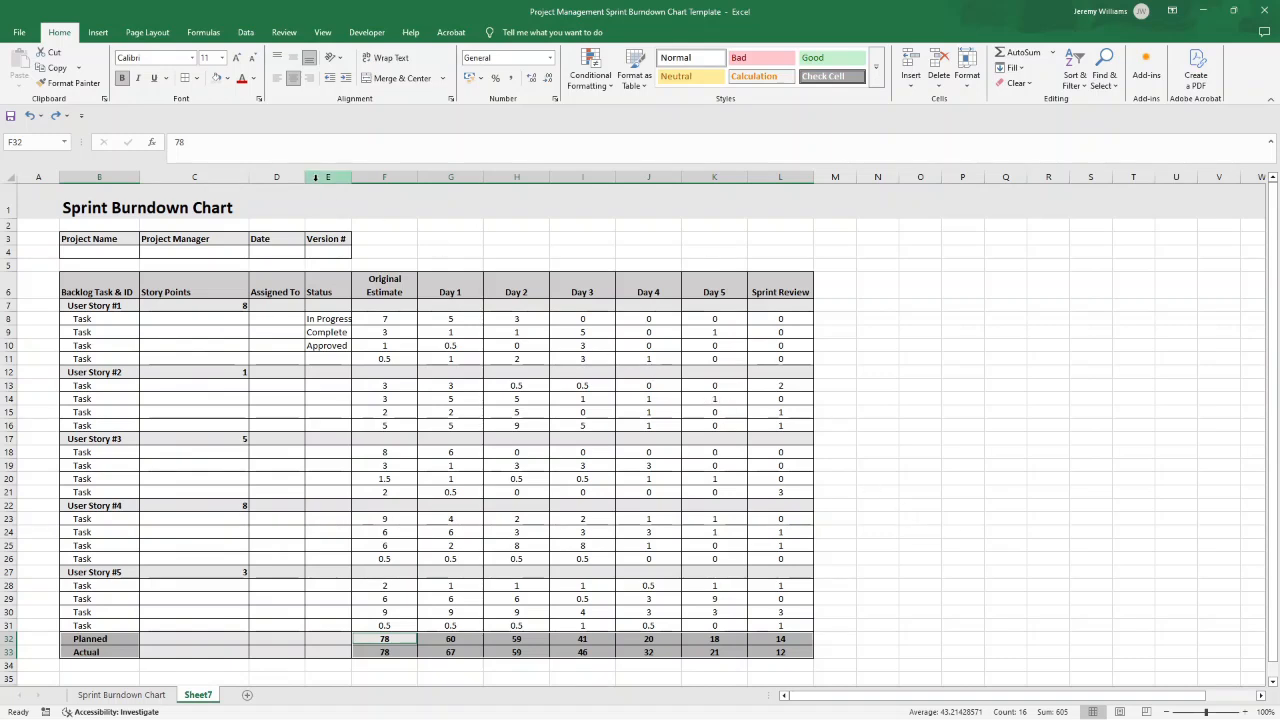
{"action": "left_click", "coordinate": [96, 32]}
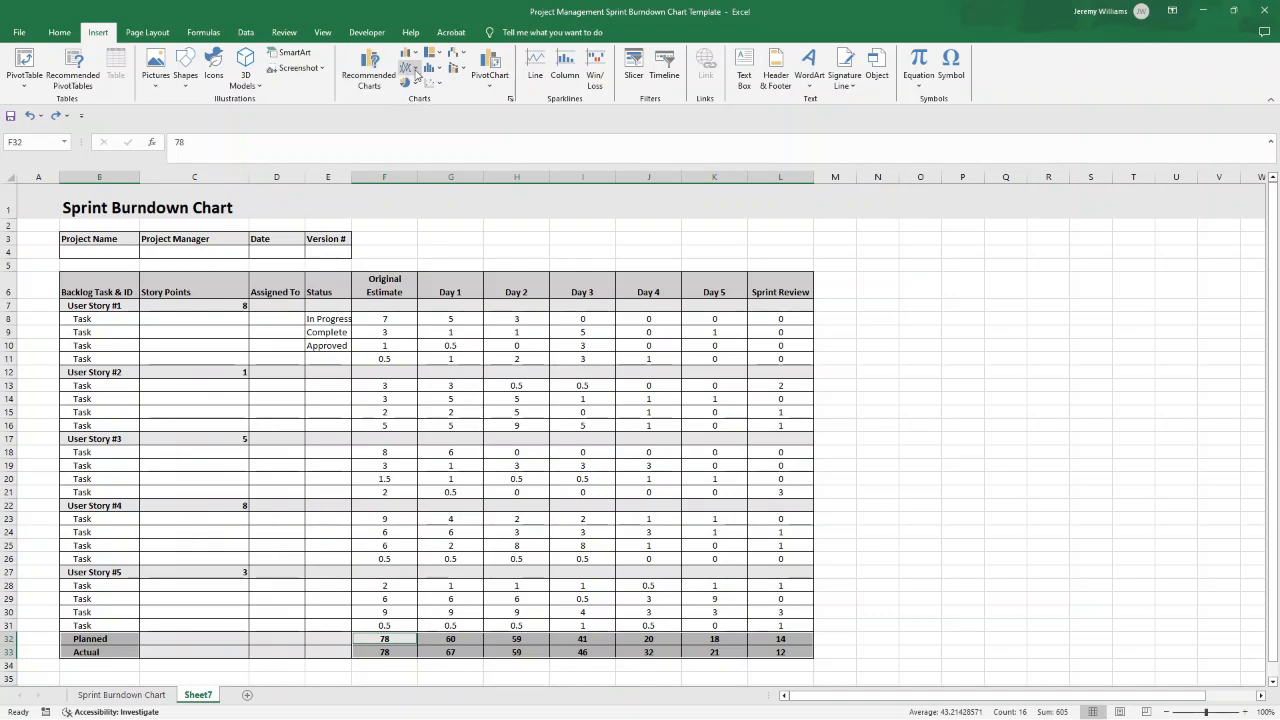
{"action": "mouse_move", "coordinate": [410, 68]}
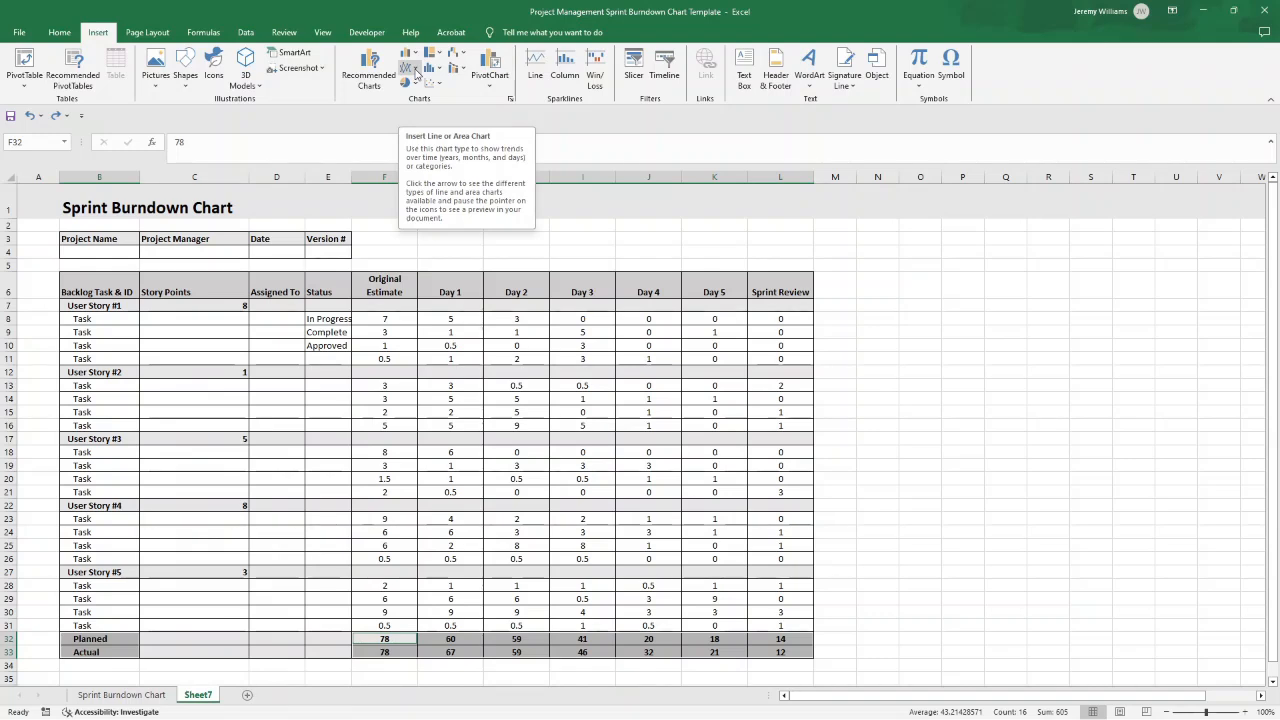
{"action": "left_click", "coordinate": [412, 68]}
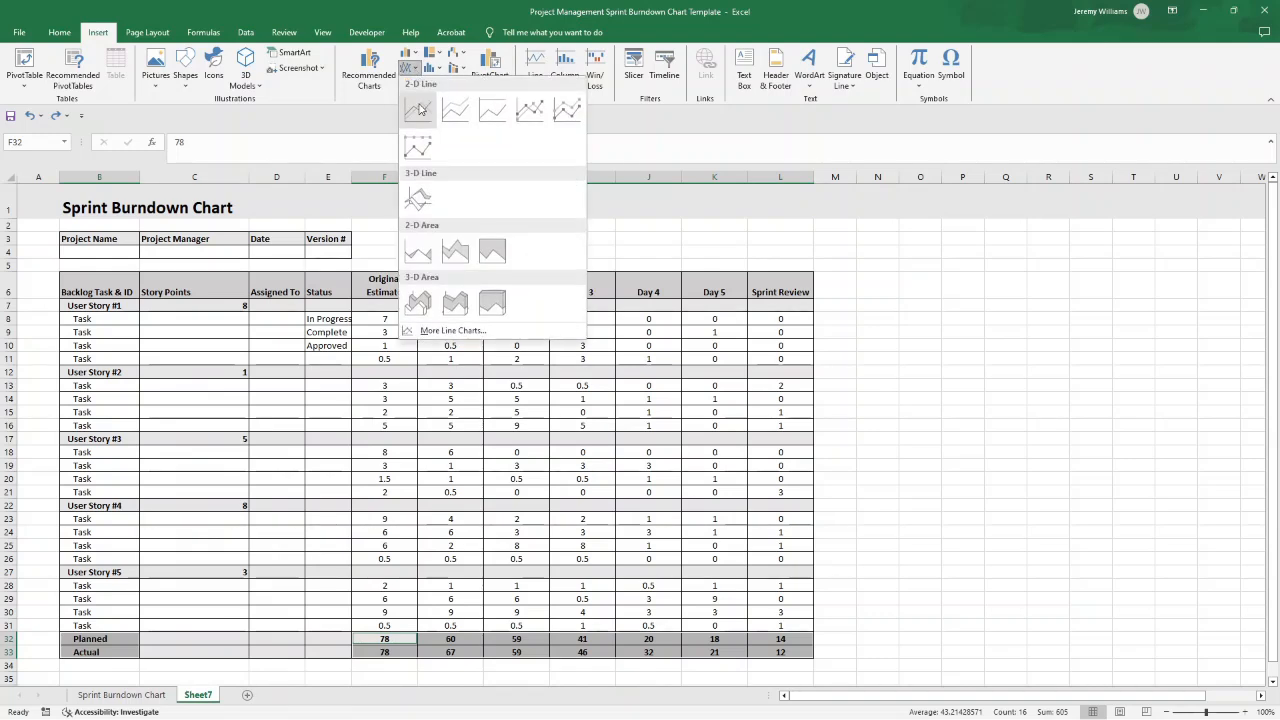
Insert a 2-D line chart of both rows and enlarge it beside the table.
{"action": "left_click", "coordinate": [418, 110]}
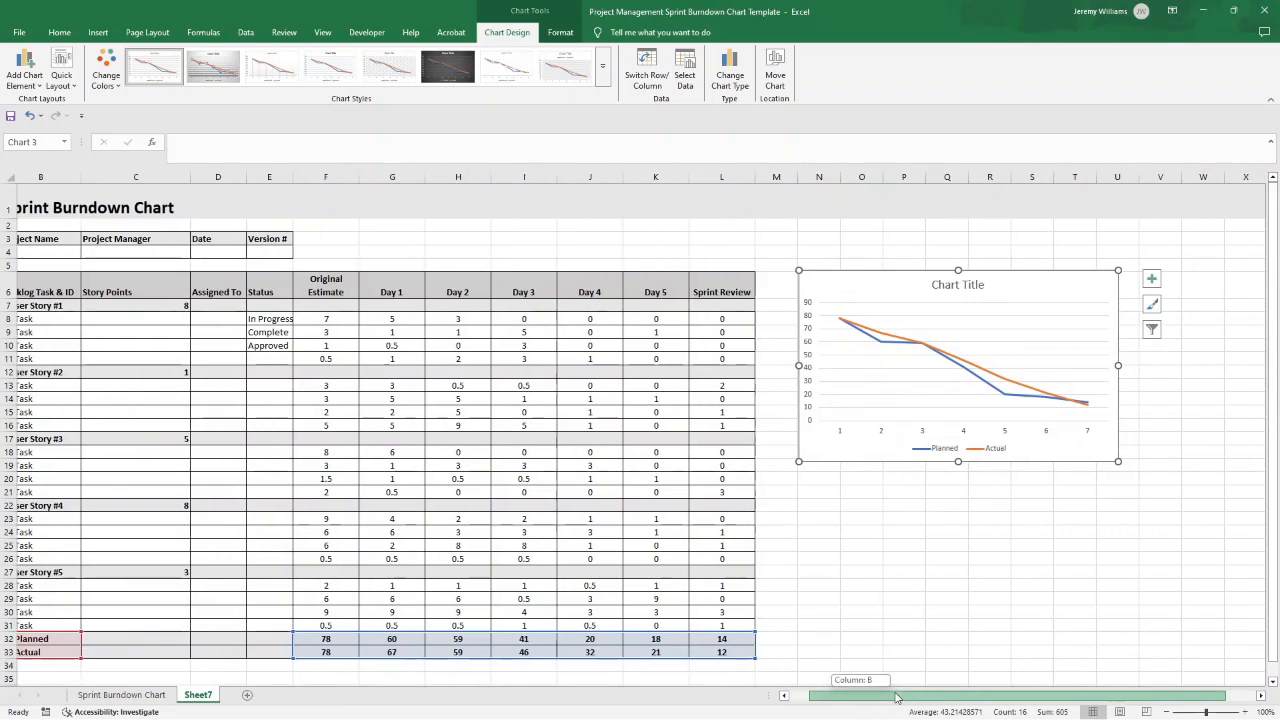
{"action": "scroll", "scroll_direction": "right", "scroll_amount": 3}
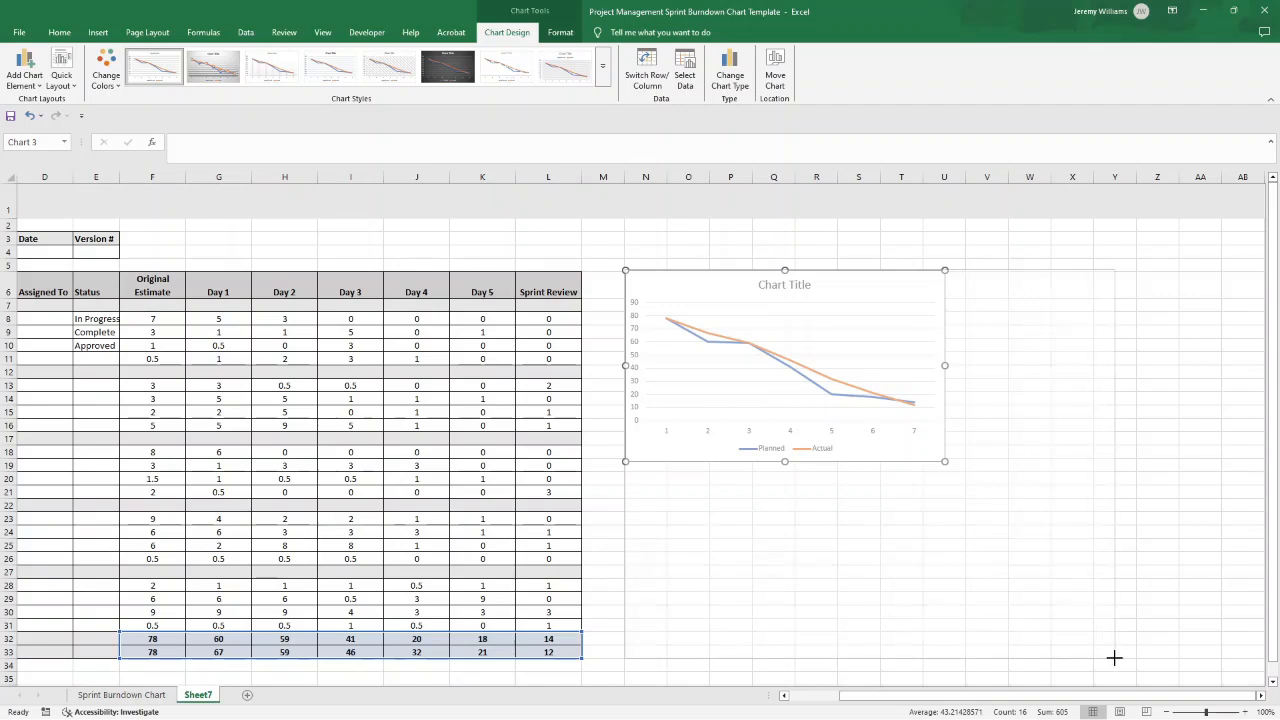
{"action": "left_click_drag", "start_coordinate": [944, 460], "coordinate": [1112, 656]}
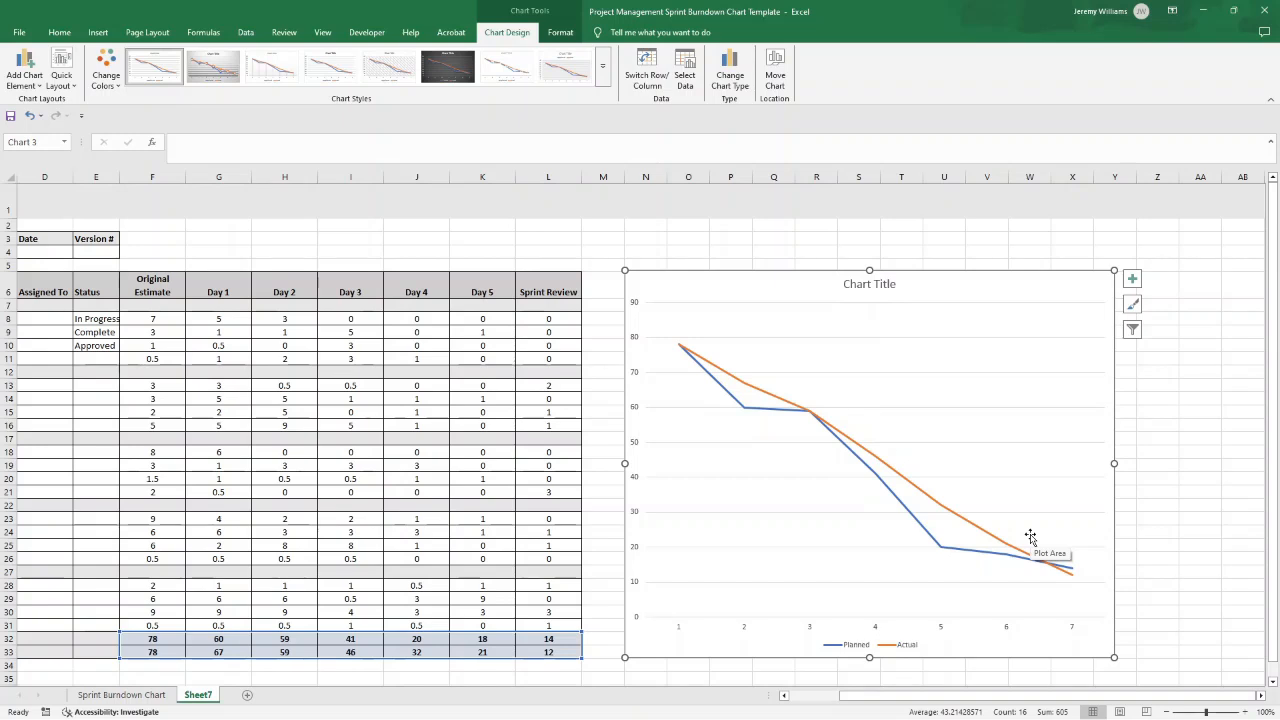
{"action": "mouse_move", "coordinate": [870, 288]}
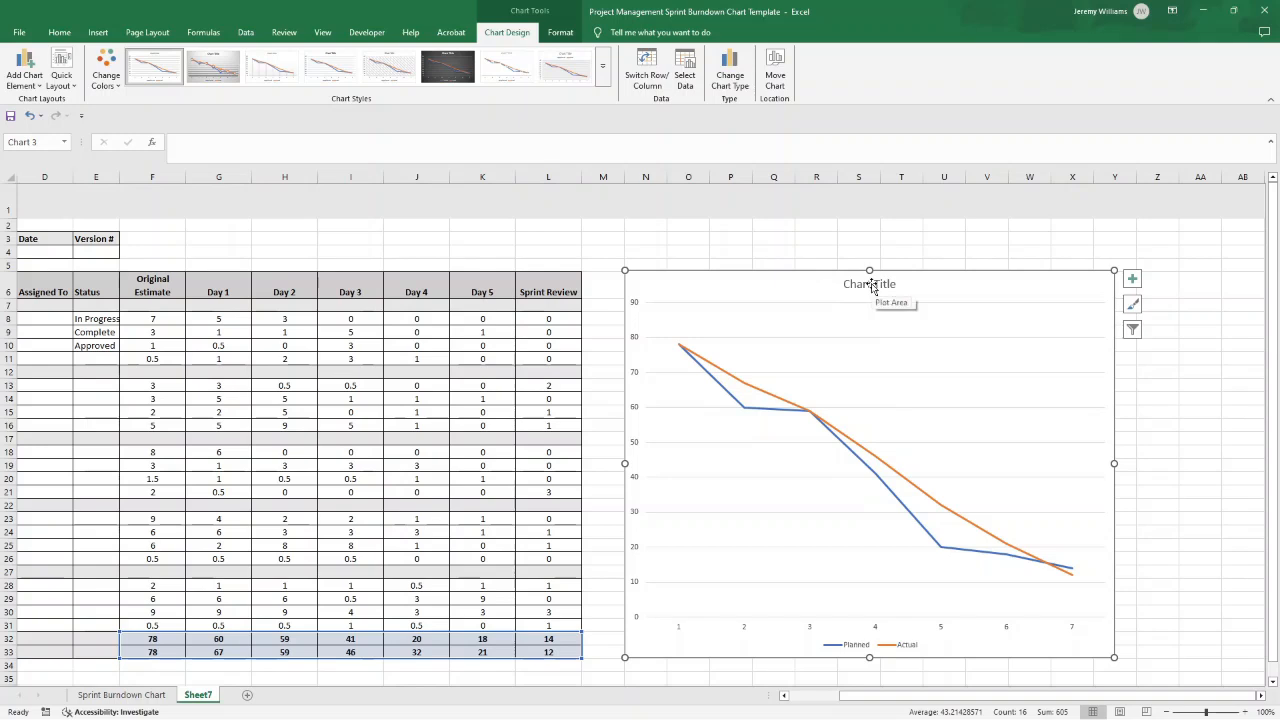
Link the chart title to heading cell B1 so it reads Sprint Burndown Chart.
{"action": "left_click", "coordinate": [868, 284]}
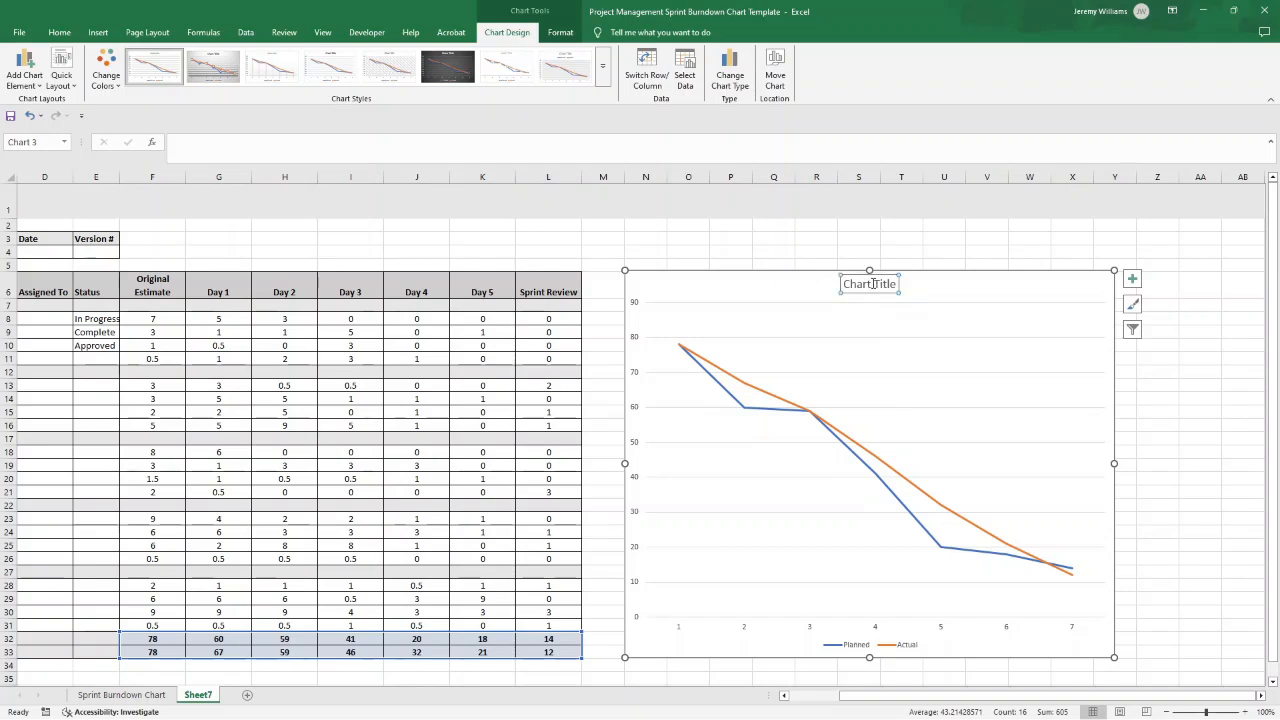
{"action": "mouse_move", "coordinate": [862, 264]}
{"action": "type", "text": "="}
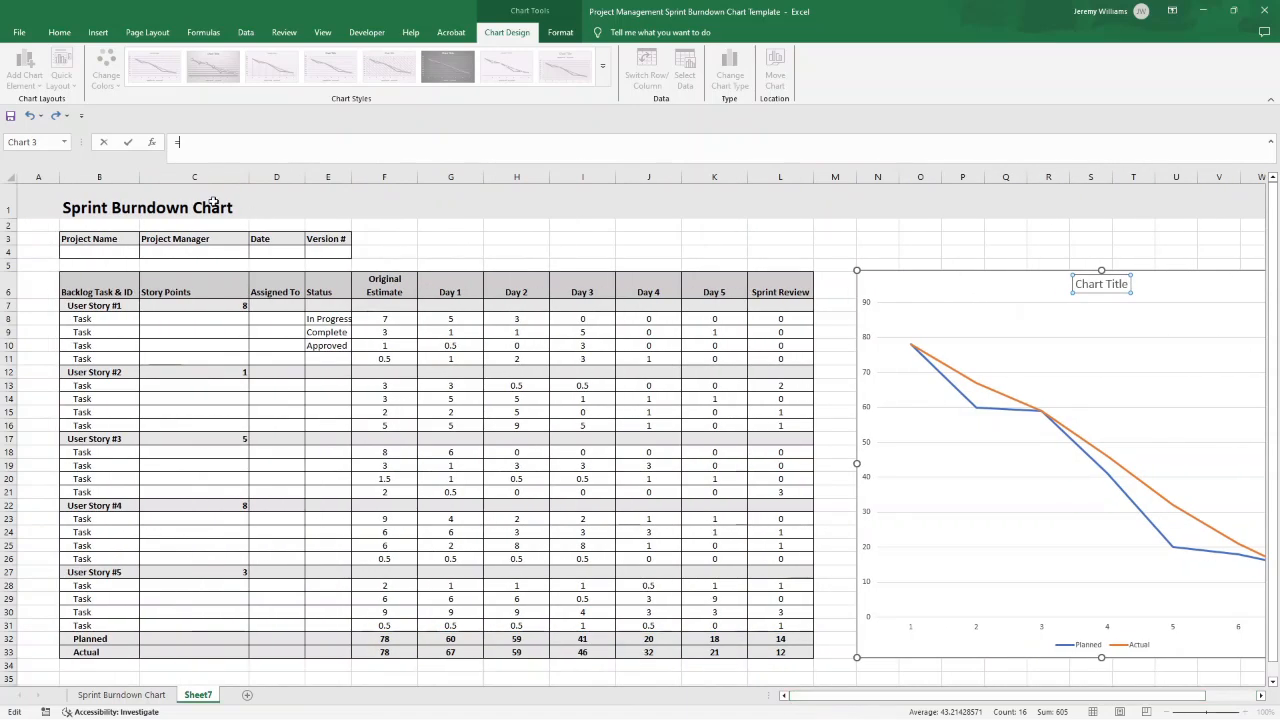
{"action": "left_click", "coordinate": [98, 206]}
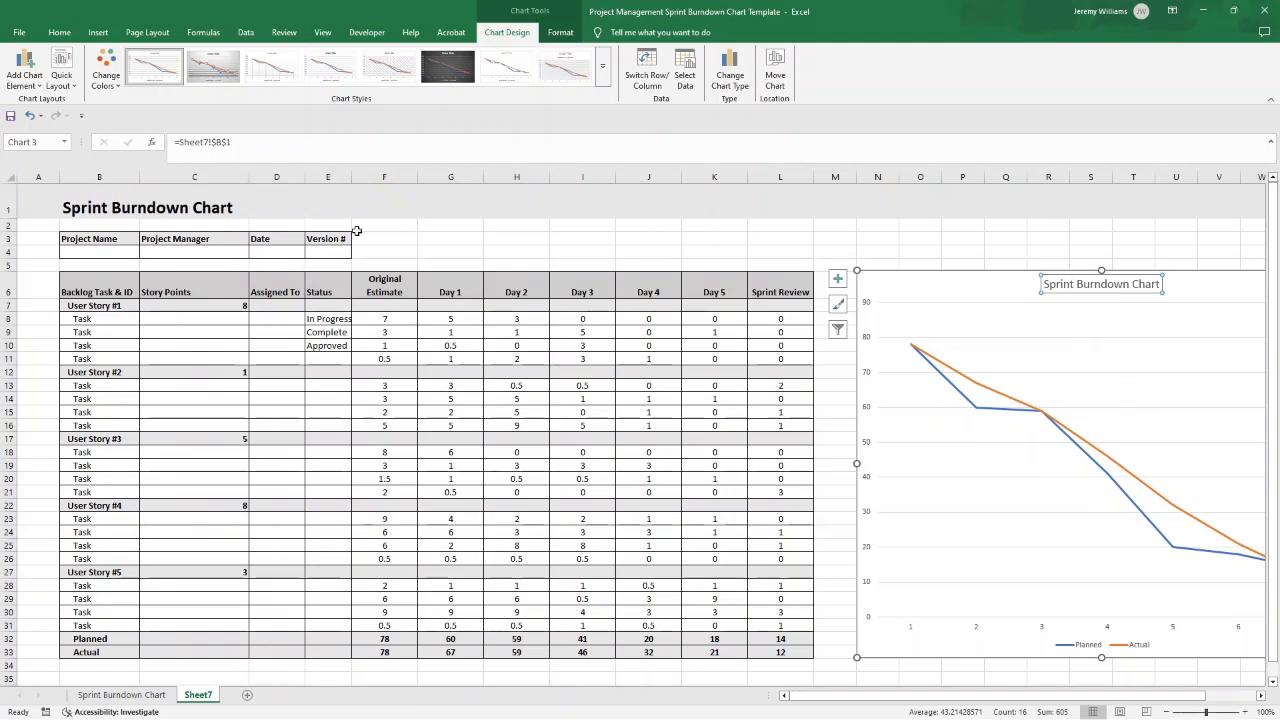
{"action": "mouse_move", "coordinate": [116, 200]}
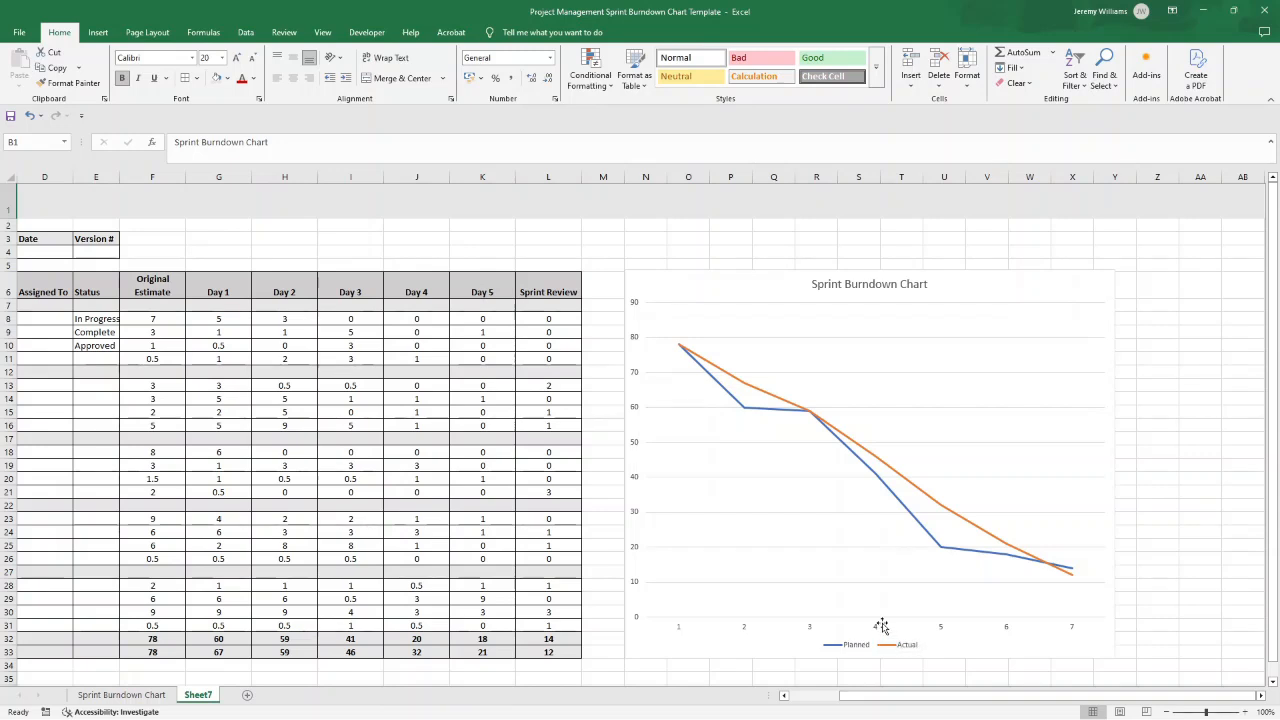
{"action": "left_click", "coordinate": [868, 464]}
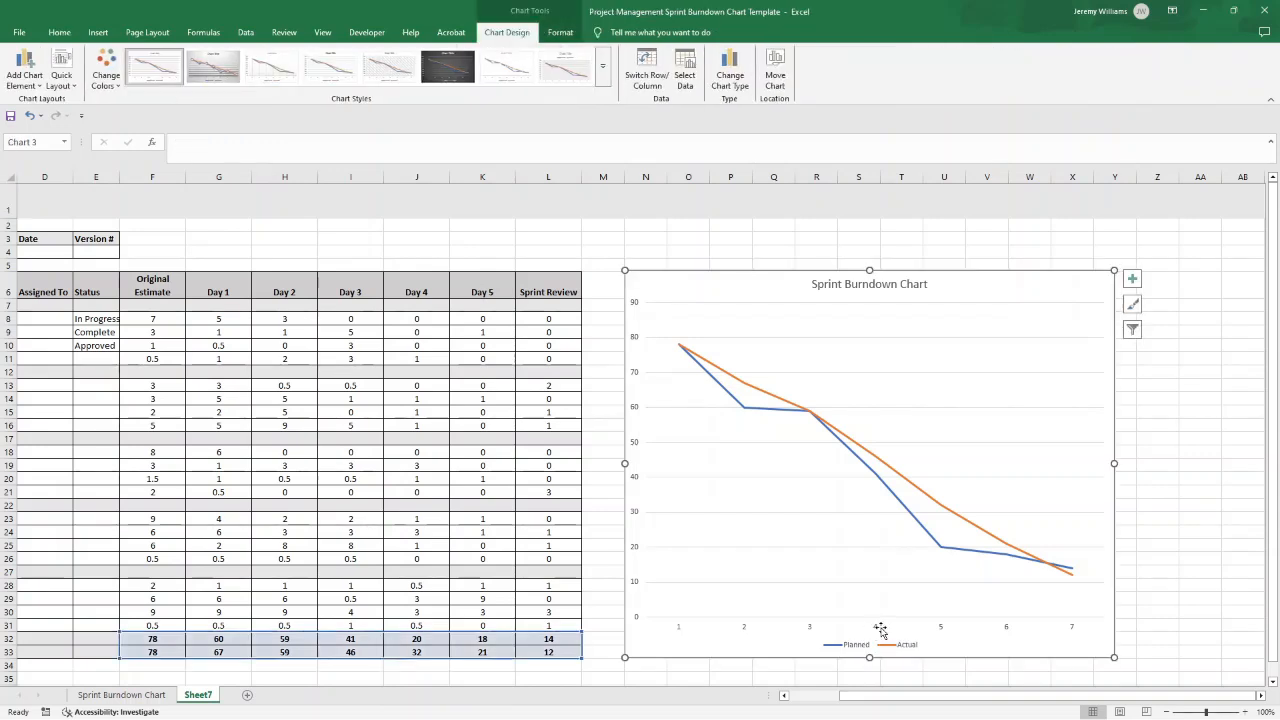
{"action": "left_click", "coordinate": [880, 626]}
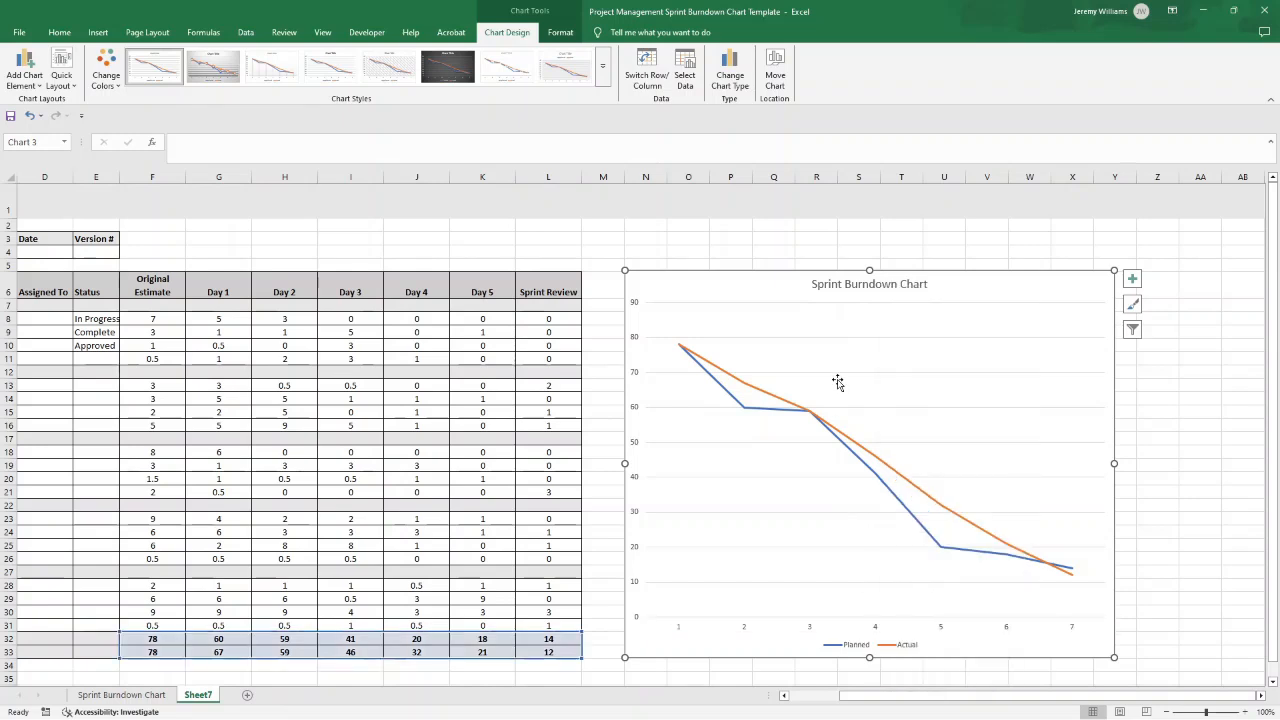
{"action": "mouse_move", "coordinate": [912, 332]}
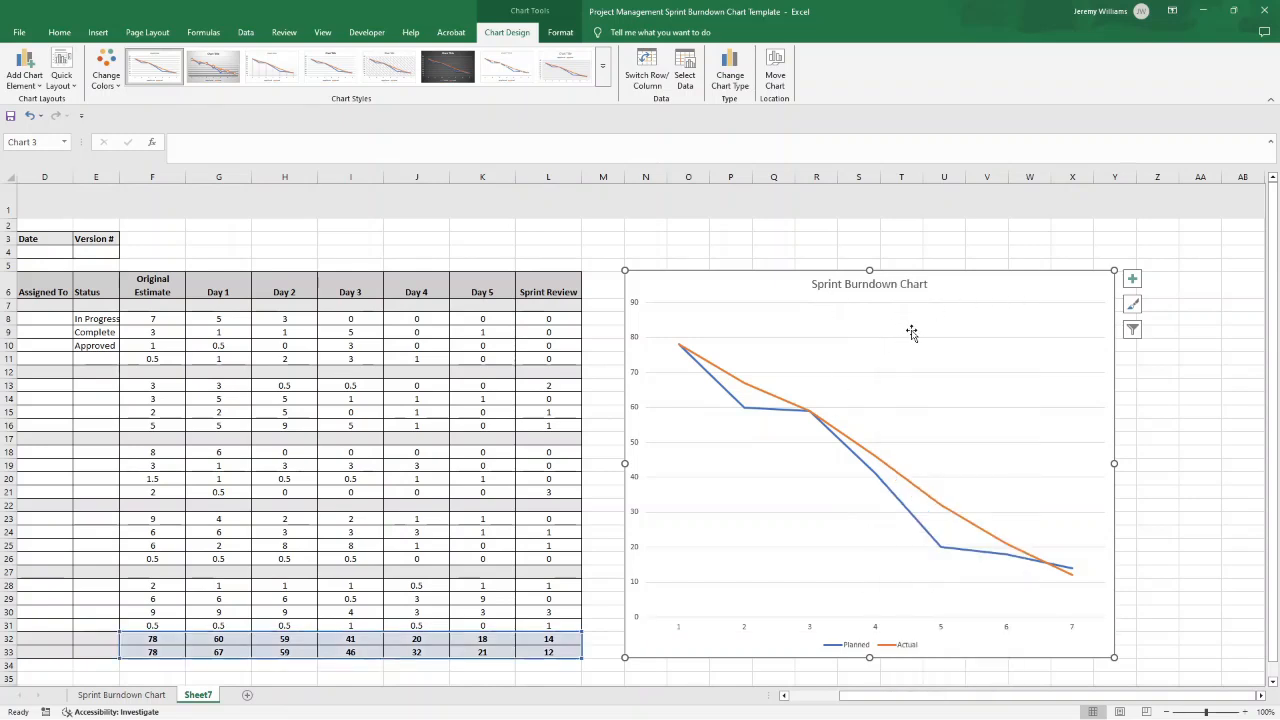
Set the horizontal axis labels to the Day 1–Sprint Review header cells via Select Data Source.
{"action": "right_click", "coordinate": [910, 332]}
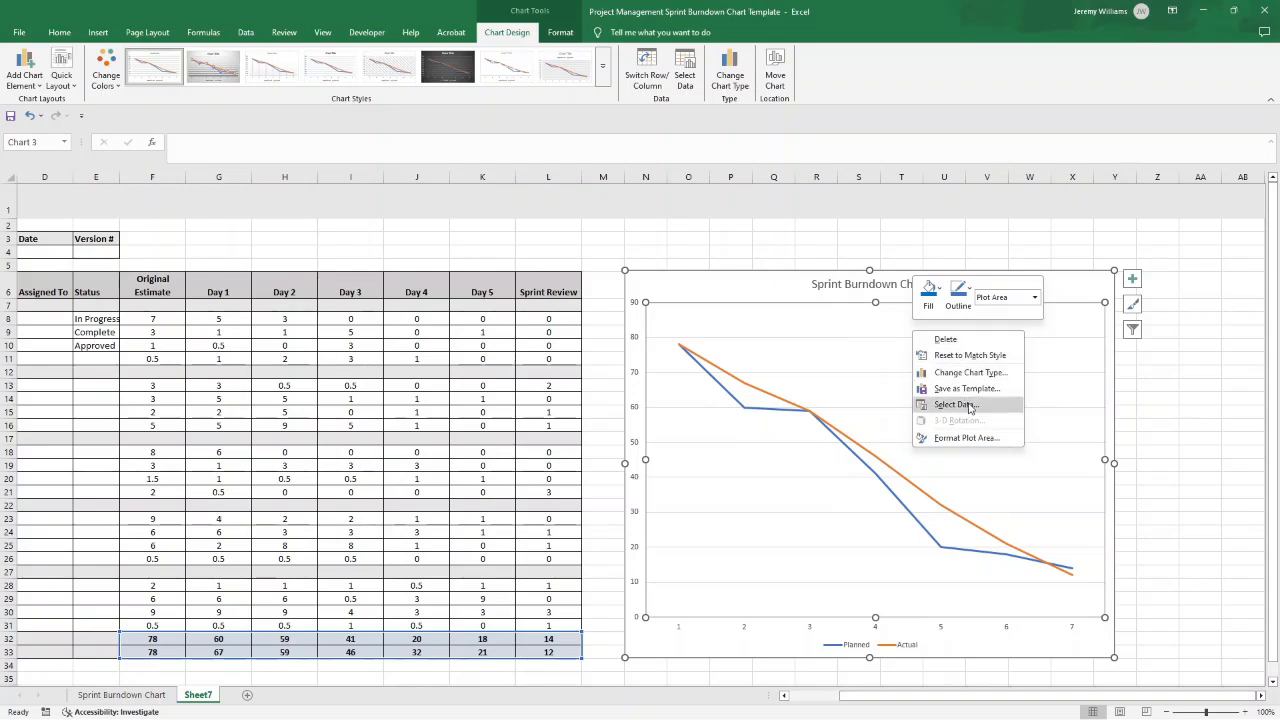
{"action": "left_click", "coordinate": [952, 404]}
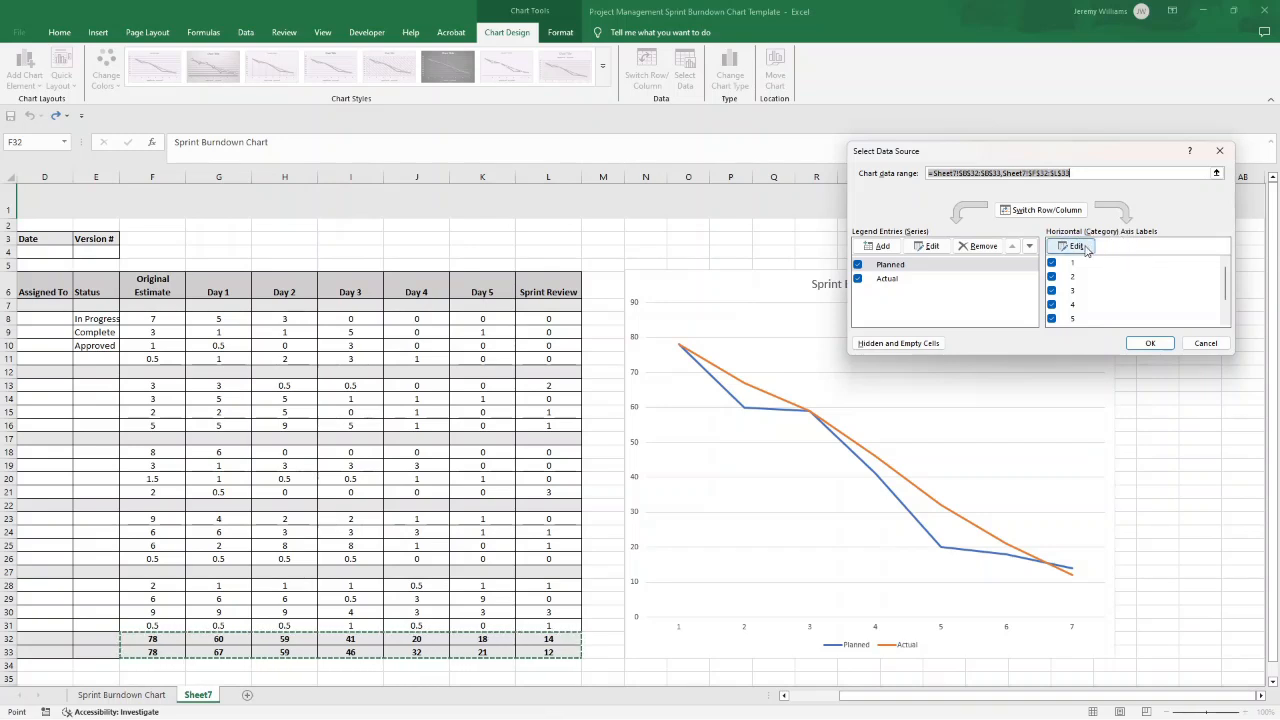
{"action": "left_click", "coordinate": [1072, 246]}
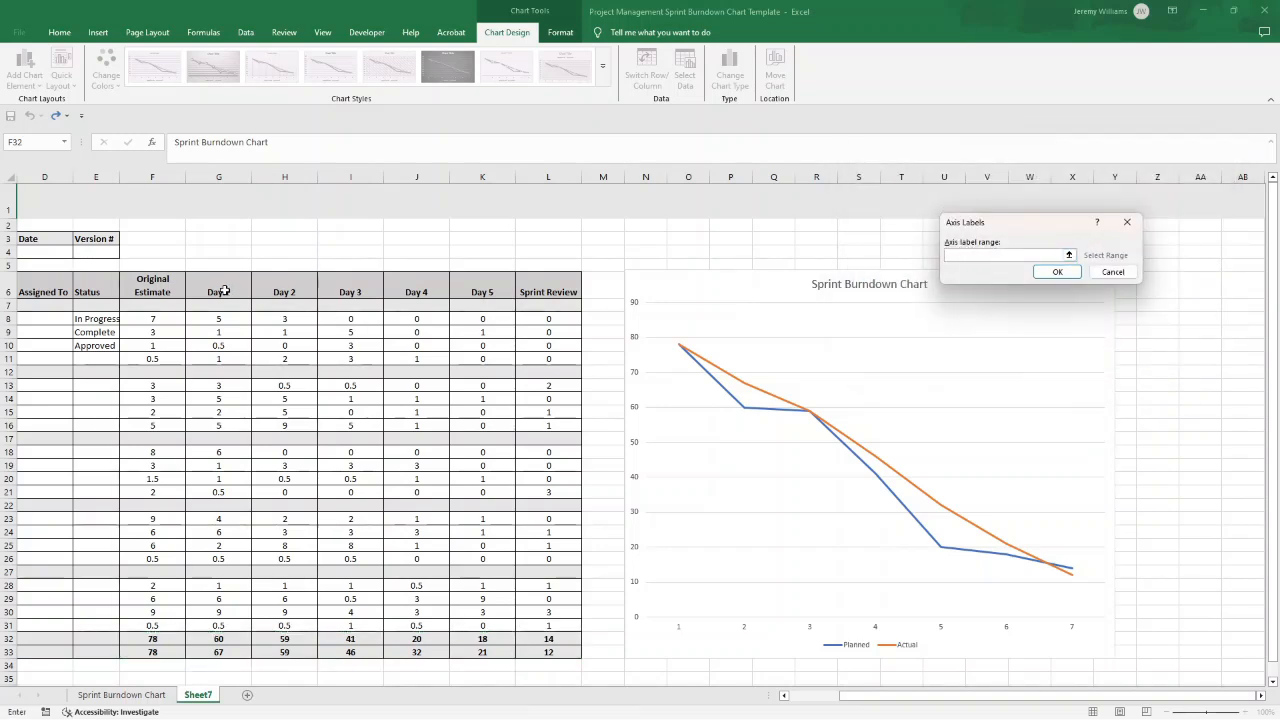
{"action": "left_click_drag", "start_coordinate": [218, 292], "coordinate": [284, 292]}
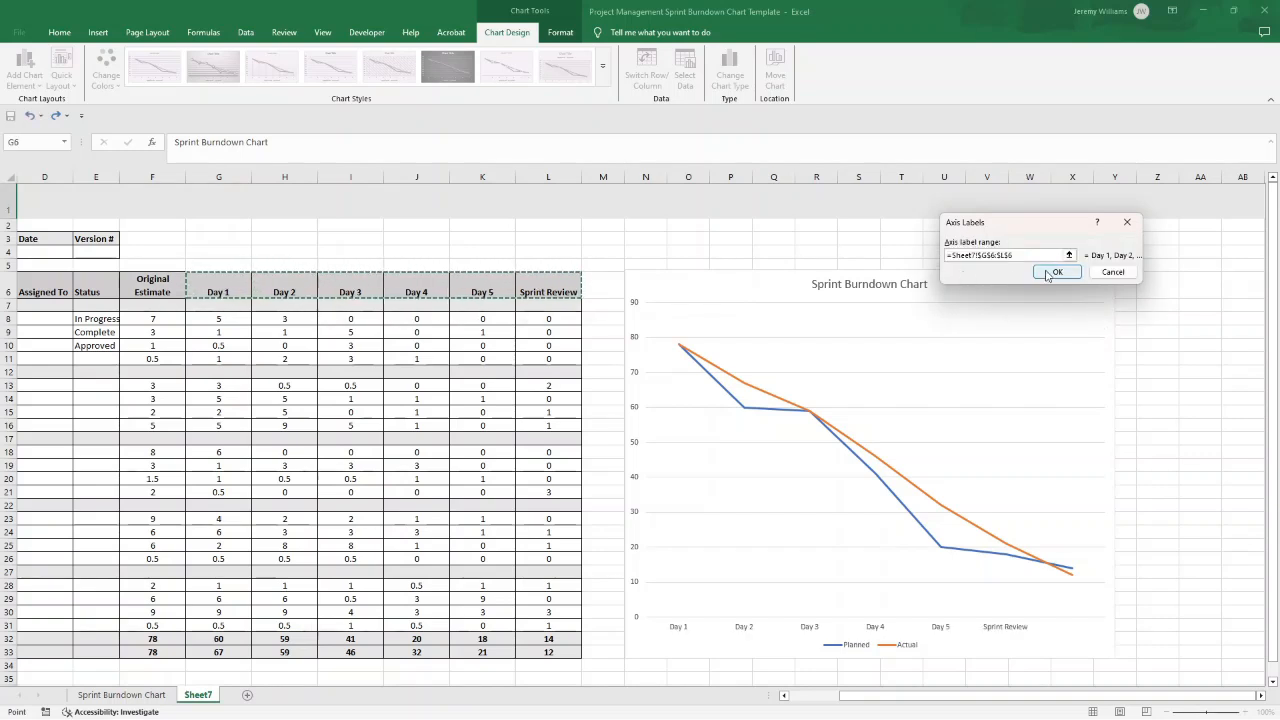
{"action": "left_click", "coordinate": [1056, 272]}
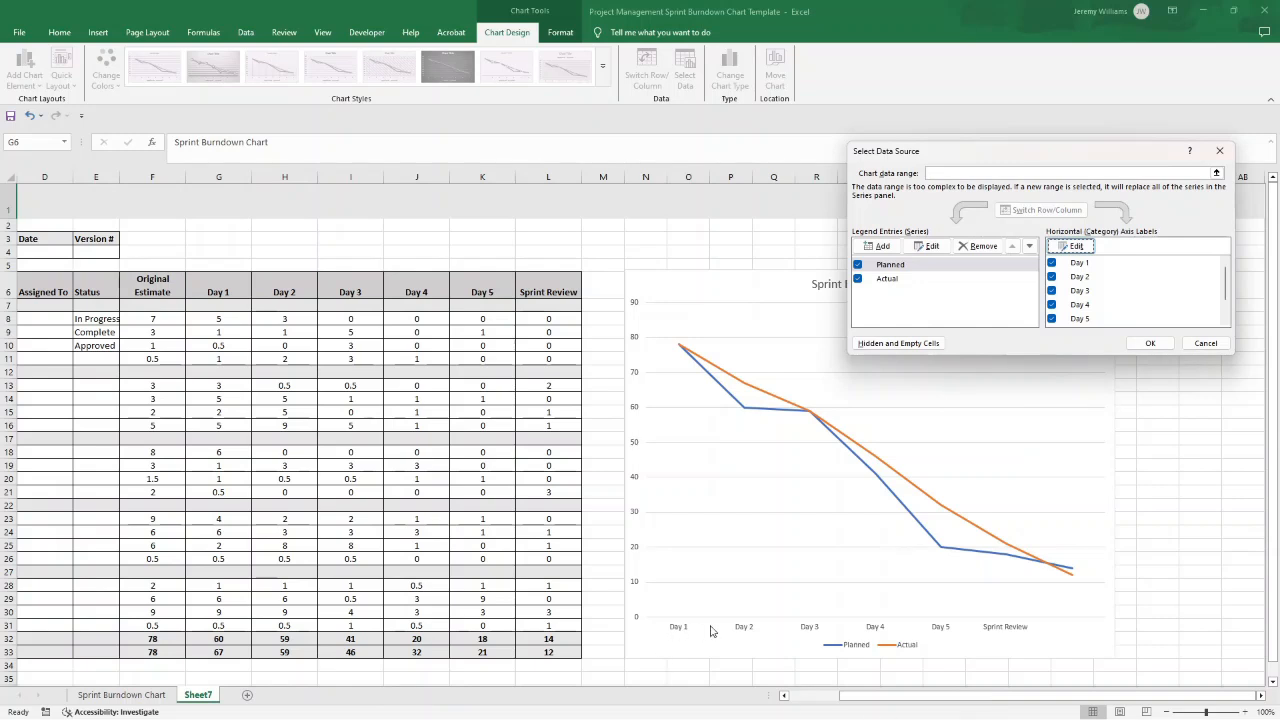
{"action": "mouse_move", "coordinate": [1012, 628]}
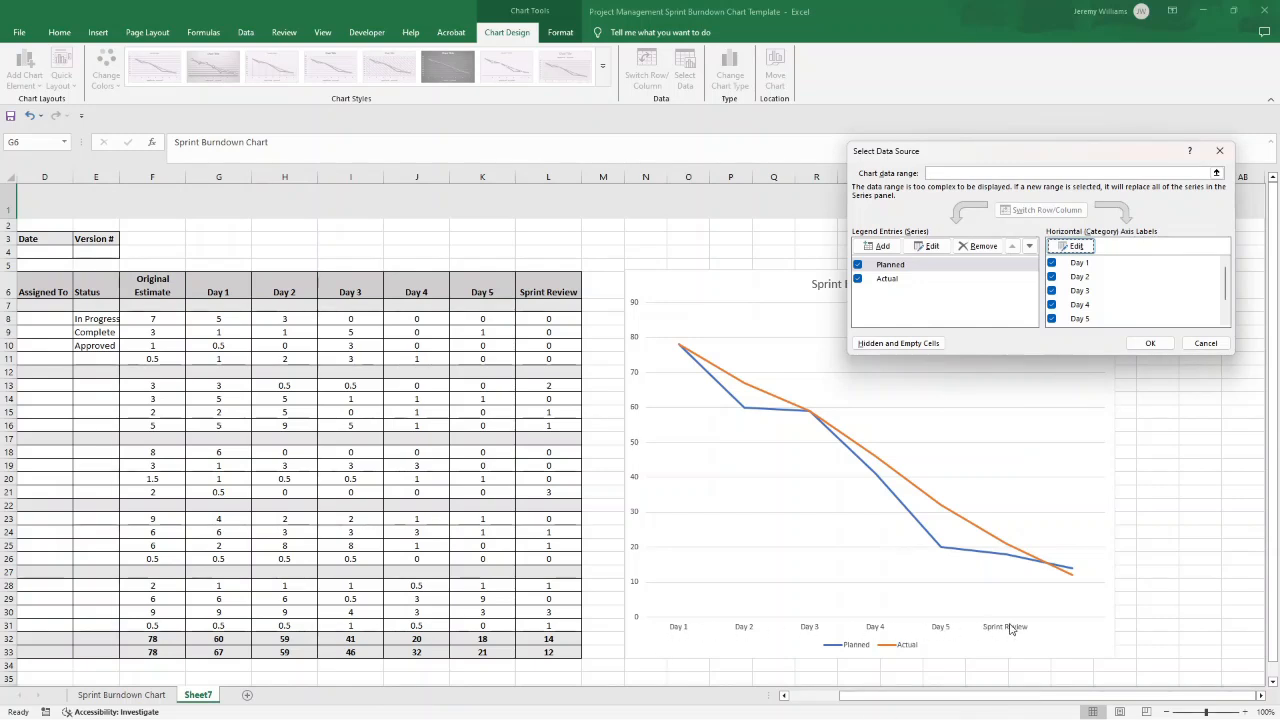
{"action": "left_click", "coordinate": [1148, 344]}
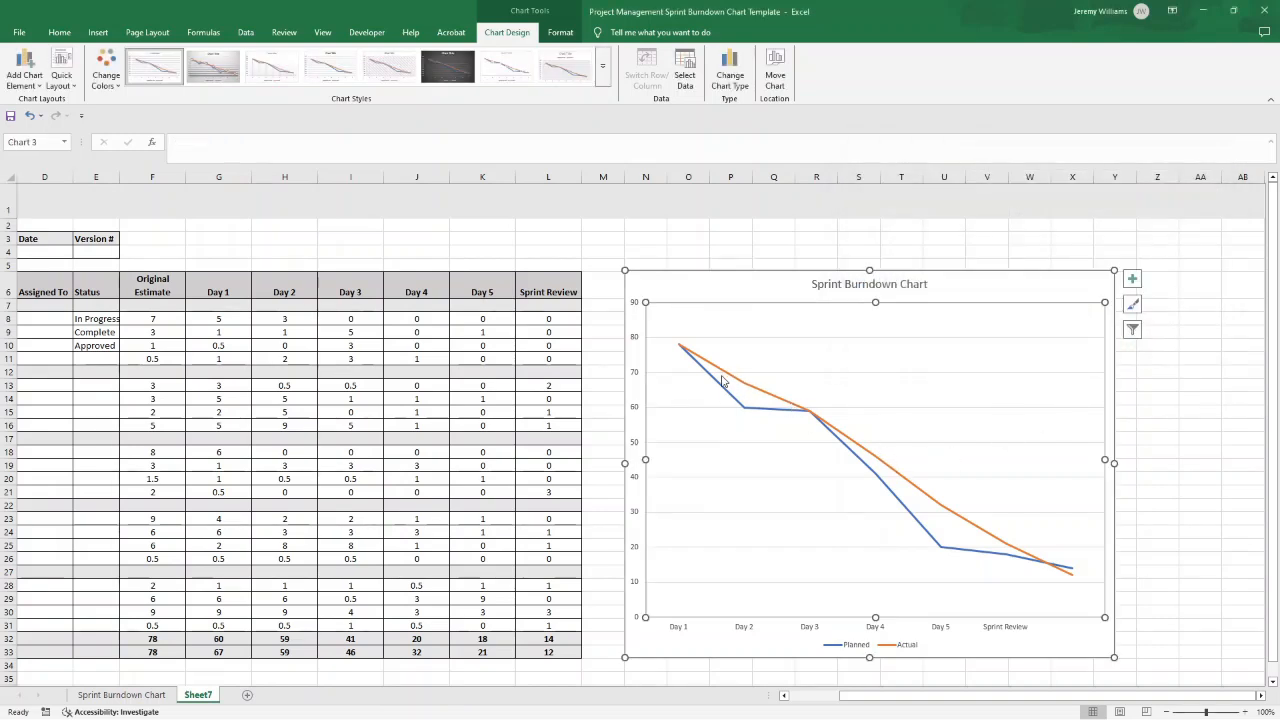
{"action": "mouse_move", "coordinate": [722, 390]}
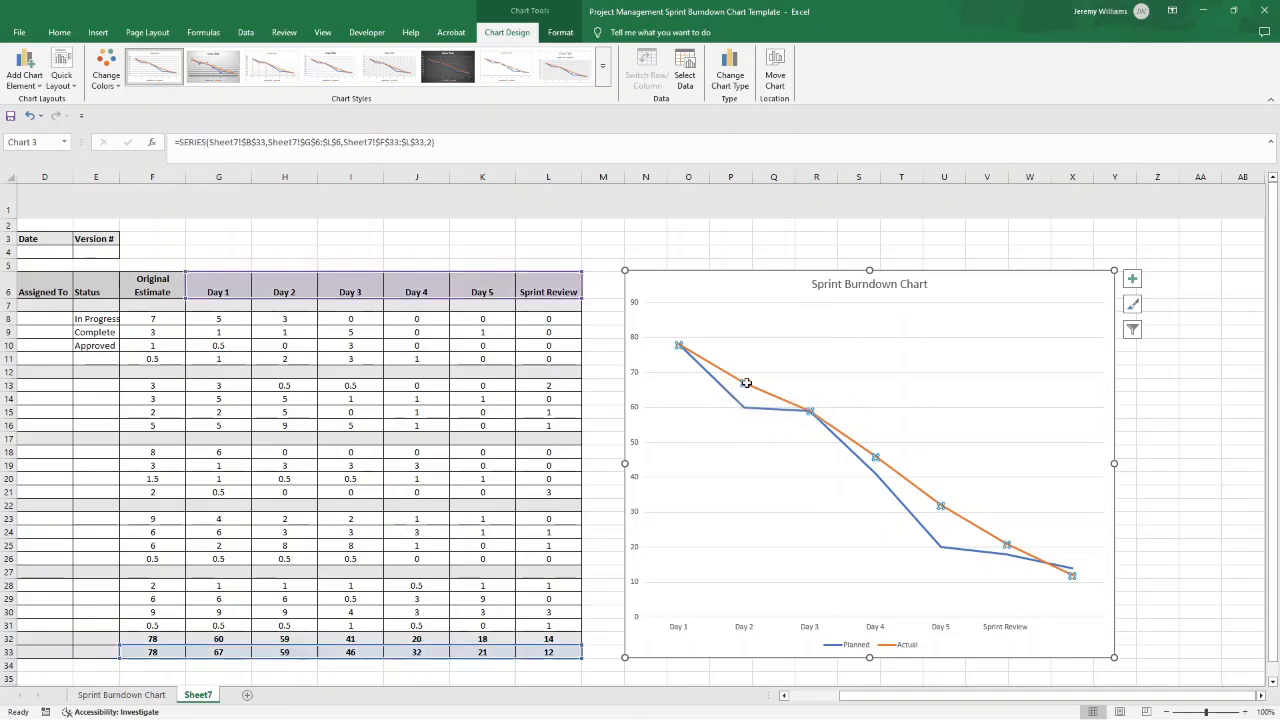
Give the Actual series built-in circle markers in Format Data Series.
{"action": "right_click", "coordinate": [746, 384]}
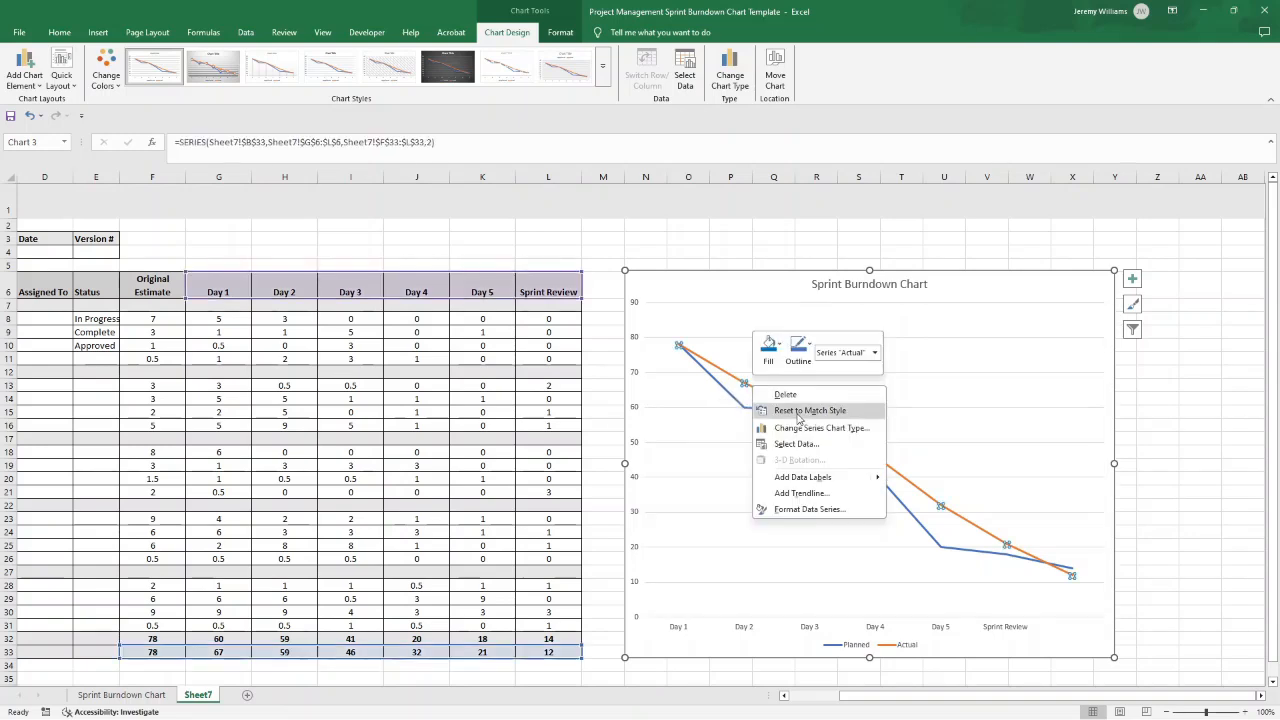
{"action": "mouse_move", "coordinate": [820, 428]}
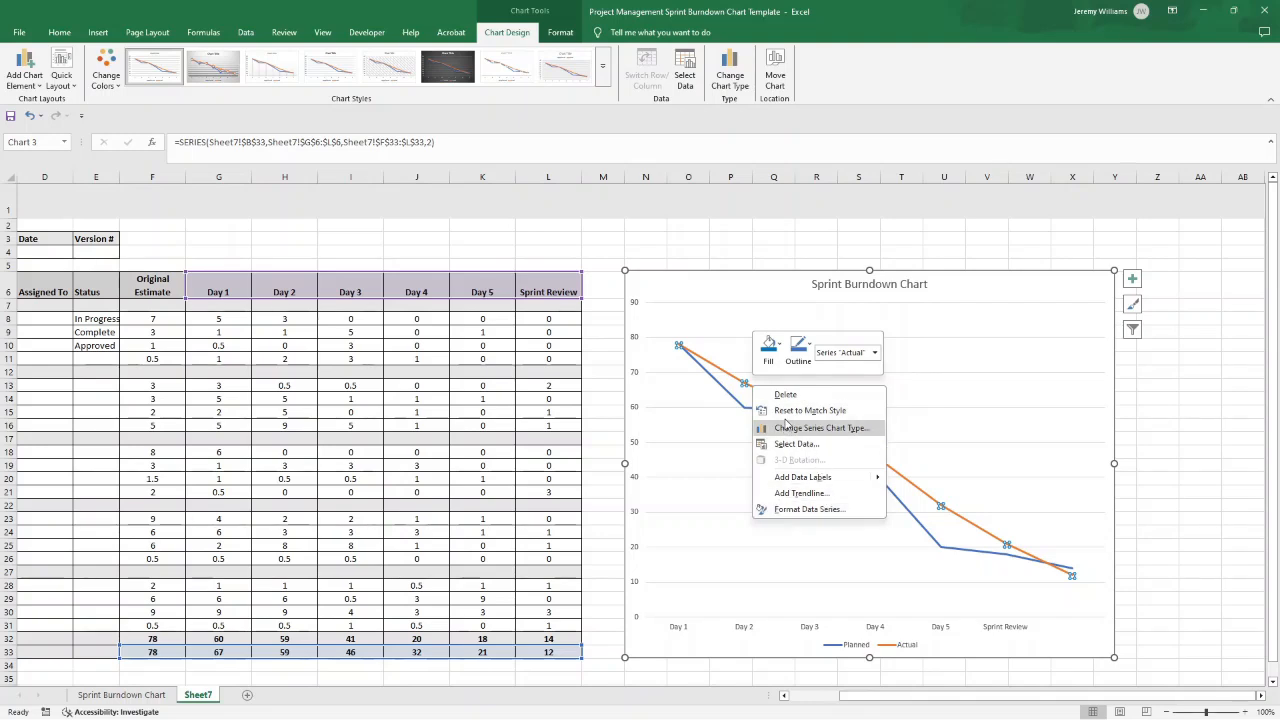
{"action": "mouse_move", "coordinate": [808, 510]}
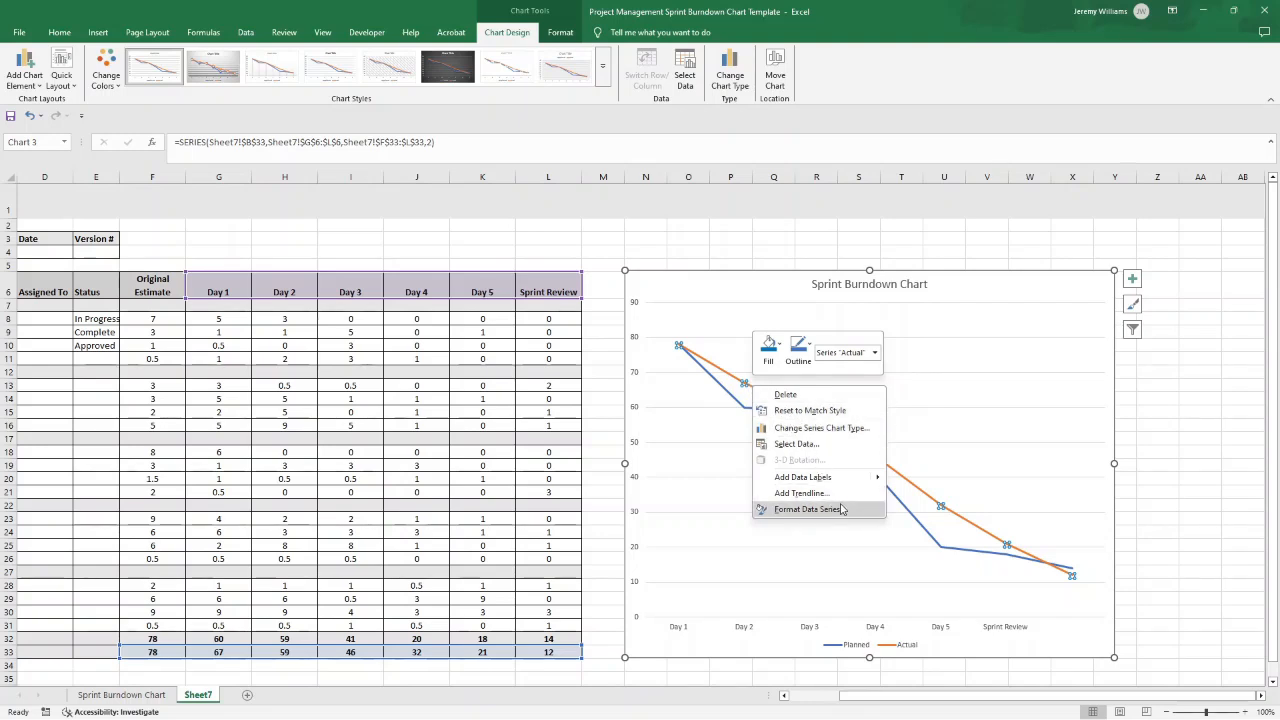
{"action": "left_click", "coordinate": [808, 510]}
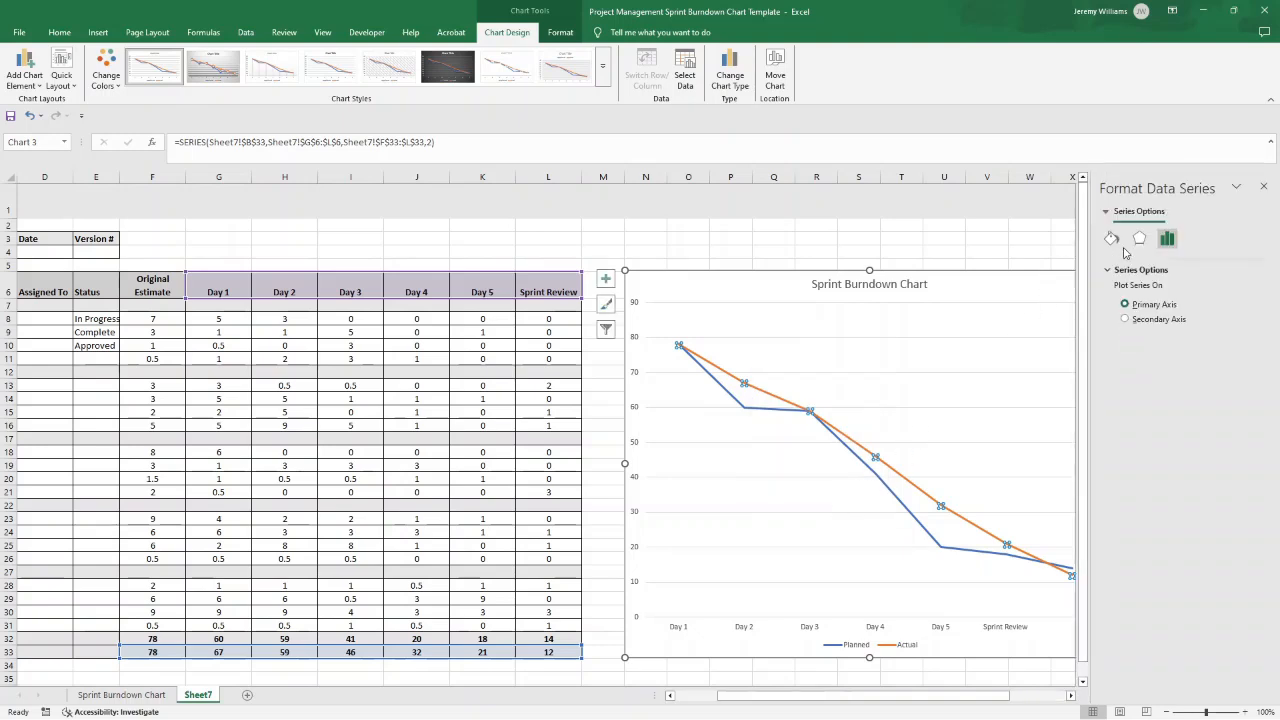
{"action": "left_click", "coordinate": [1112, 238]}
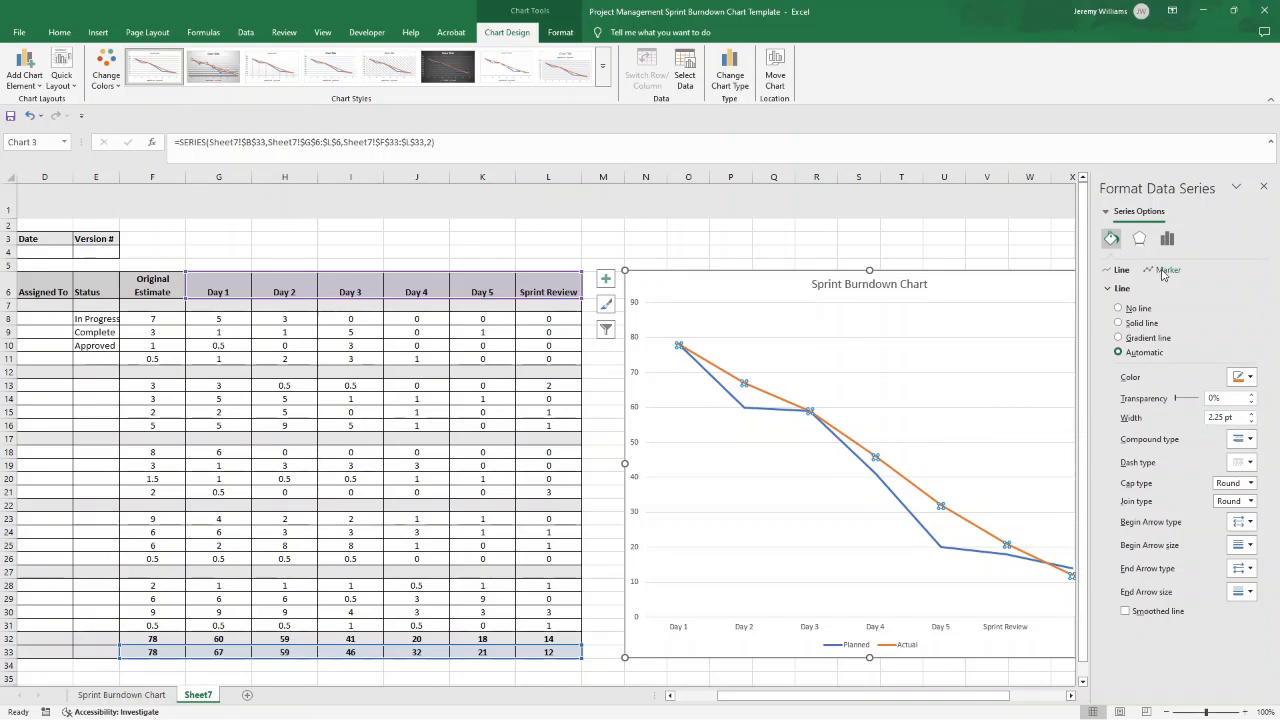
{"action": "left_click", "coordinate": [1168, 268]}
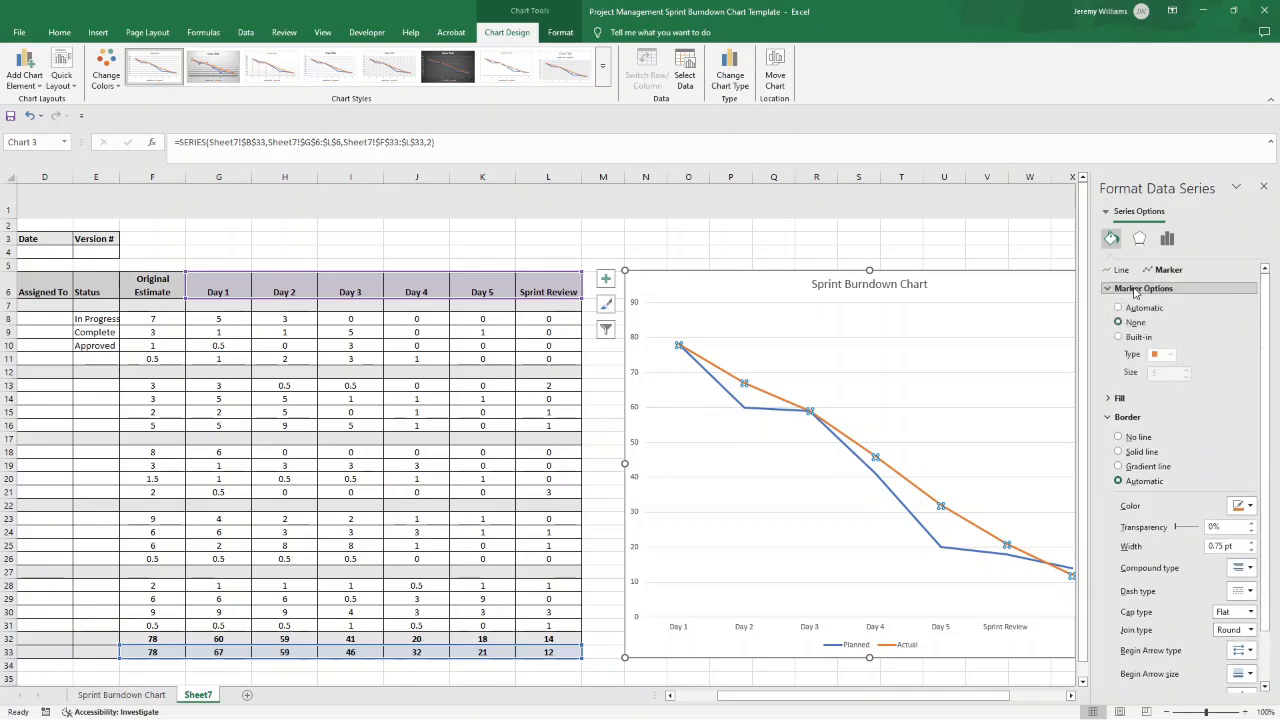
{"action": "left_click", "coordinate": [1118, 336]}
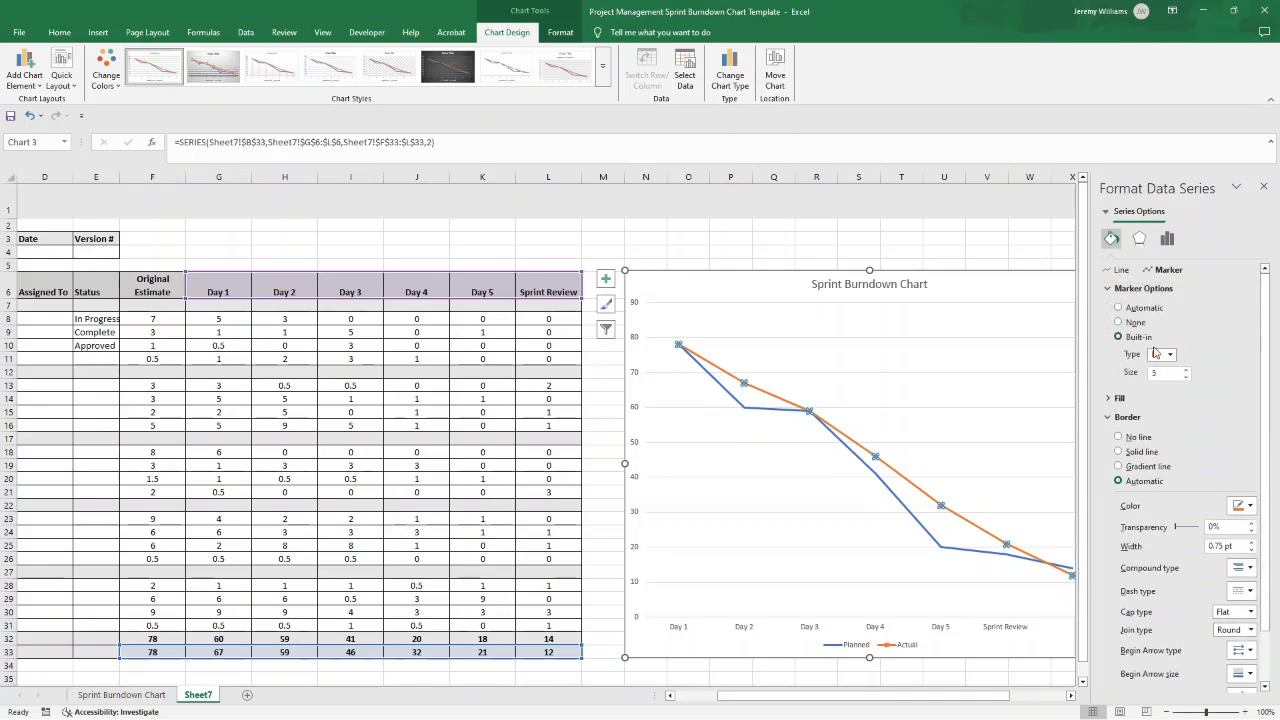
{"action": "left_click", "coordinate": [1168, 354]}
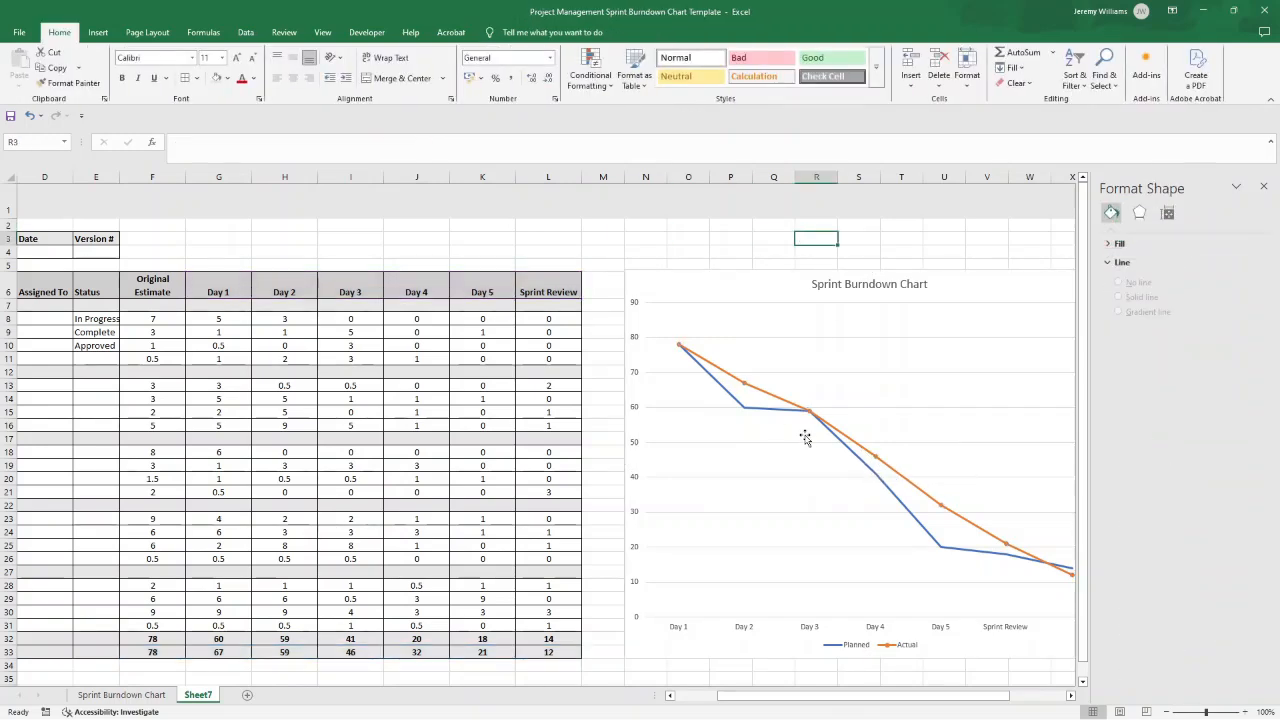
{"action": "mouse_move", "coordinate": [748, 390]}
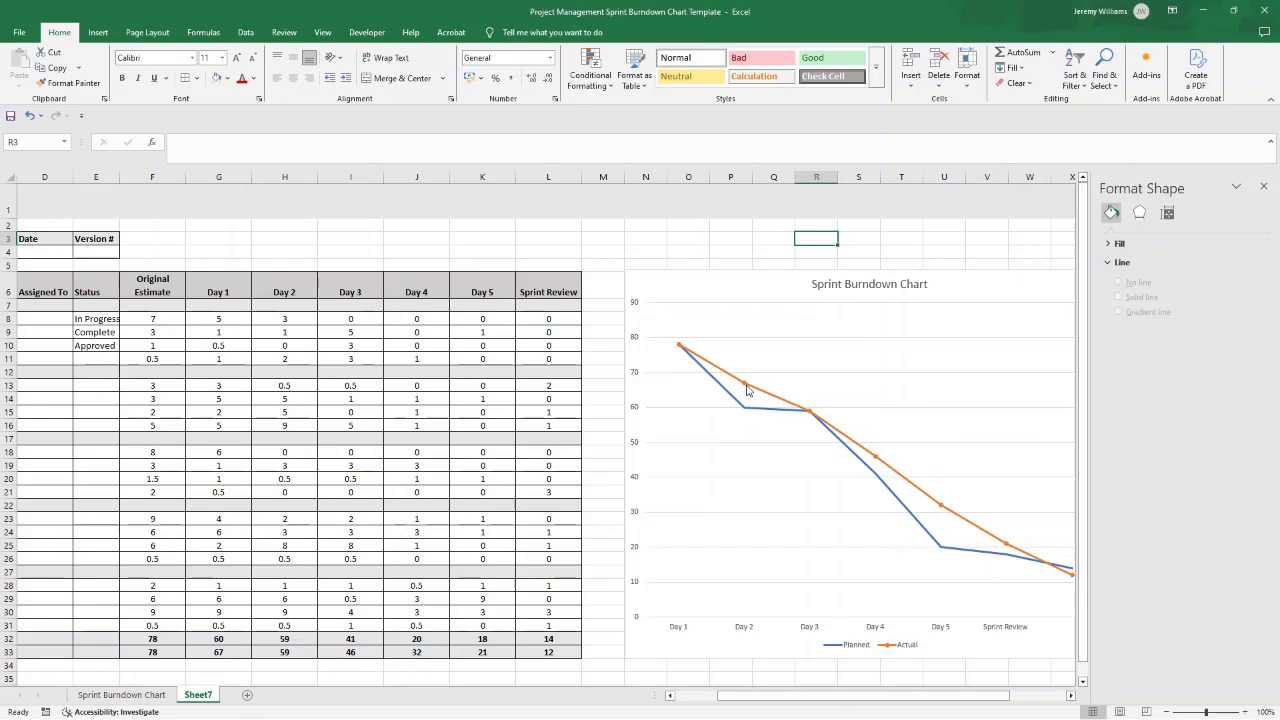
{"action": "mouse_move", "coordinate": [812, 420]}
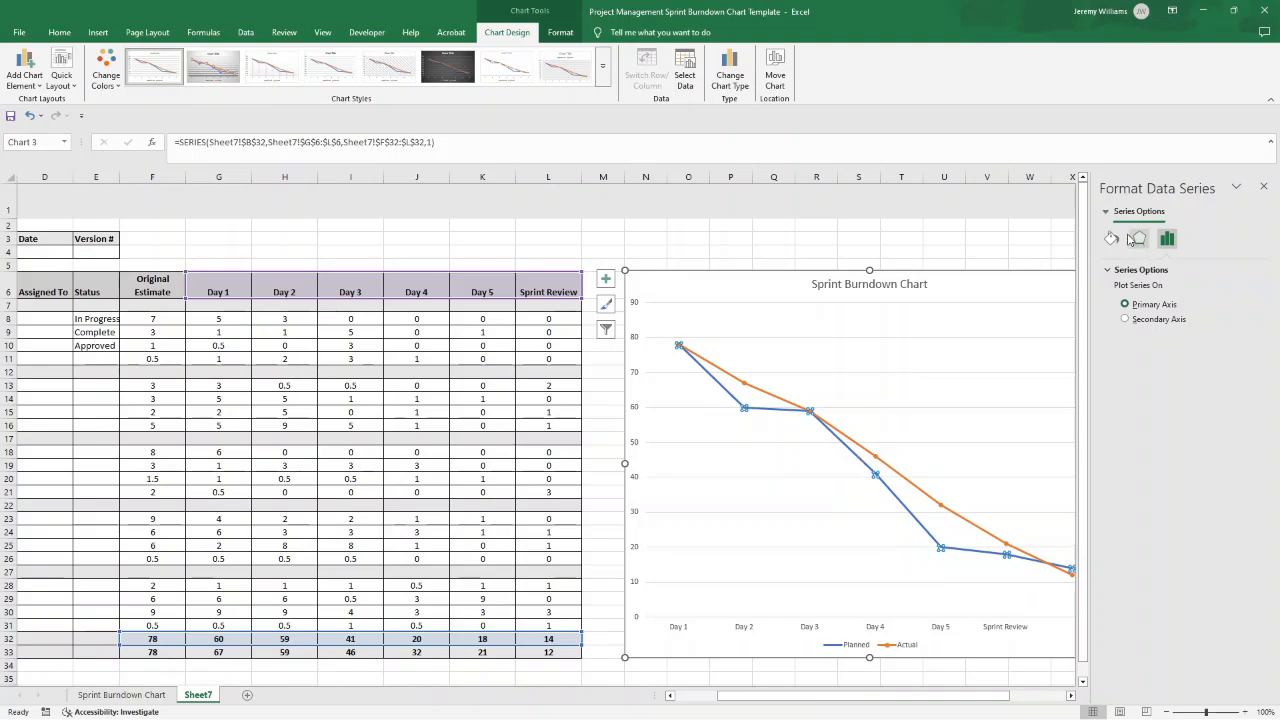
{"action": "mouse_move", "coordinate": [878, 472]}
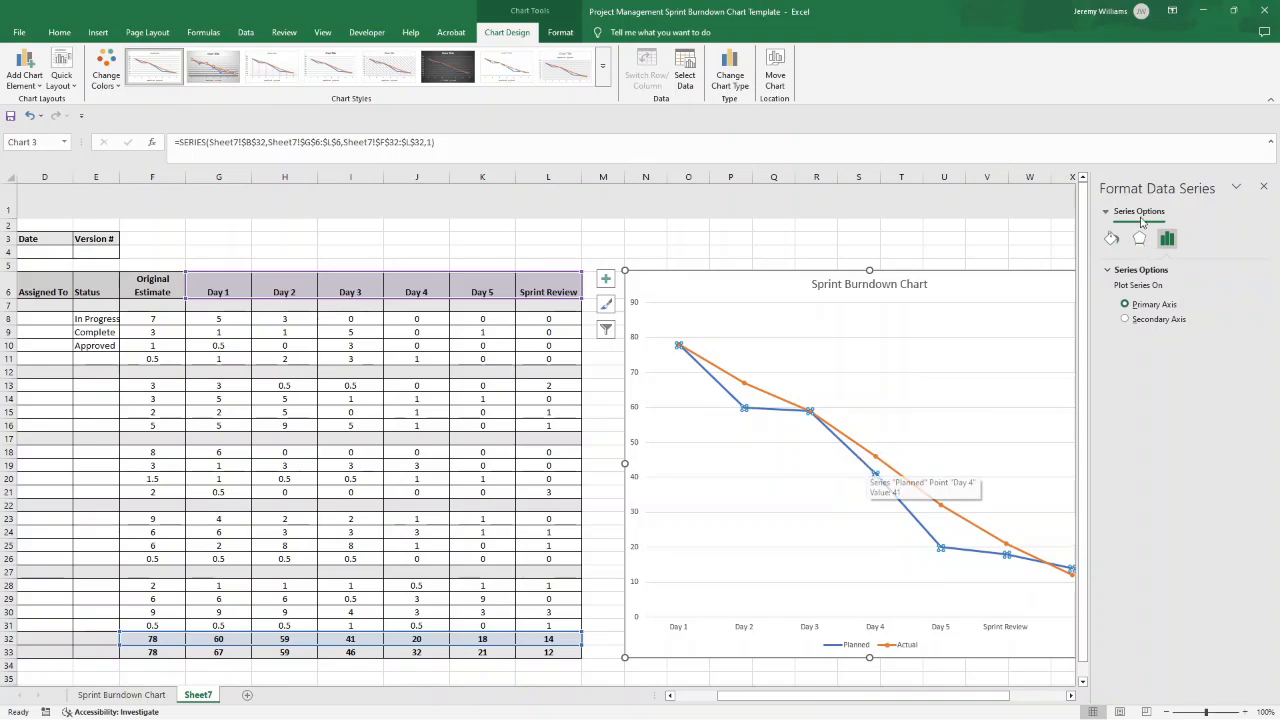
Give the Planned series built-in markers as well.
{"action": "left_click", "coordinate": [1112, 238]}
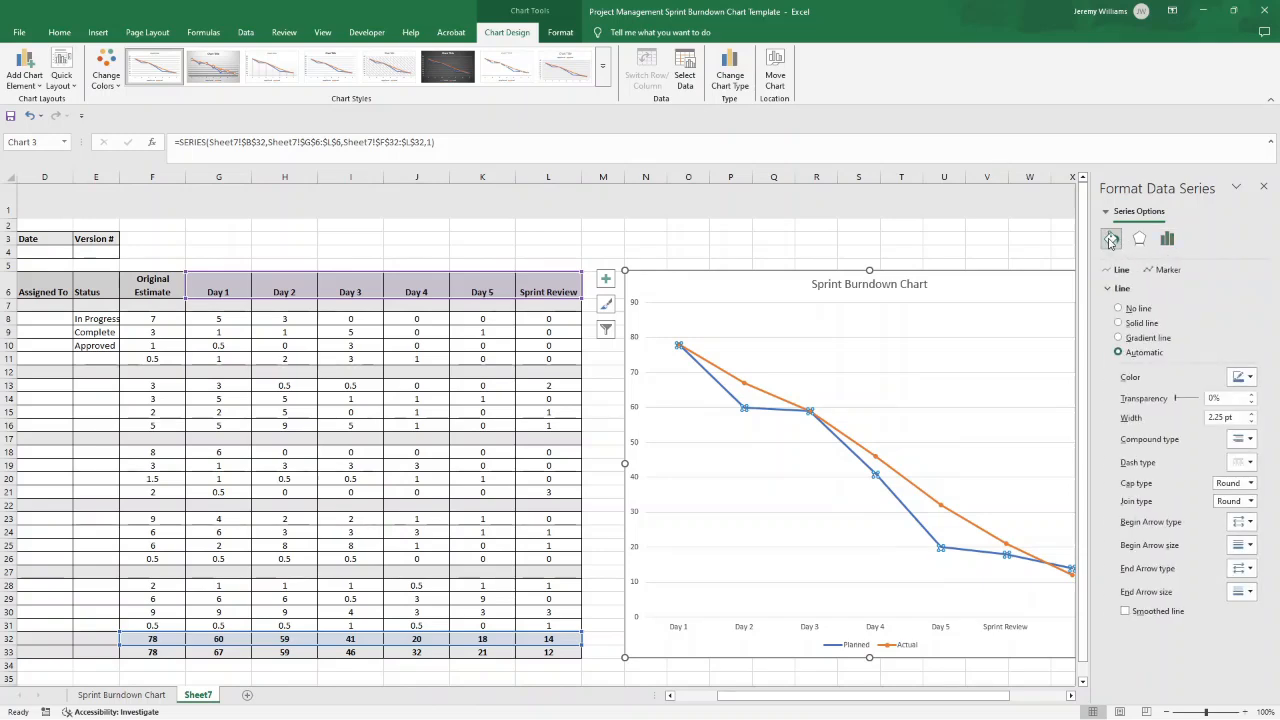
{"action": "left_click", "coordinate": [1112, 240]}
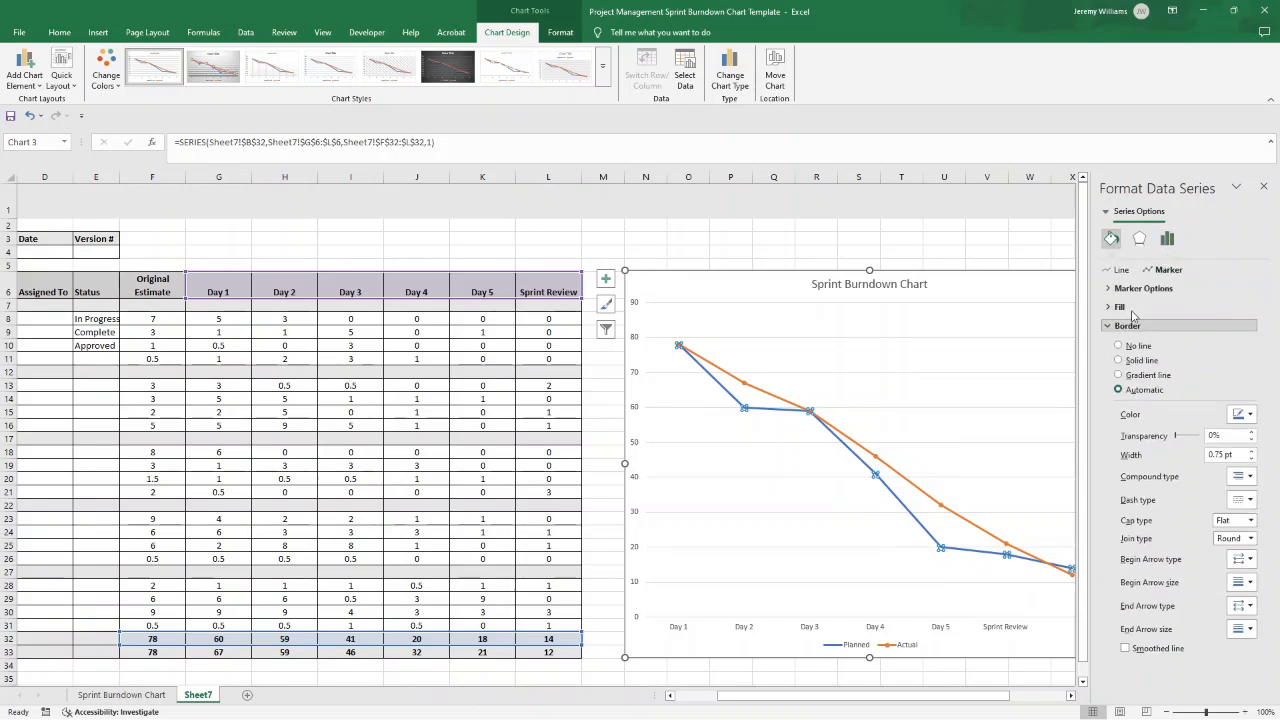
{"action": "left_click", "coordinate": [1144, 288]}
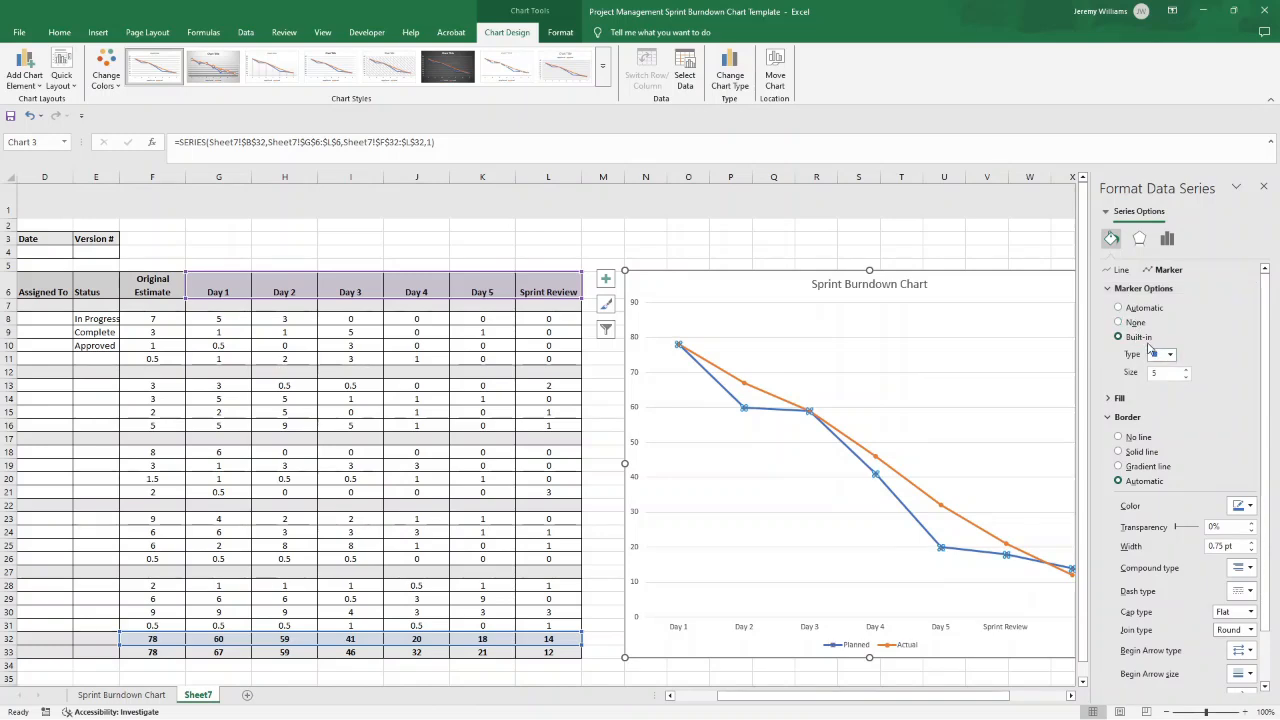
{"action": "left_click", "coordinate": [1168, 354]}
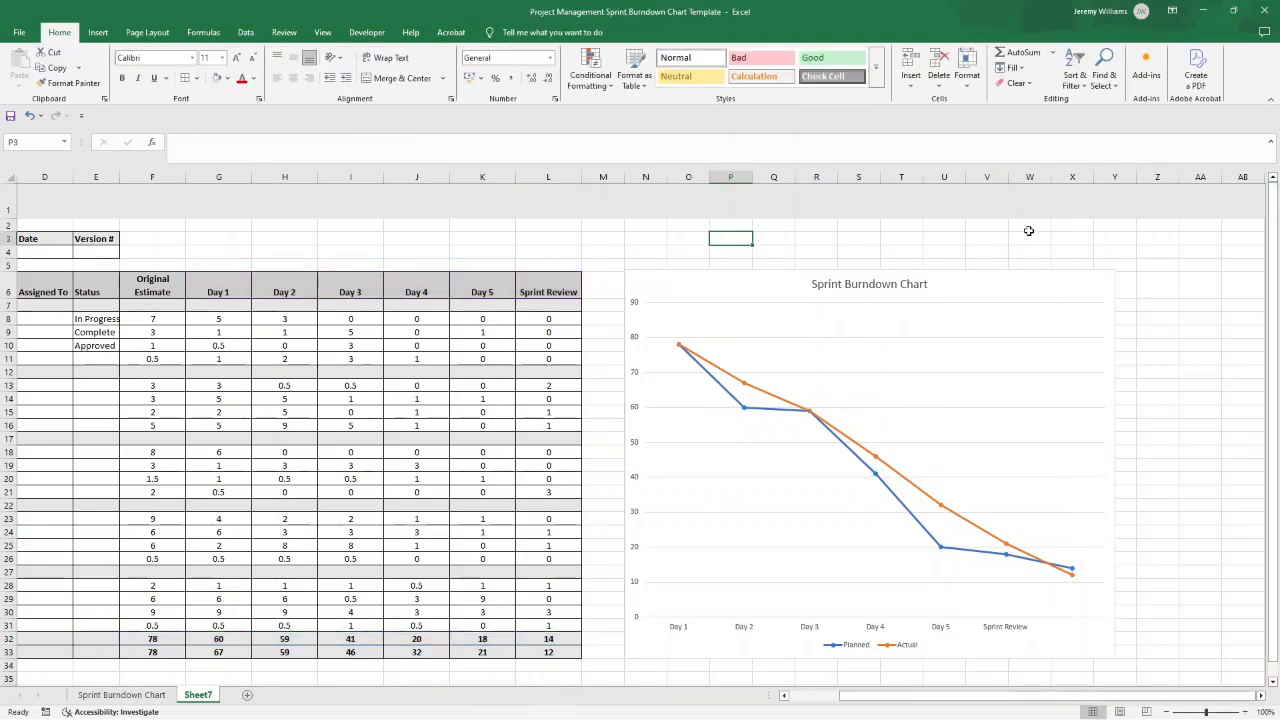
{"action": "mouse_move", "coordinate": [950, 240]}
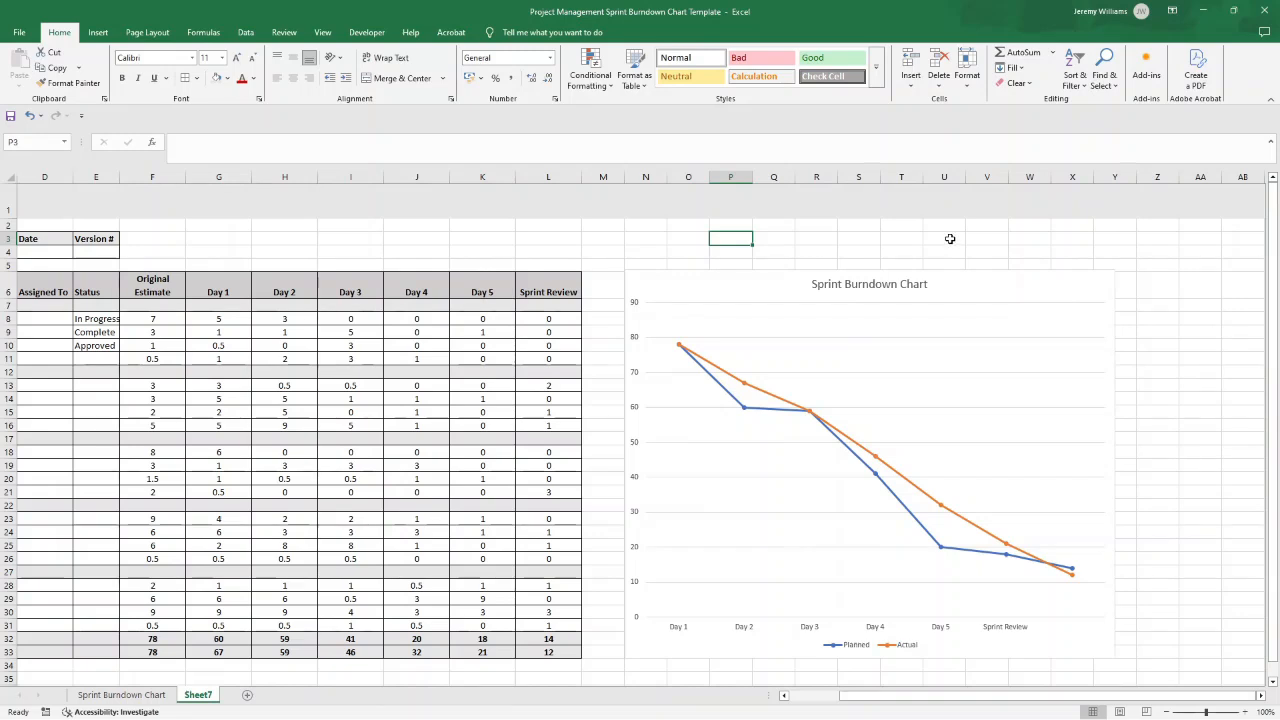
{"action": "mouse_move", "coordinate": [908, 288]}
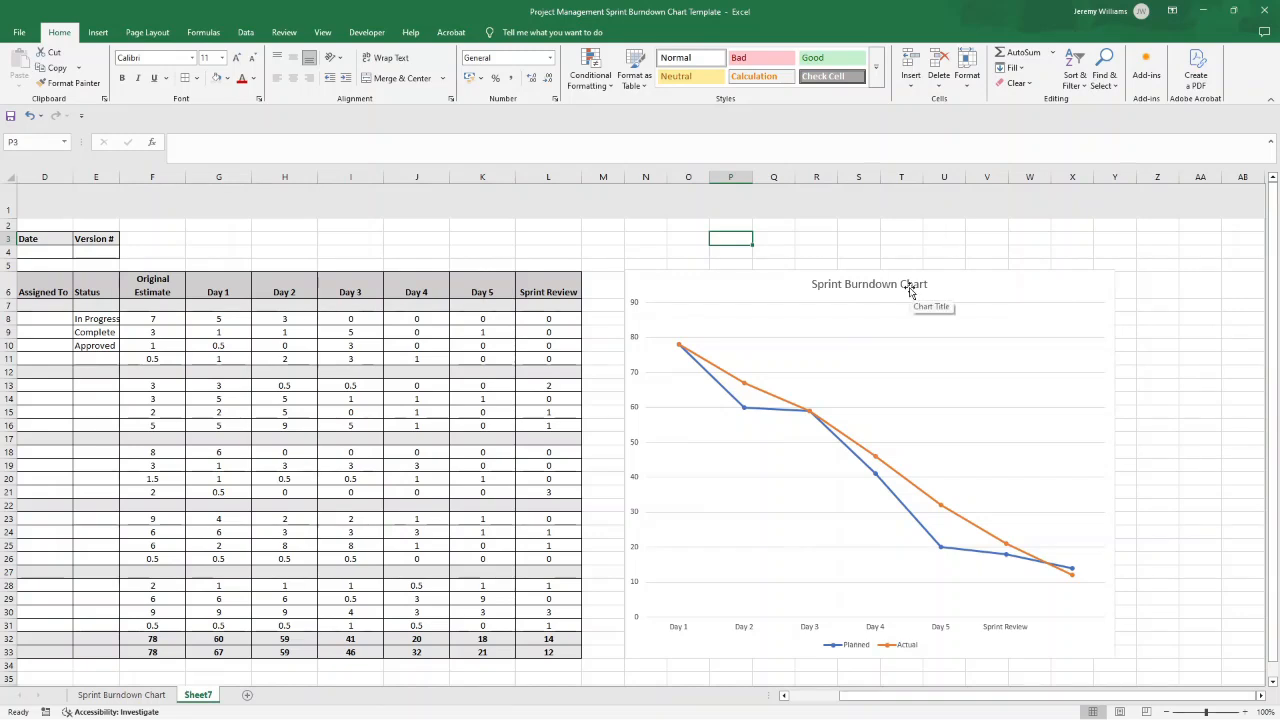
{"action": "mouse_move", "coordinate": [452, 370]}
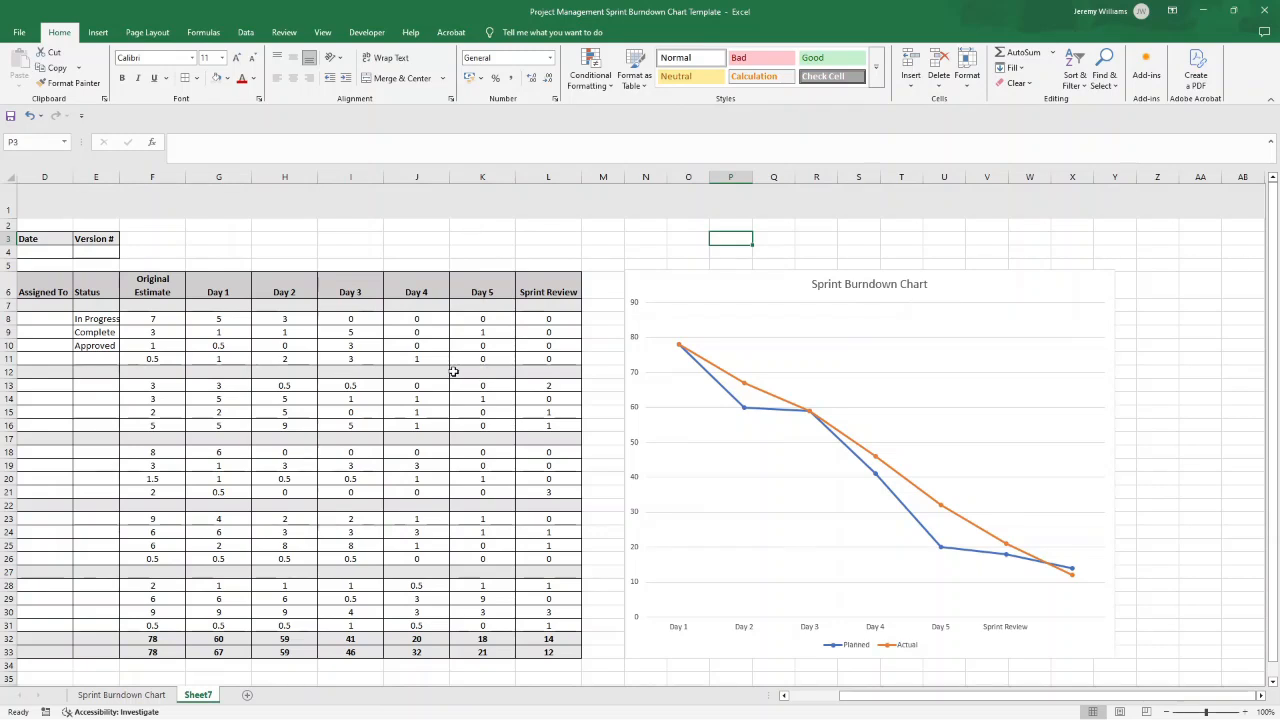
{"action": "mouse_move", "coordinate": [740, 376]}
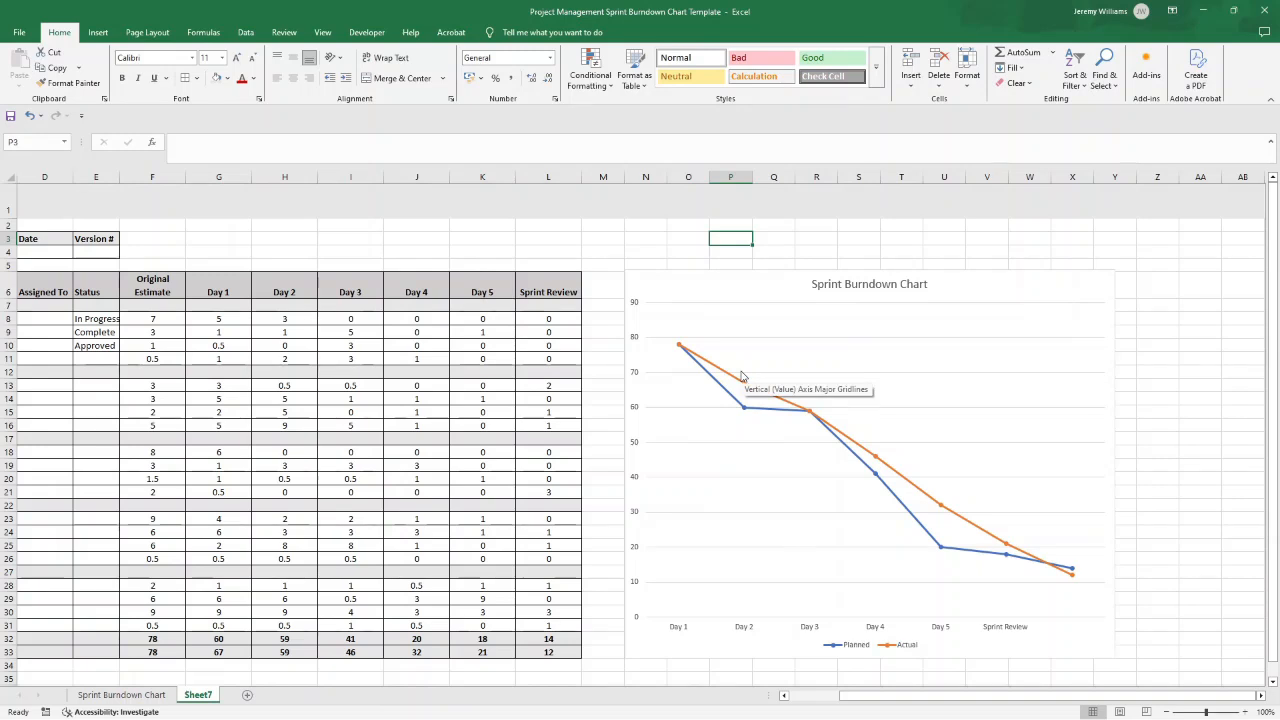
{"action": "mouse_move", "coordinate": [808, 412]}
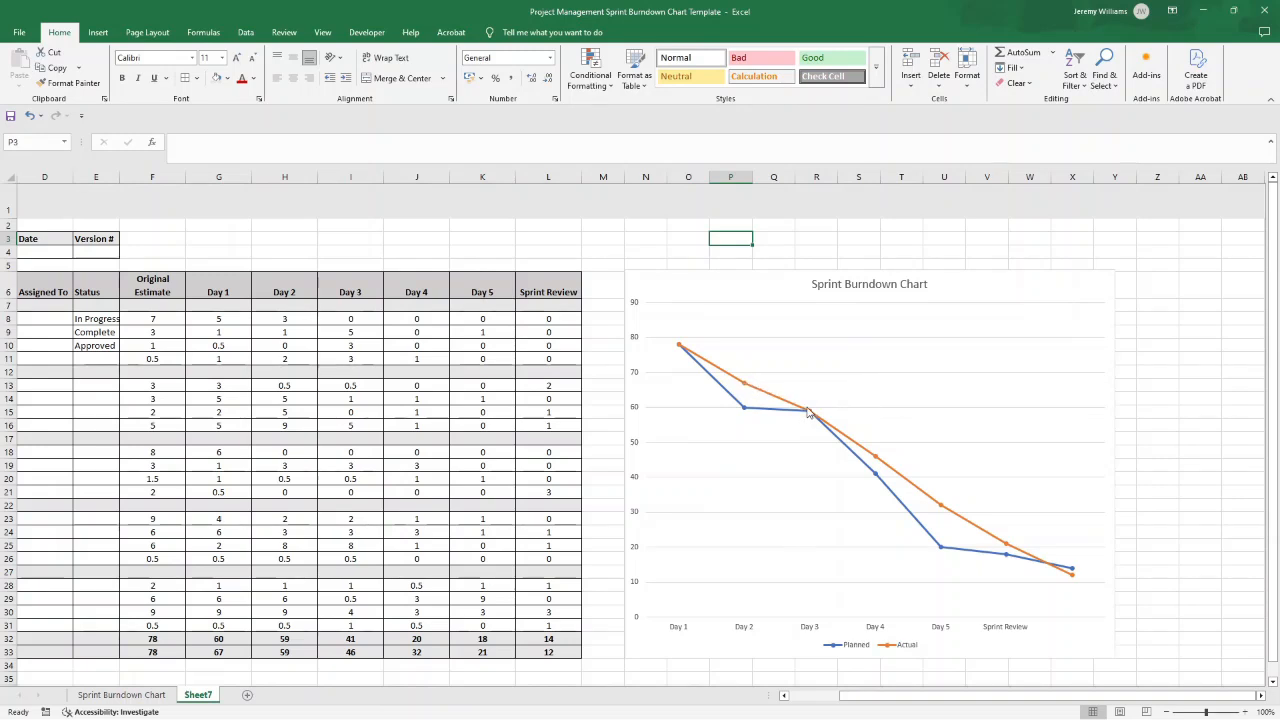
{"action": "mouse_move", "coordinate": [808, 412]}
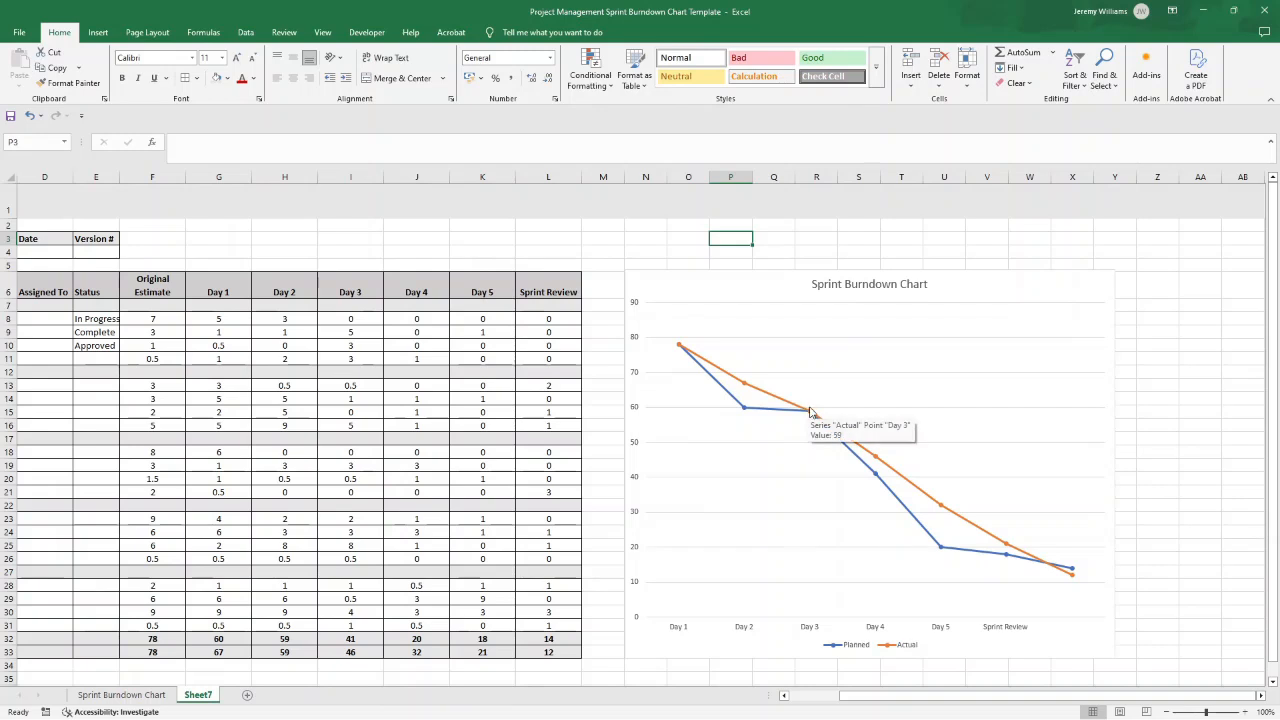
{"action": "mouse_move", "coordinate": [812, 408]}
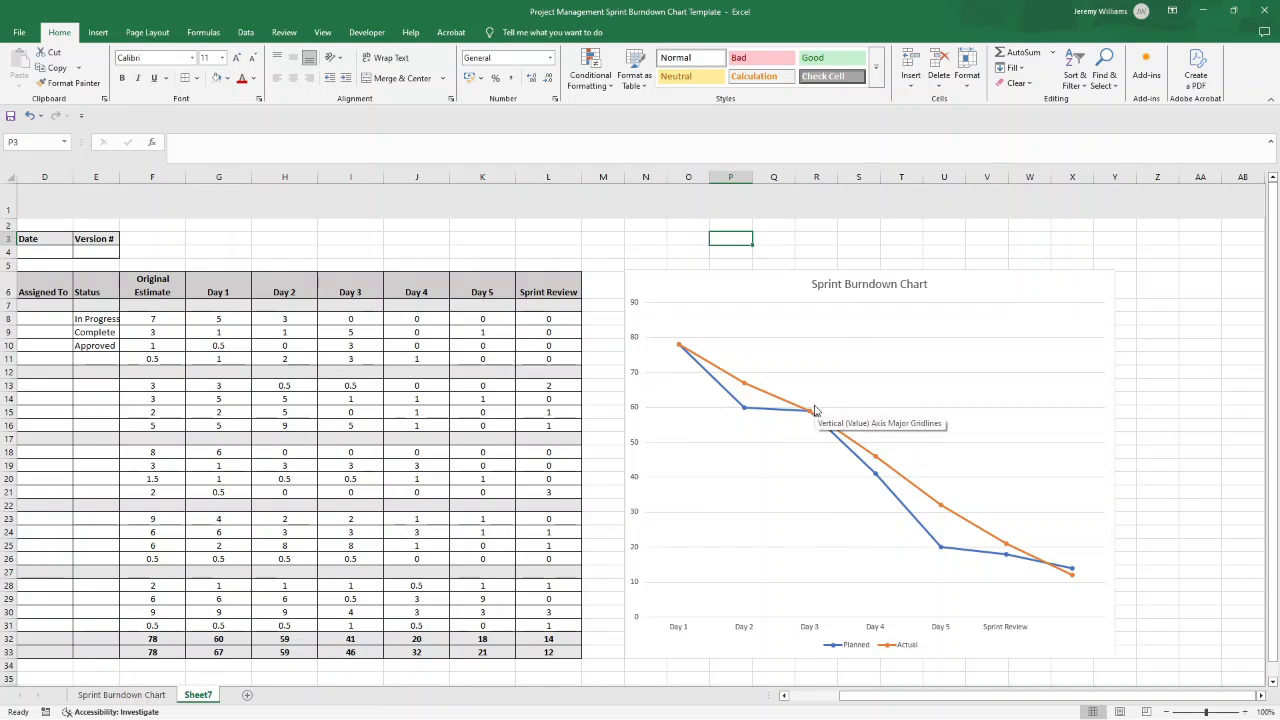
{"action": "mouse_move", "coordinate": [804, 432]}
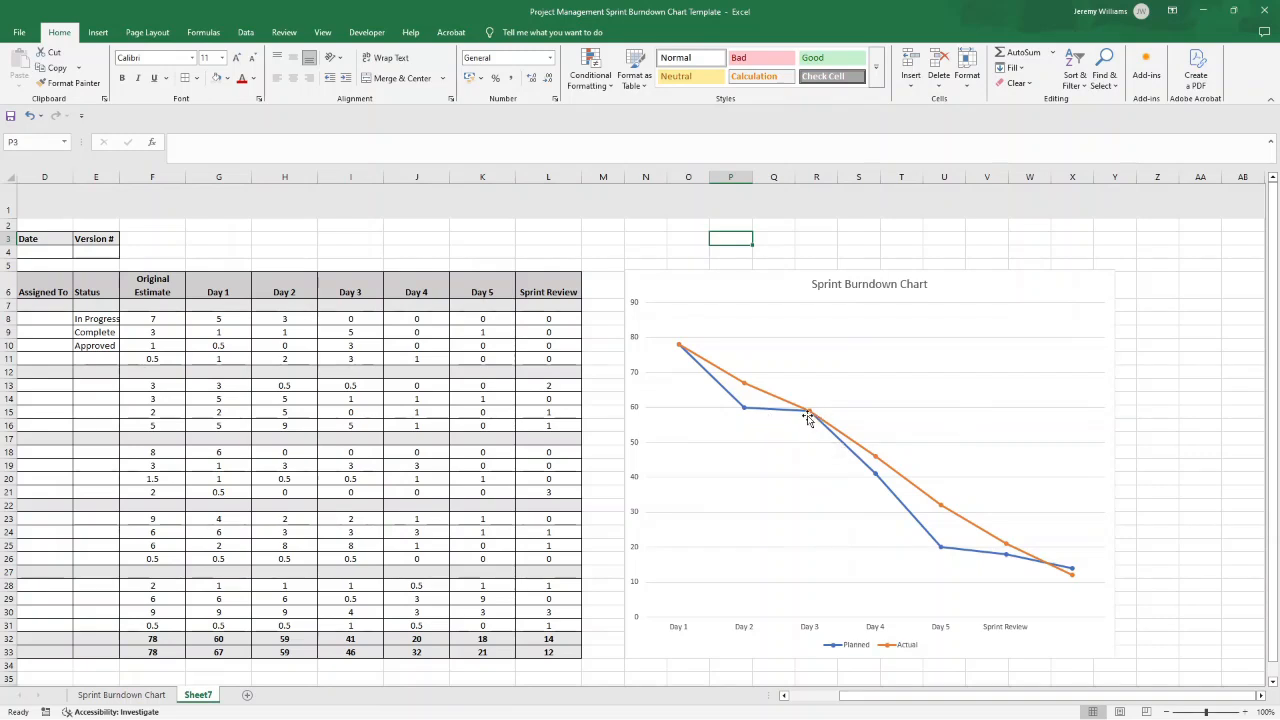
{"action": "mouse_move", "coordinate": [768, 416]}
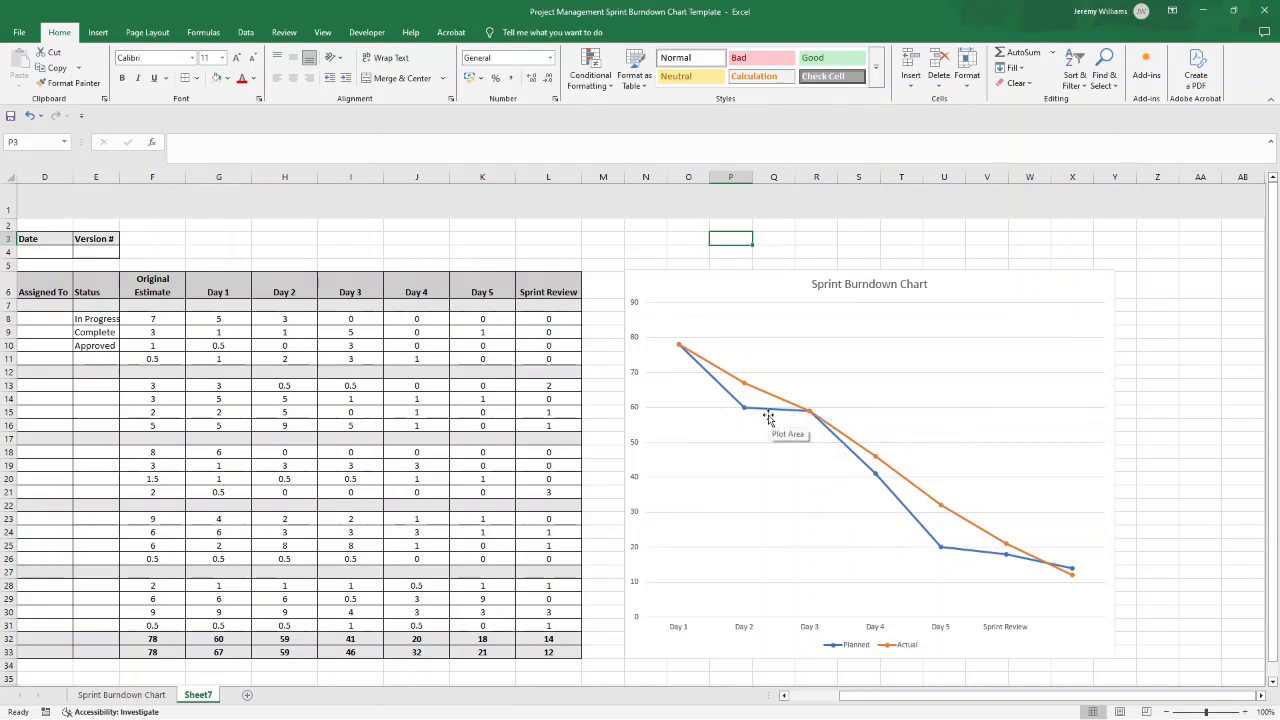
{"action": "mouse_move", "coordinate": [740, 446]}
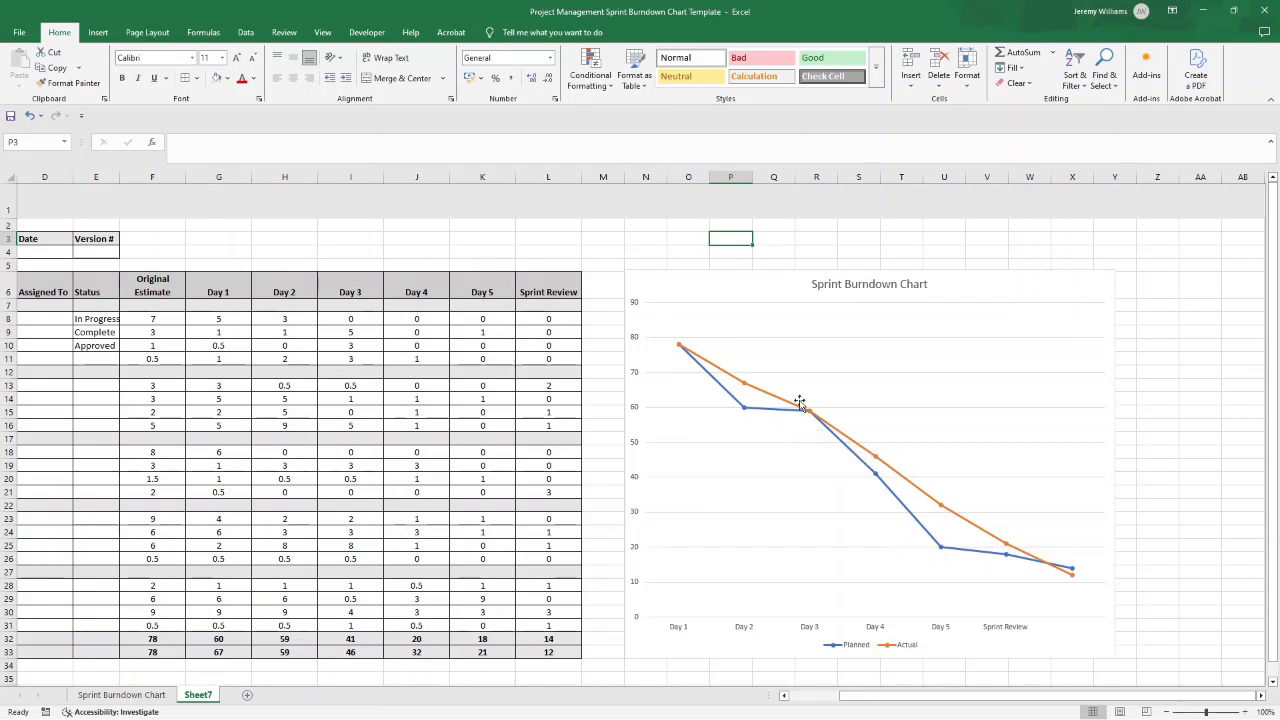
{"action": "mouse_move", "coordinate": [800, 412]}
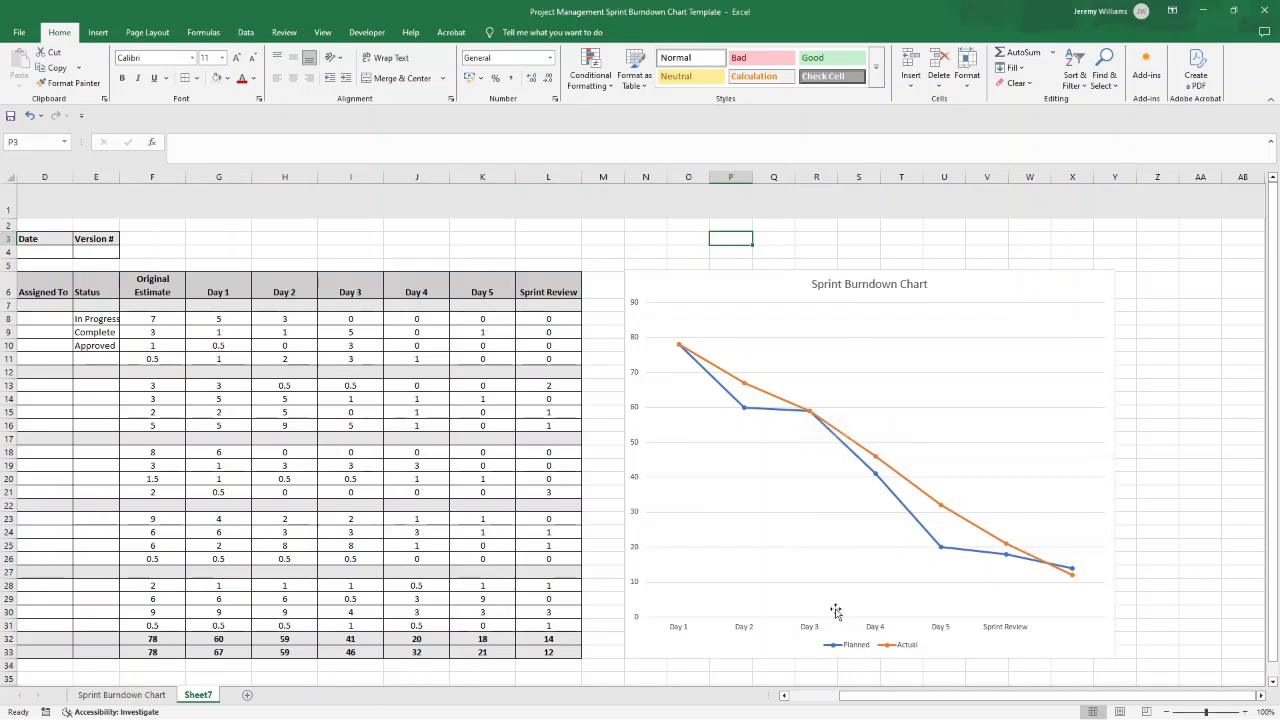
{"action": "mouse_move", "coordinate": [802, 468]}
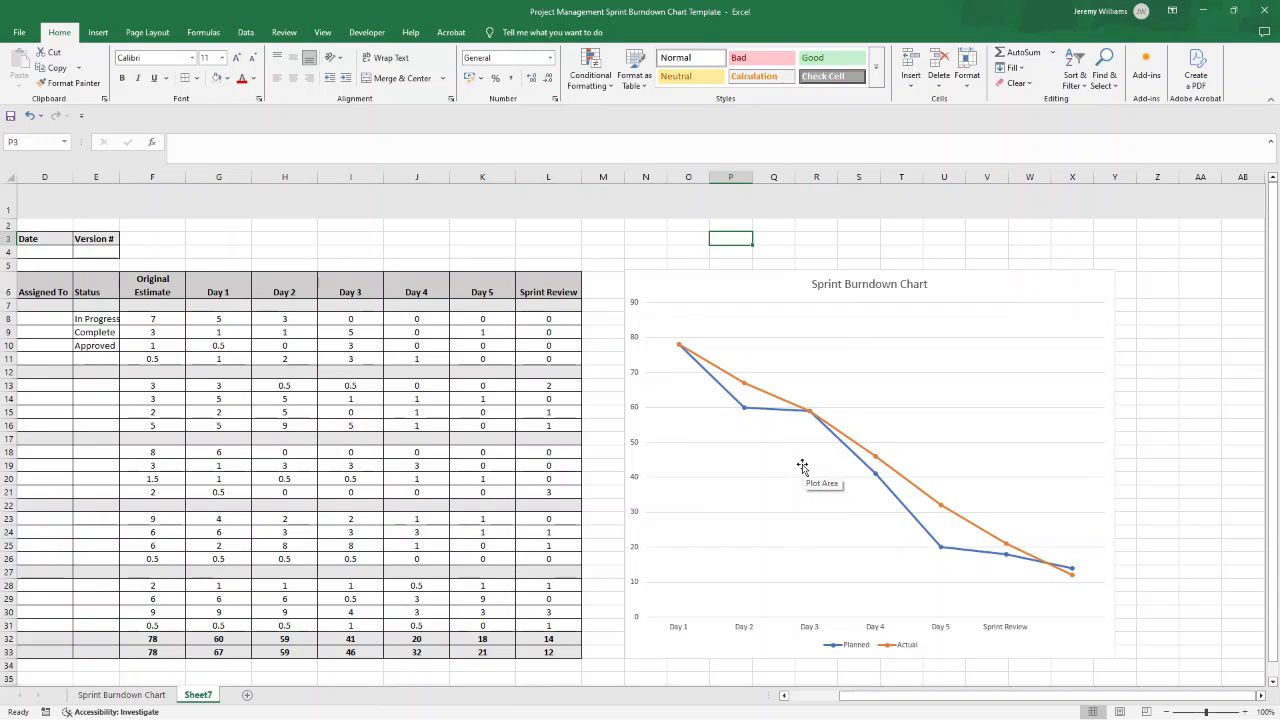
{"action": "mouse_move", "coordinate": [940, 496]}
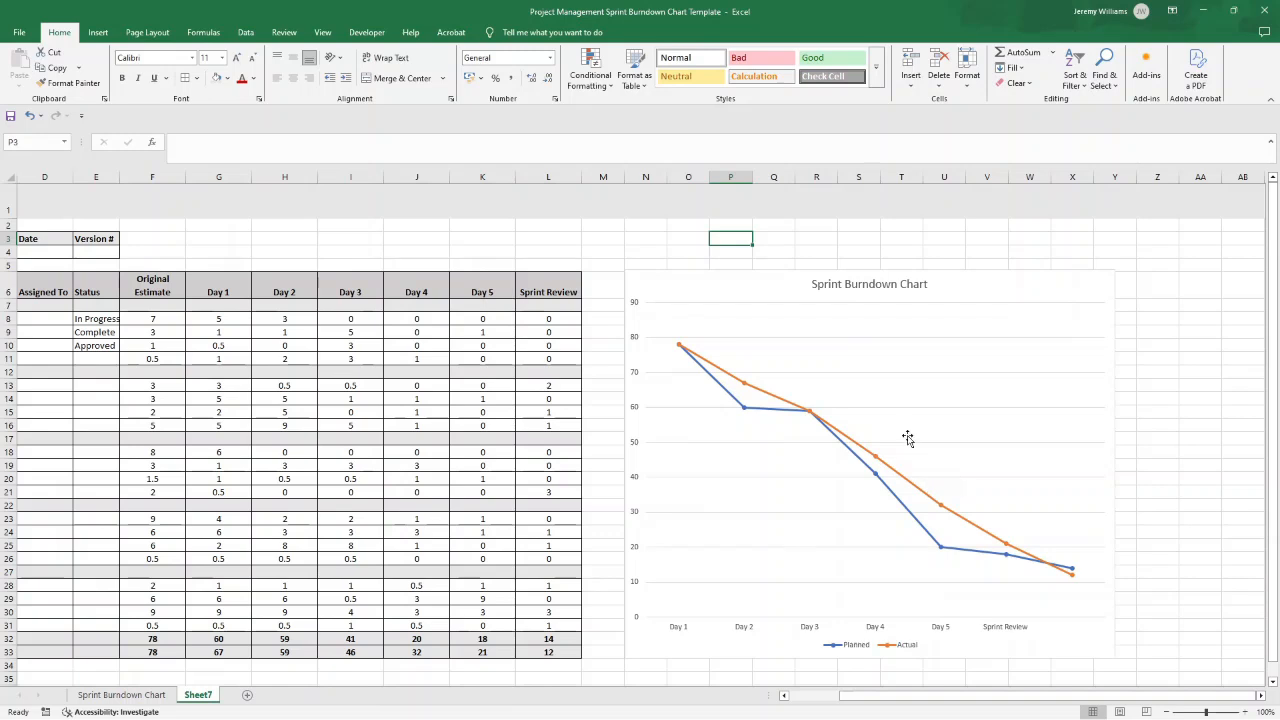
{"action": "mouse_move", "coordinate": [1092, 404]}
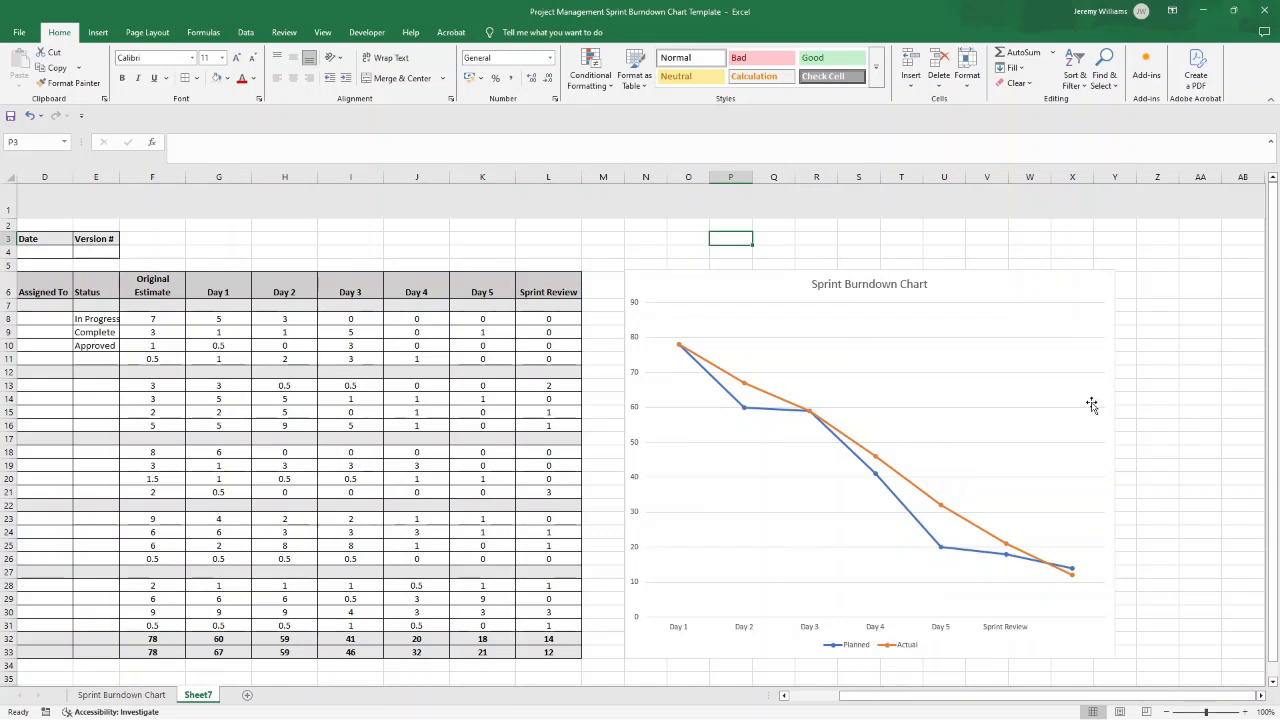
{"action": "mouse_move", "coordinate": [928, 450]}
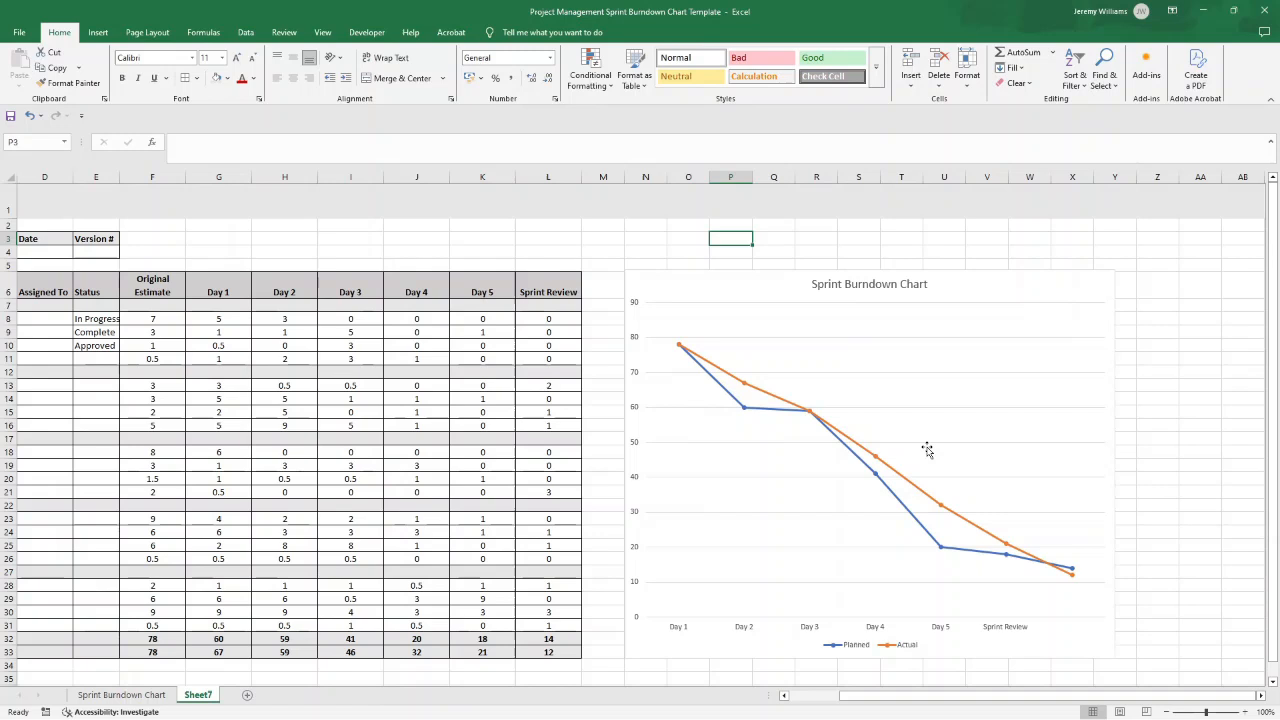
{"action": "mouse_move", "coordinate": [928, 450]}
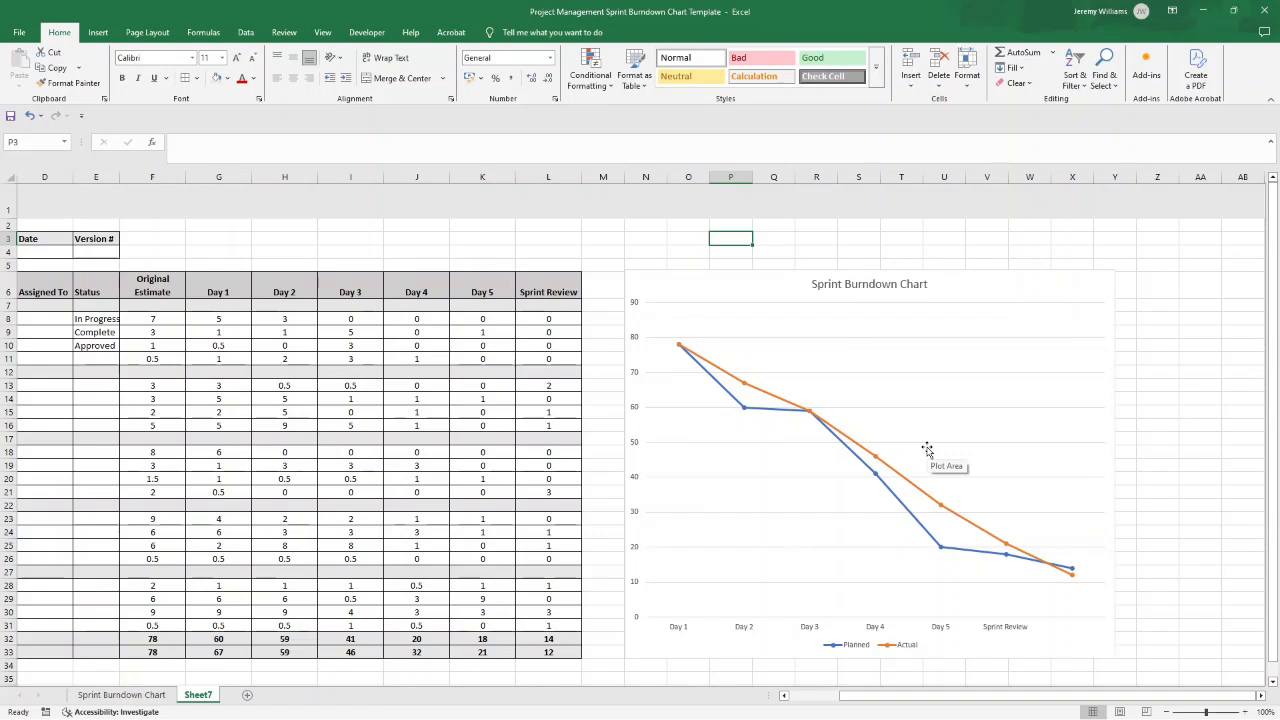
{"action": "mouse_move", "coordinate": [848, 414]}
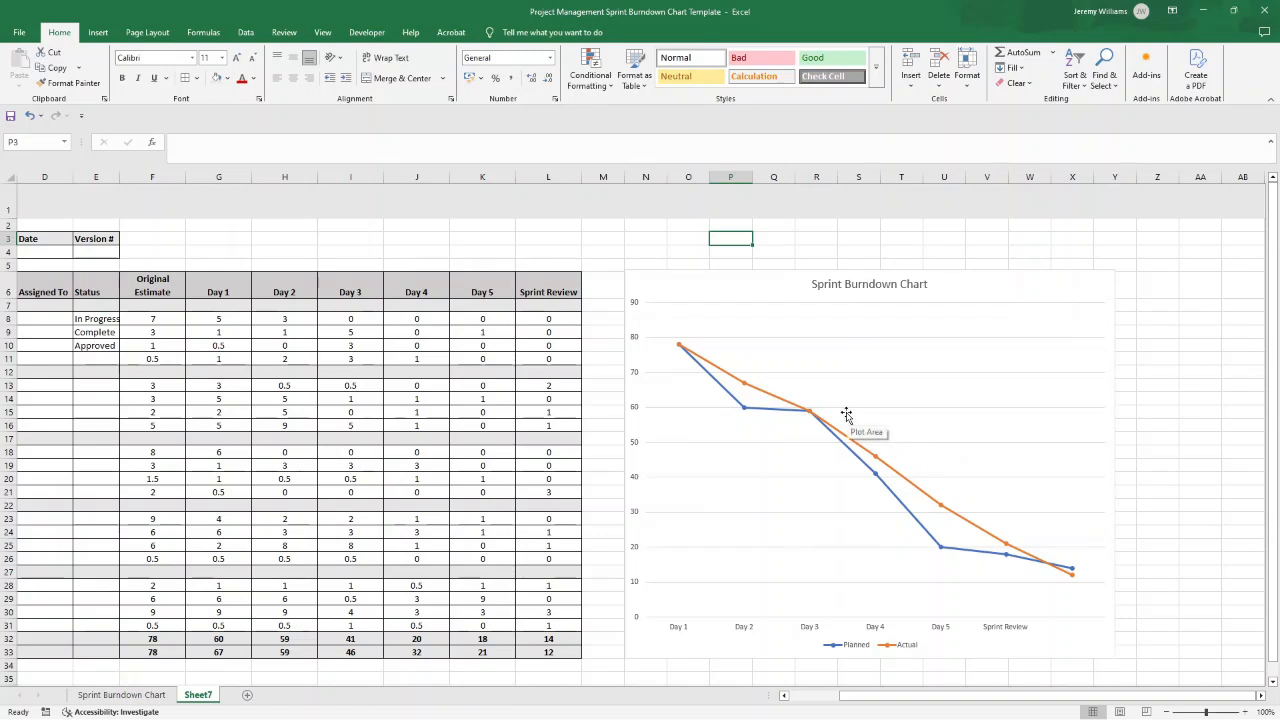
{"action": "mouse_move", "coordinate": [768, 414]}
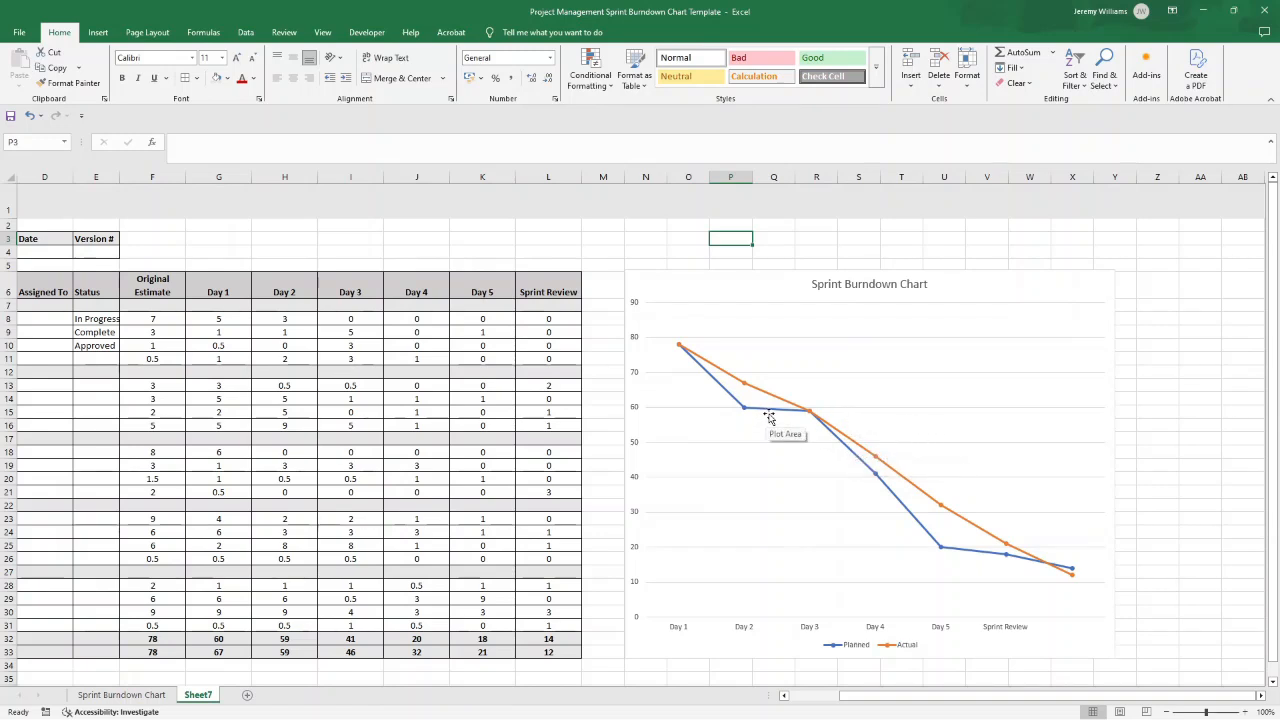
{"action": "mouse_move", "coordinate": [940, 524]}
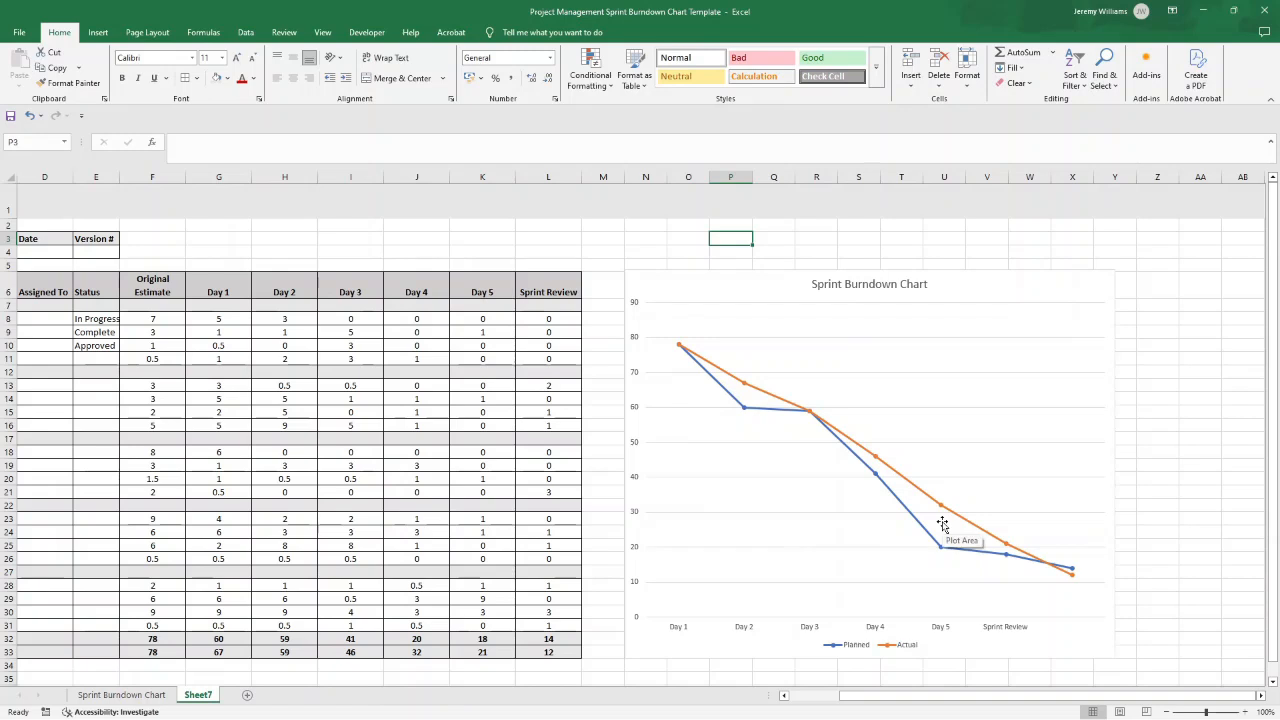
{"action": "mouse_move", "coordinate": [752, 468]}
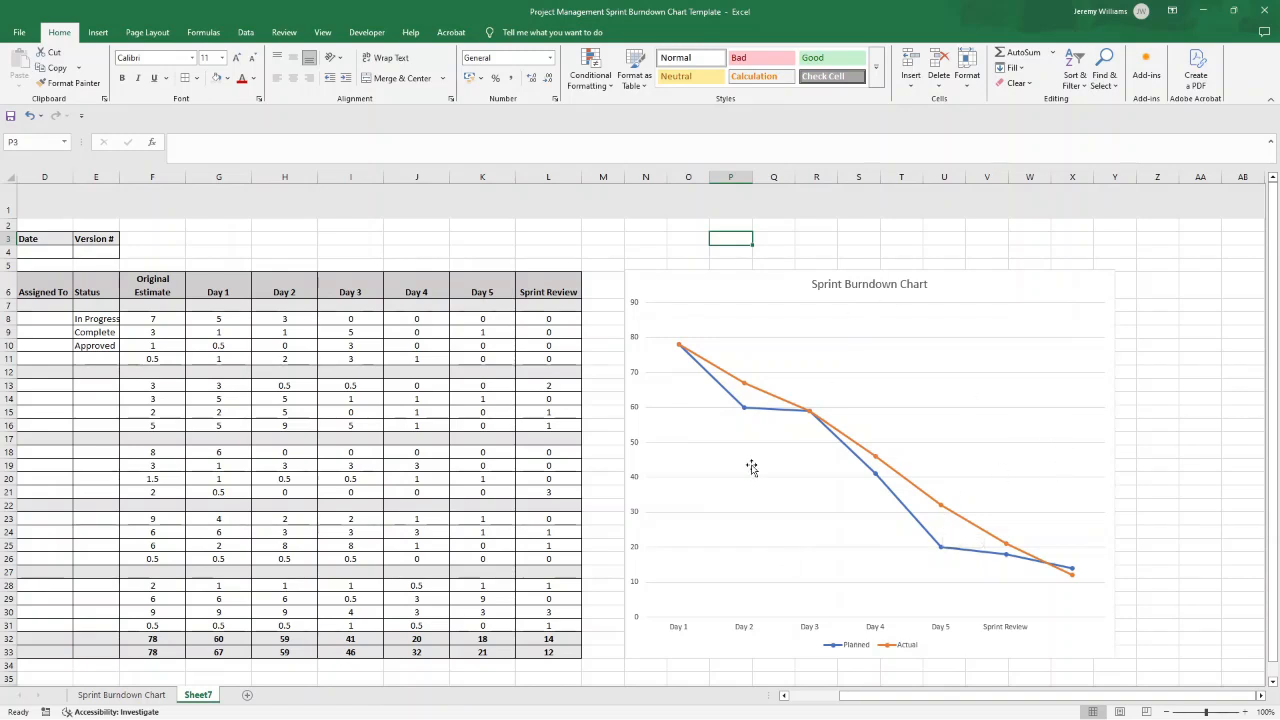
{"action": "mouse_move", "coordinate": [908, 414]}
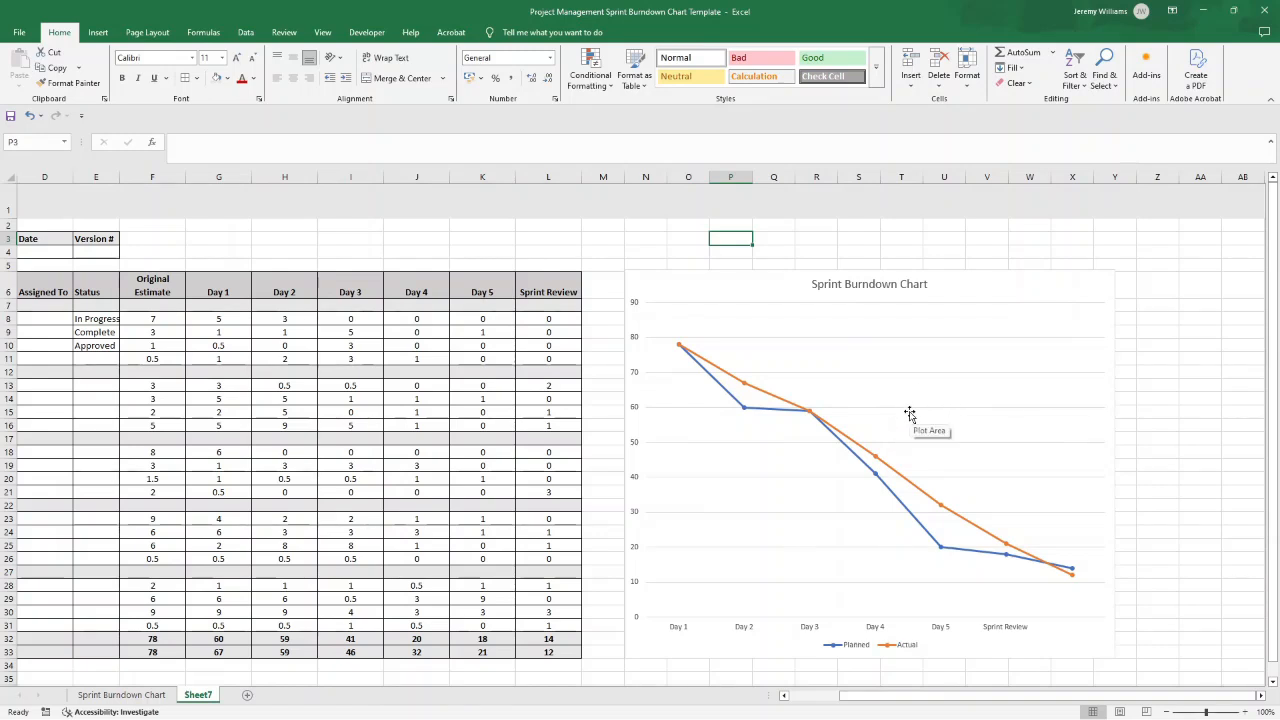
{"action": "mouse_move", "coordinate": [906, 368]}
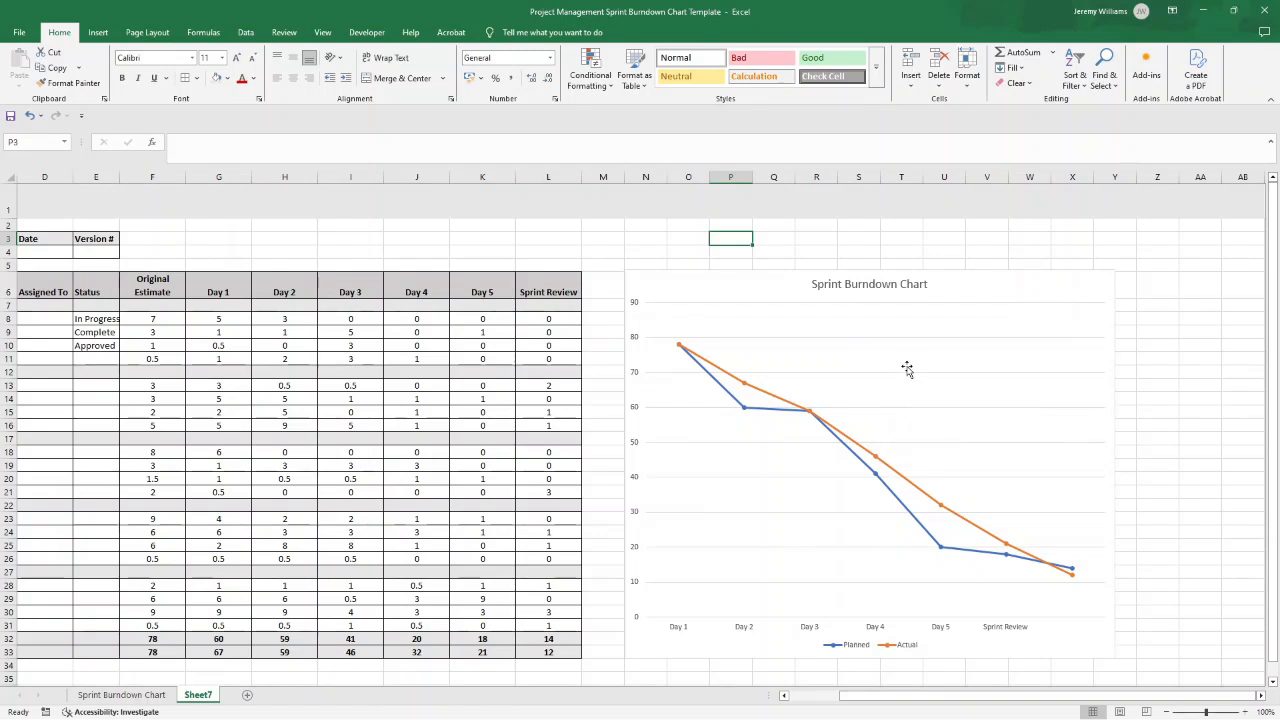
{"action": "mouse_move", "coordinate": [920, 340]}
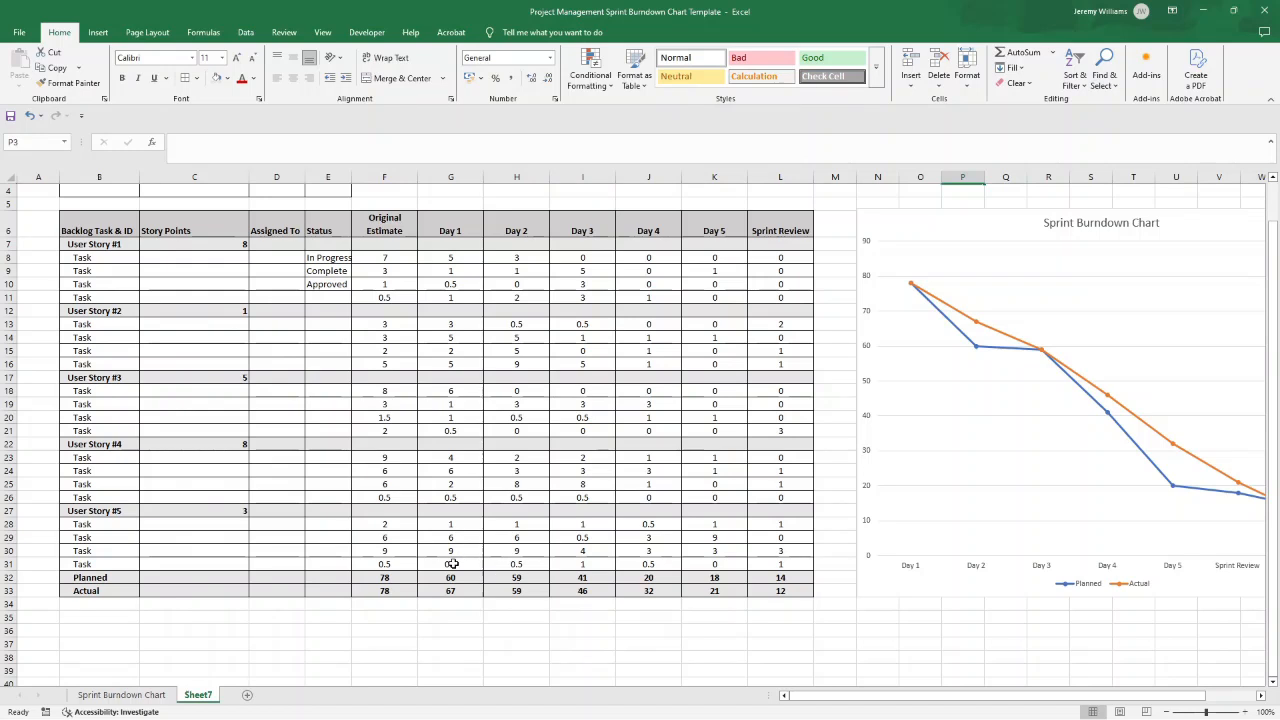
Re-enter the Actual row values 78, 68, 58 and 48 starting at F33 so the chart line follows.
{"action": "left_click", "coordinate": [450, 590]}
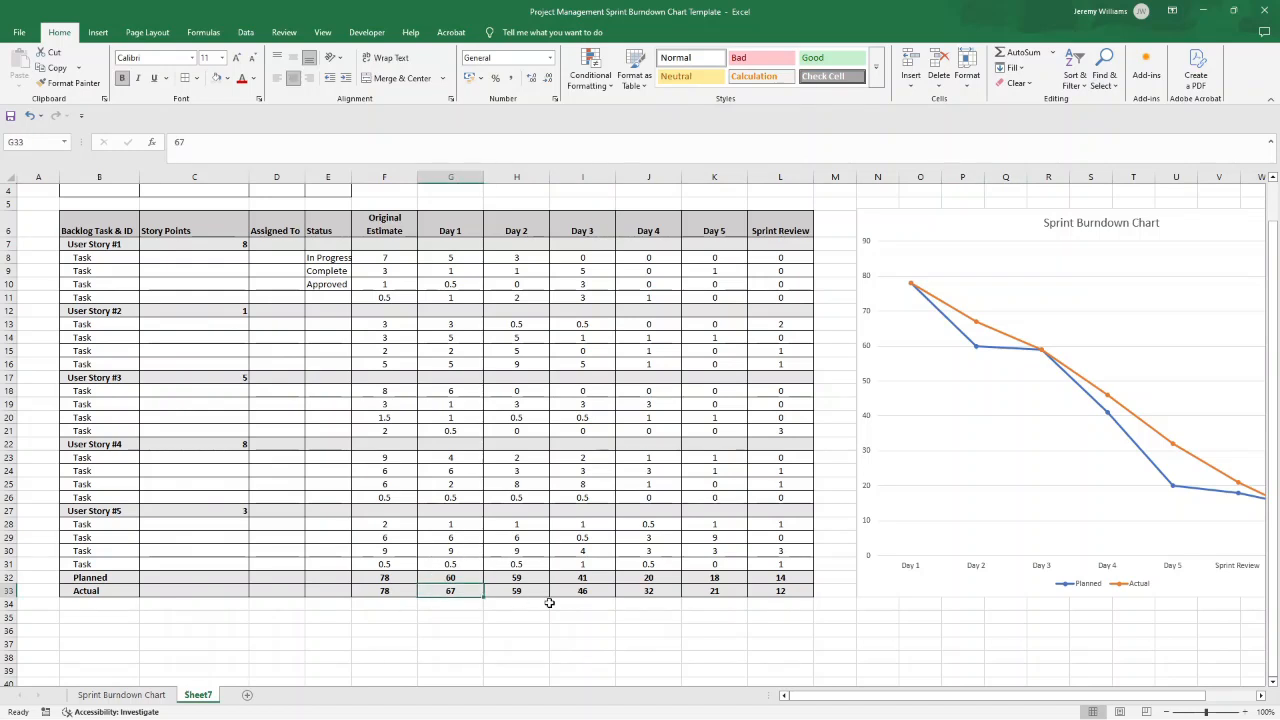
{"action": "type", "text": "69"}
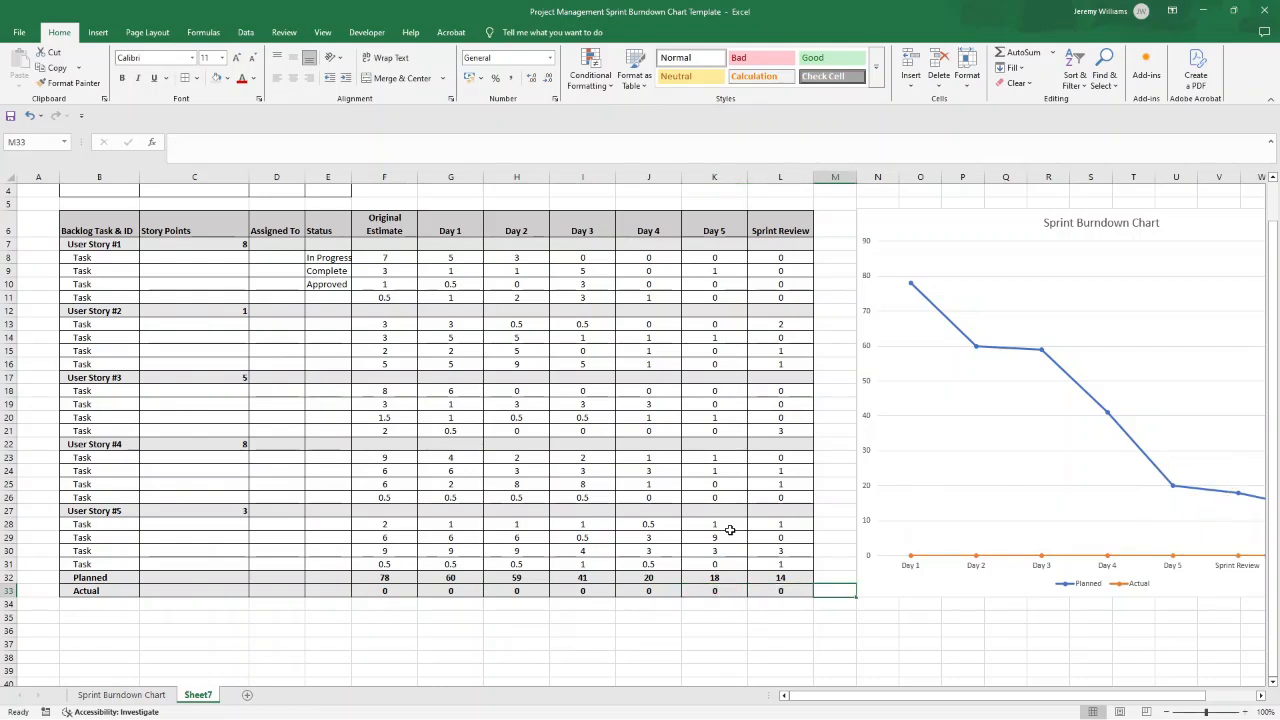
{"action": "left_click", "coordinate": [384, 590]}
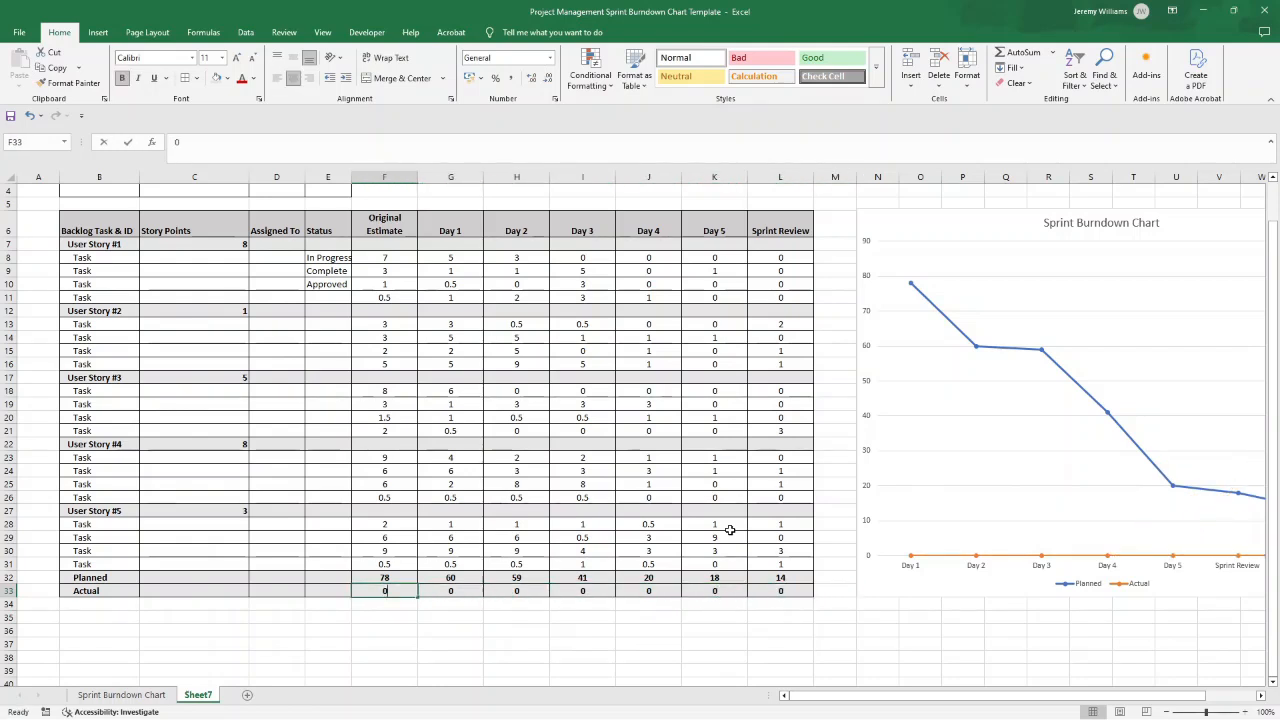
{"action": "type", "text": "15"}
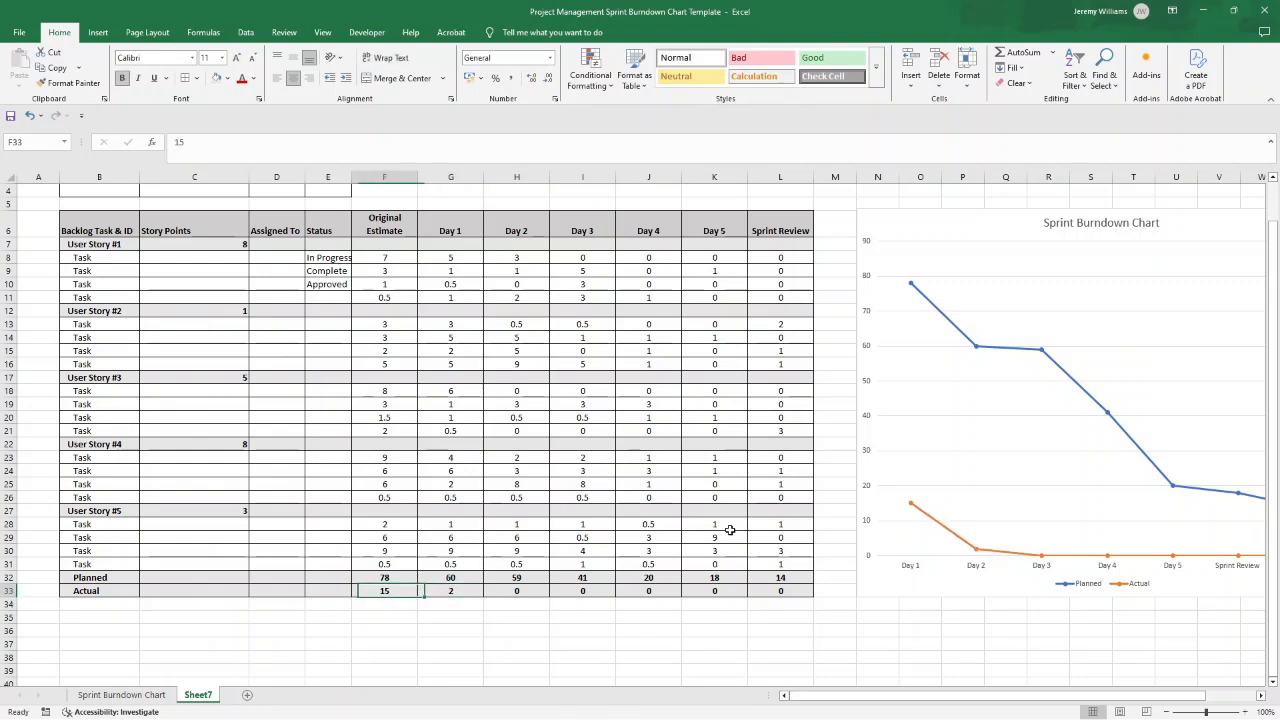
{"action": "type", "text": "78"}
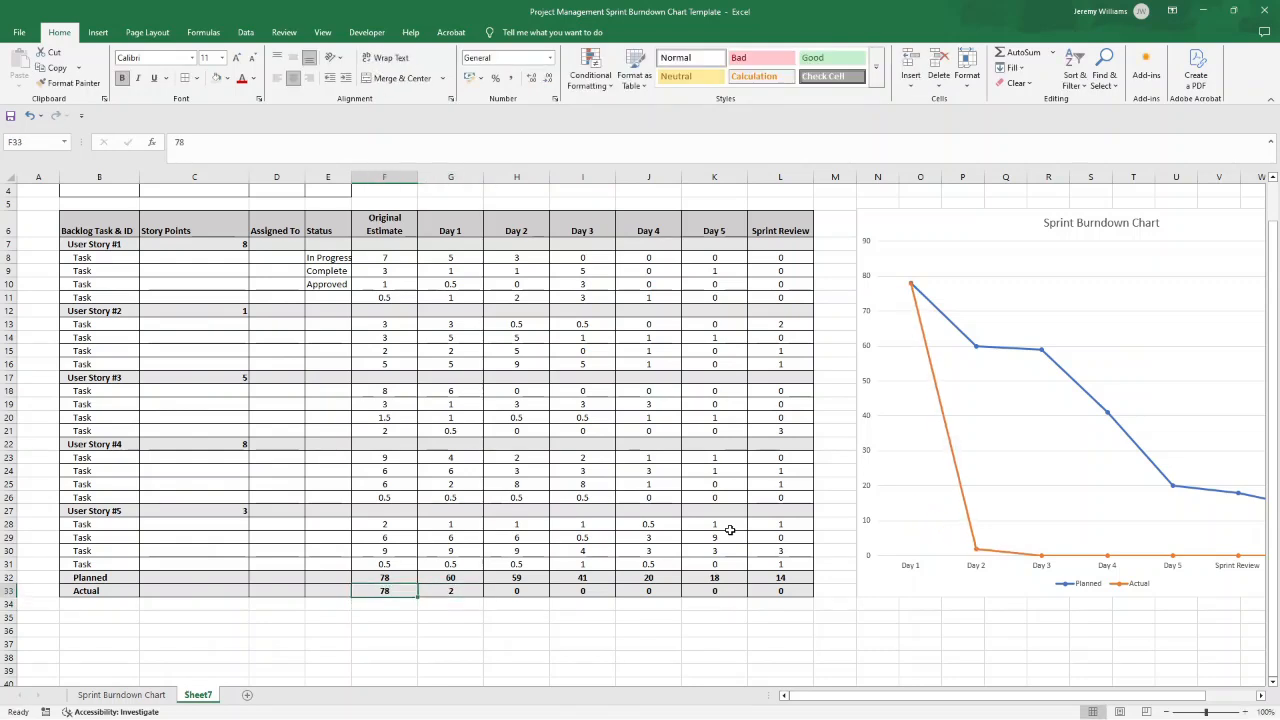
{"action": "left_click", "coordinate": [450, 590]}
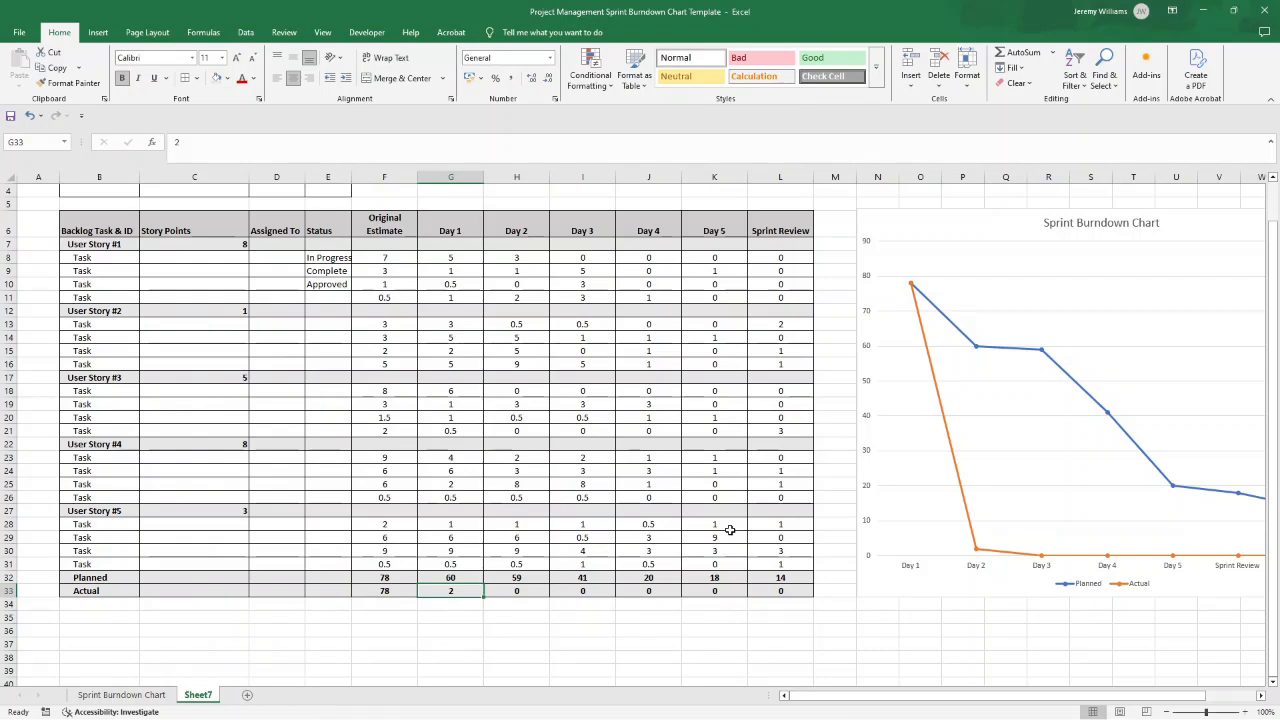
{"action": "type", "text": "68"}
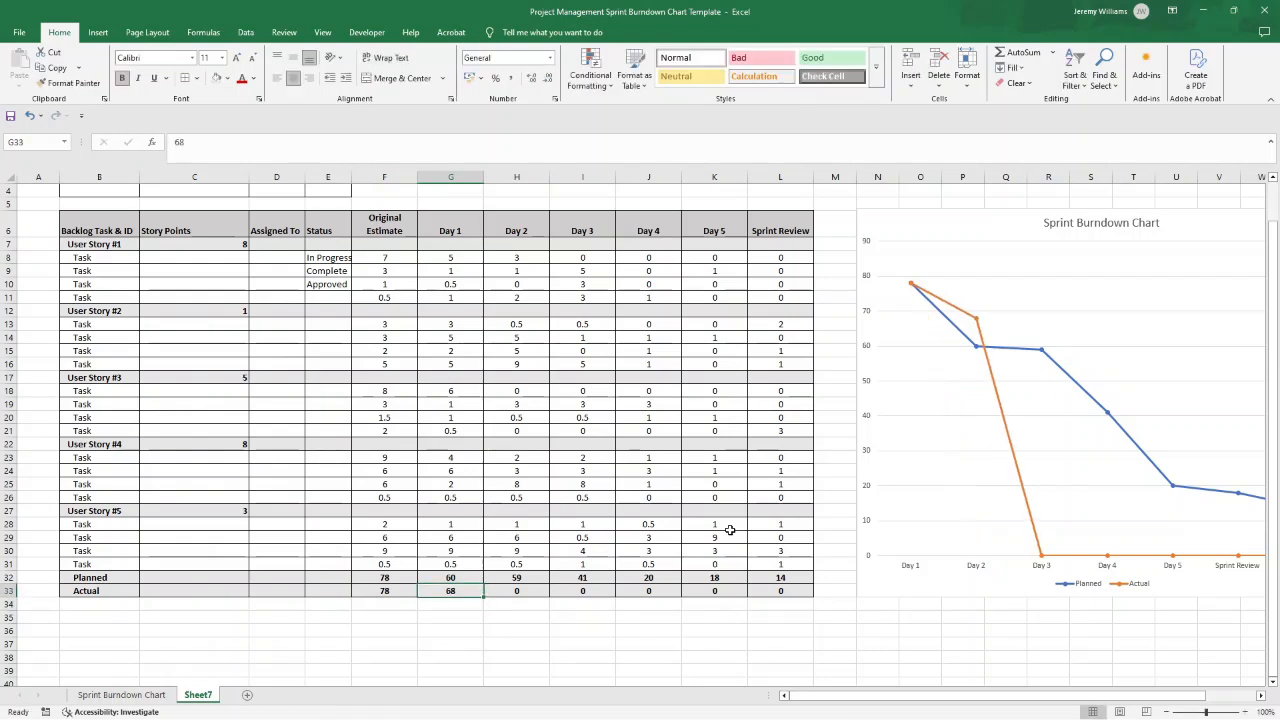
{"action": "left_click", "coordinate": [516, 590]}
{"action": "type", "text": "58"}
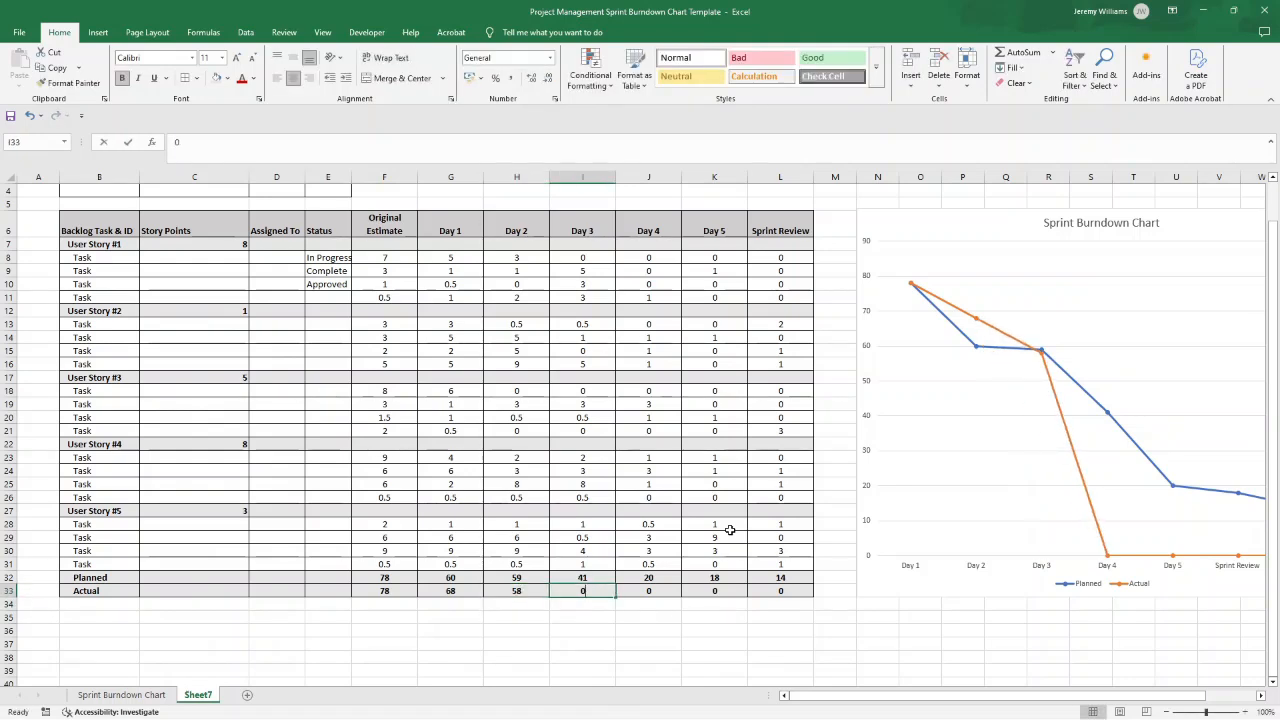
{"action": "type", "text": "48"}
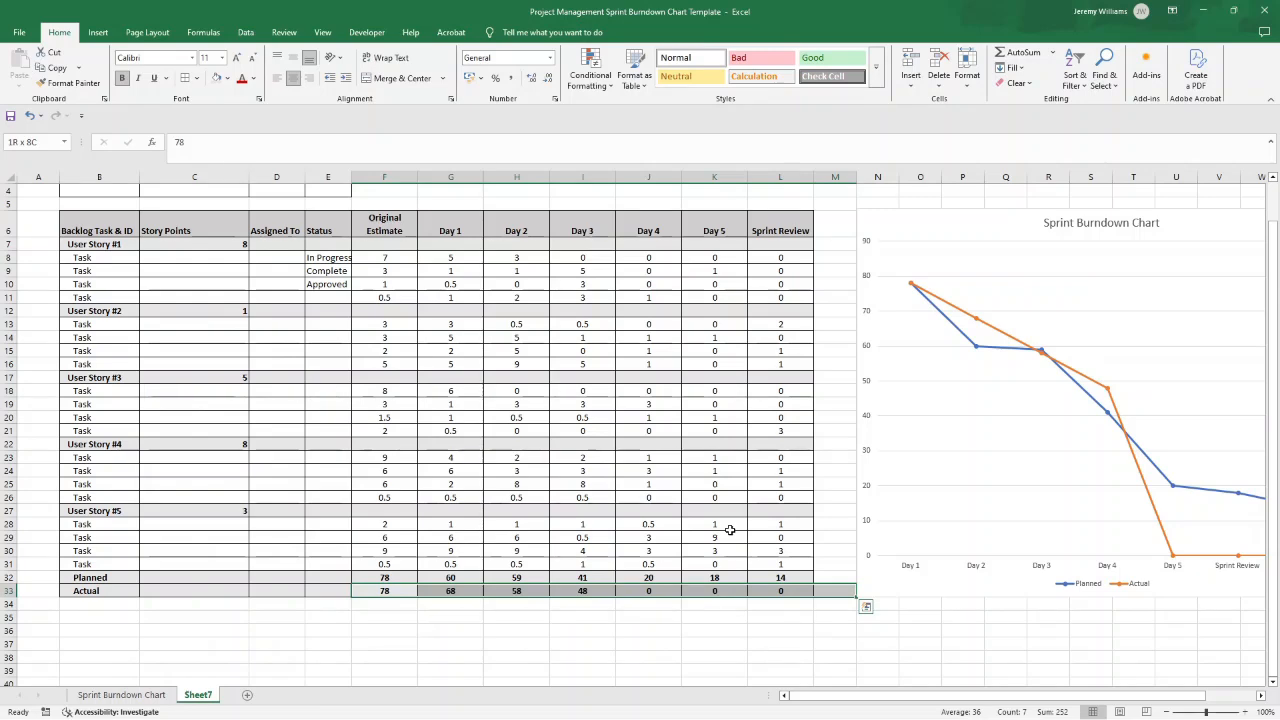
{"action": "mouse_move", "coordinate": [618, 484]}
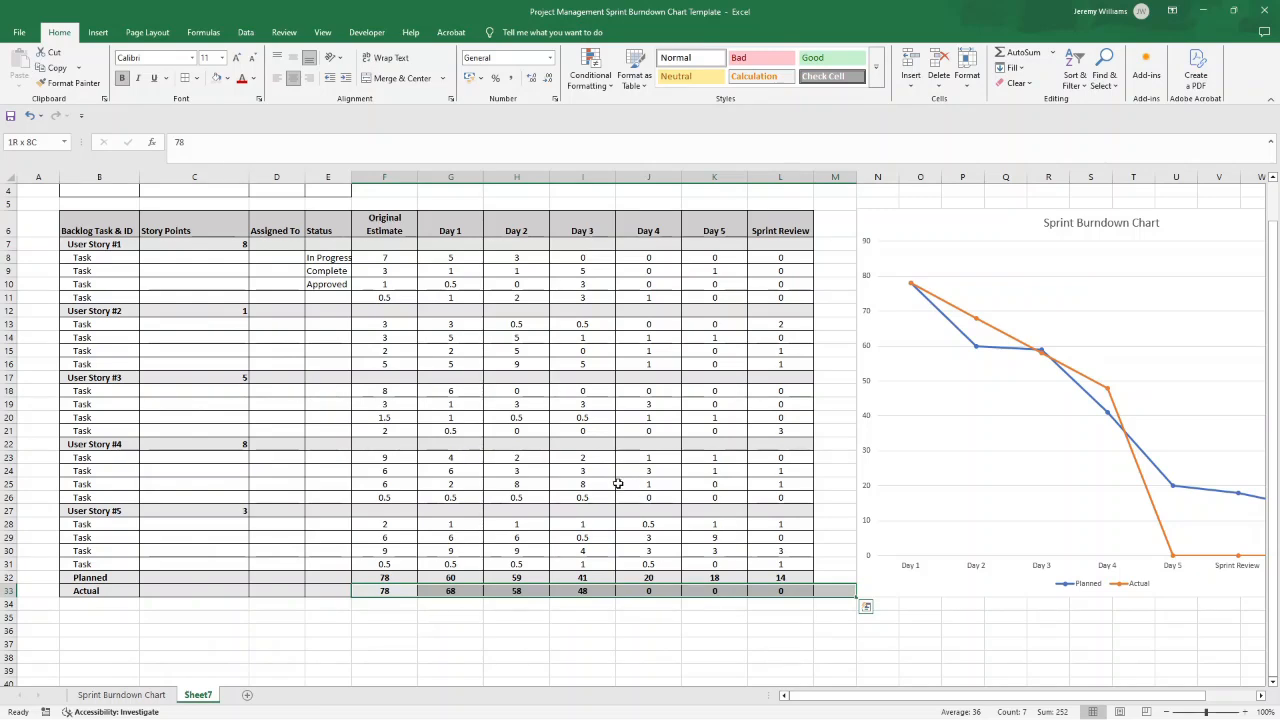